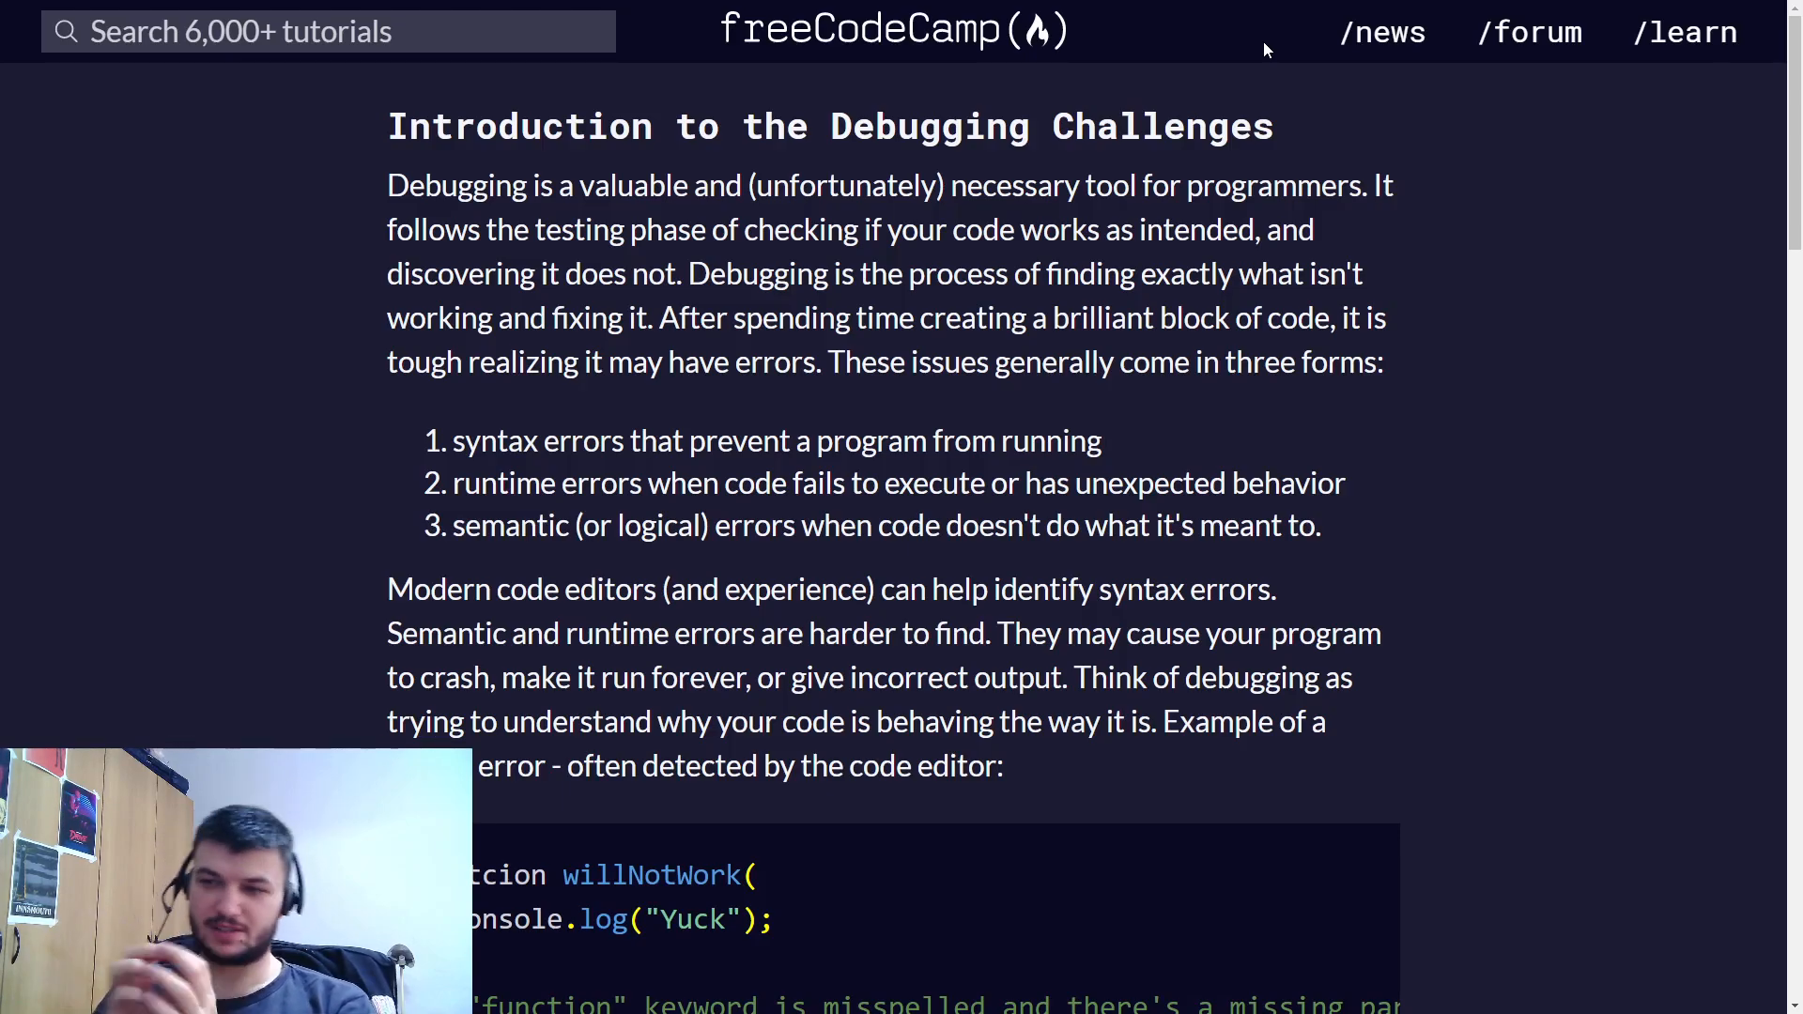
- Read through the debugging challenge description before editing the code
scroll(down, 3)
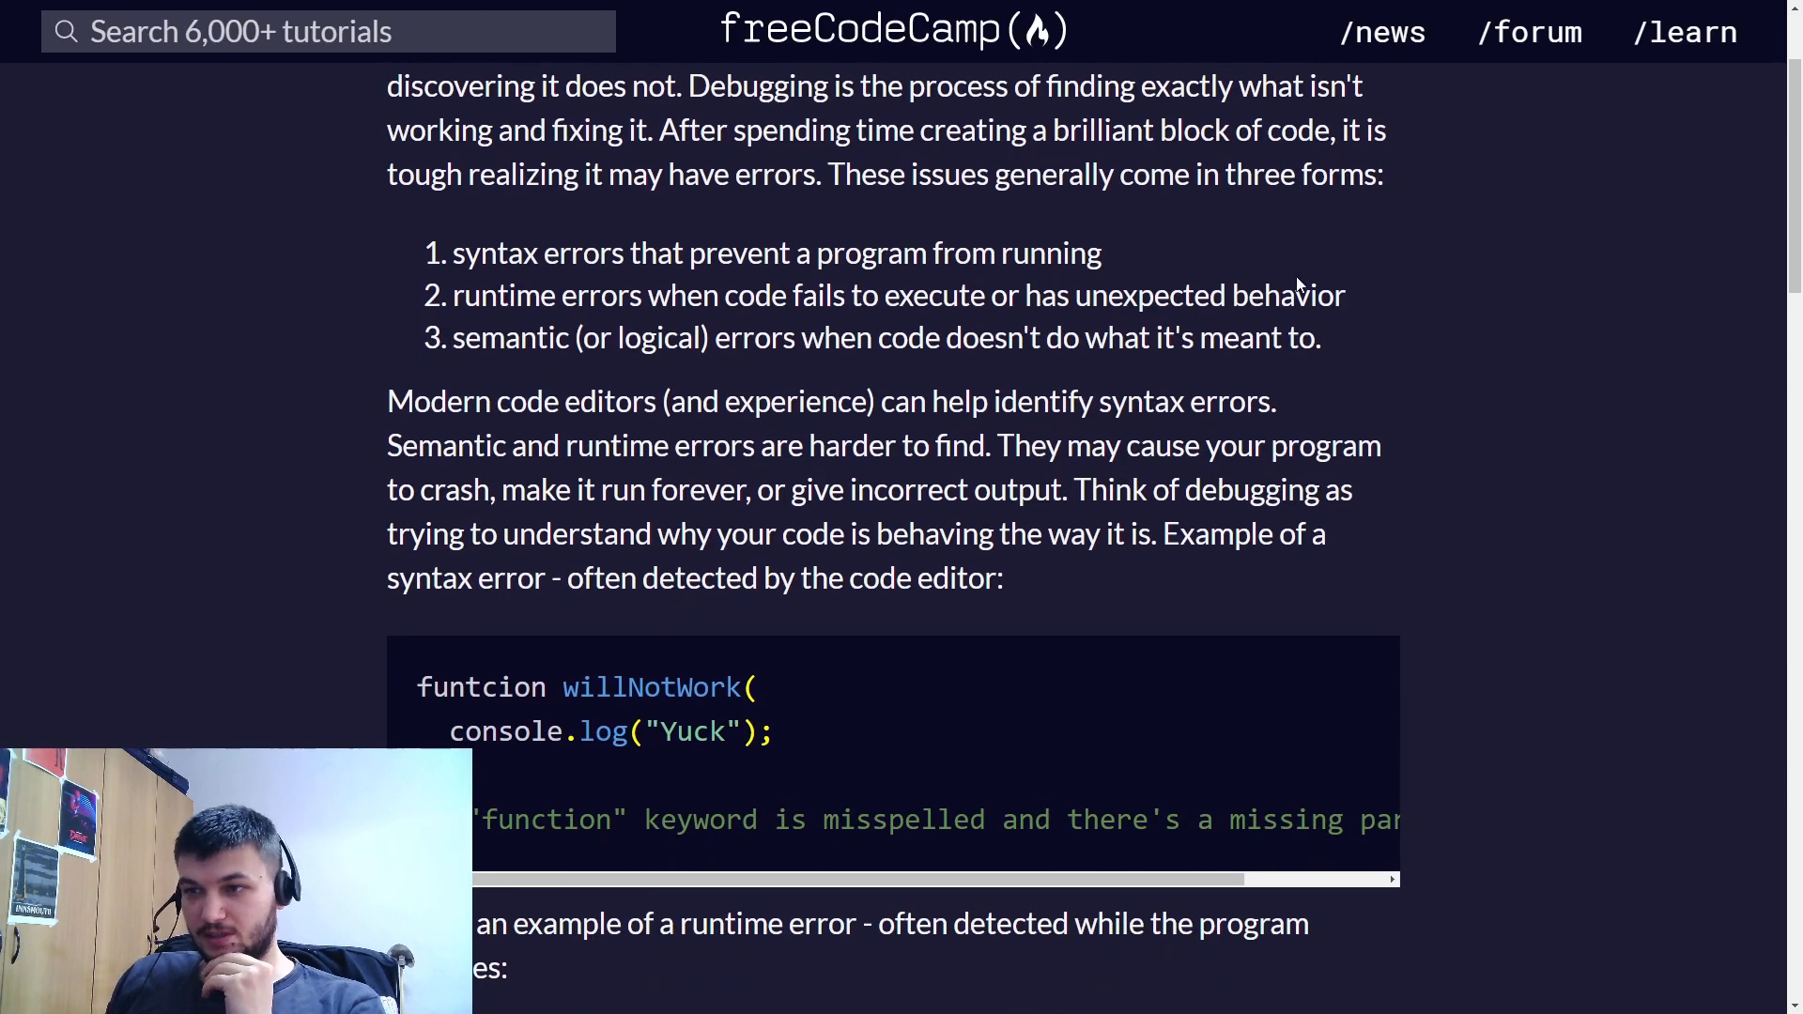
scroll(up, 3)
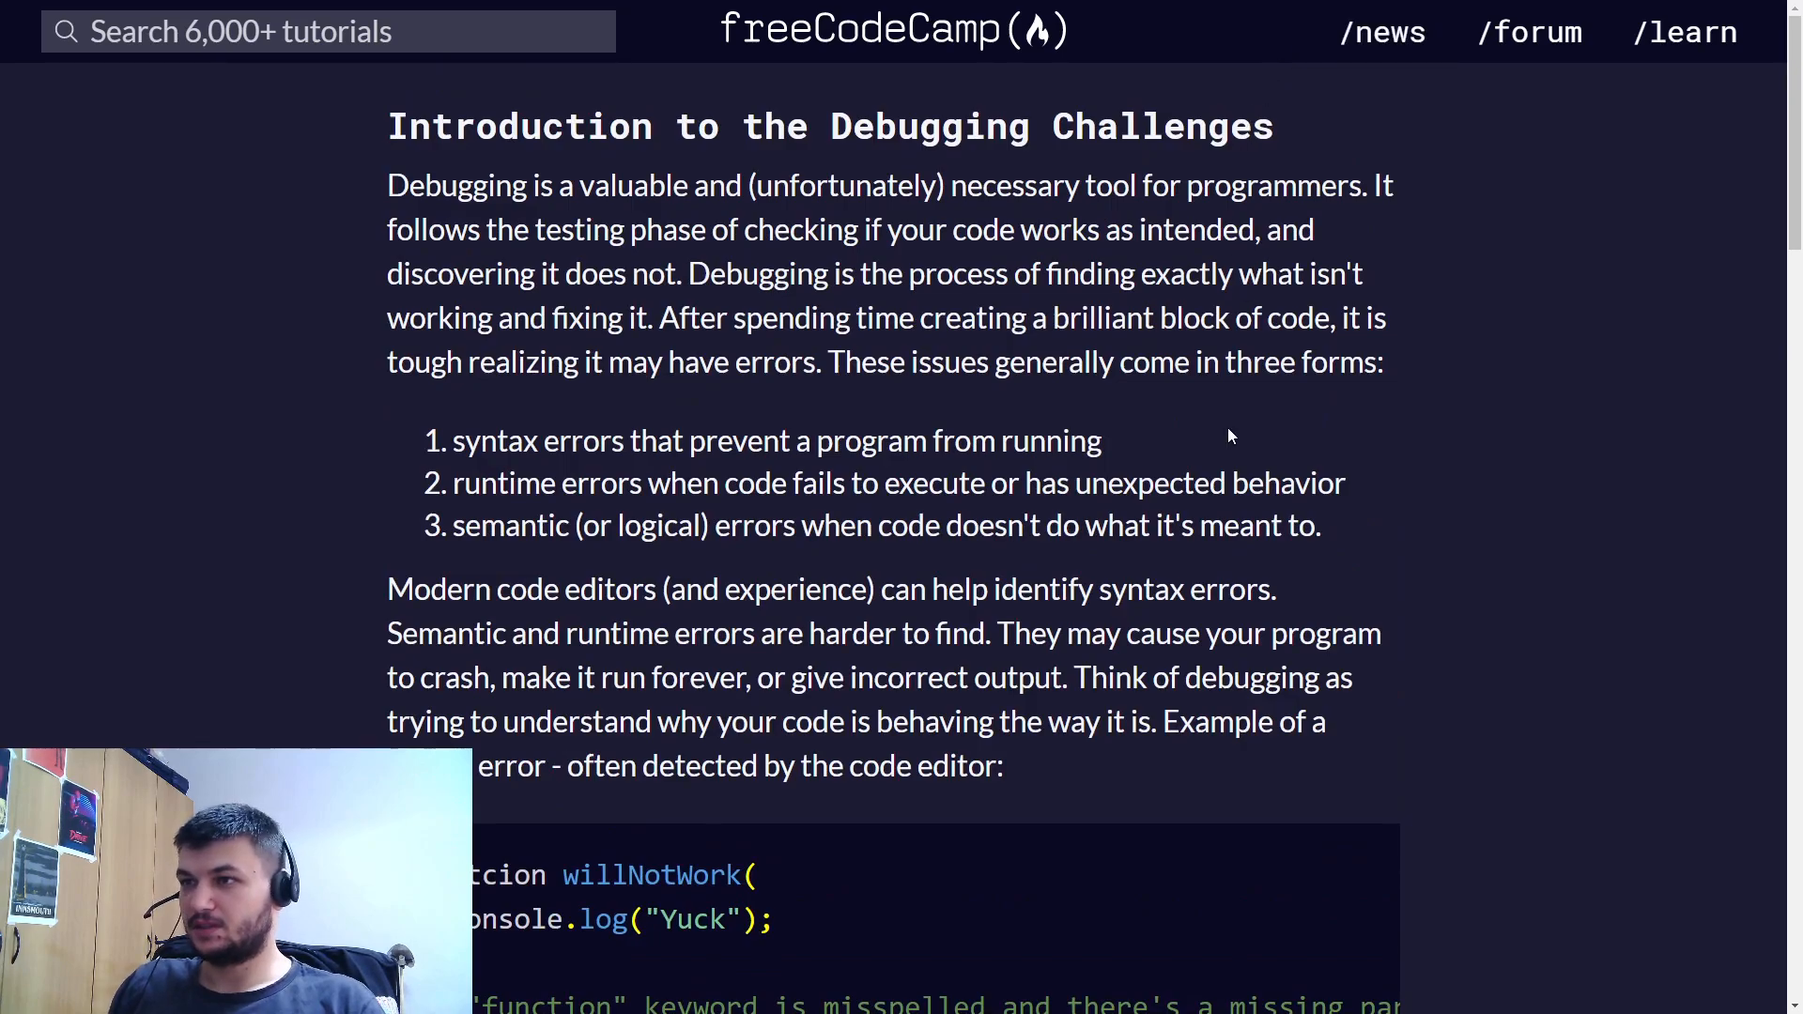
scroll(down, 3)
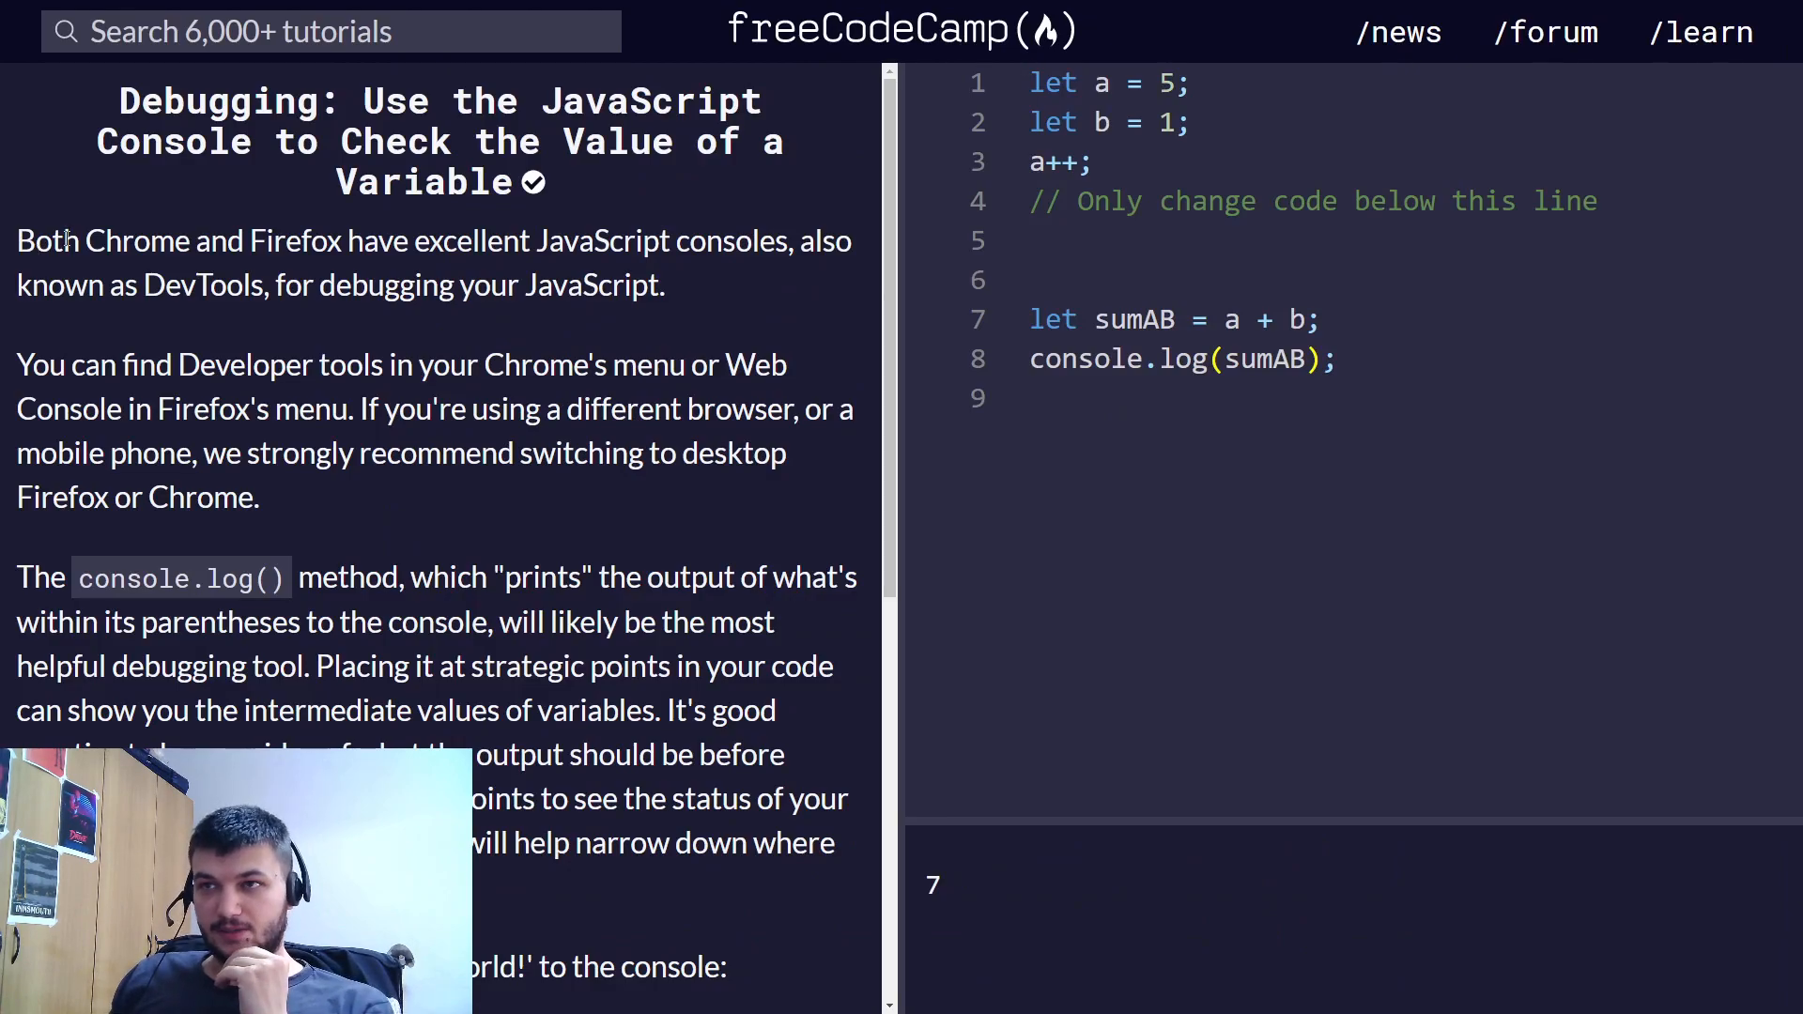
mouse_move(173, 177)
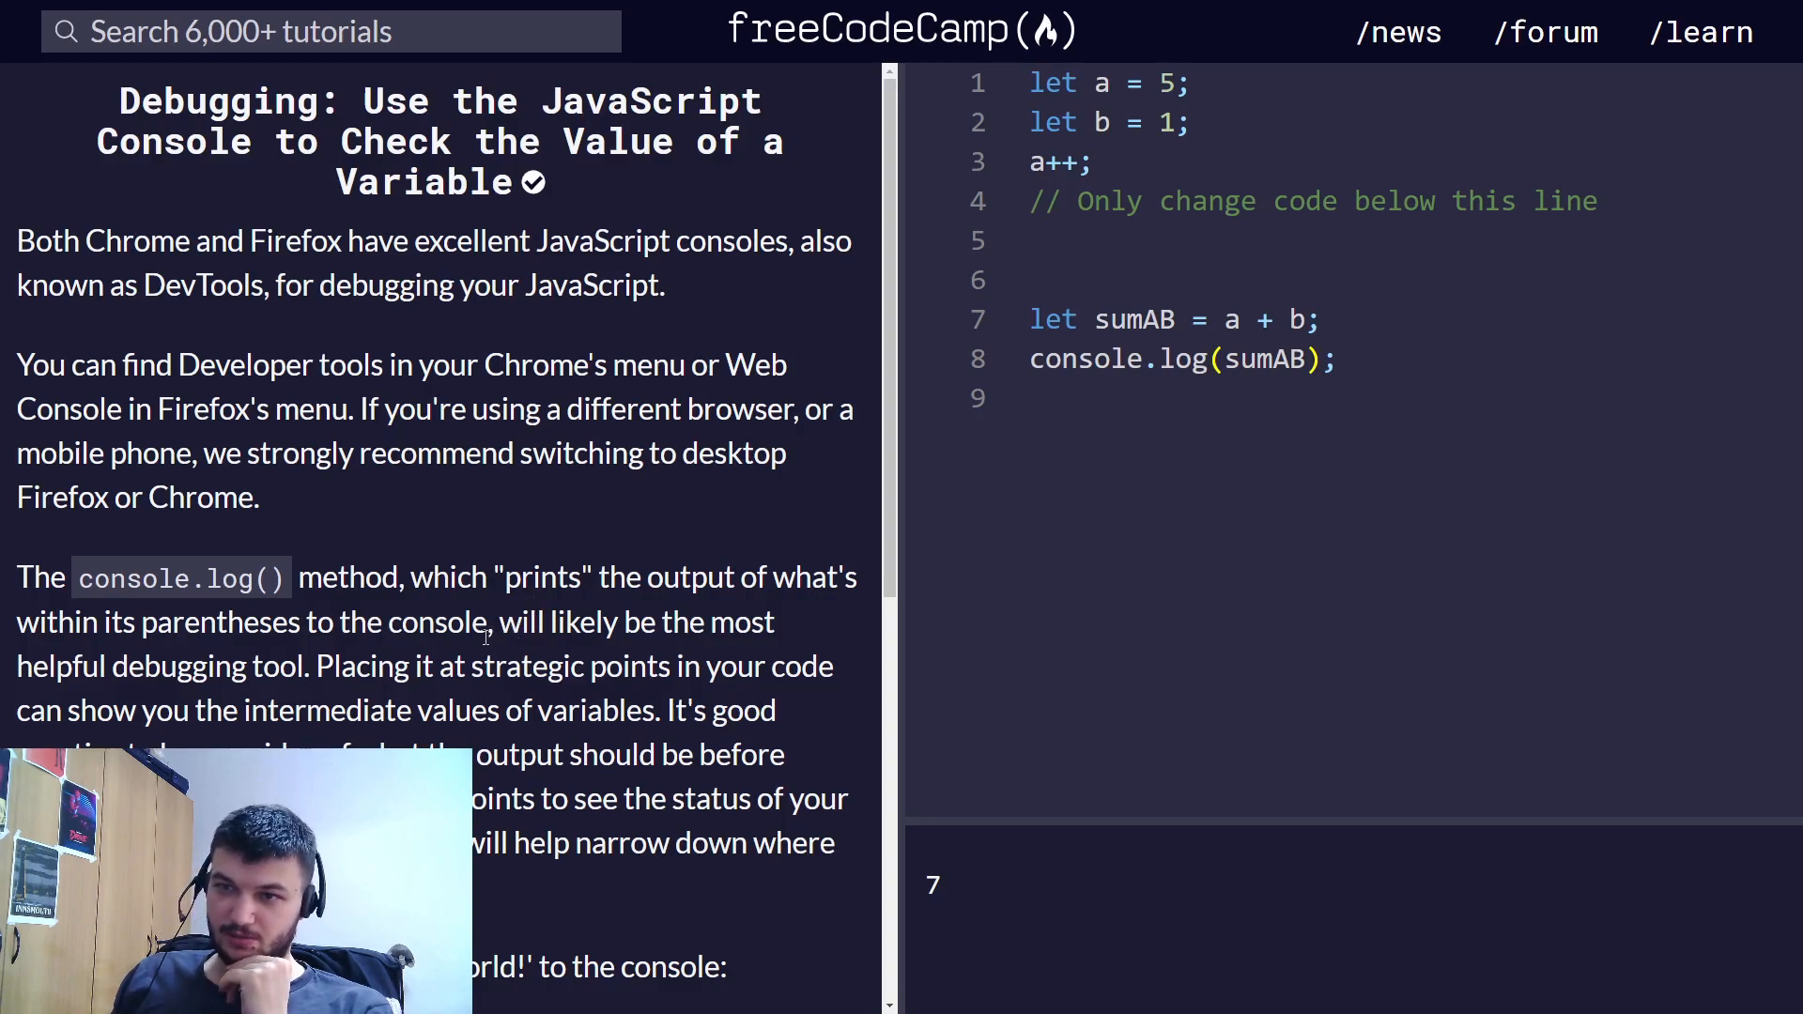
scroll(down, 3)
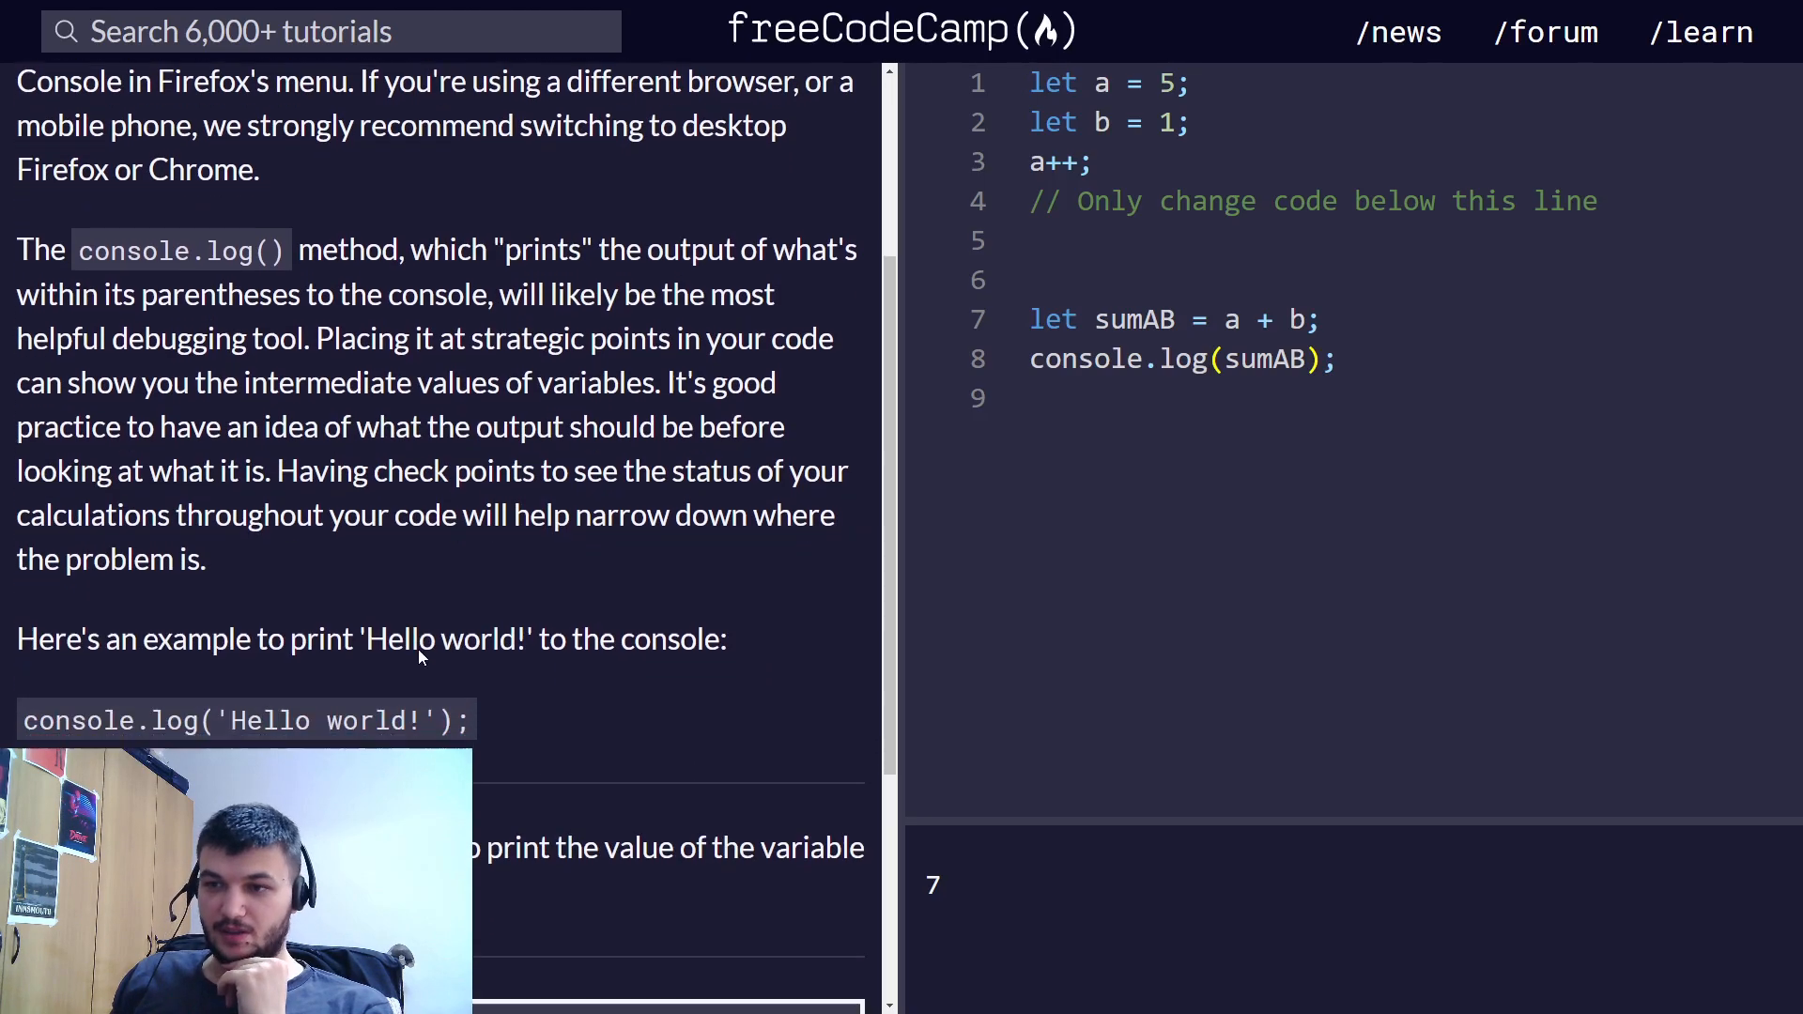
scroll(down, 3)
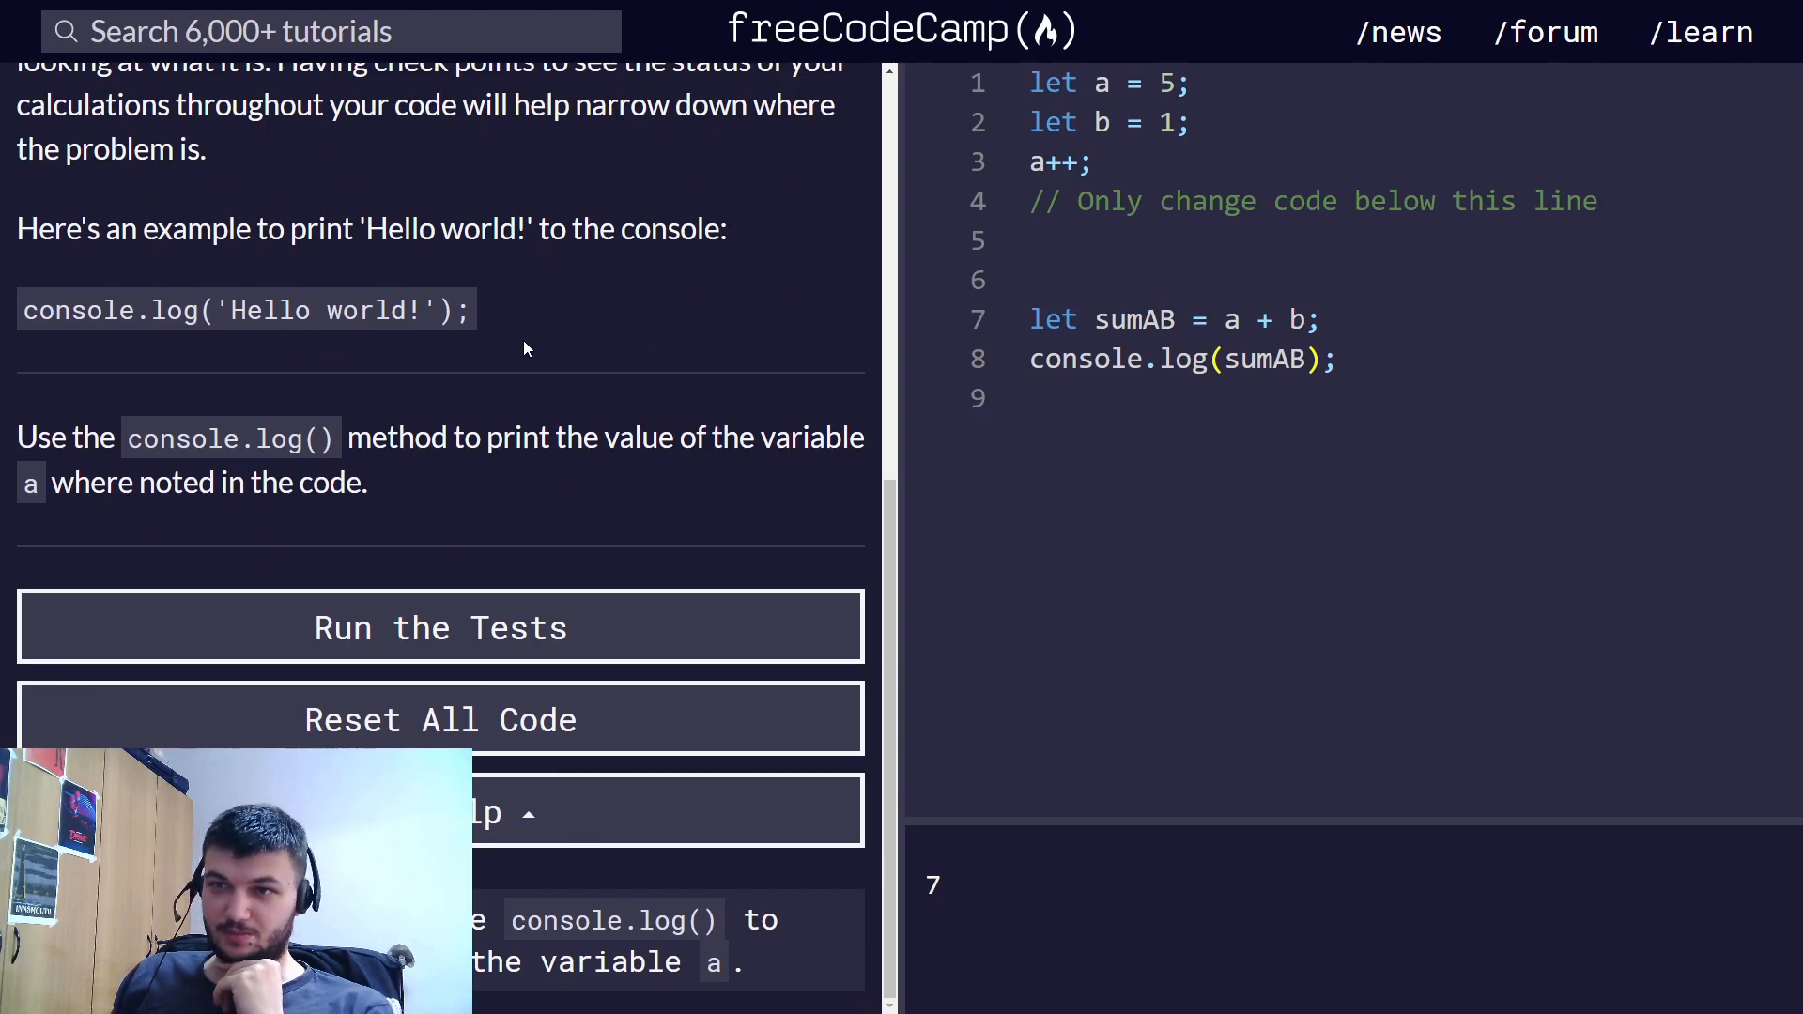
mouse_move(466, 407)
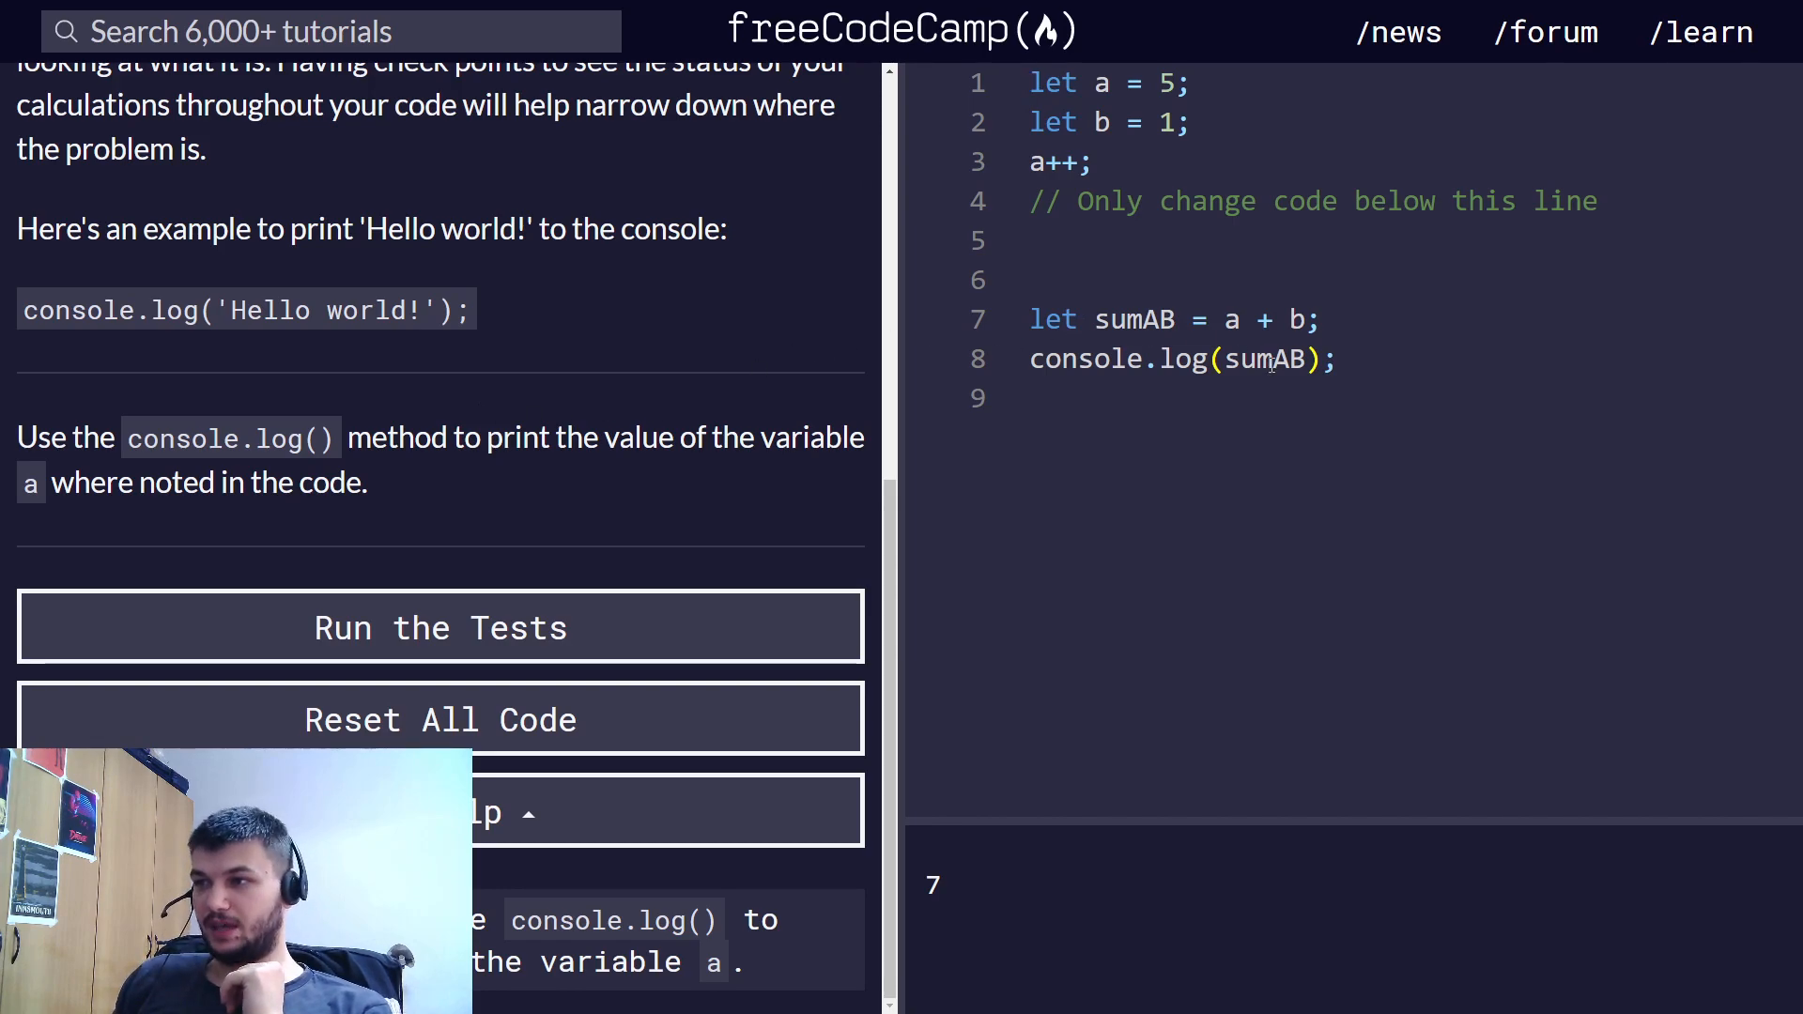
- Add console.log(a); under the comment line so the console prints 6 above 7, and run the tests
double_click(1264, 359)
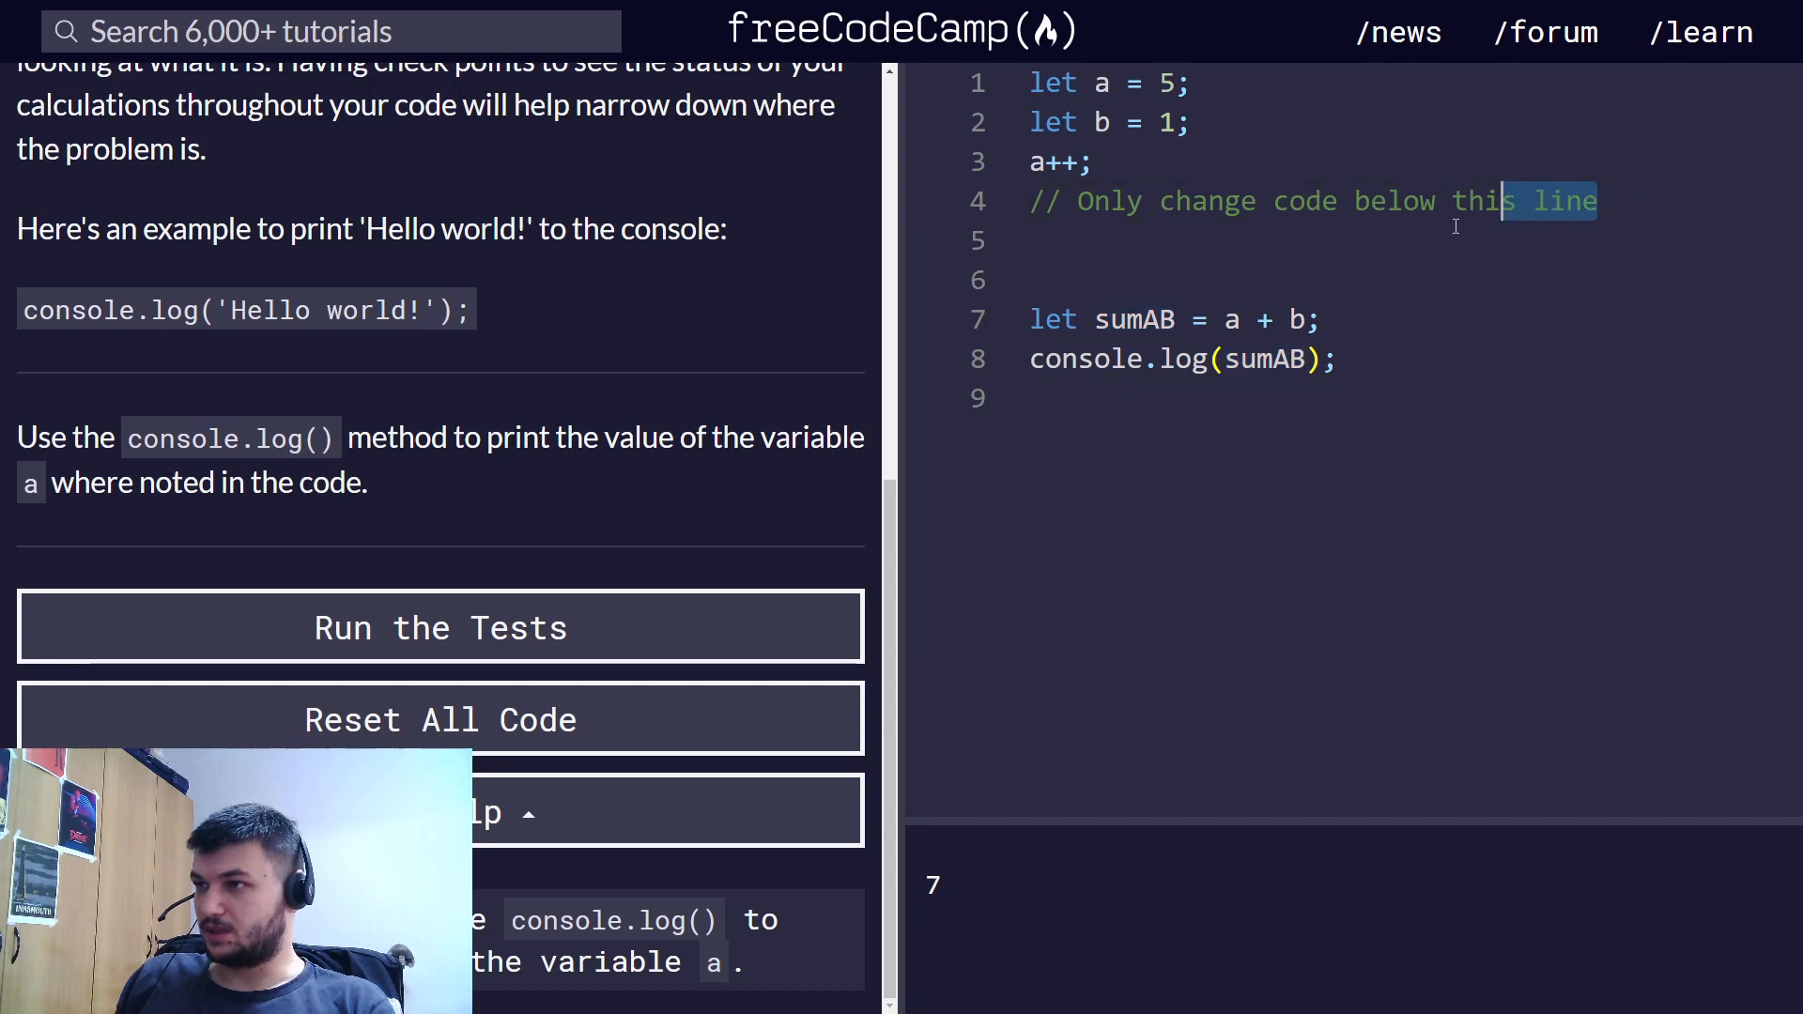
text(cons)
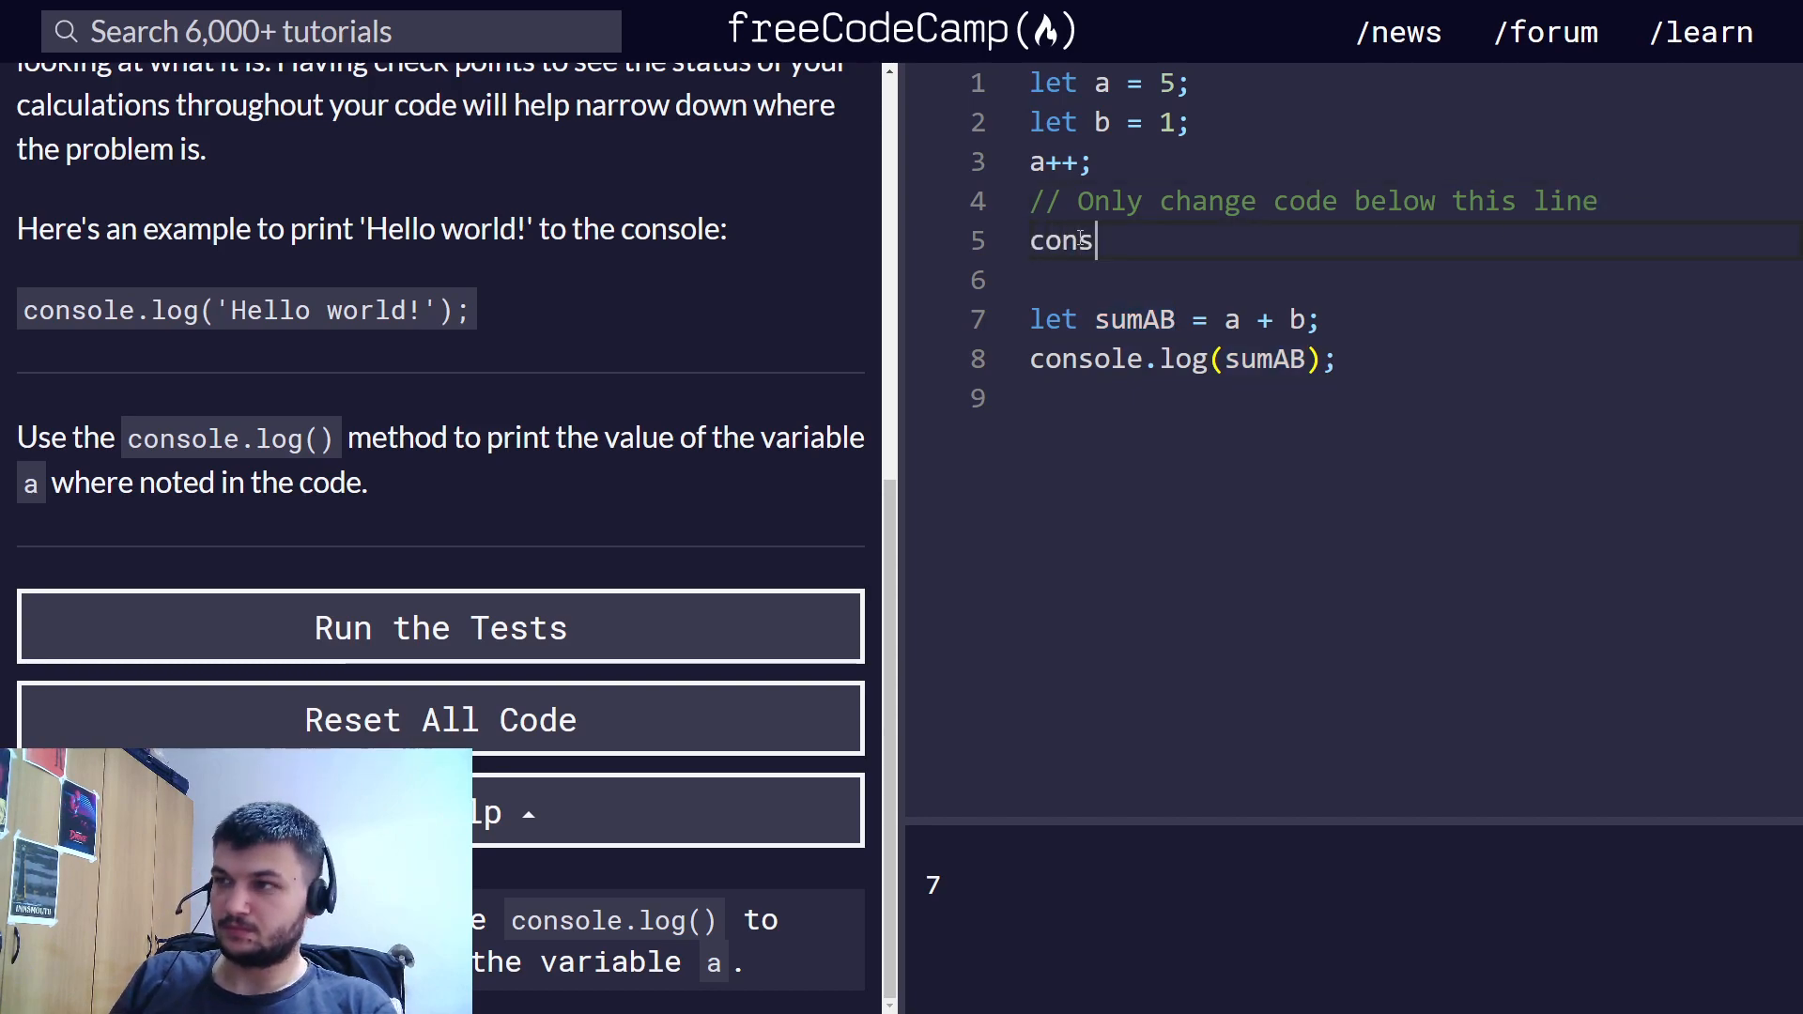
text(ole.log)
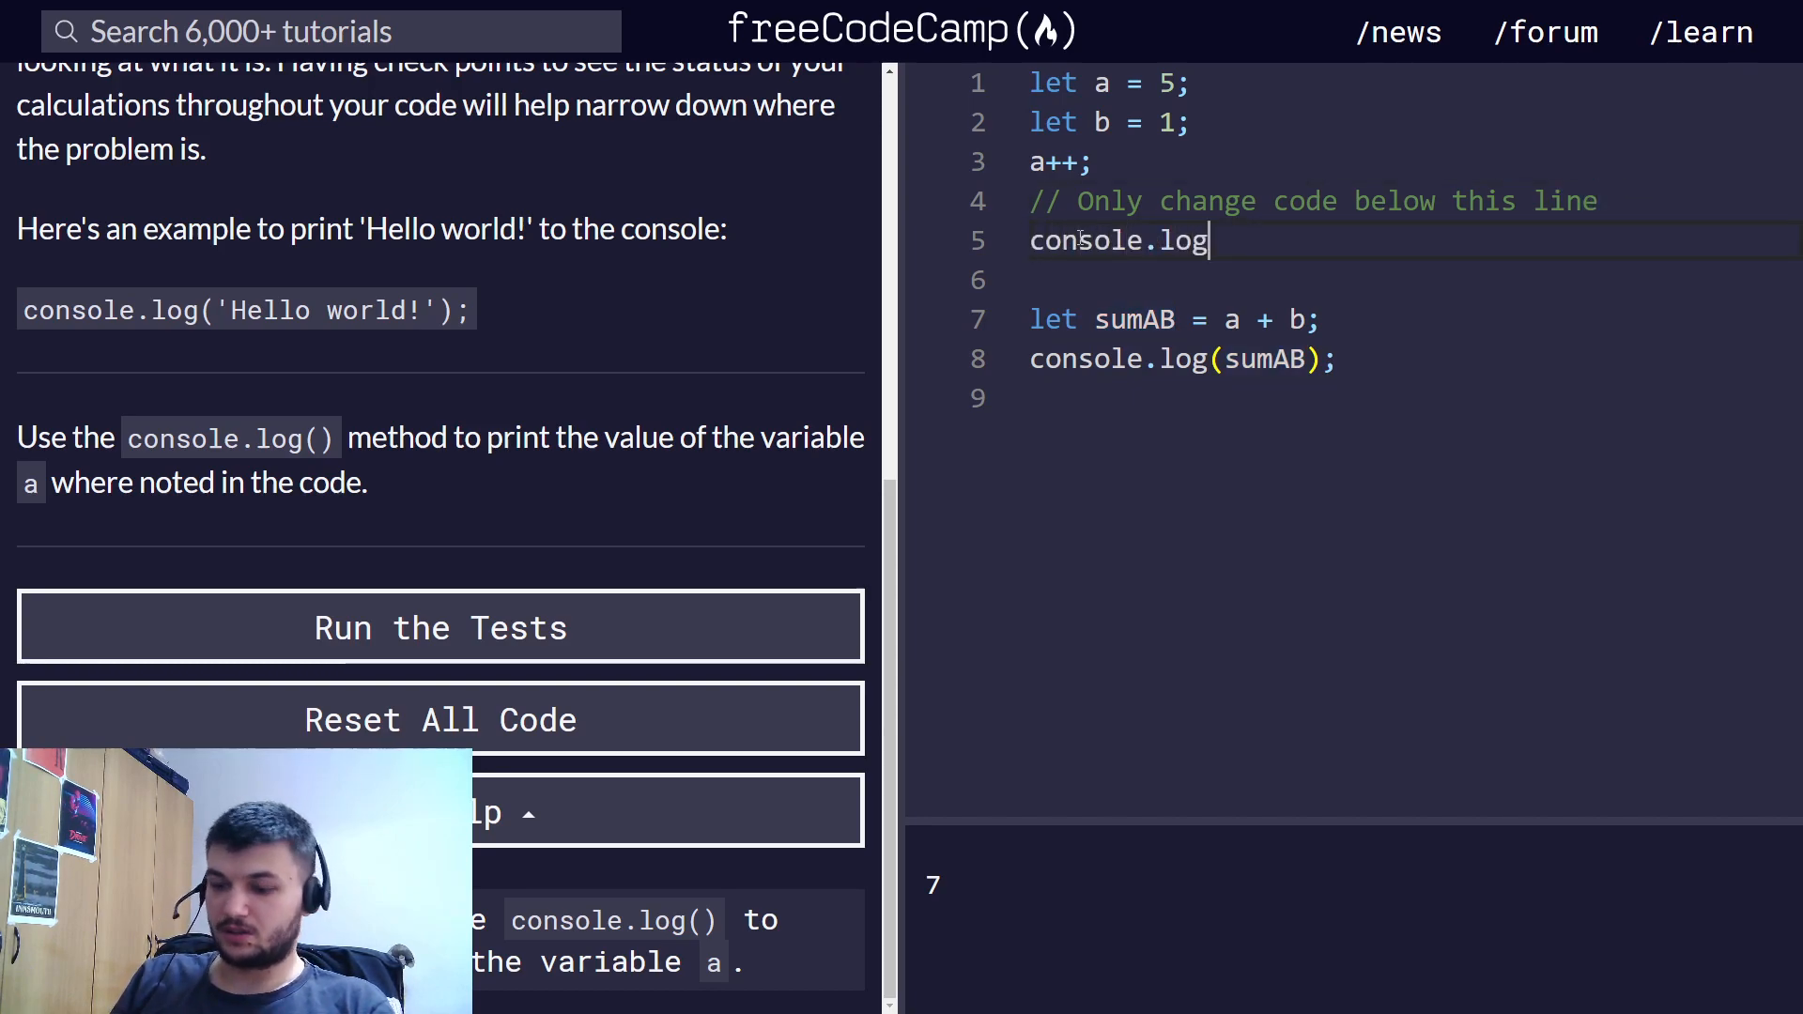
text((a);)
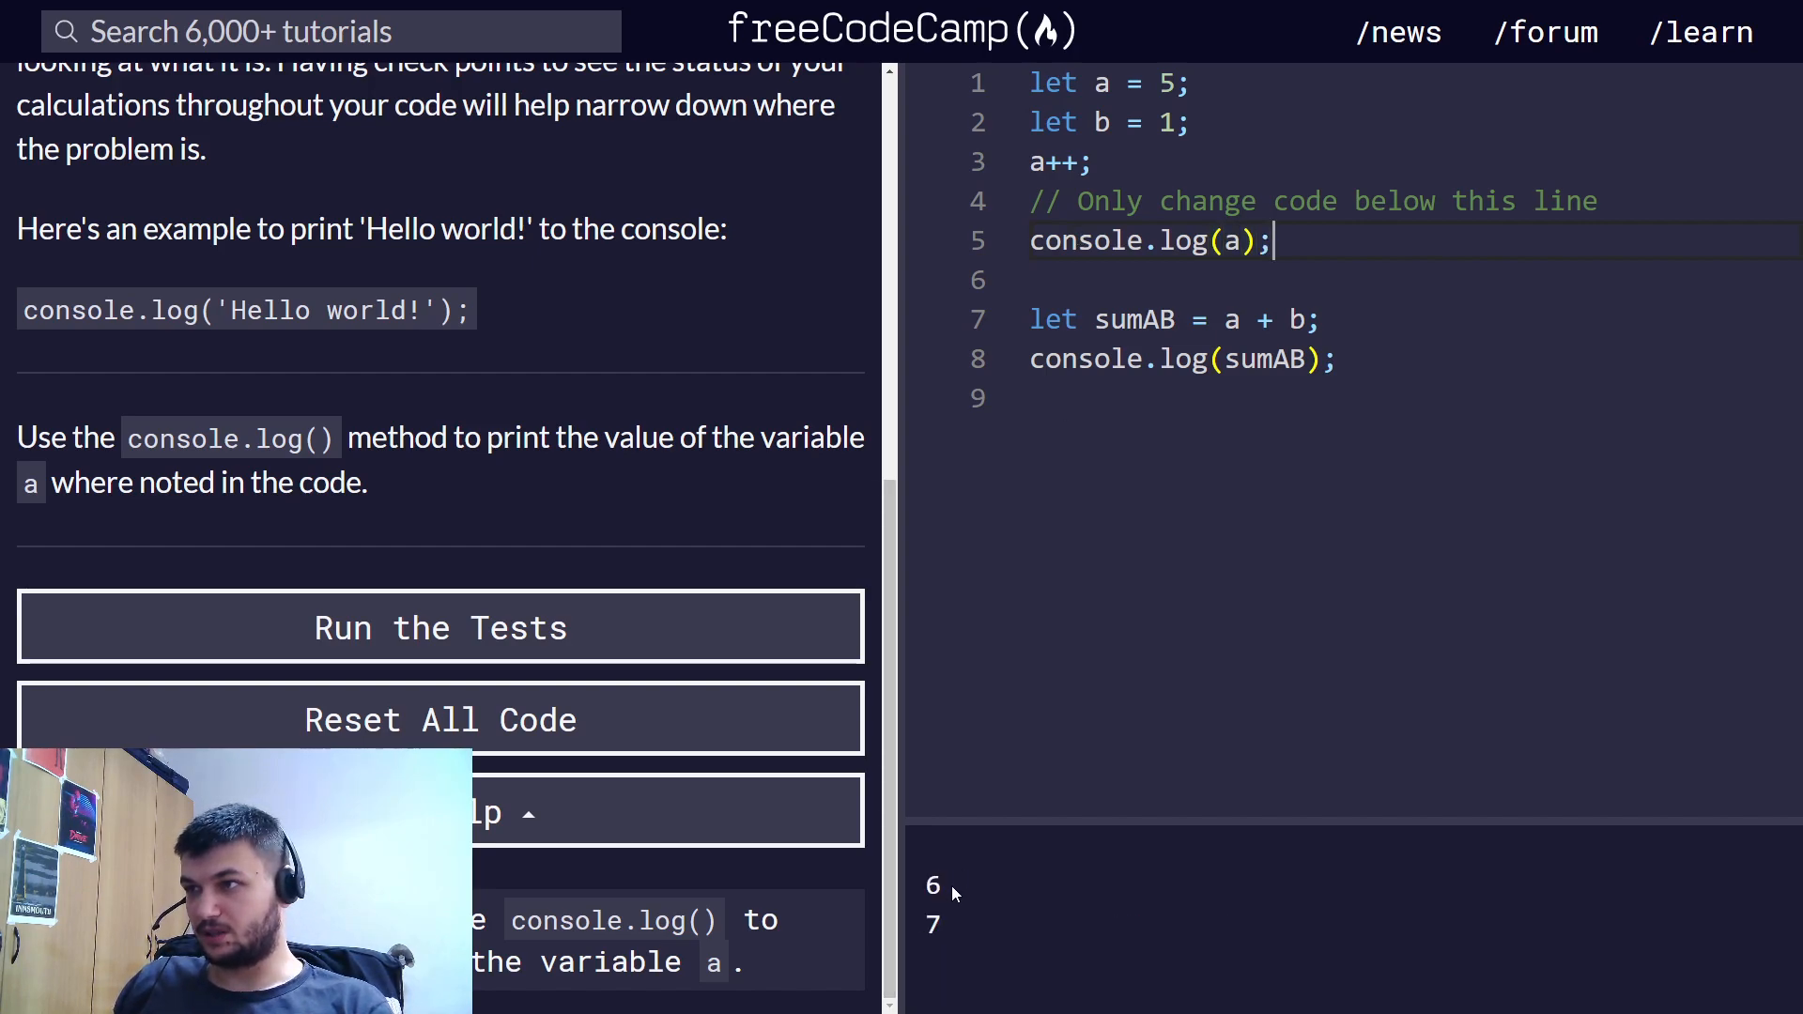
mouse_move(1343, 407)
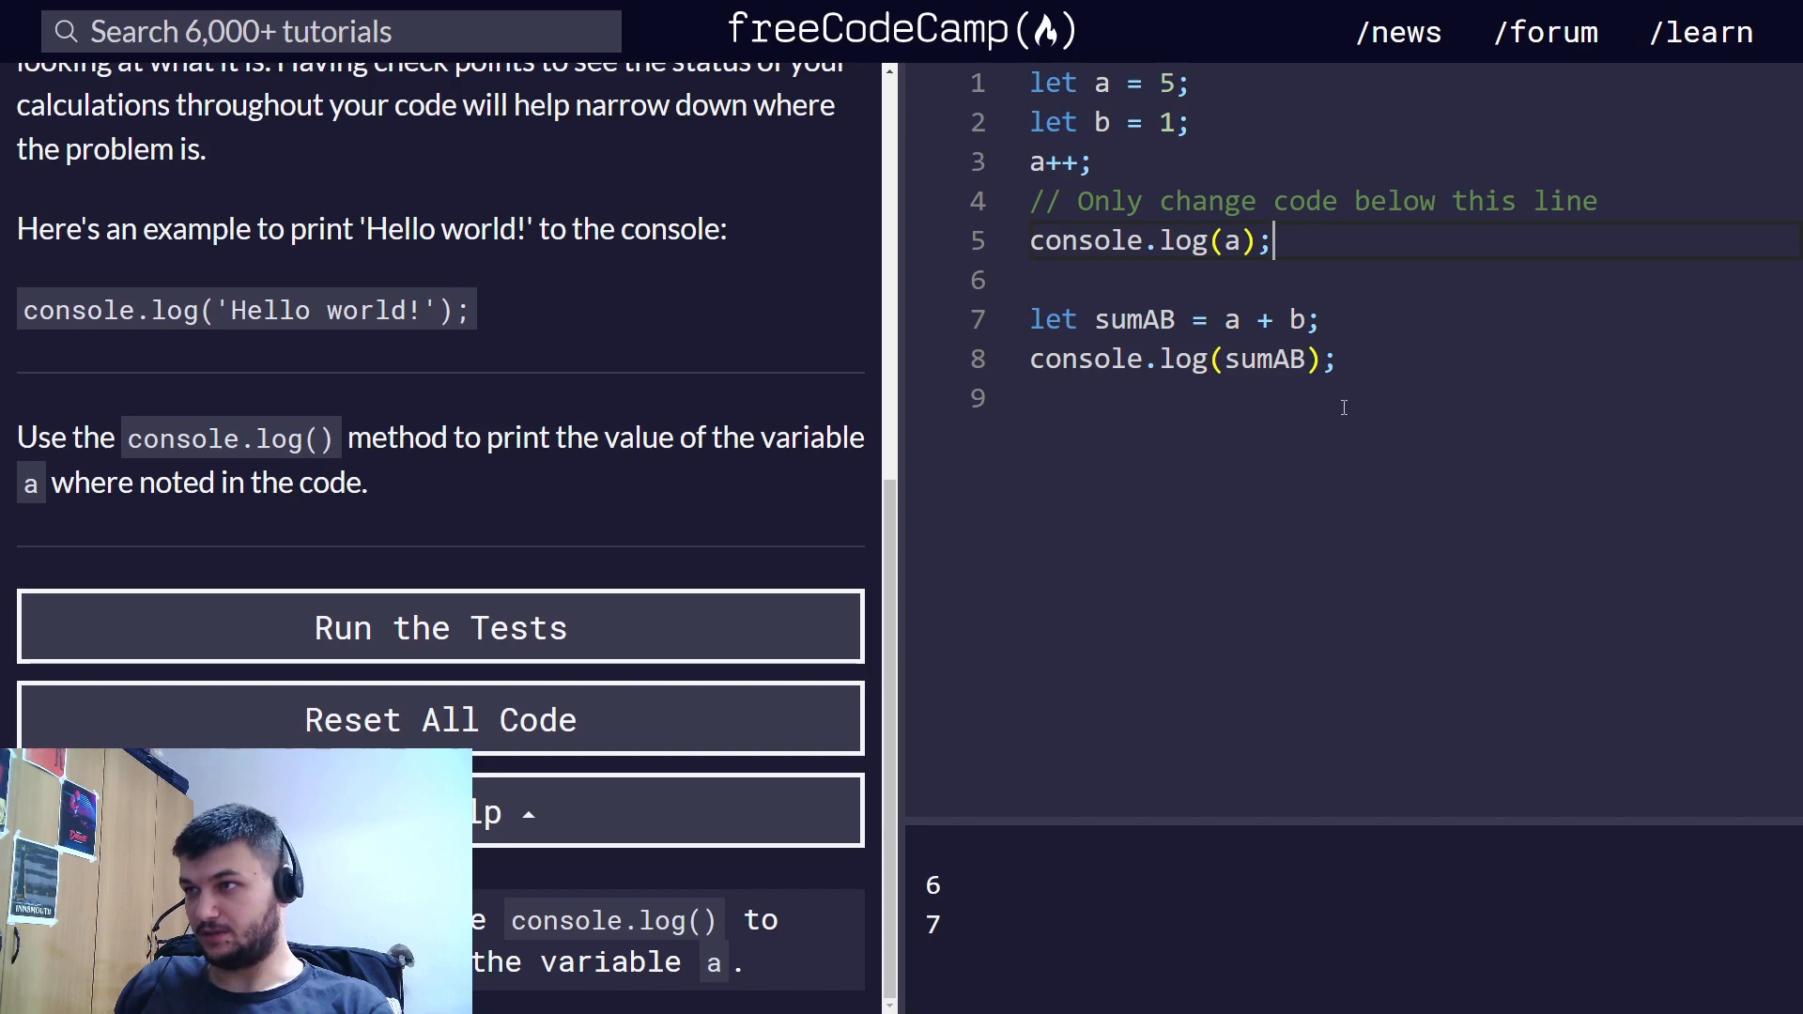
click(440, 628)
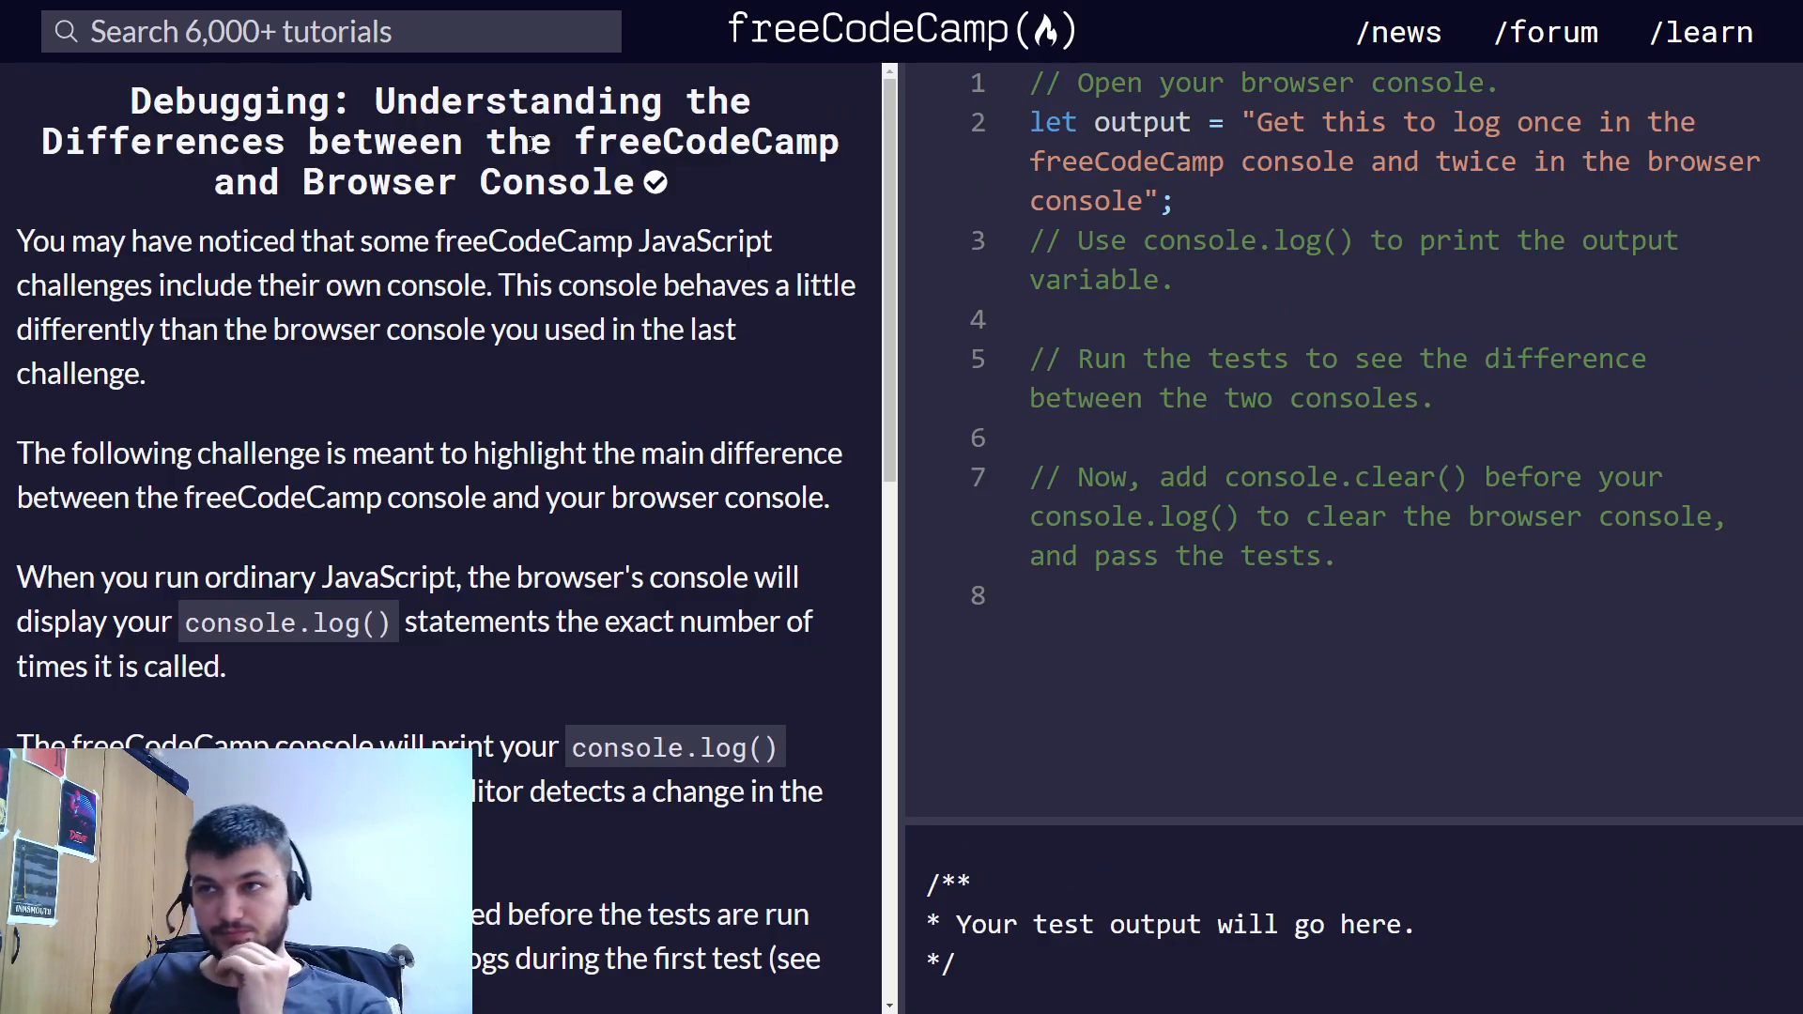
mouse_move(291, 394)
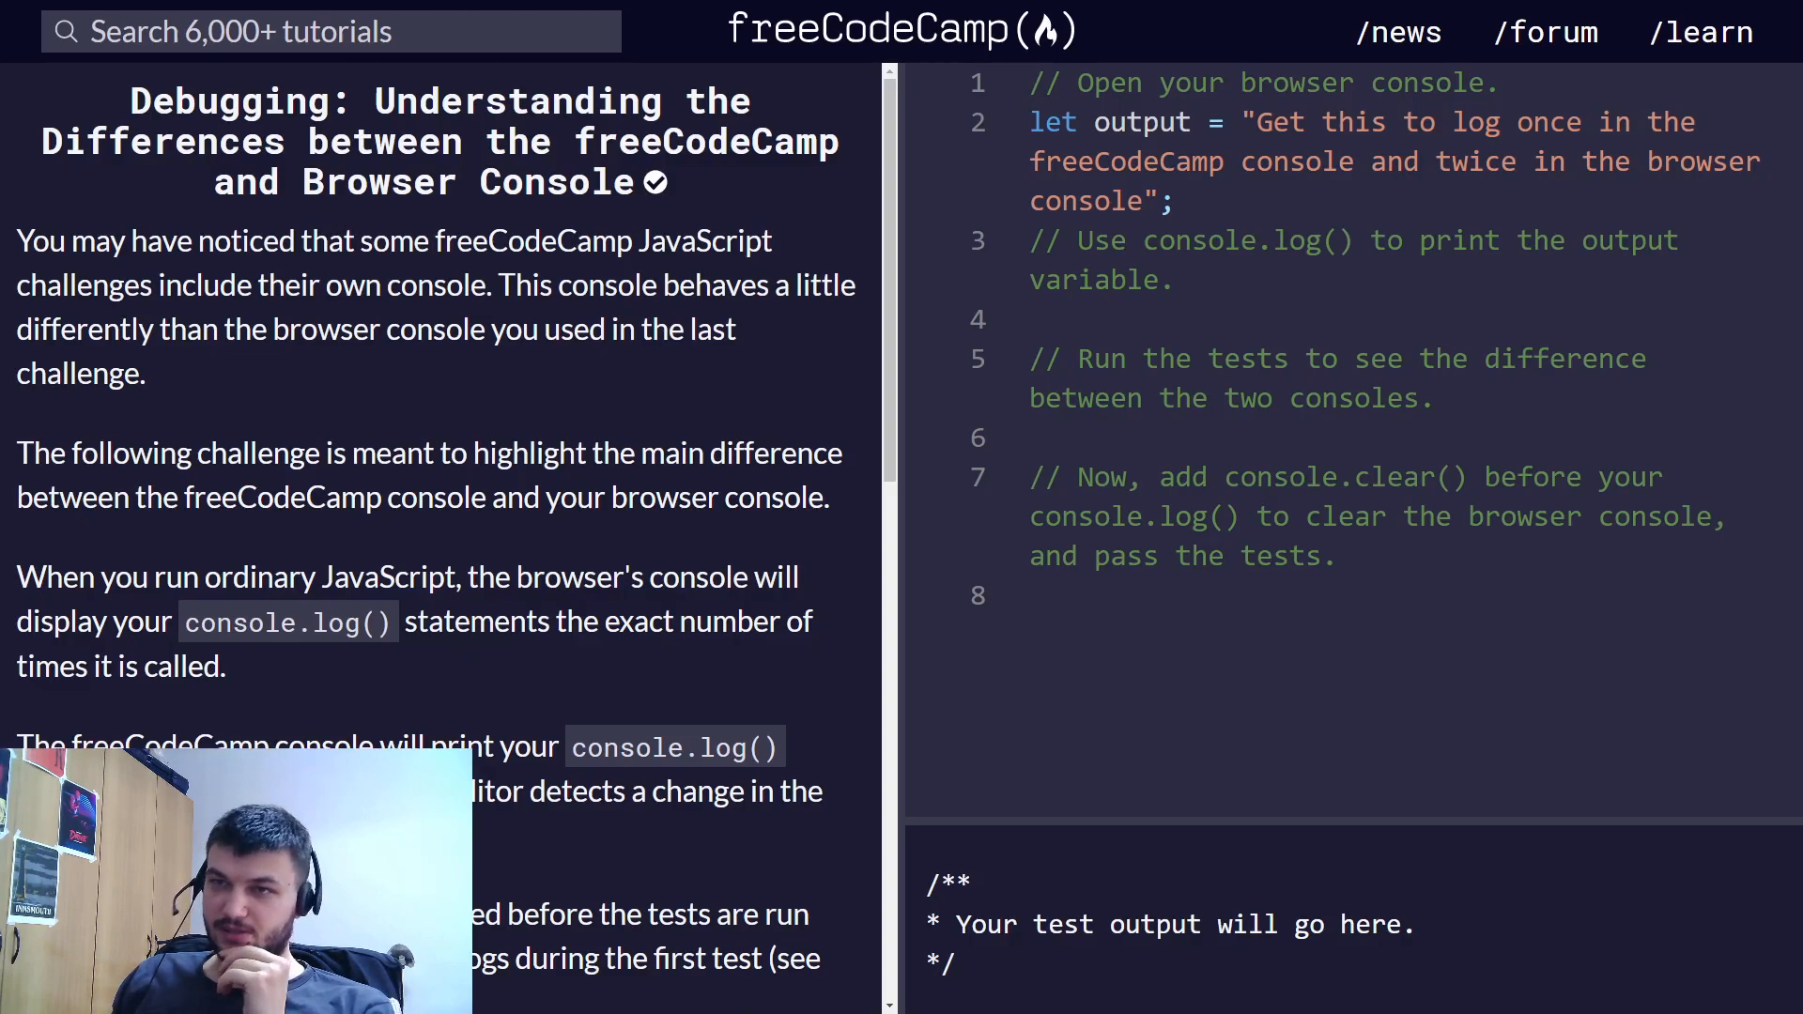
mouse_move(306, 424)
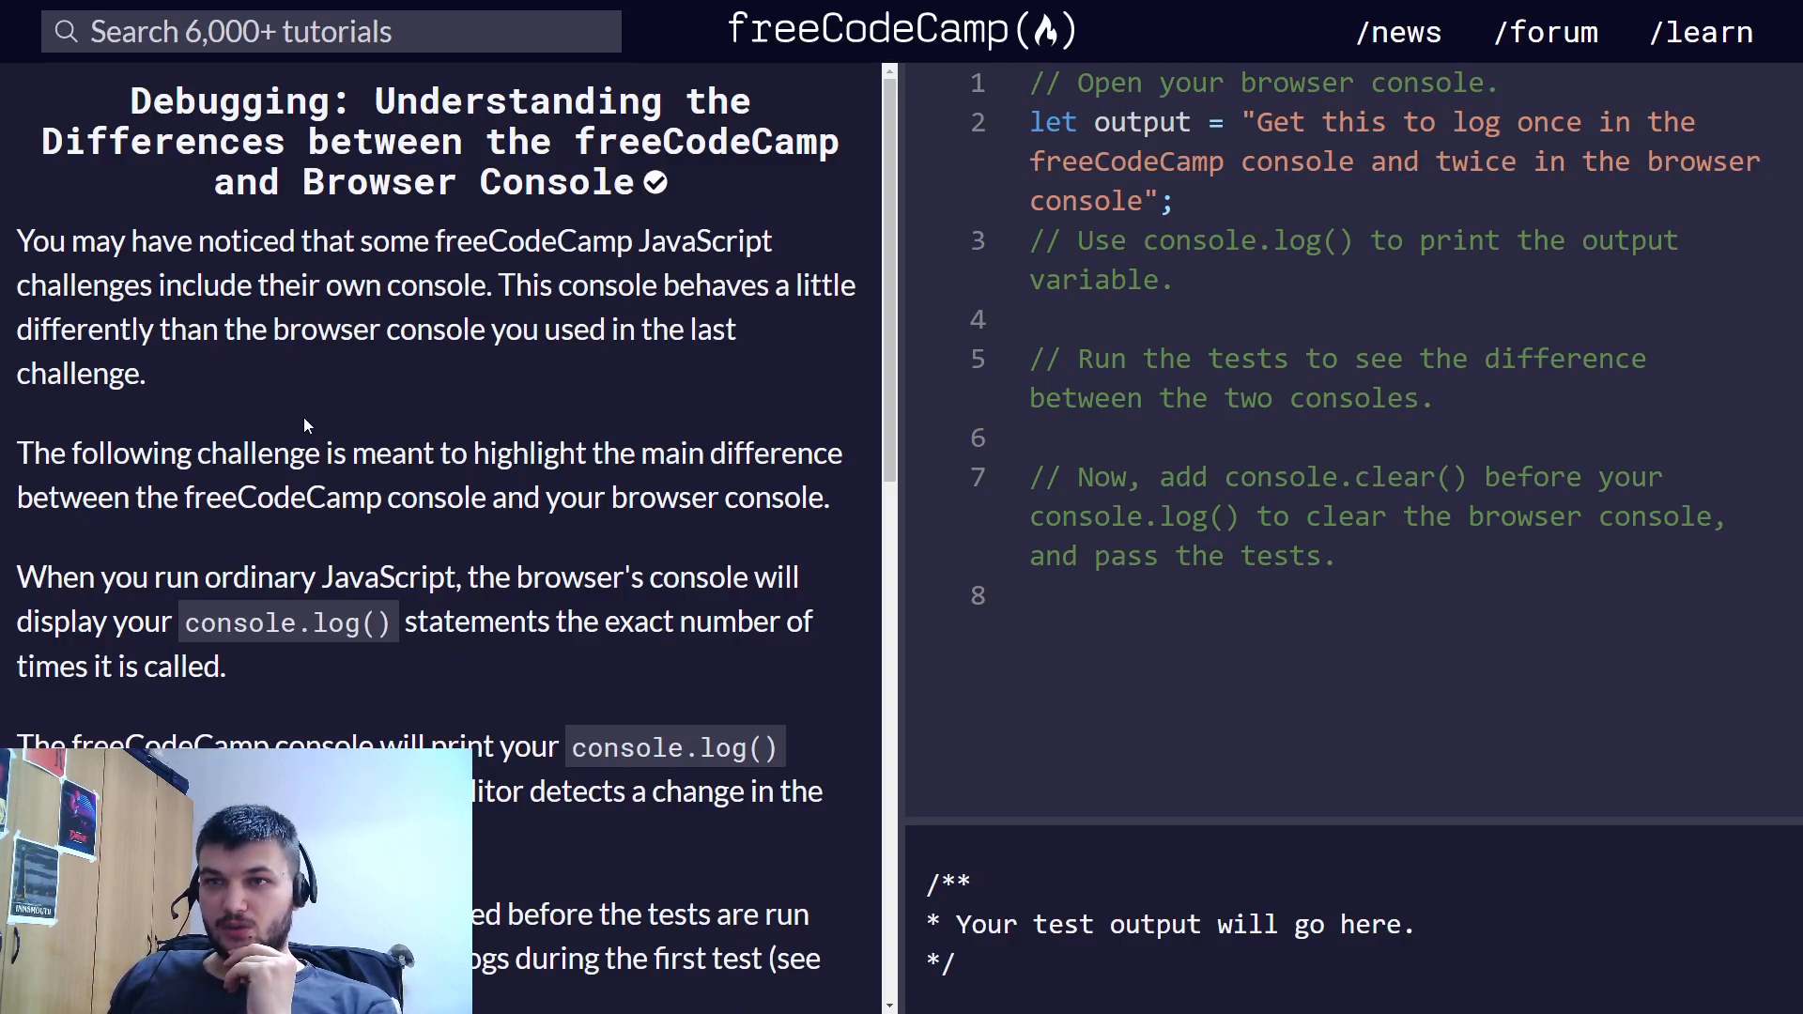
- Scroll through the freeCodeCamp-versus-browser-console challenge instructions
scroll(down, 3)
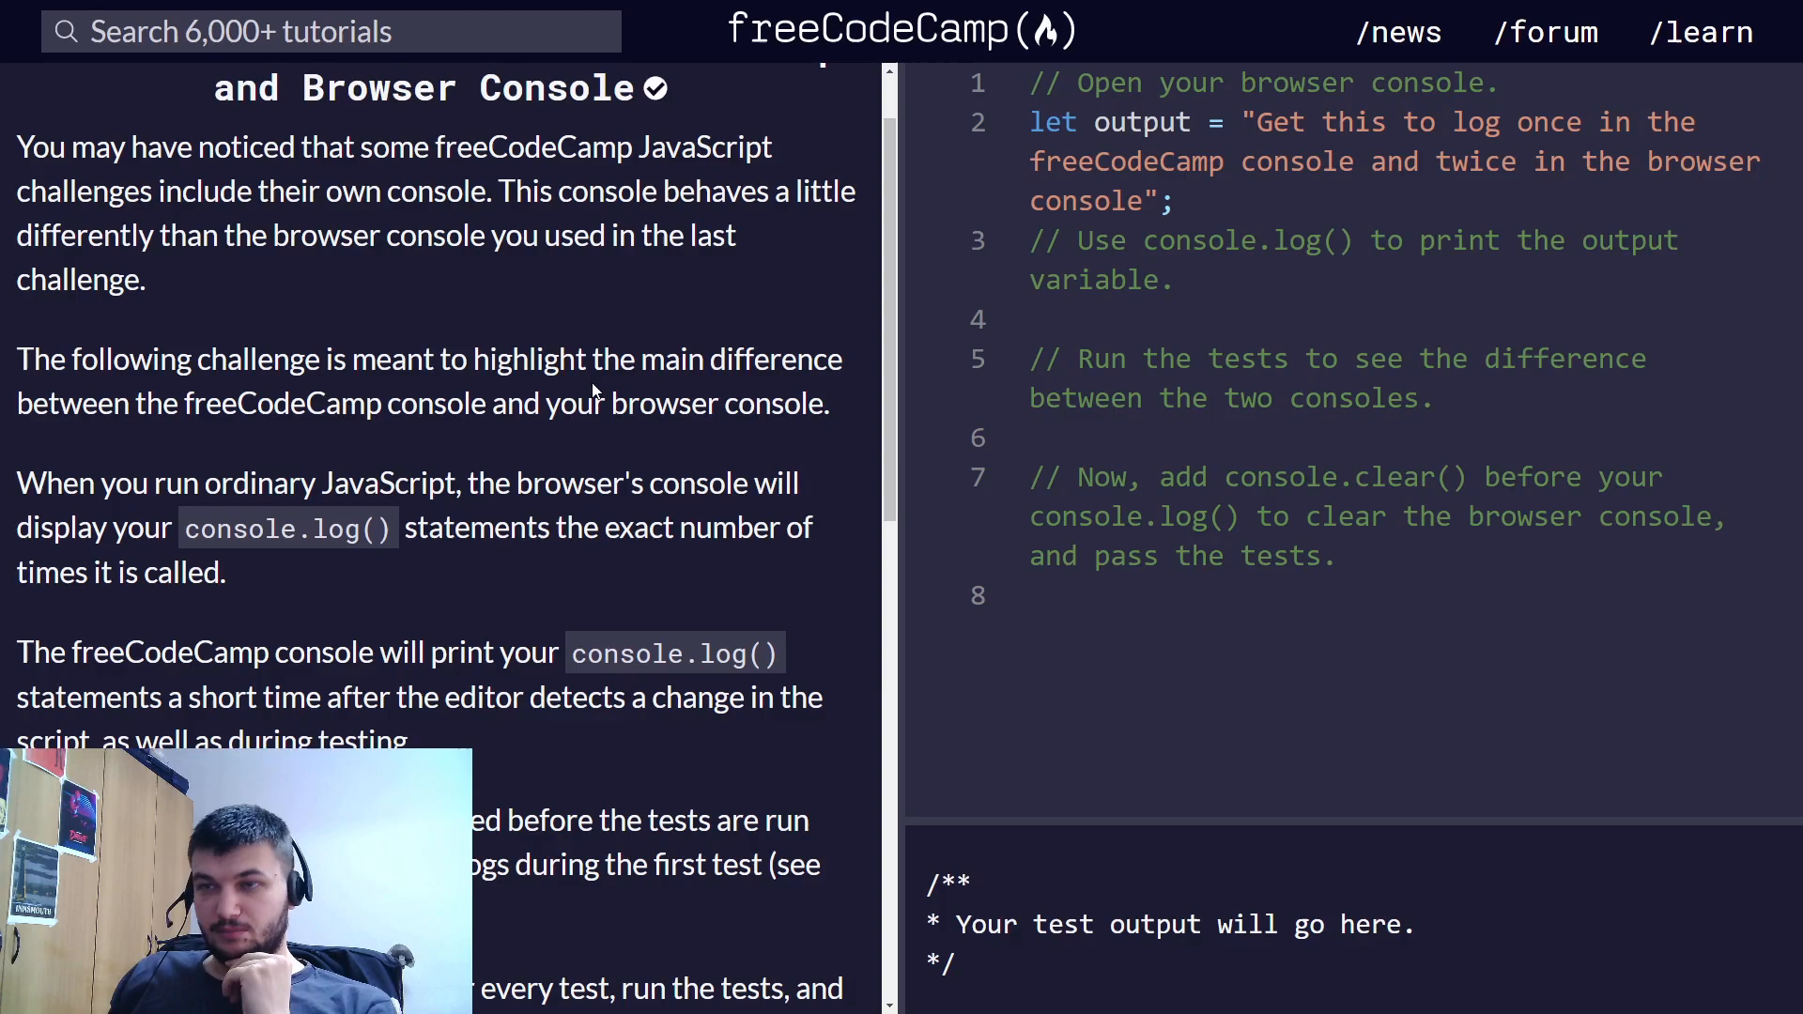
scroll(down, 3)
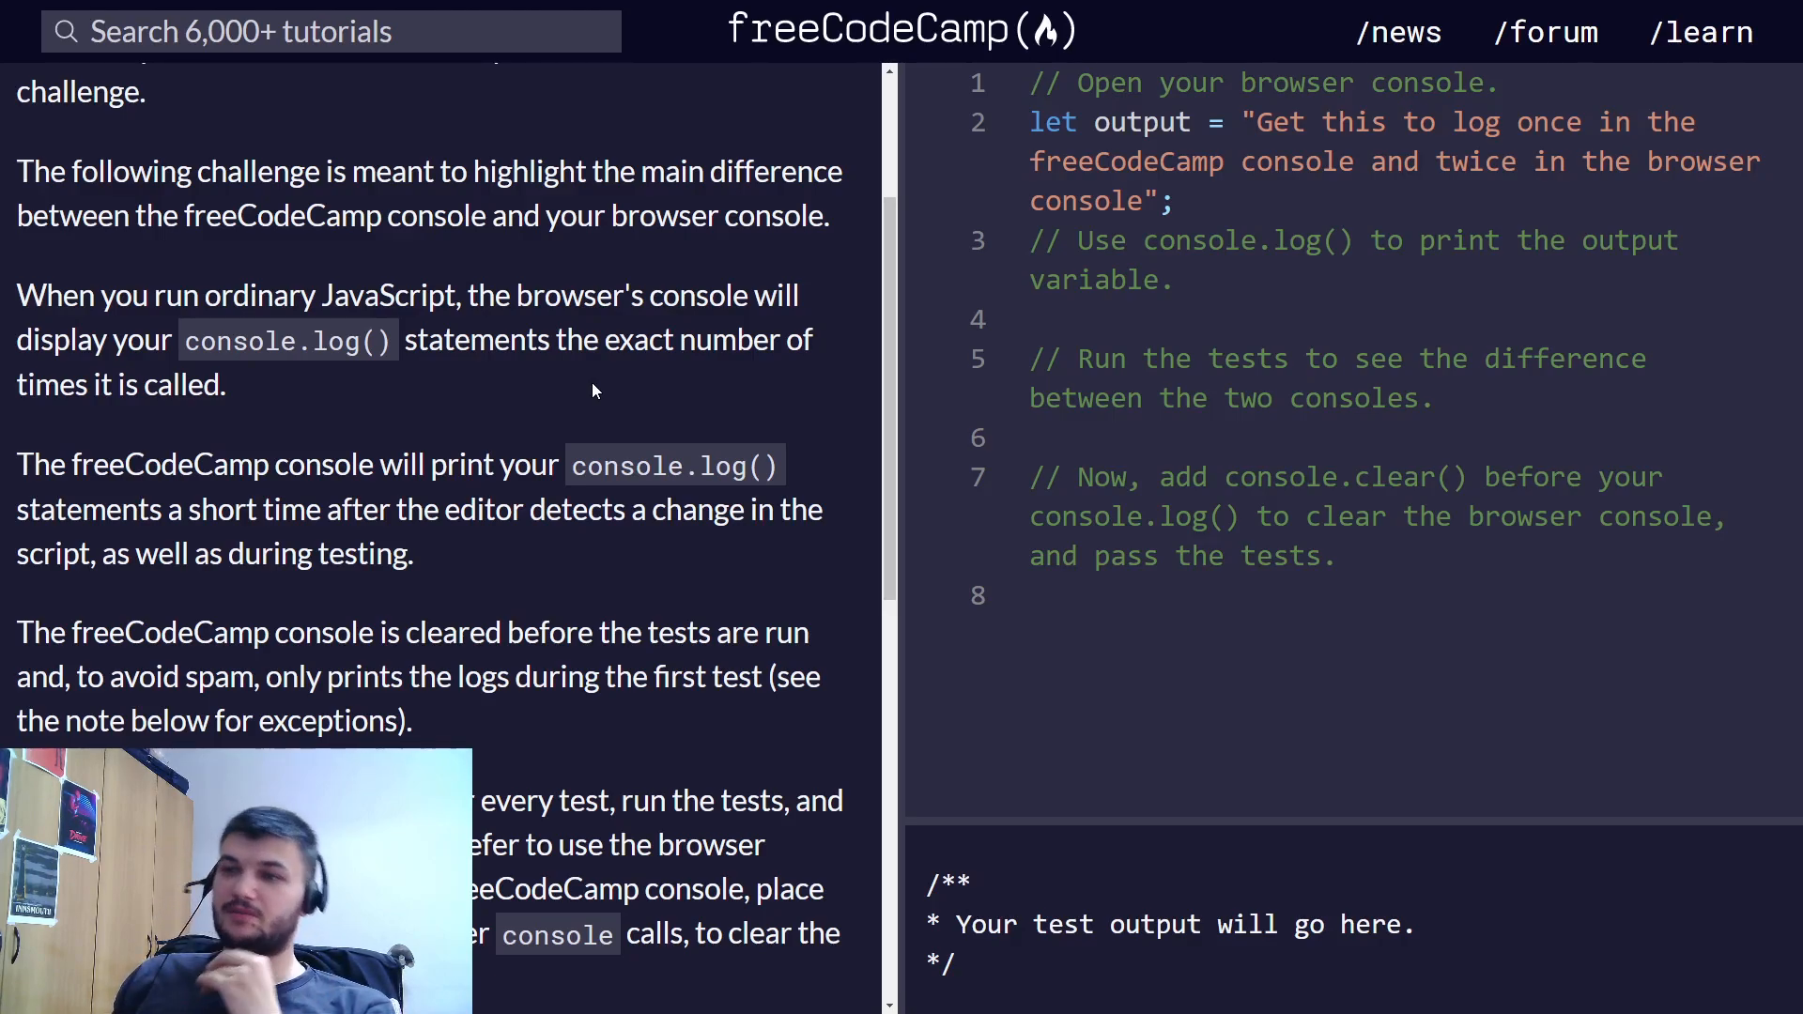
mouse_move(564, 447)
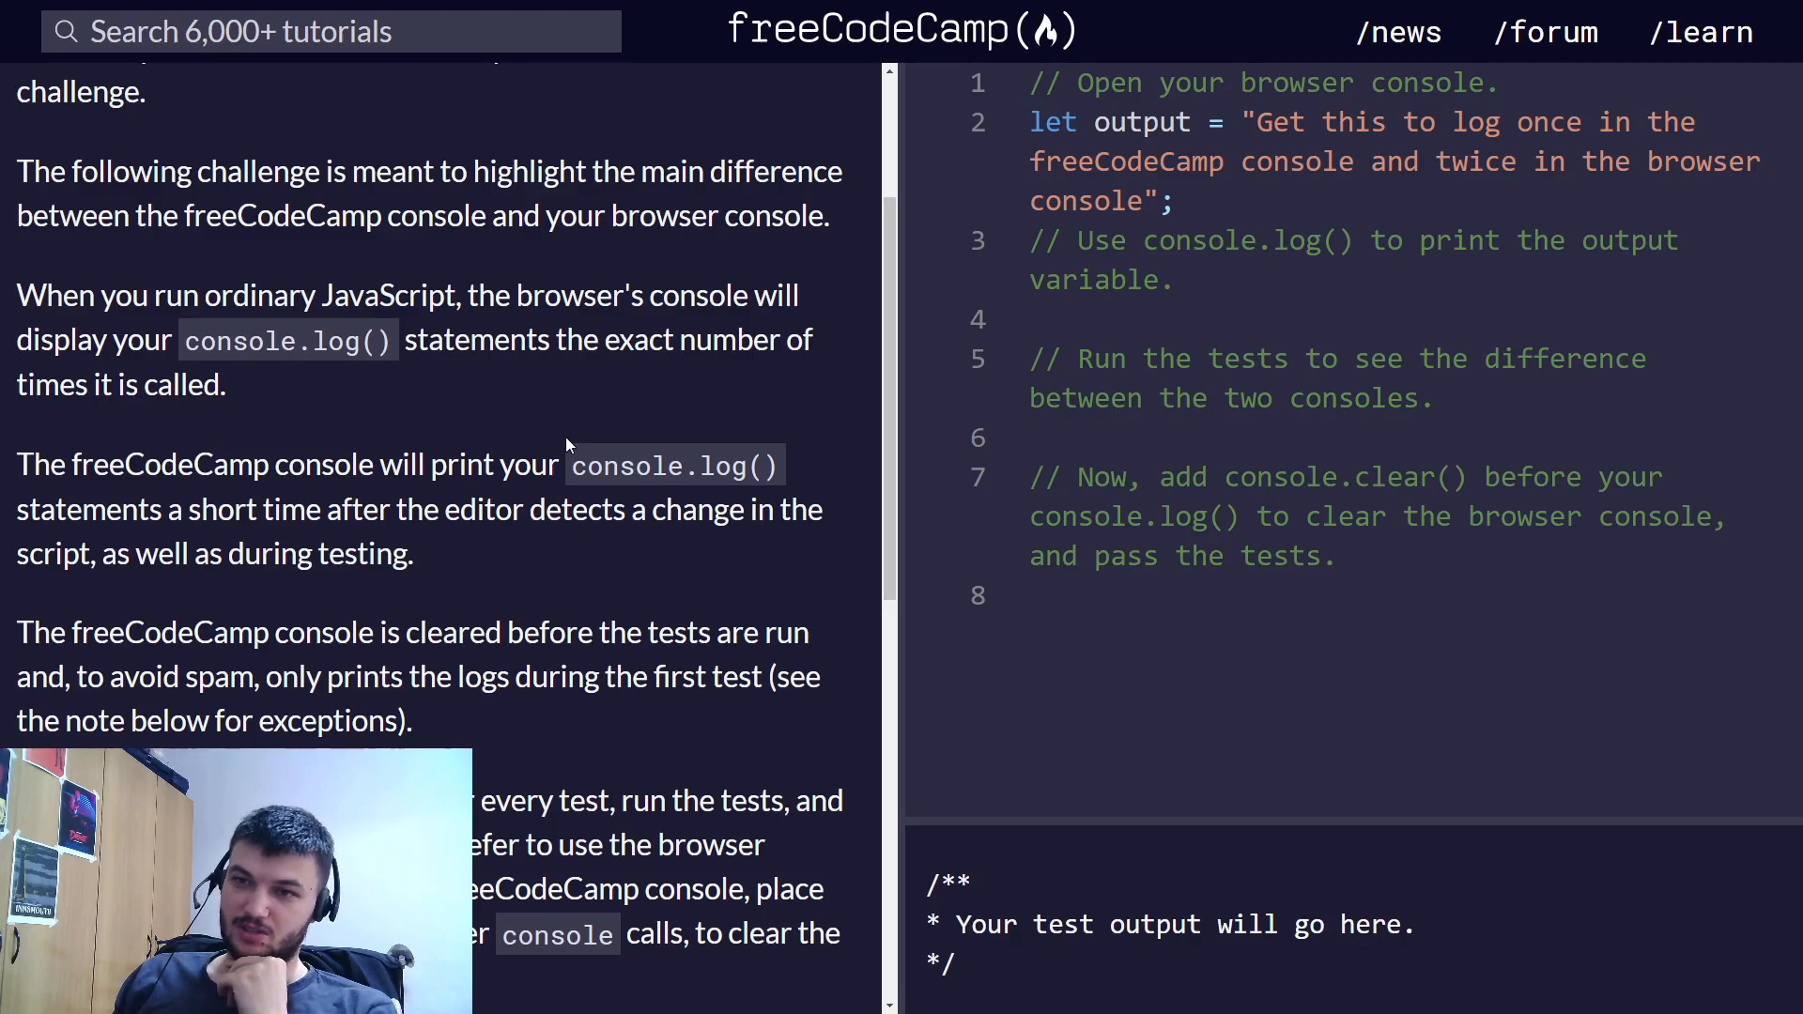
mouse_move(539, 554)
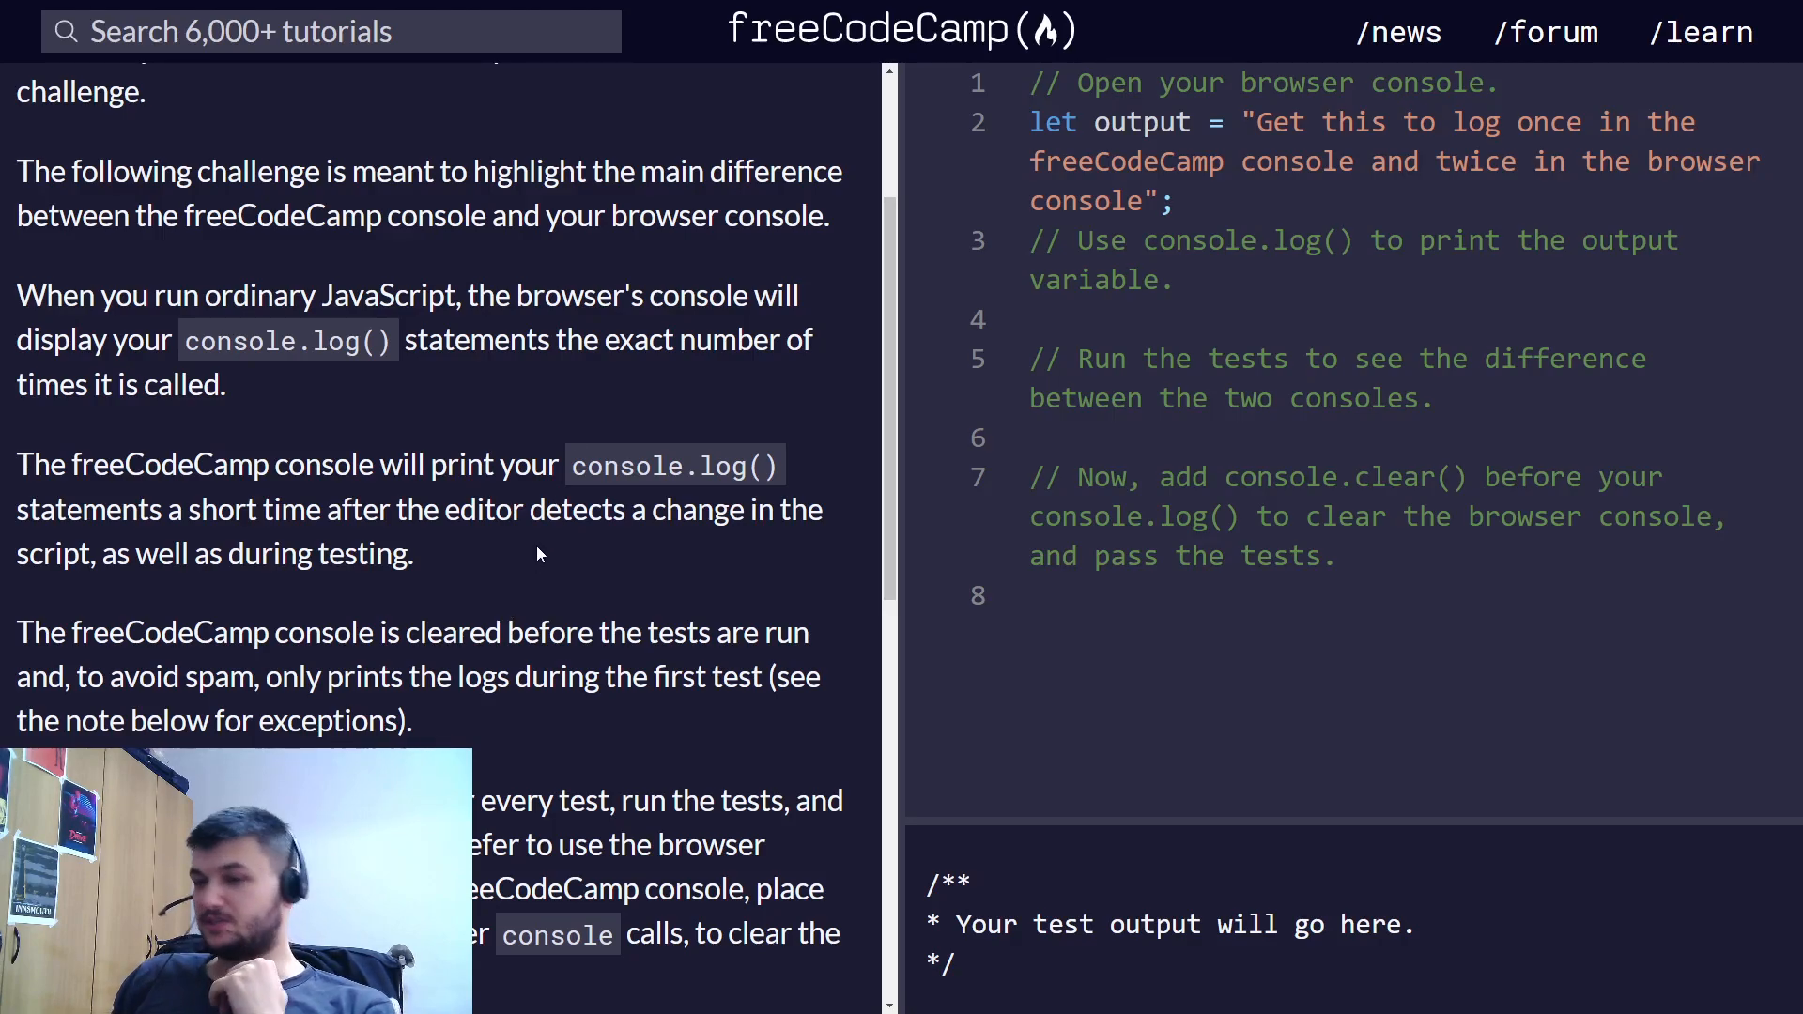
scroll(down, 3)
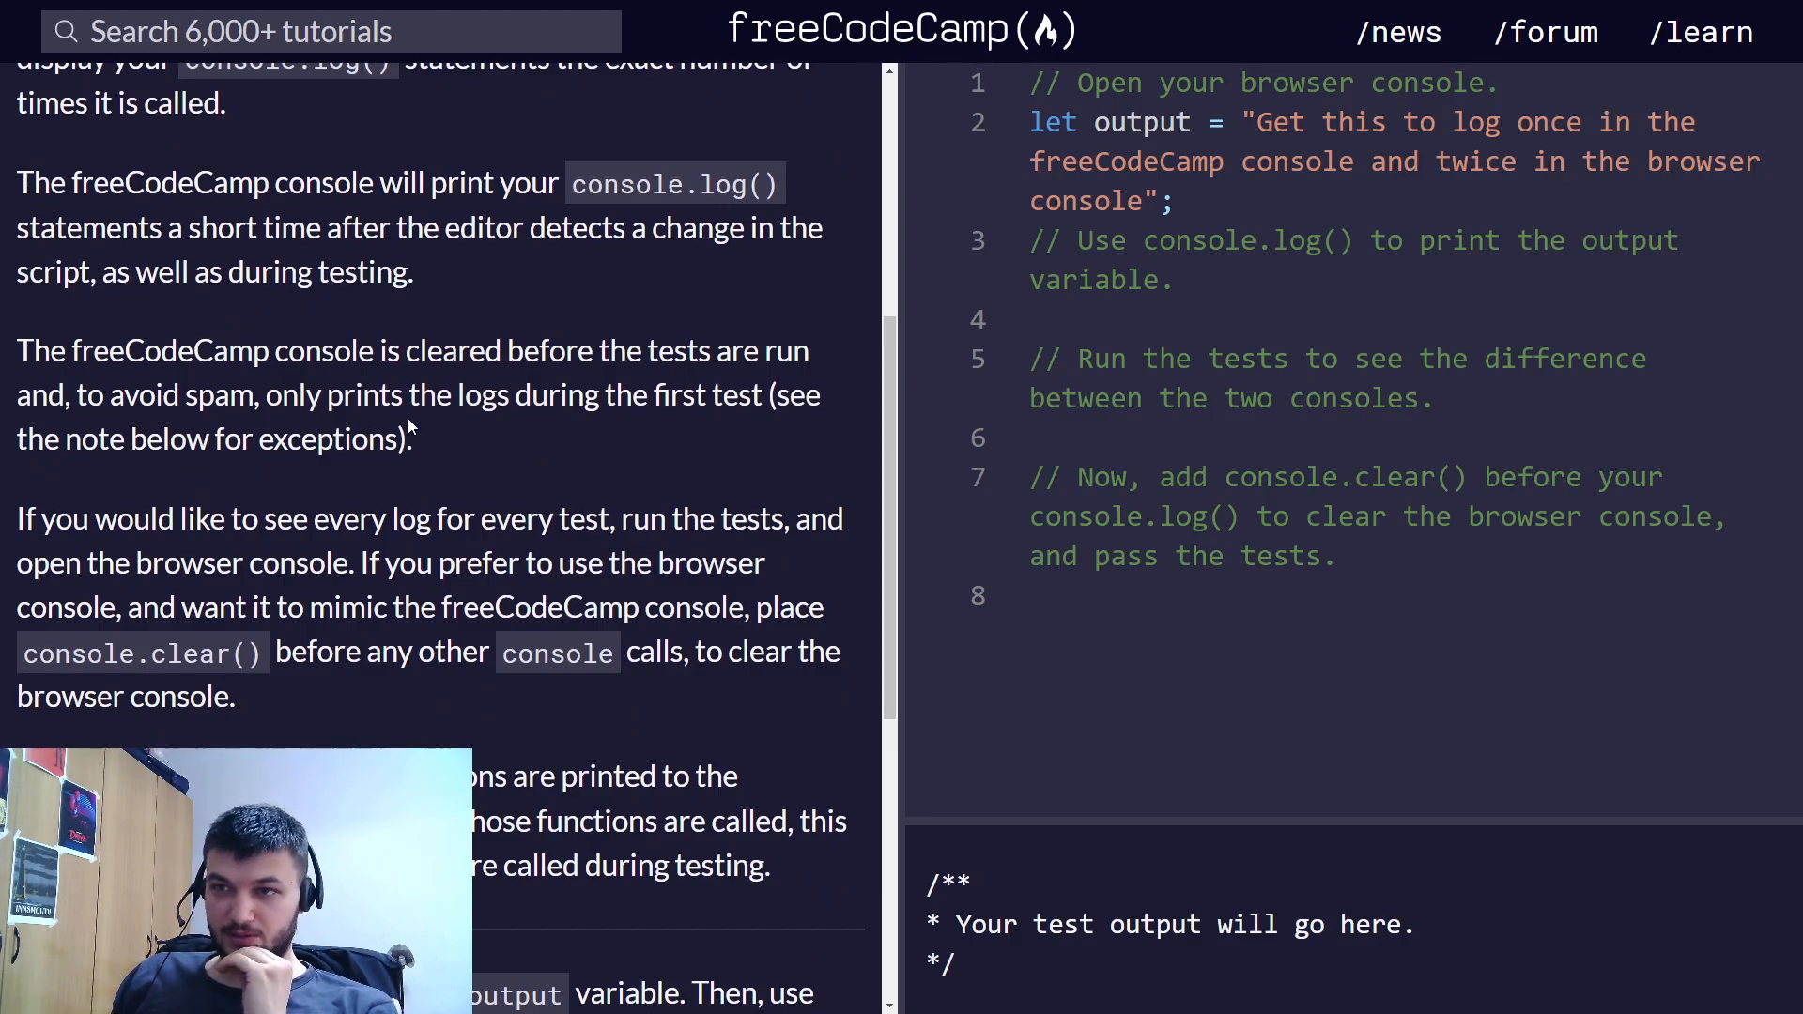
mouse_move(574, 469)
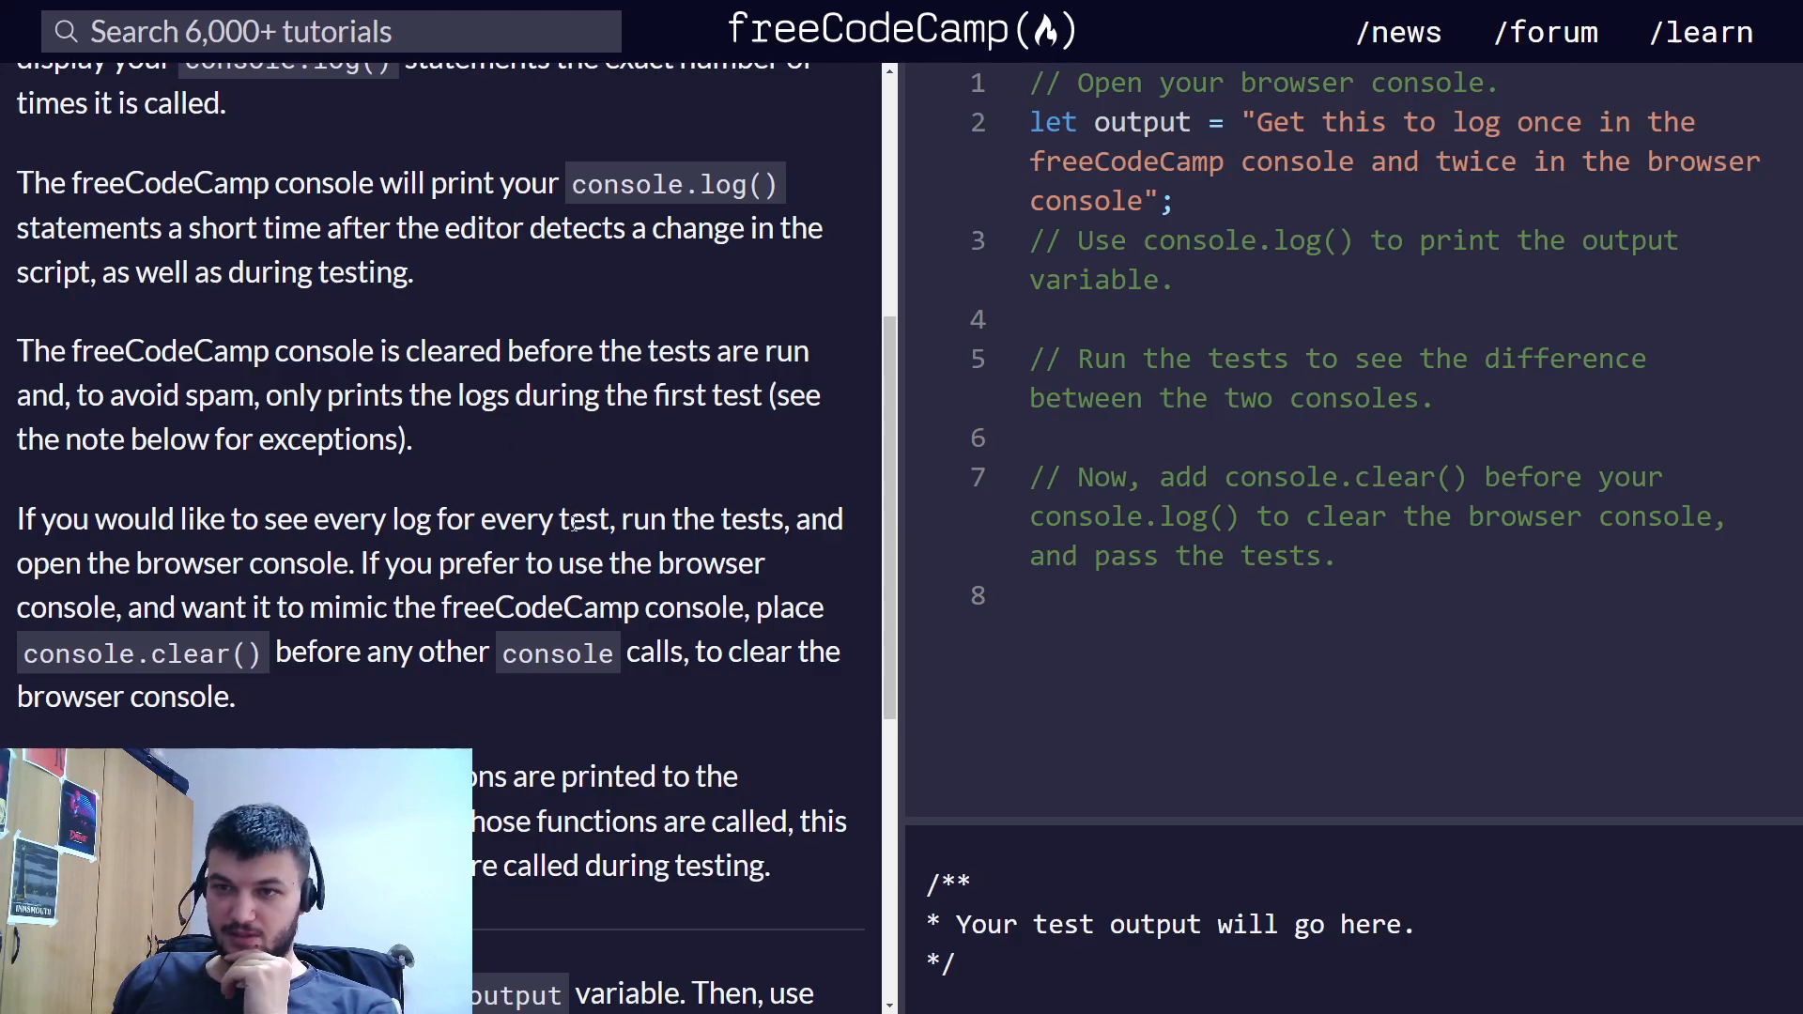
scroll(down, 3)
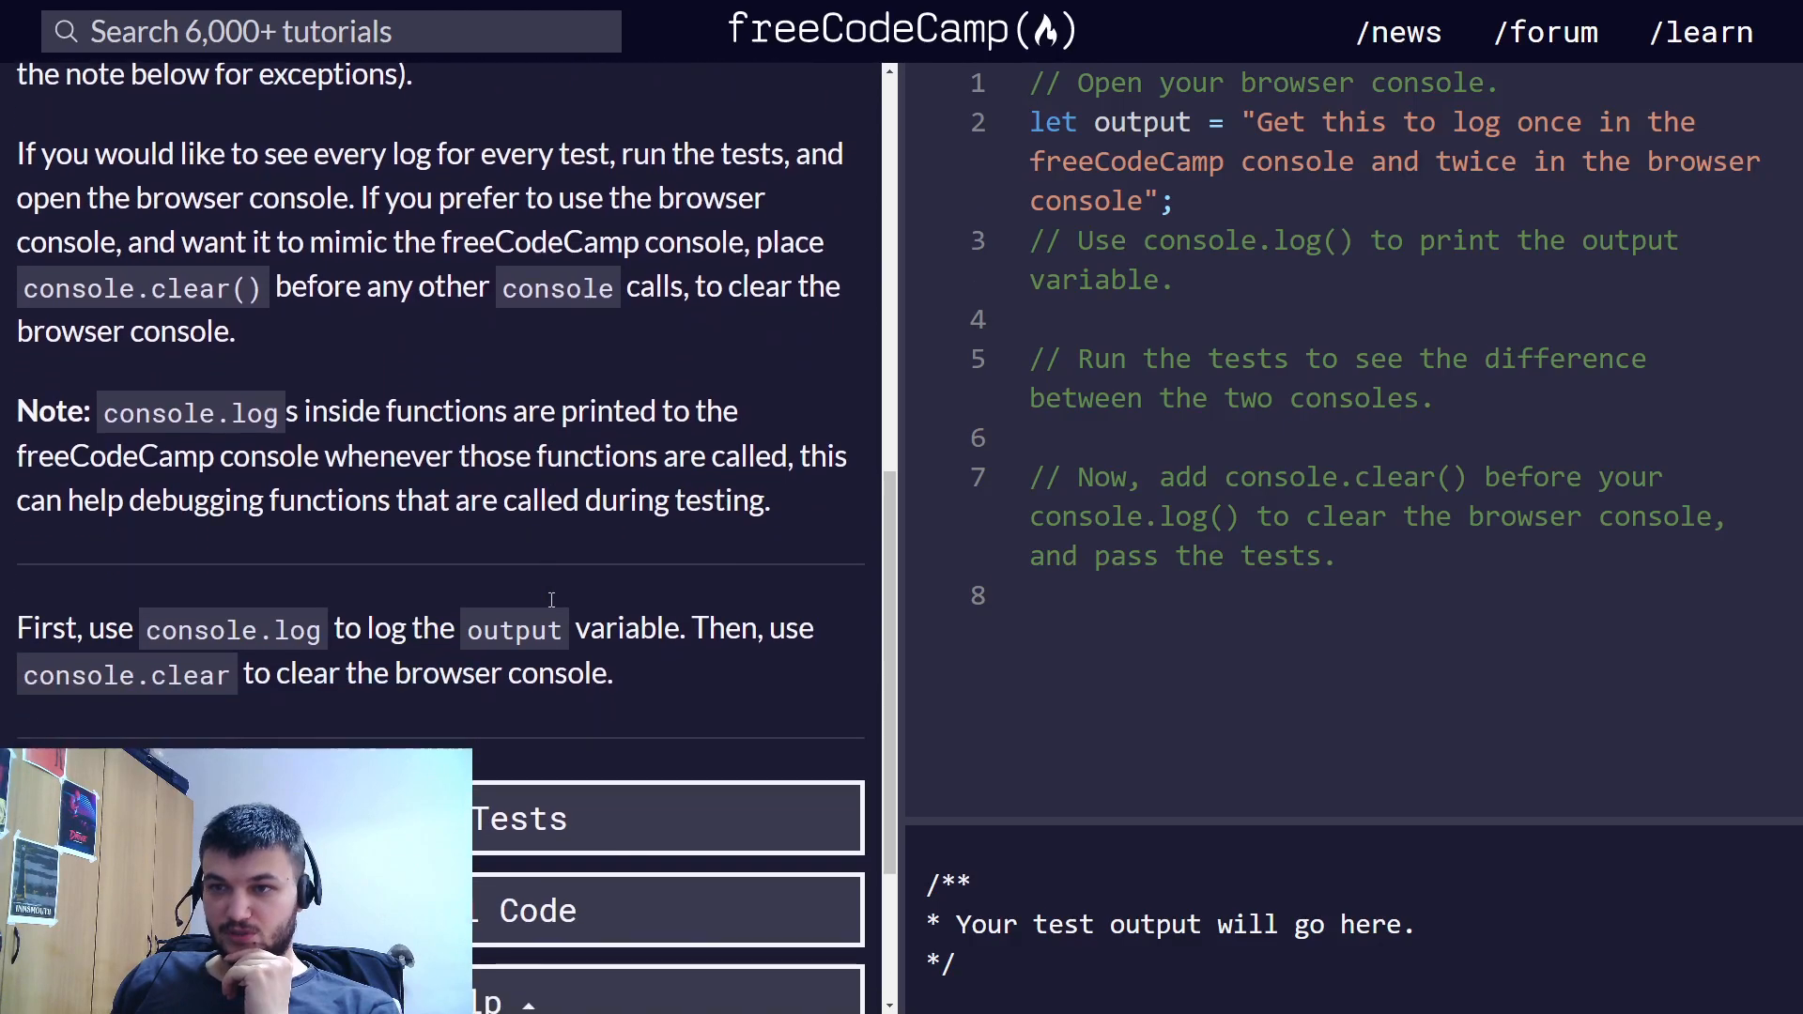
scroll(down, 3)
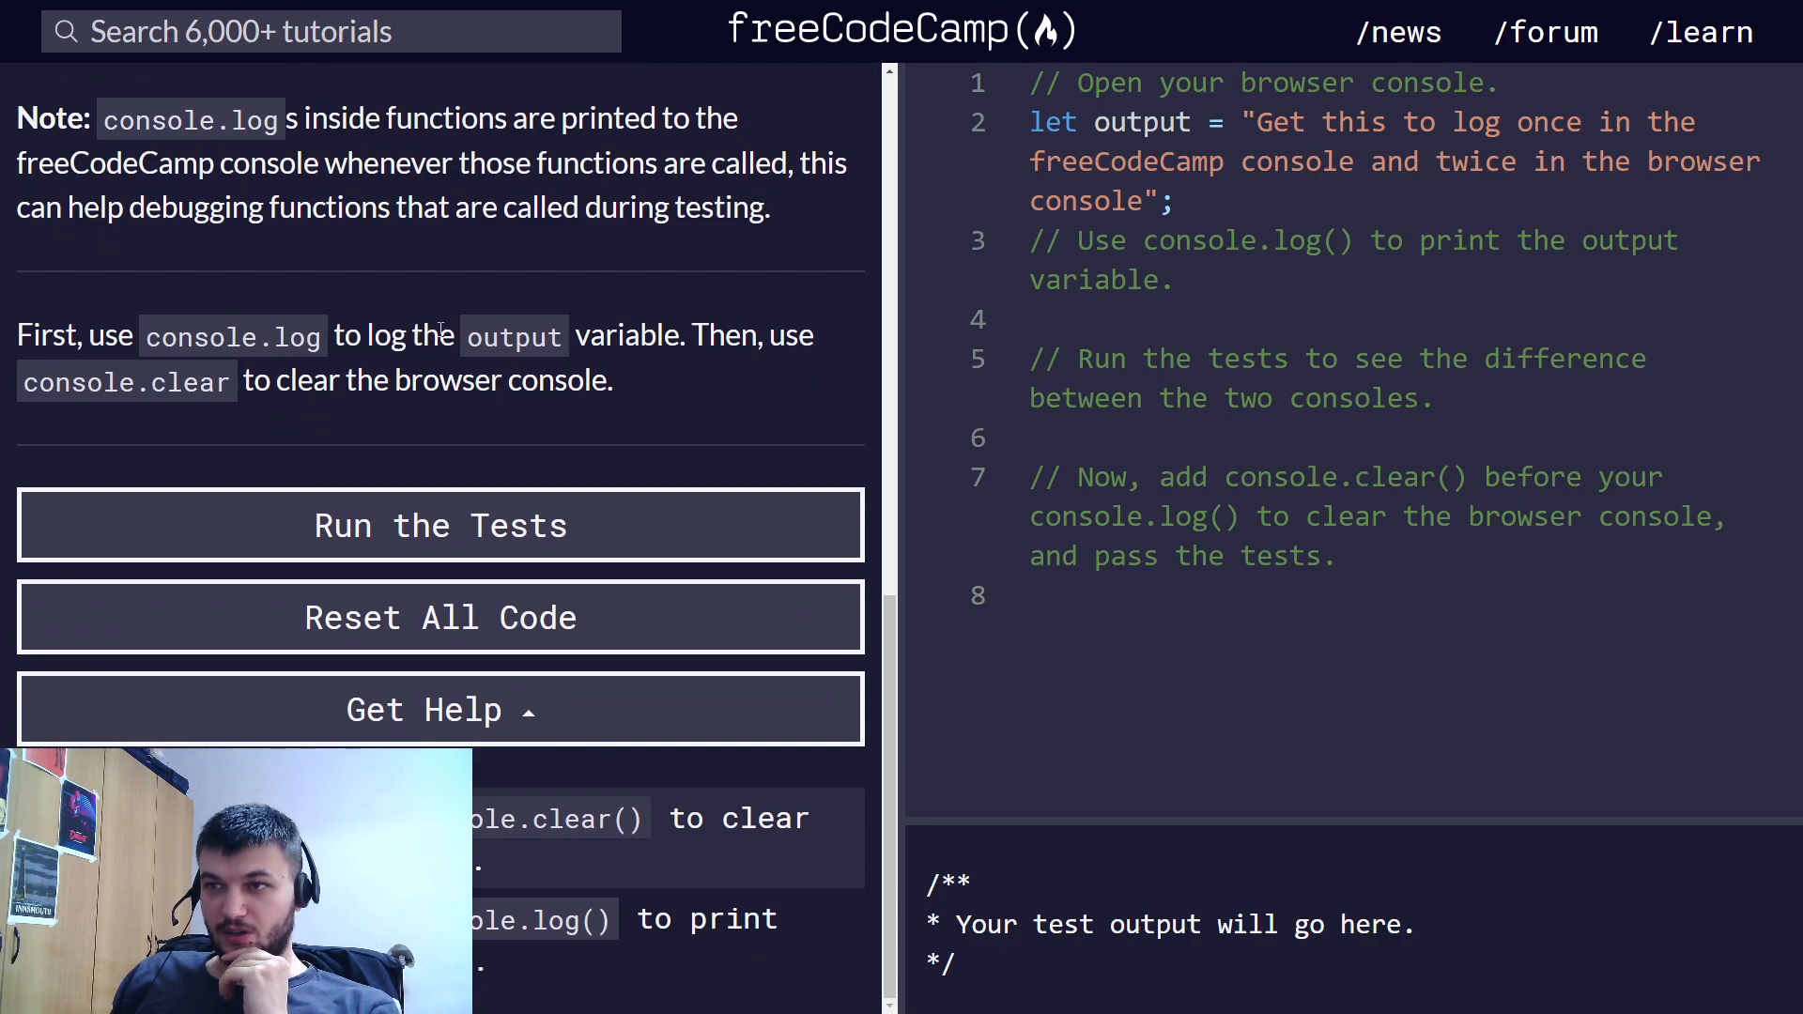
mouse_move(669, 396)
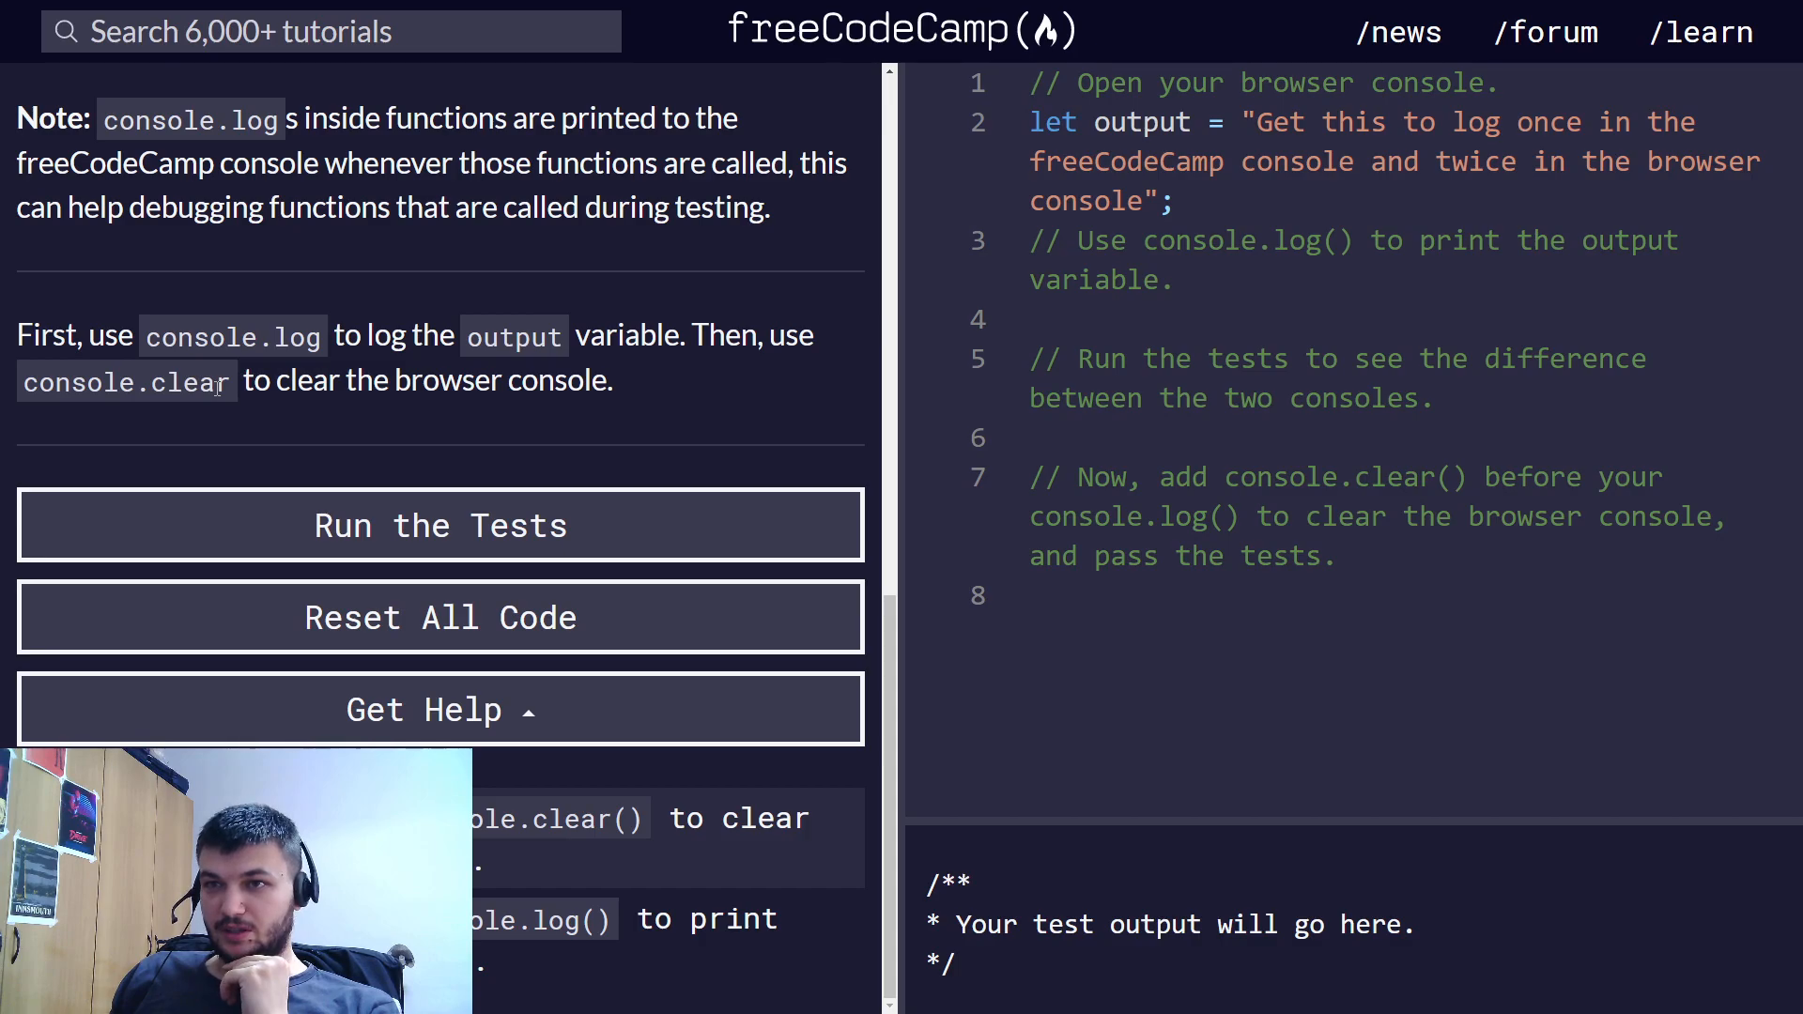
scroll(up, 3)
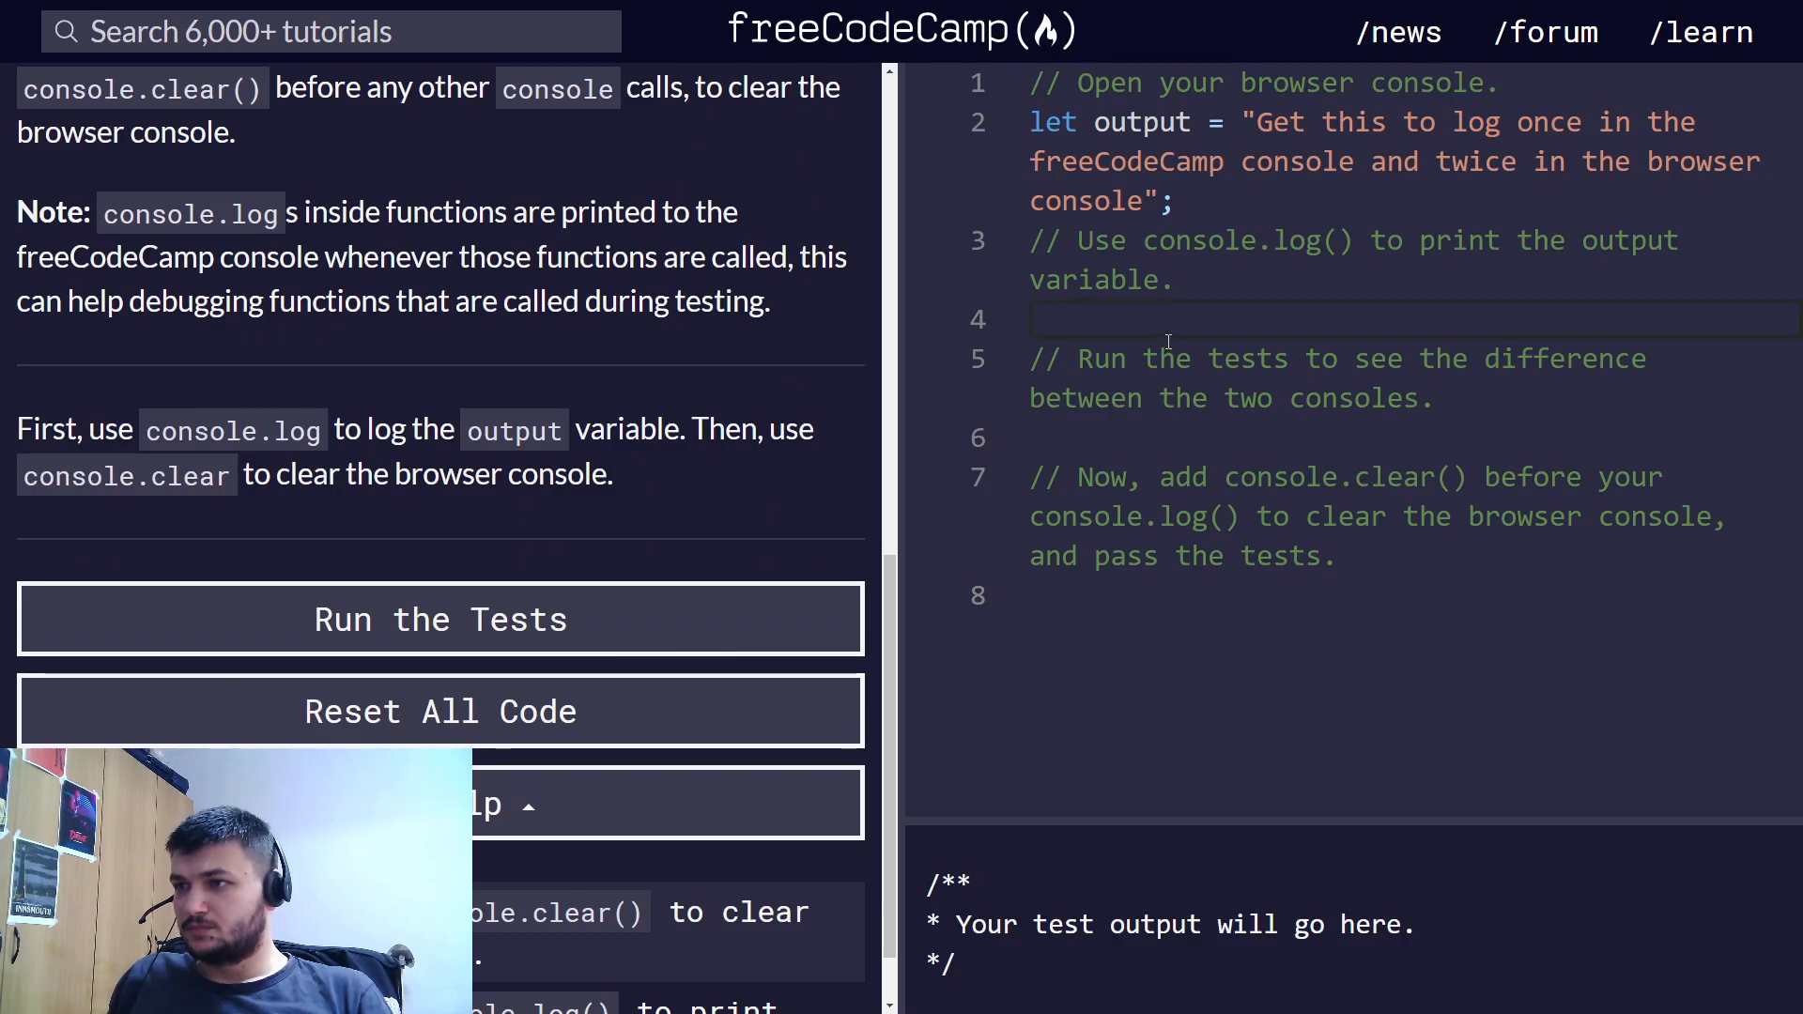
- Add console.log(output); on line 4 and run the tests
text(console)
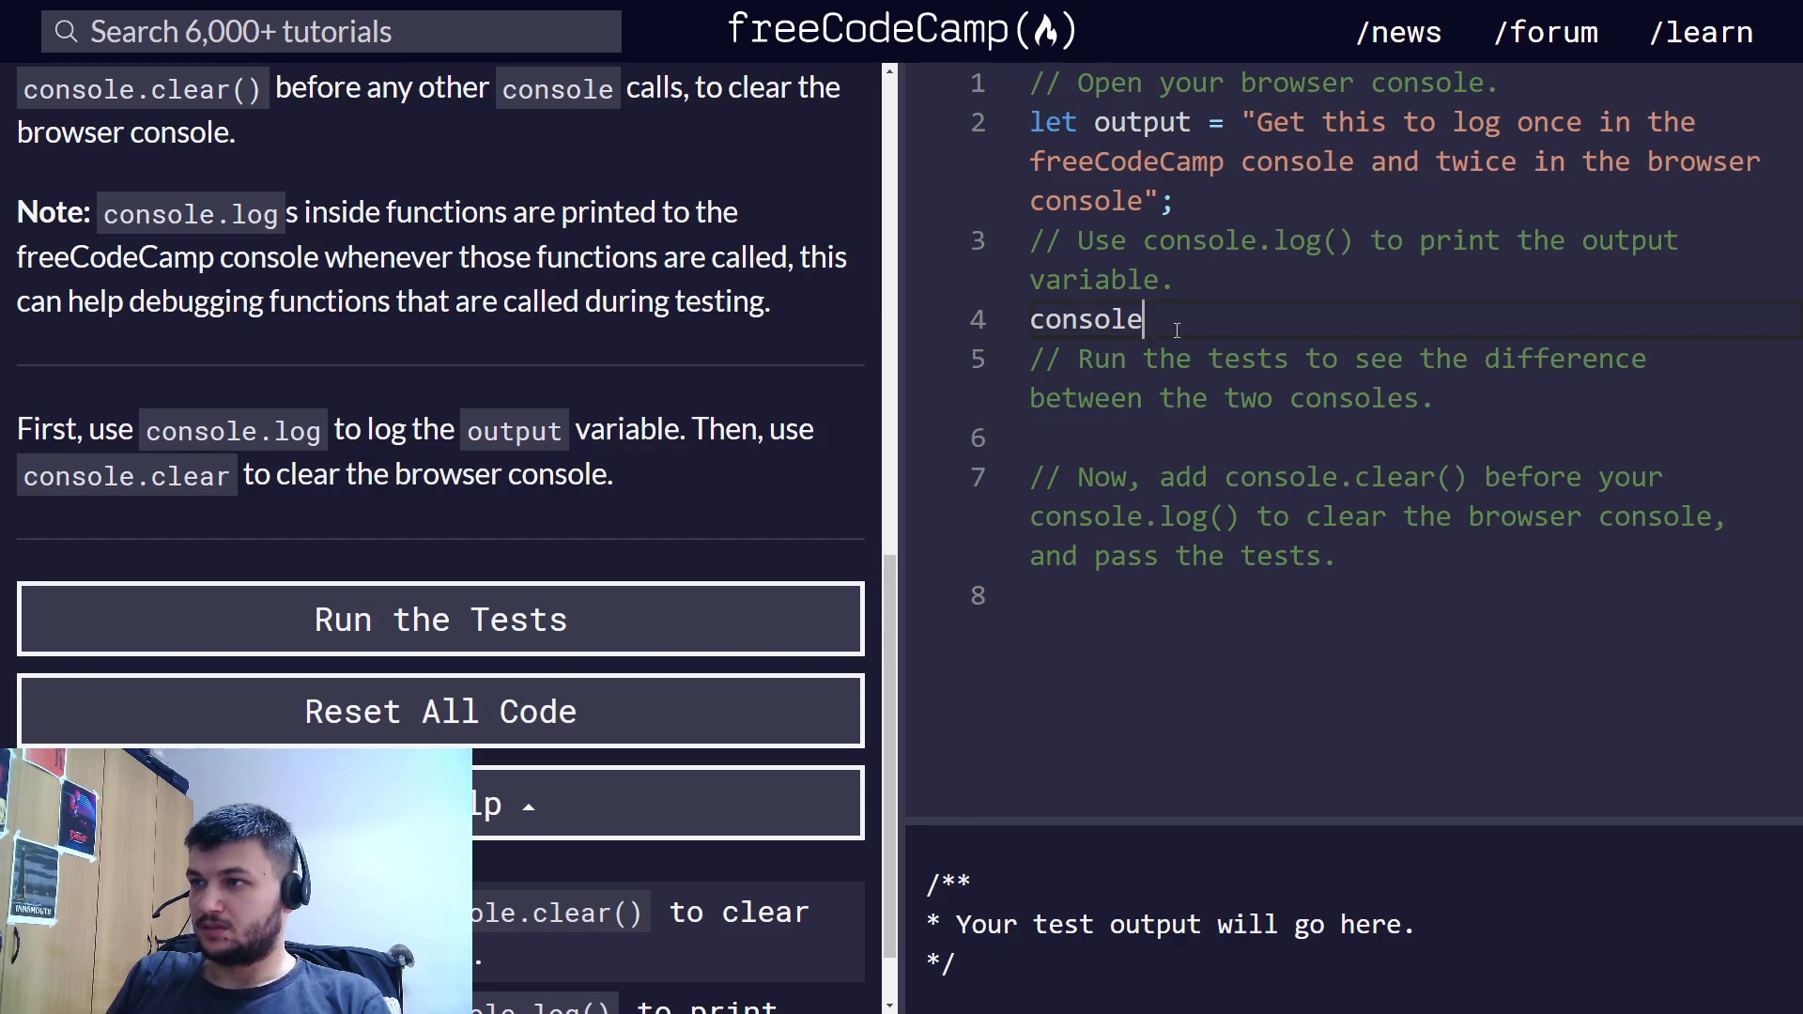
text(.)
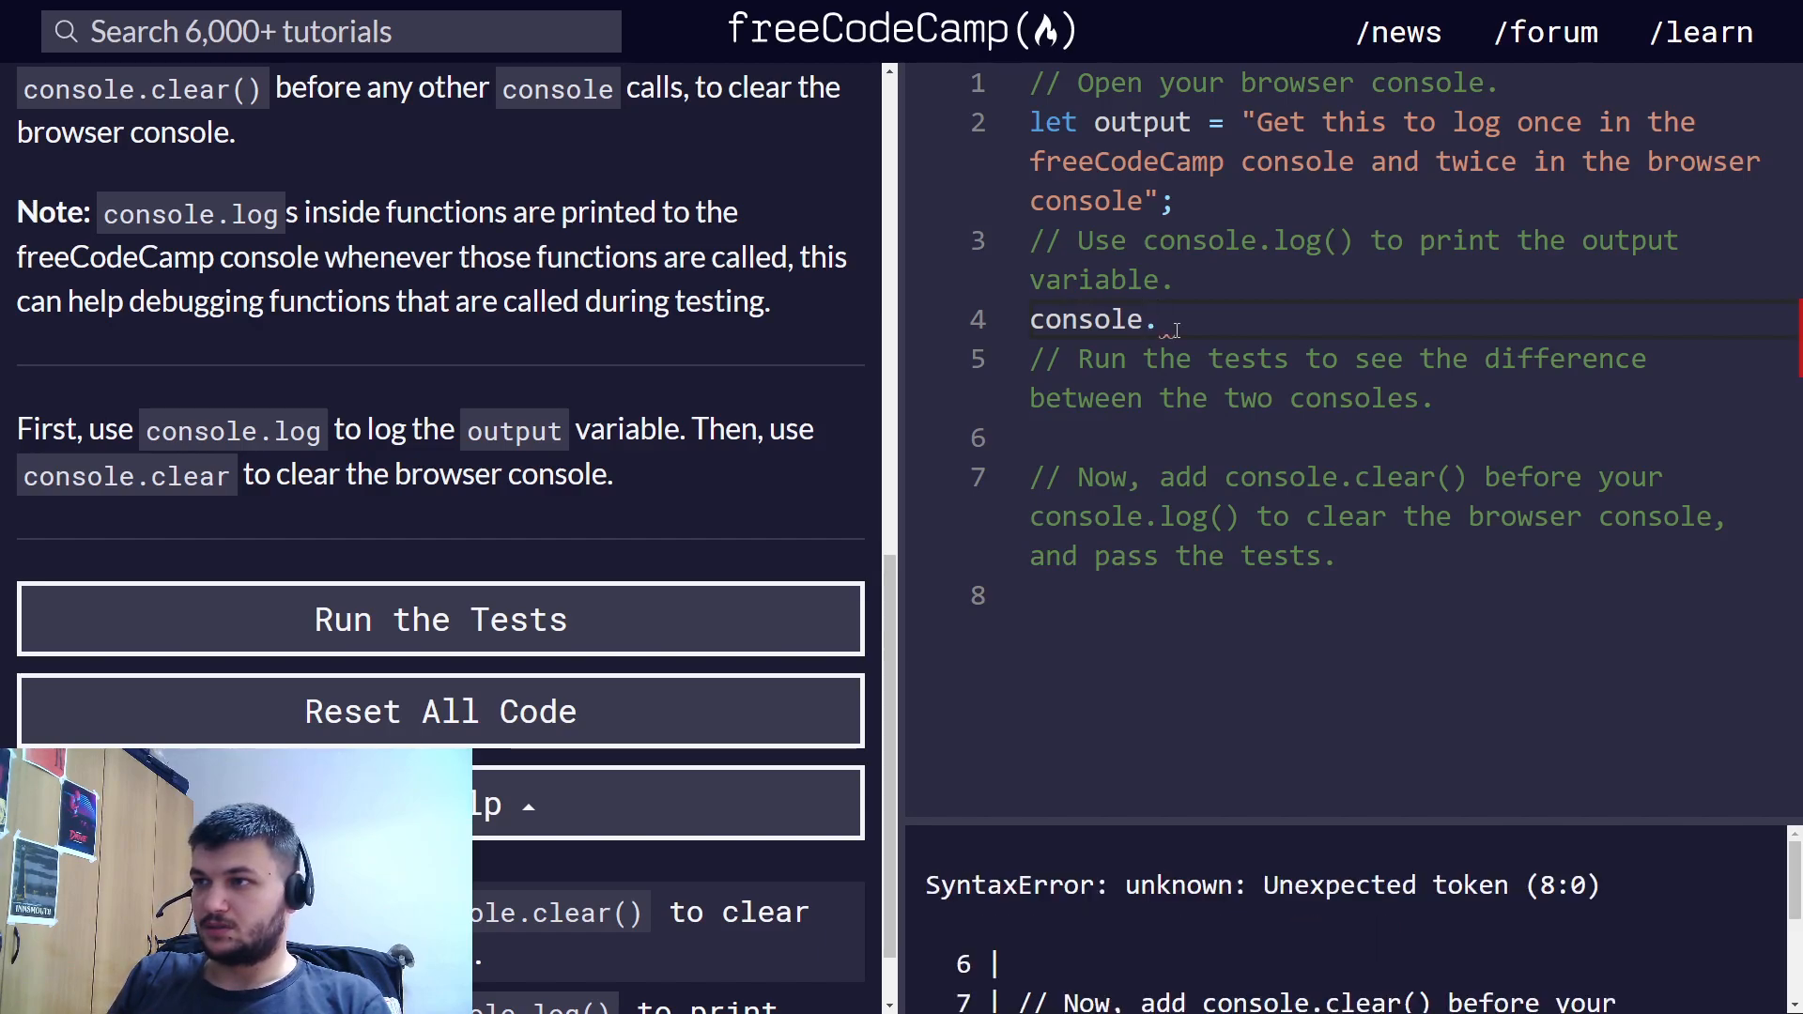
text(log())
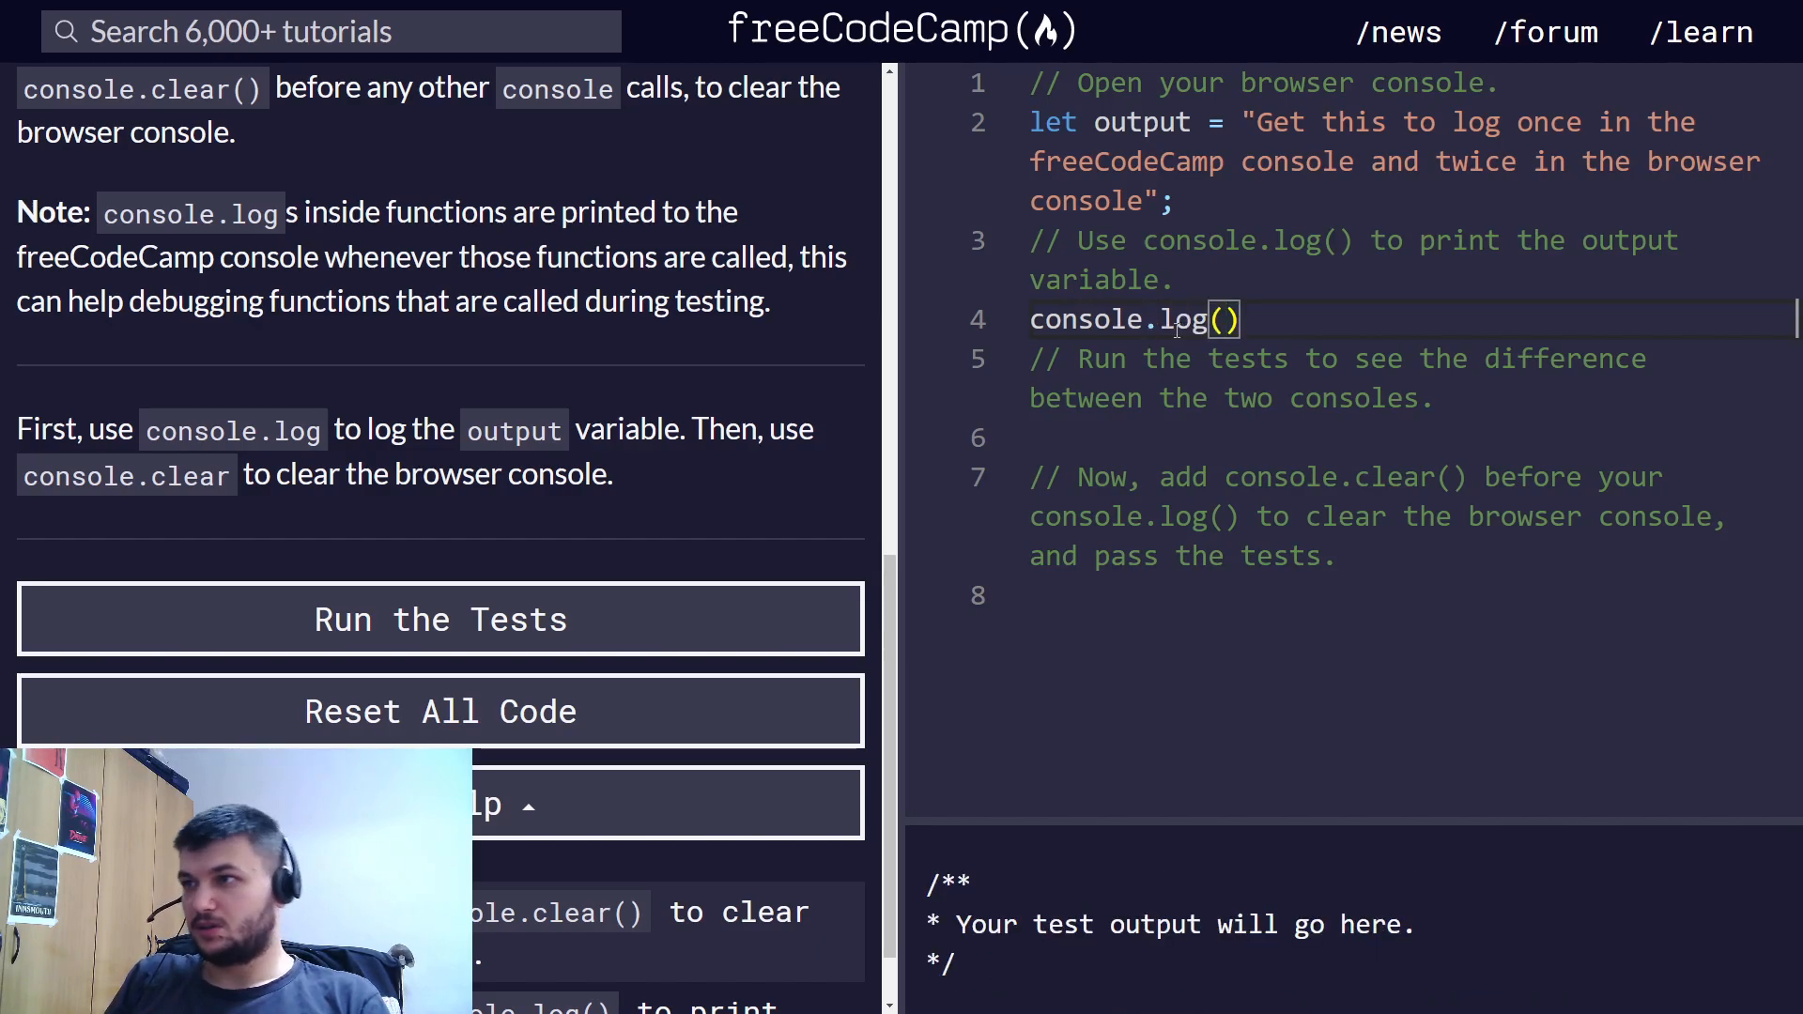
text(a)
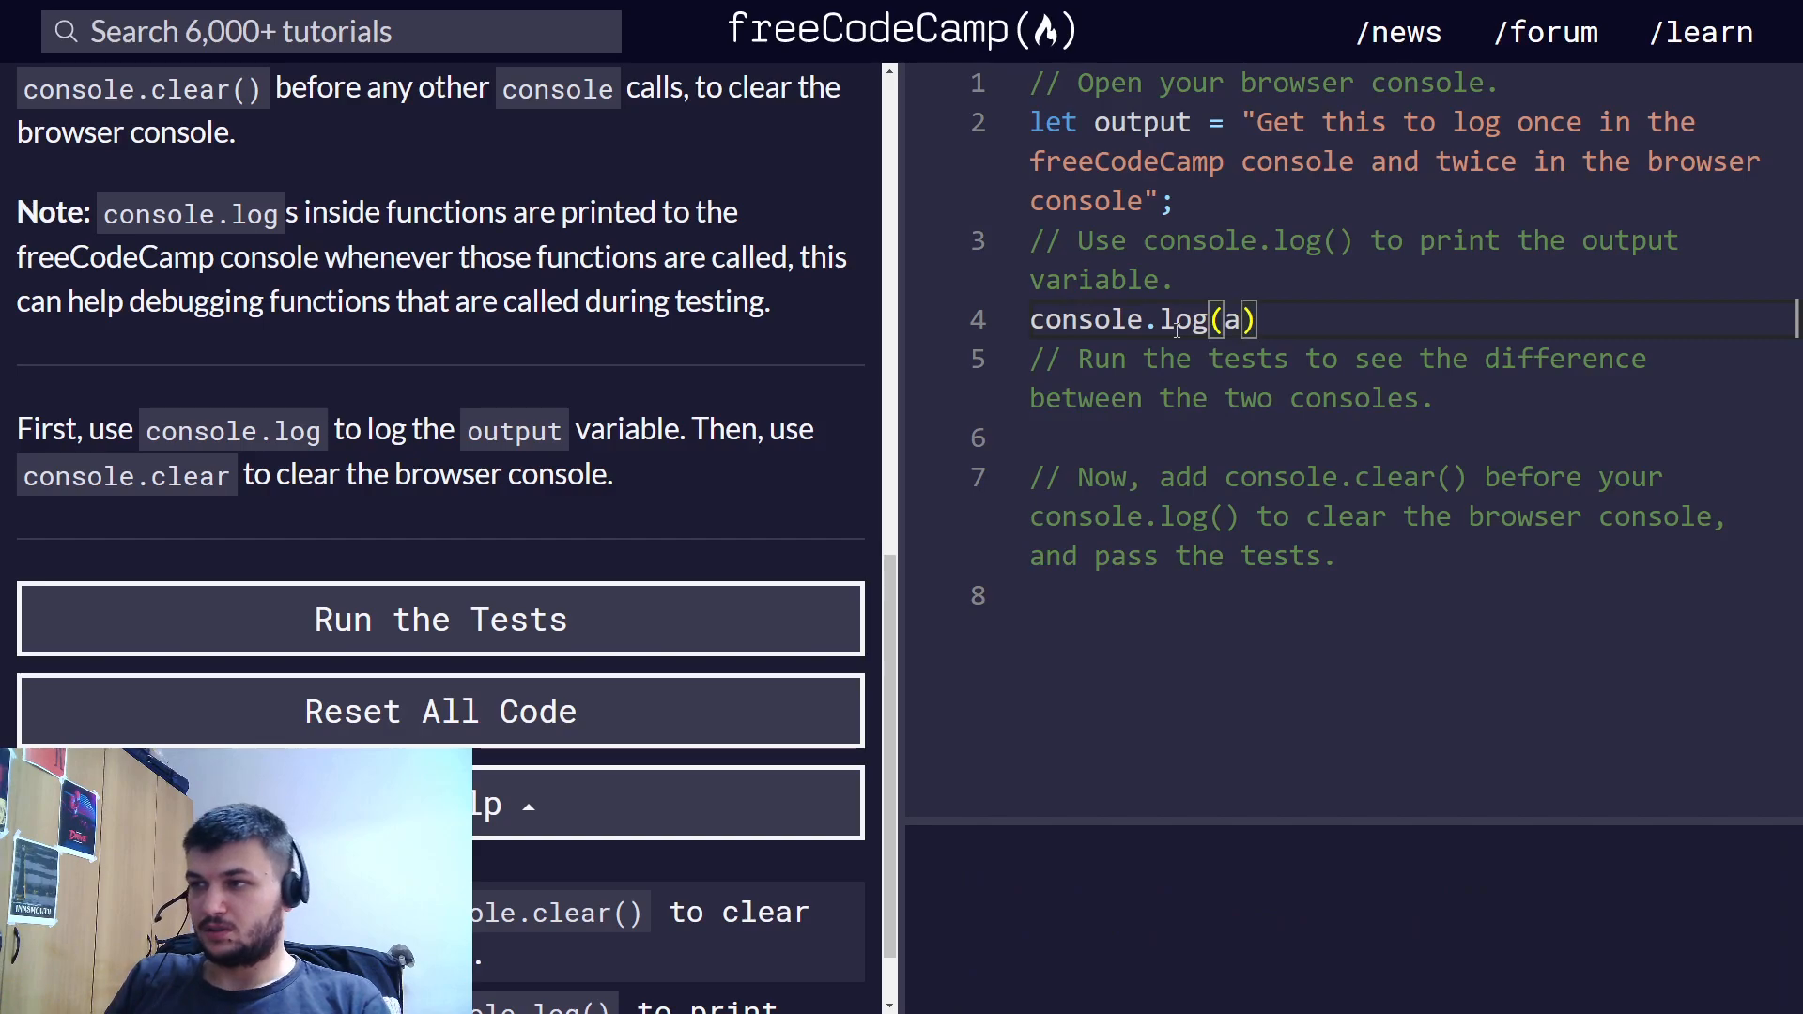
text(out)
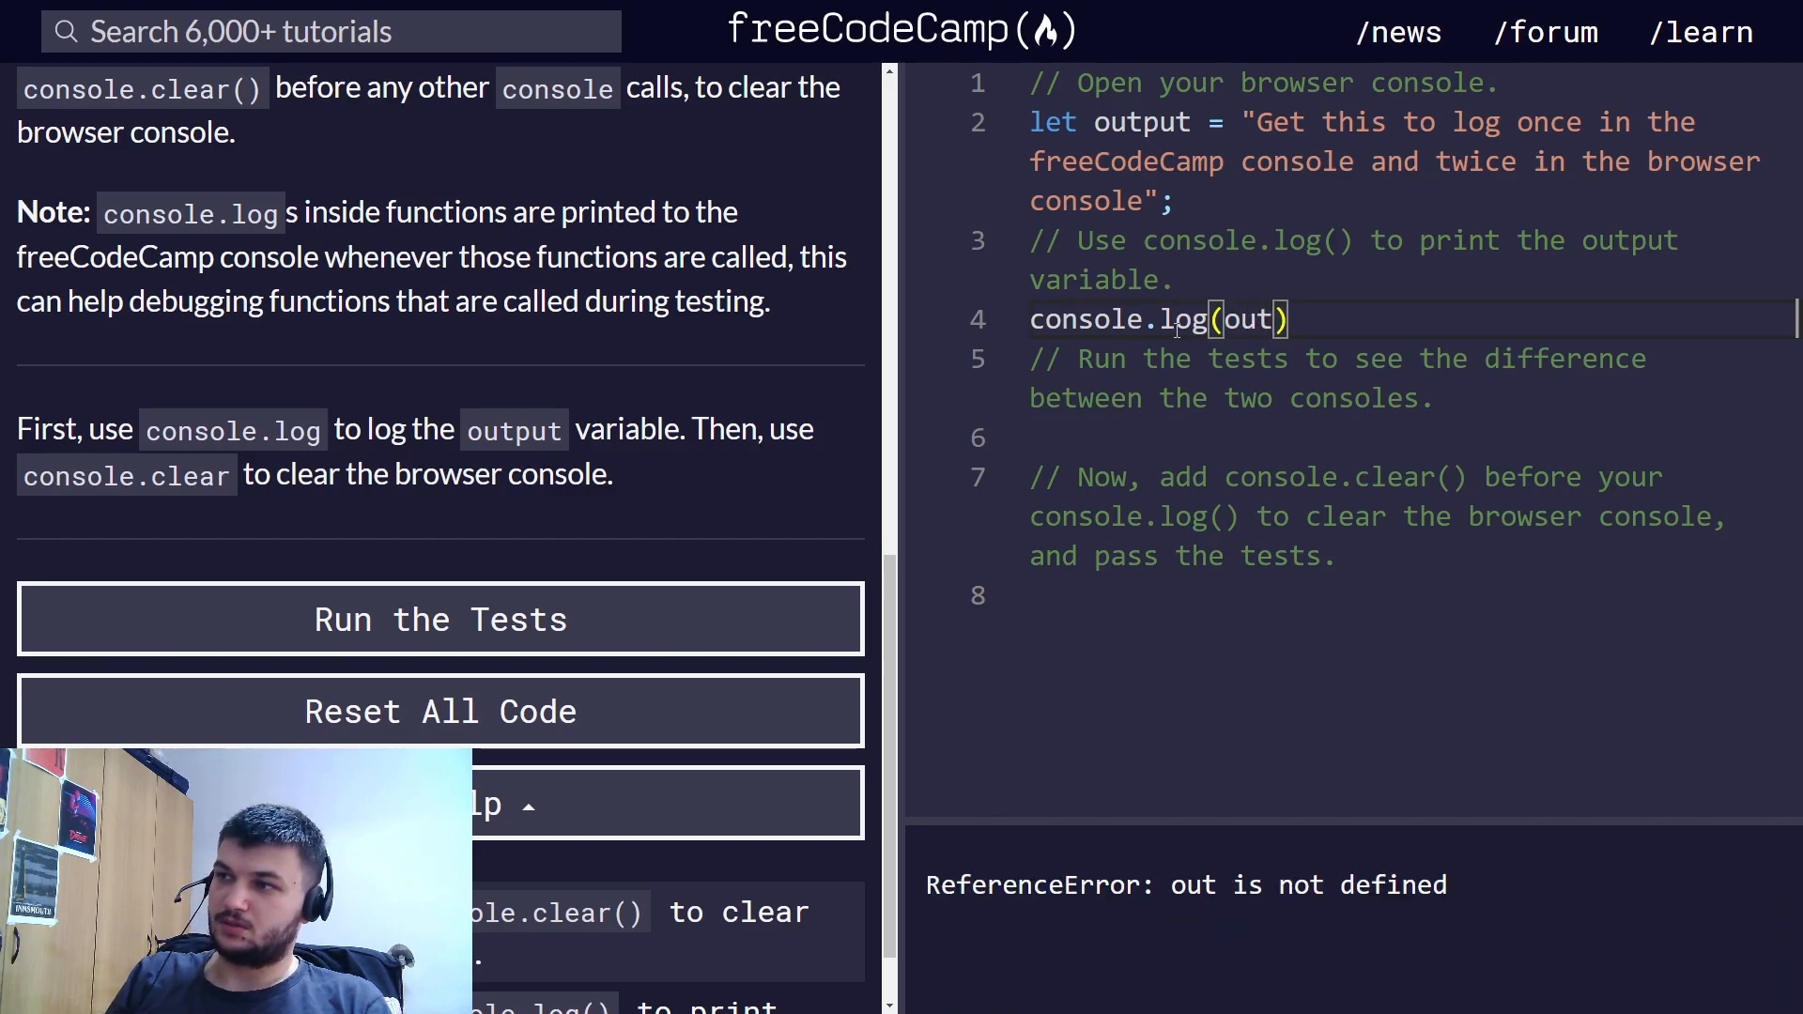
text(put)
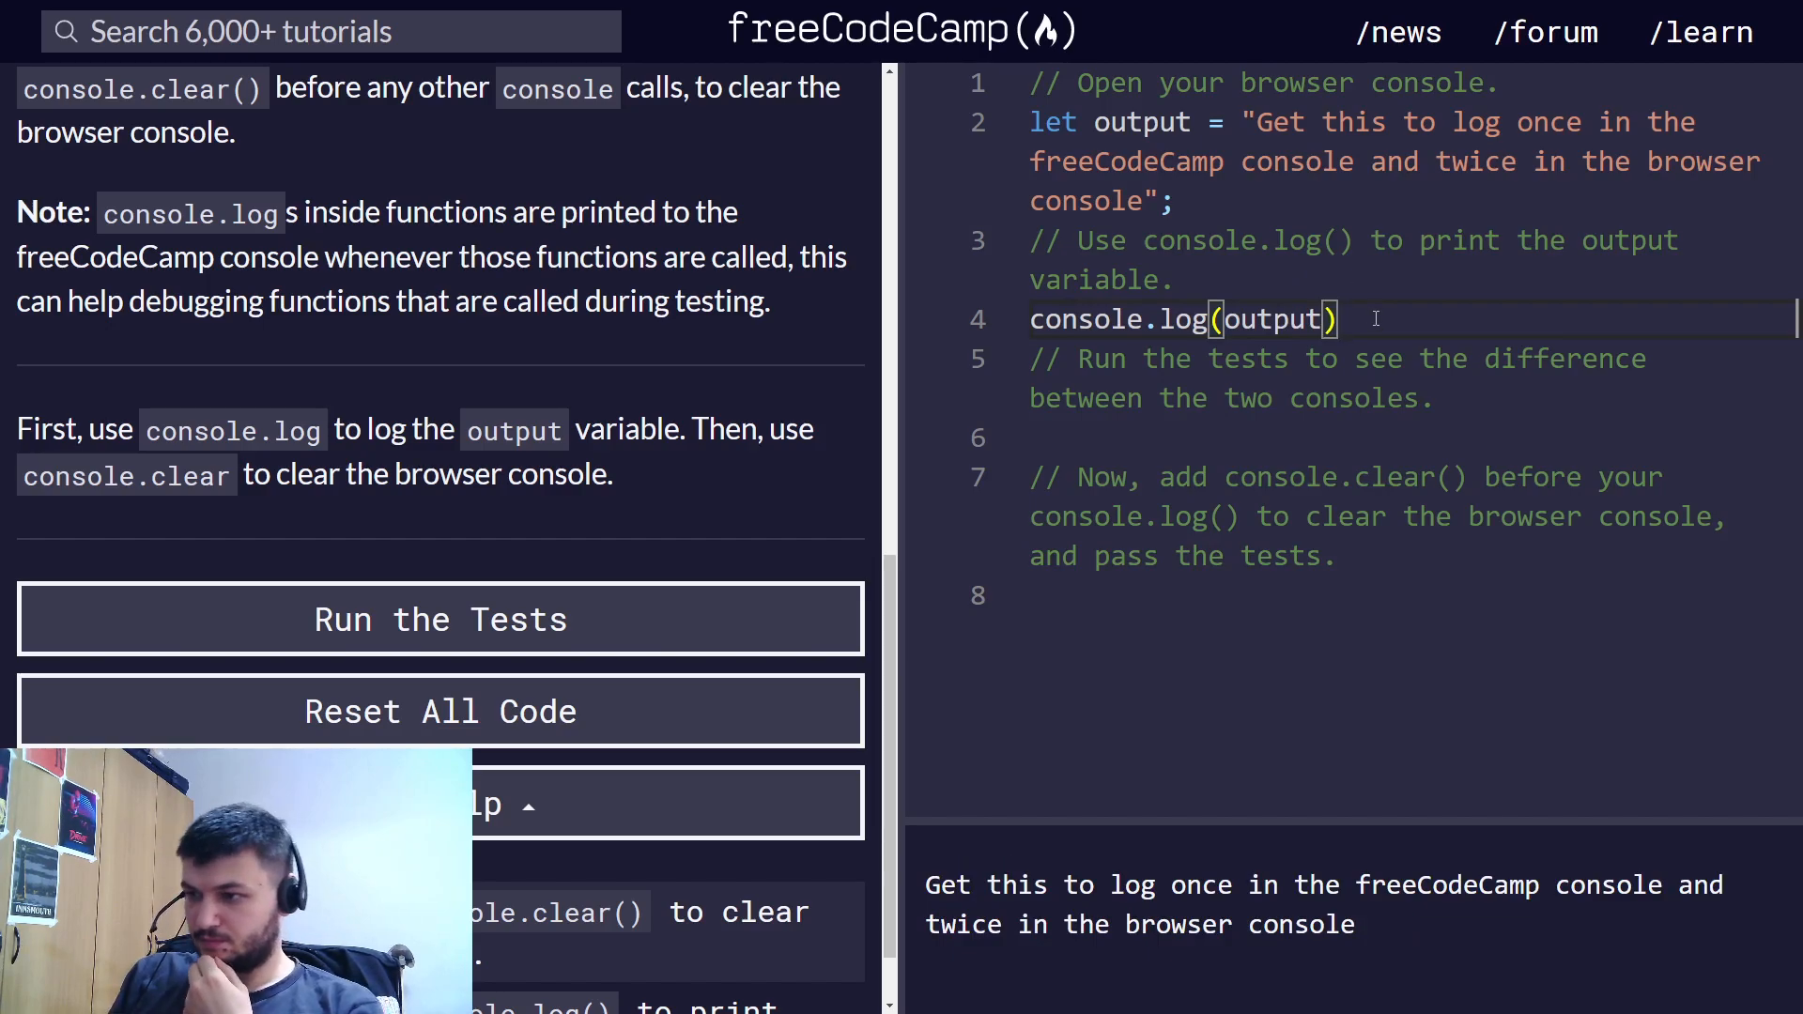
text(;)
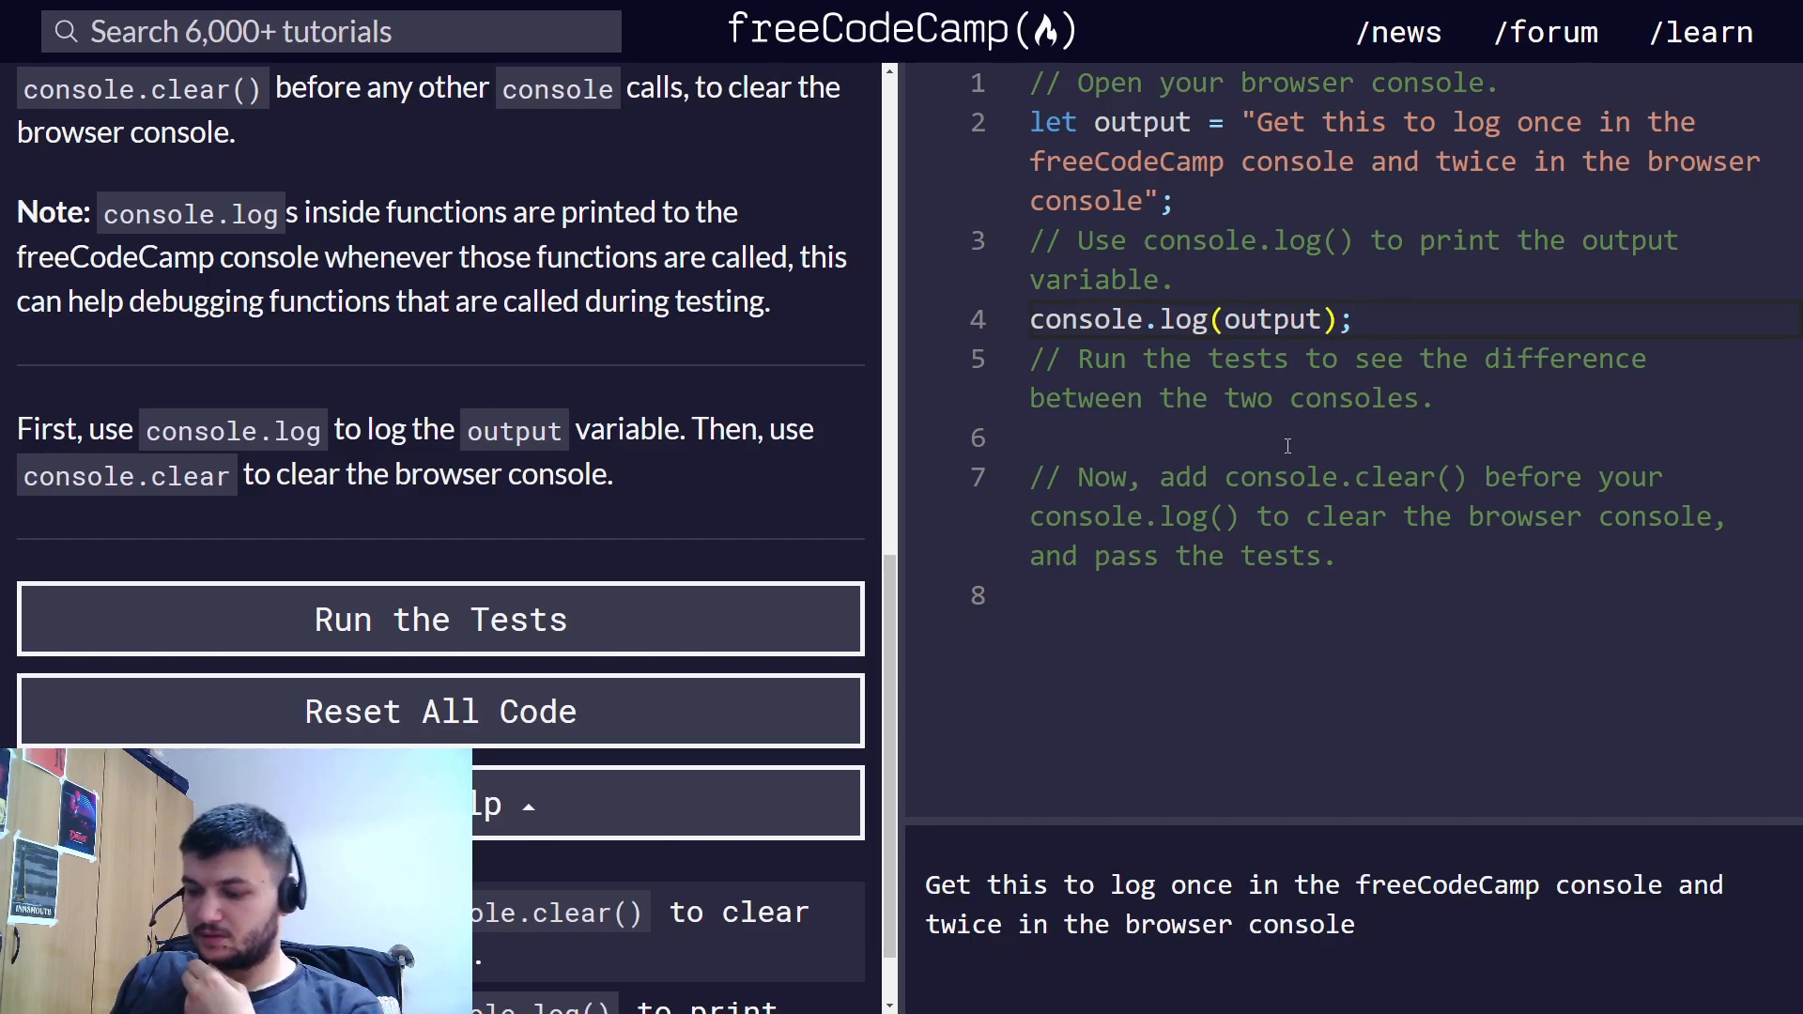
click(440, 618)
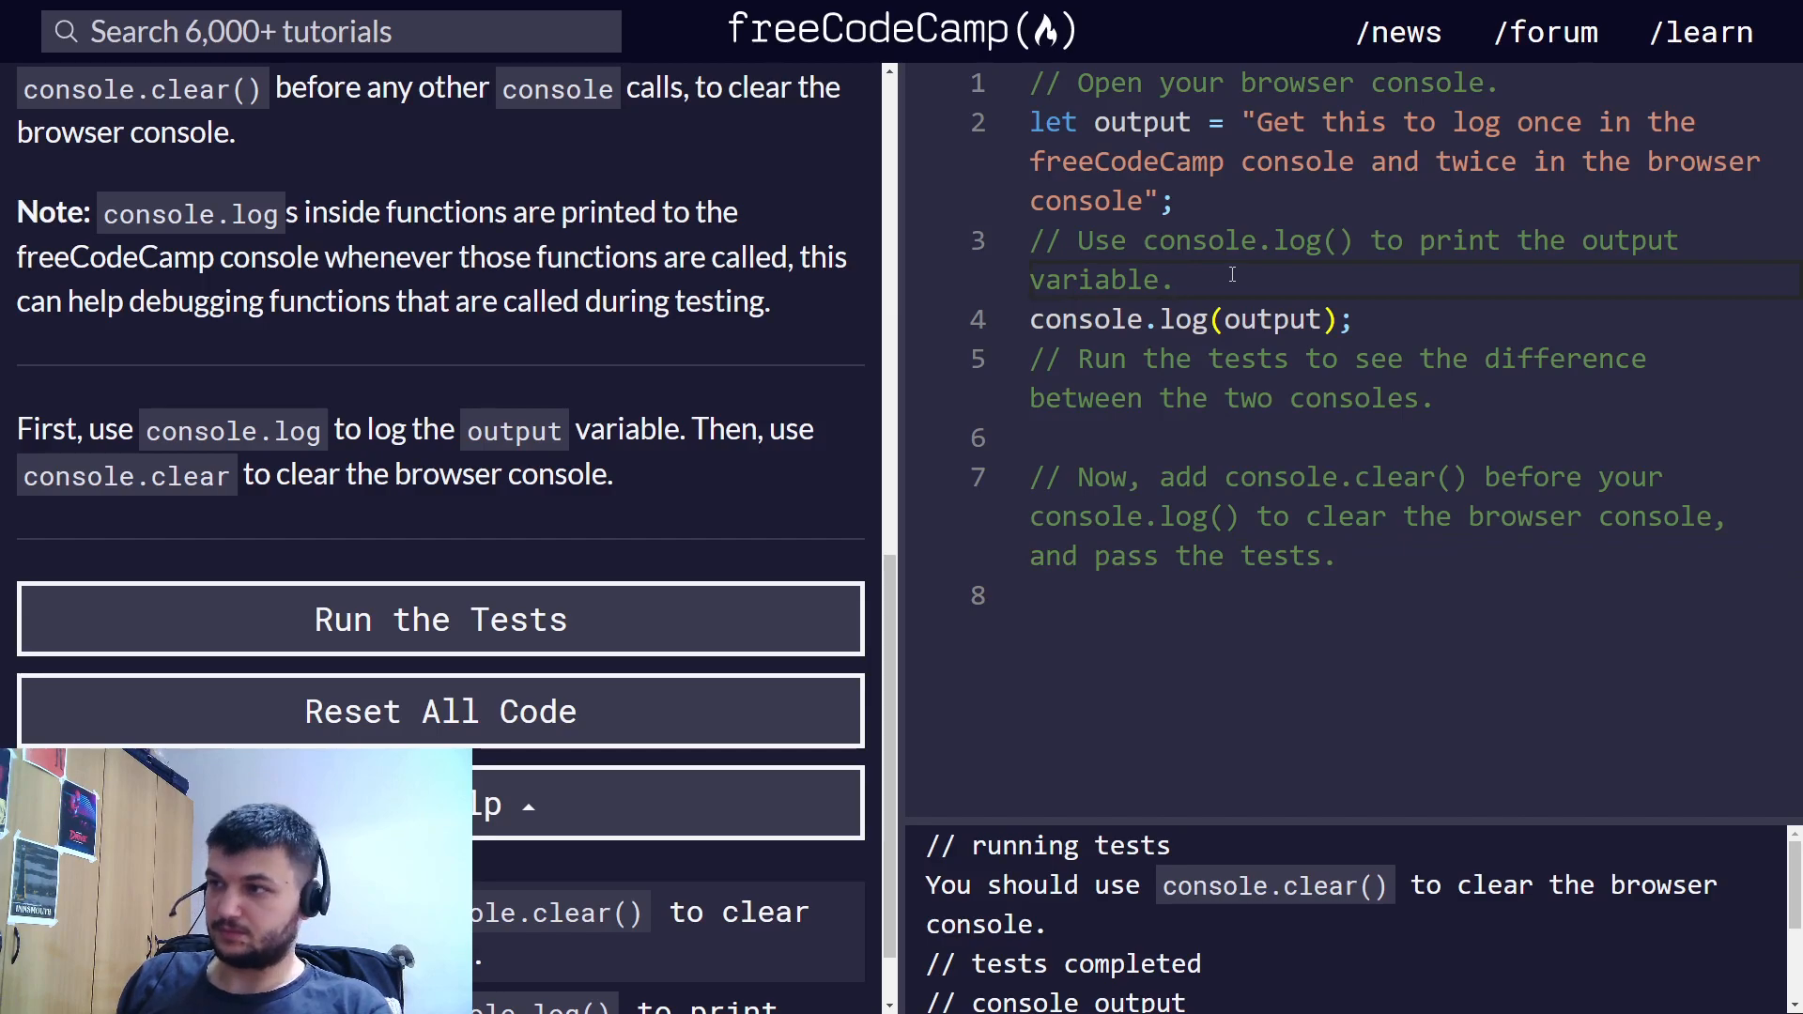
- Add console.clear() on line 8 and run the tests so the challenge passes
text(co)
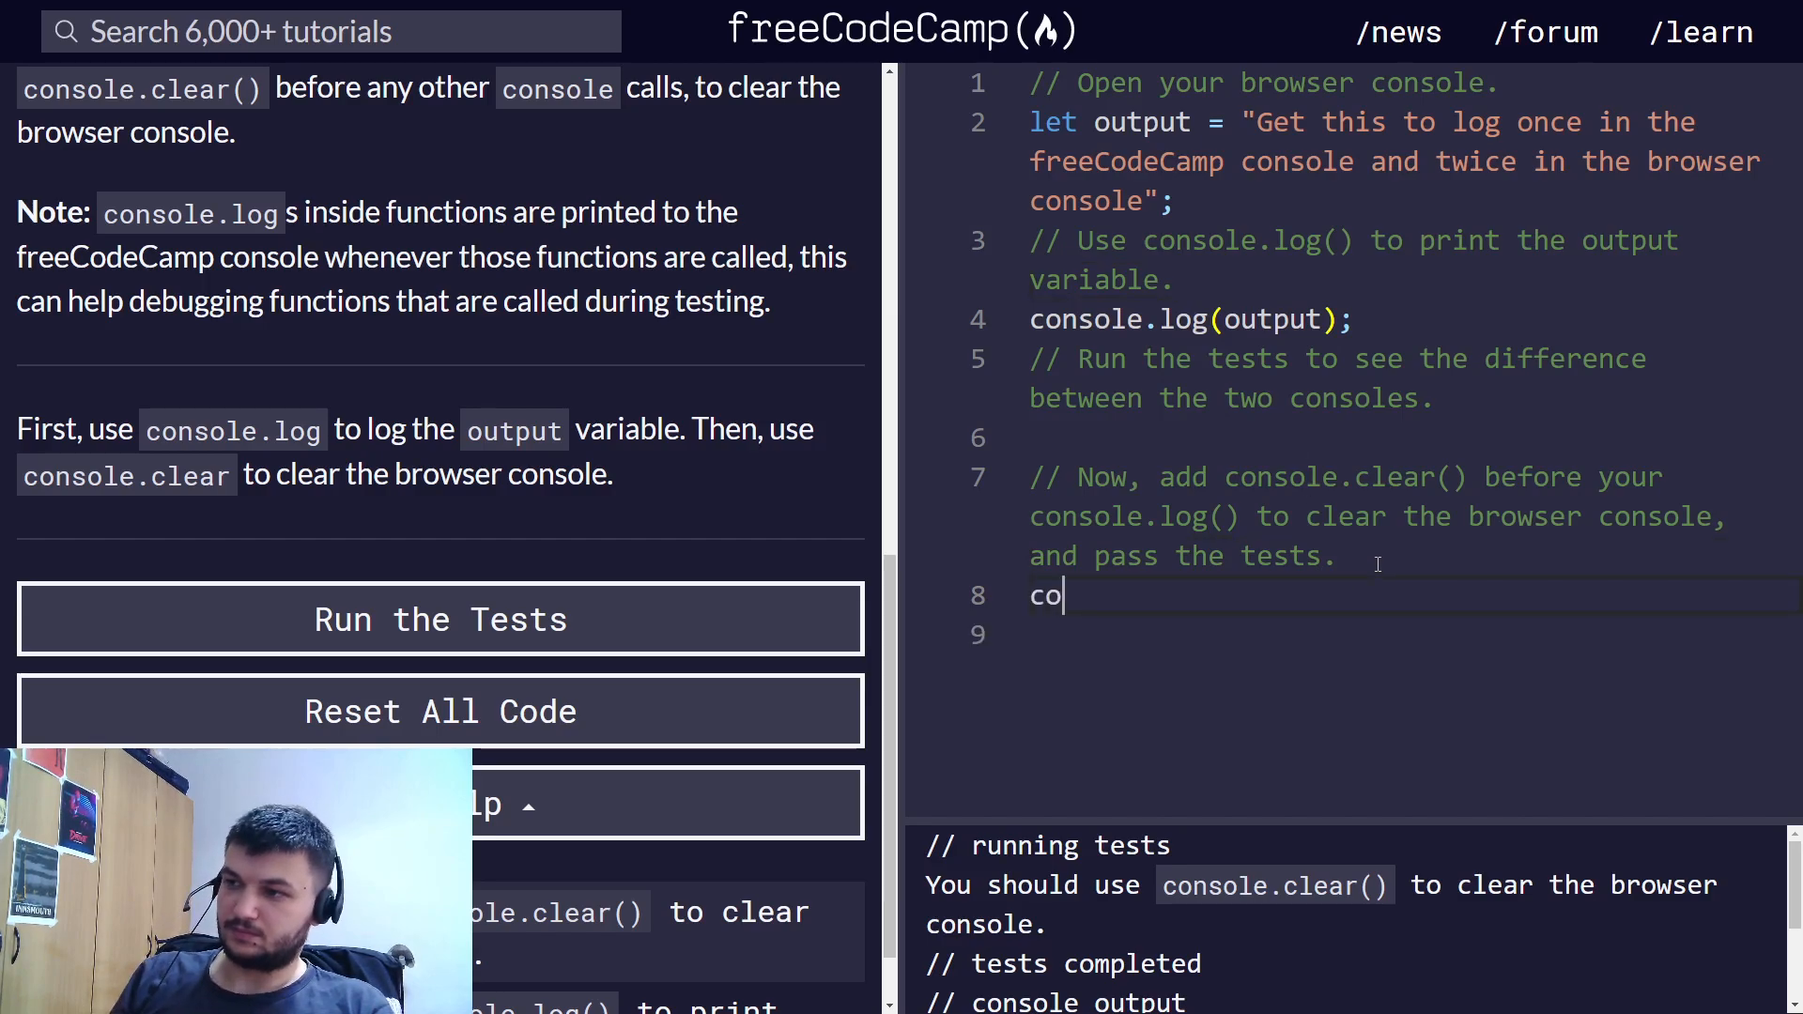
text(nsole.lc)
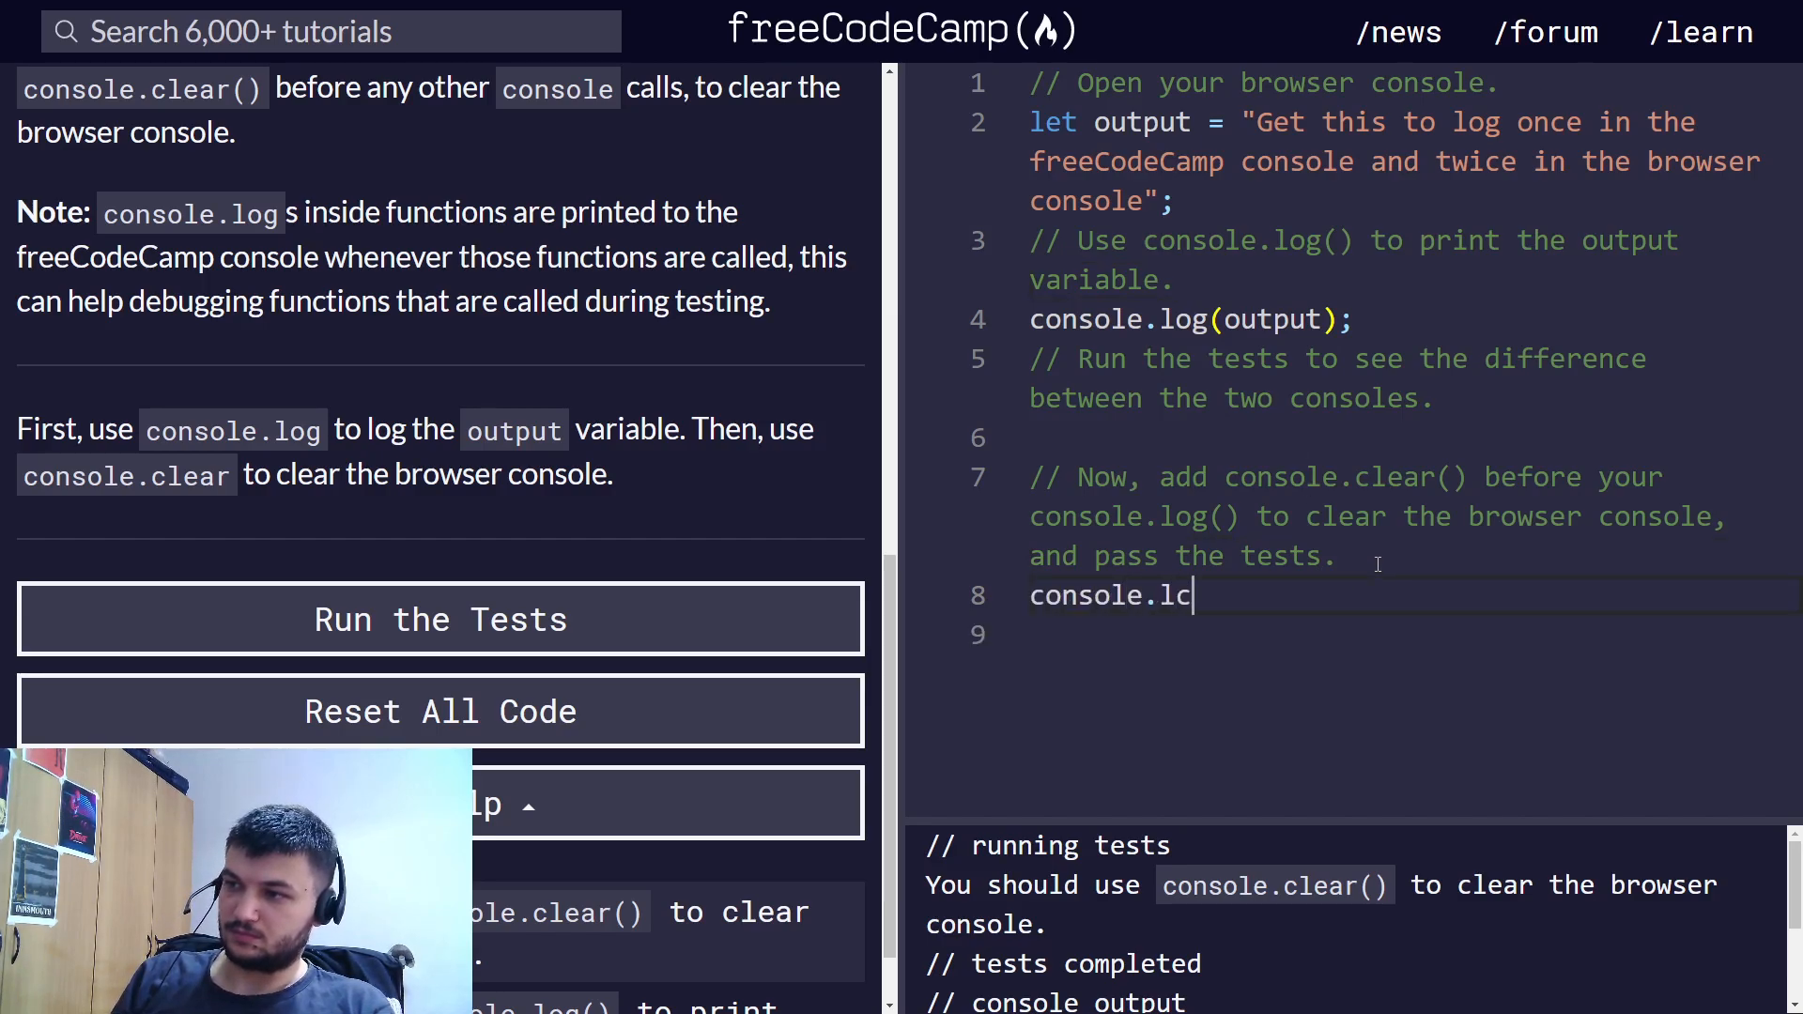
text(ear())
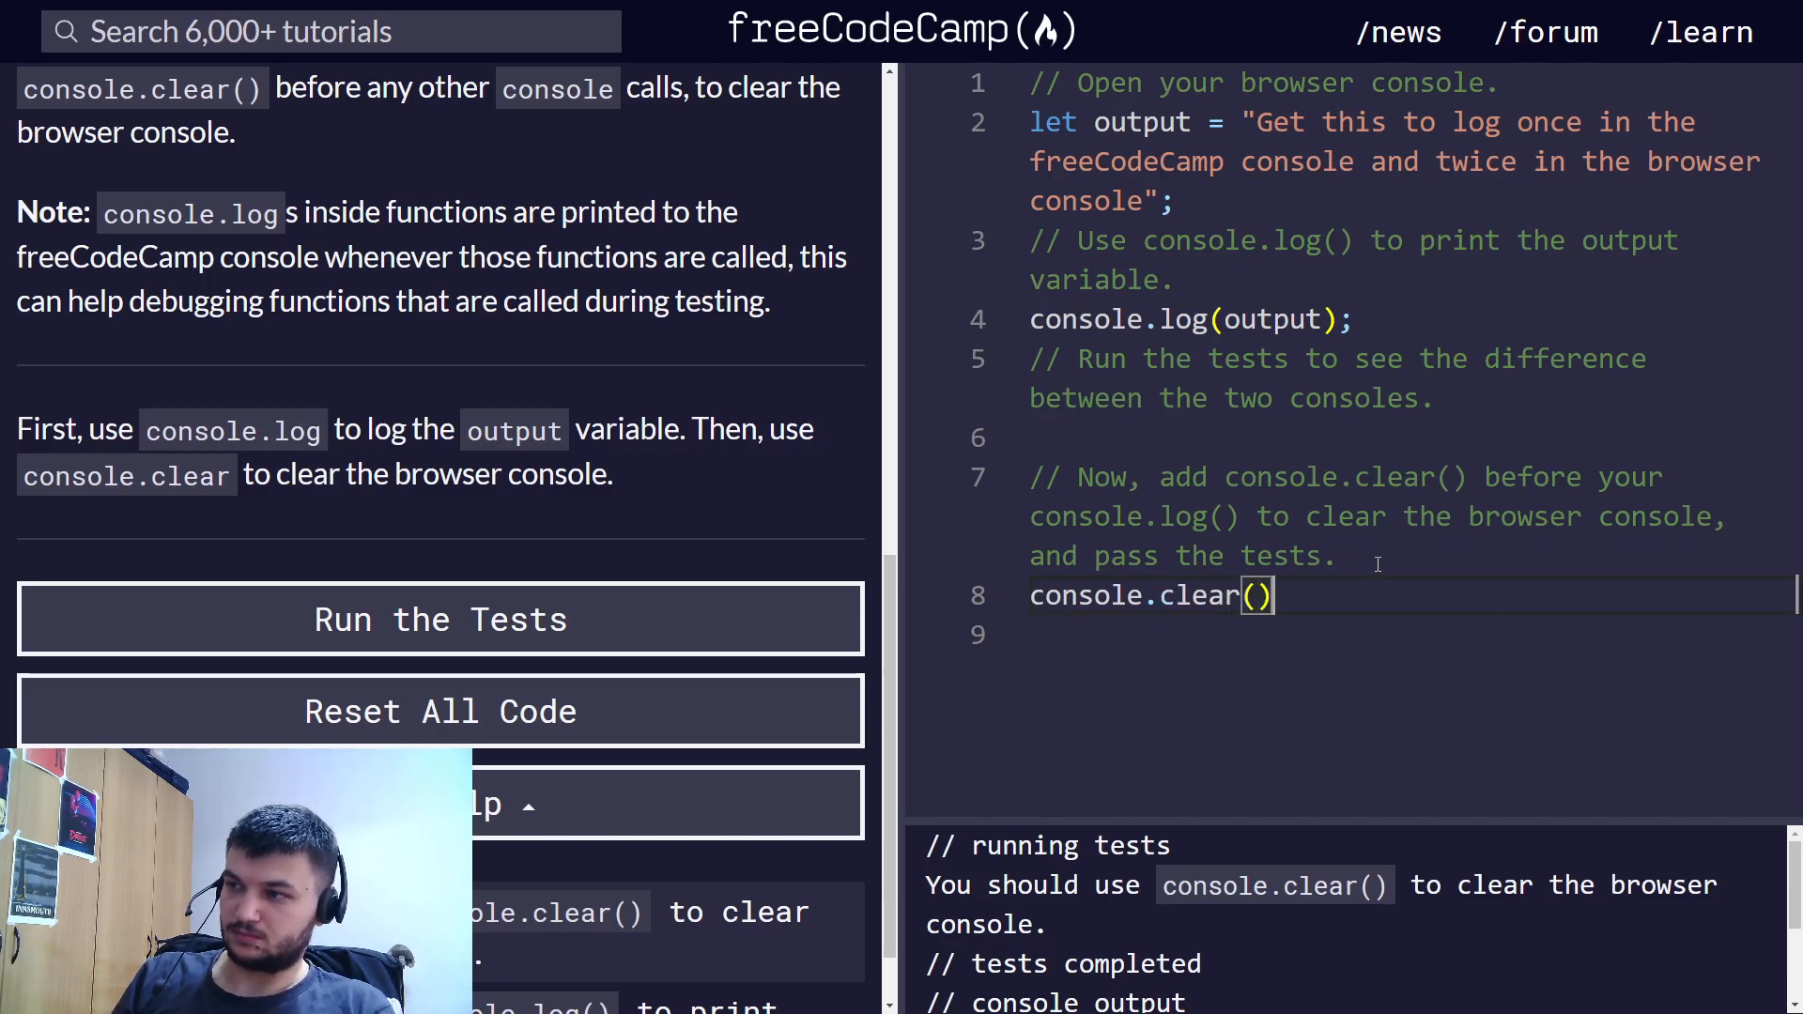
click(439, 618)
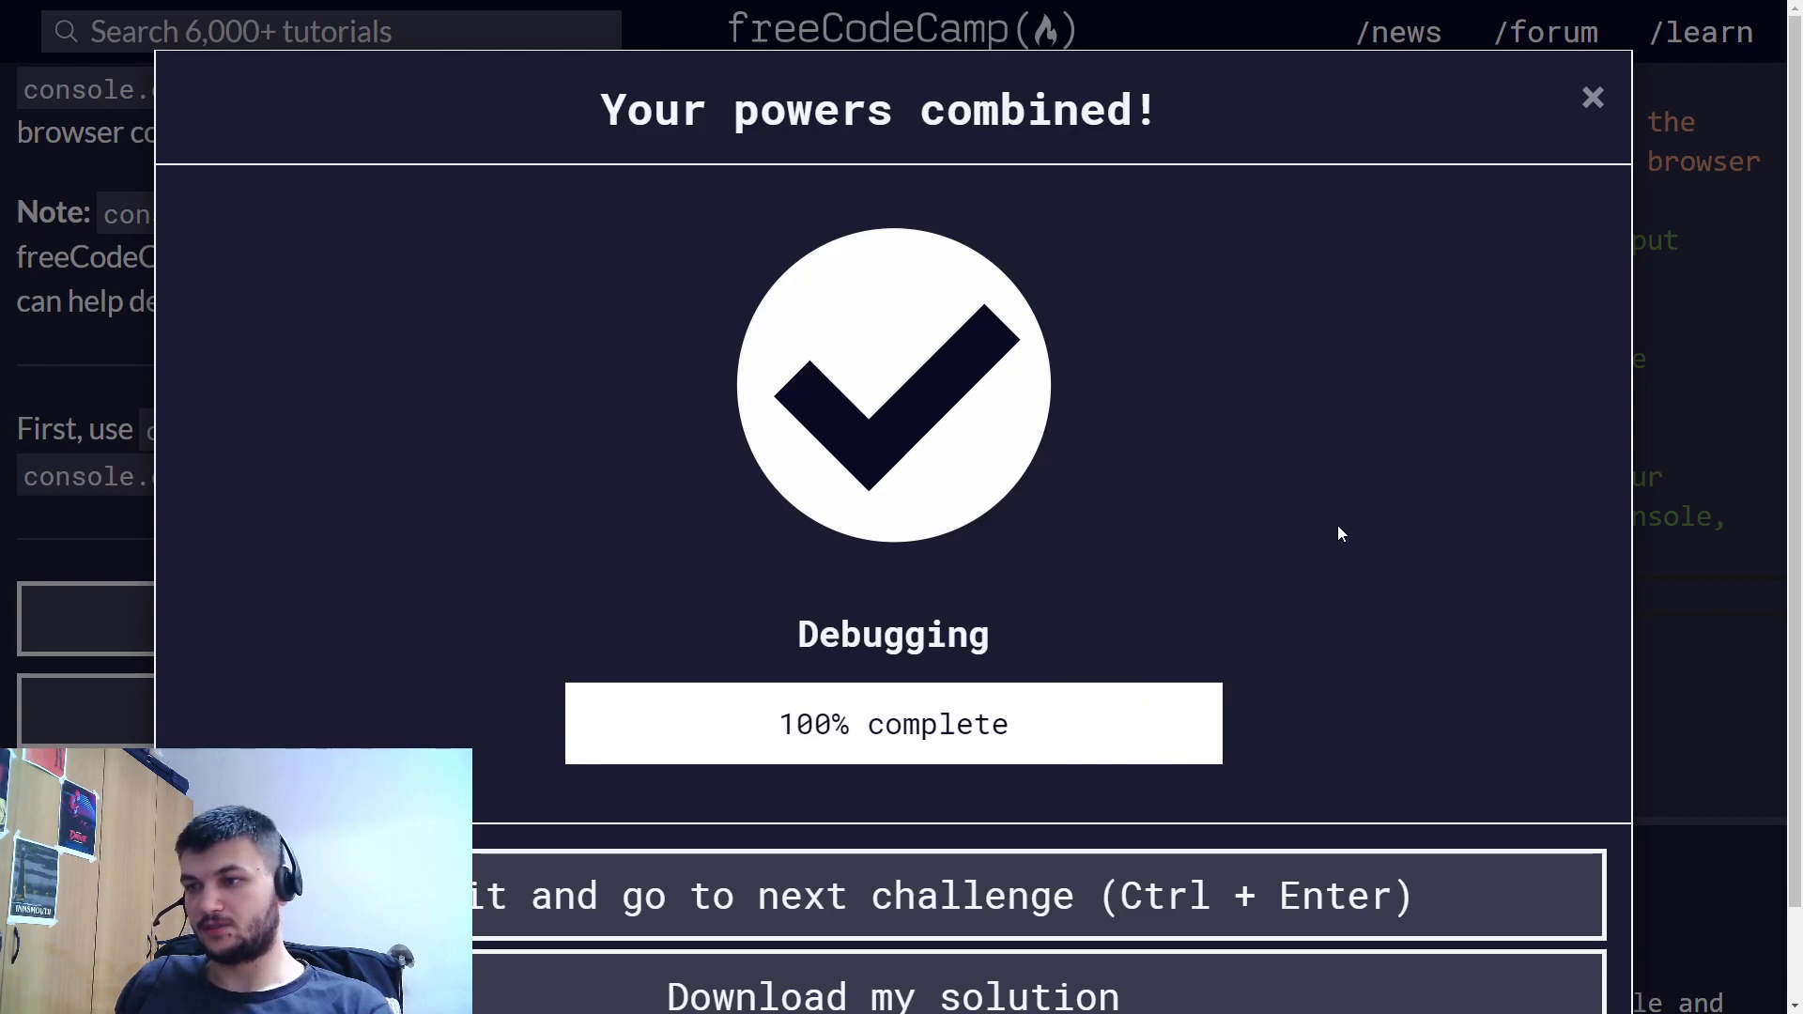
scroll(down, 3)
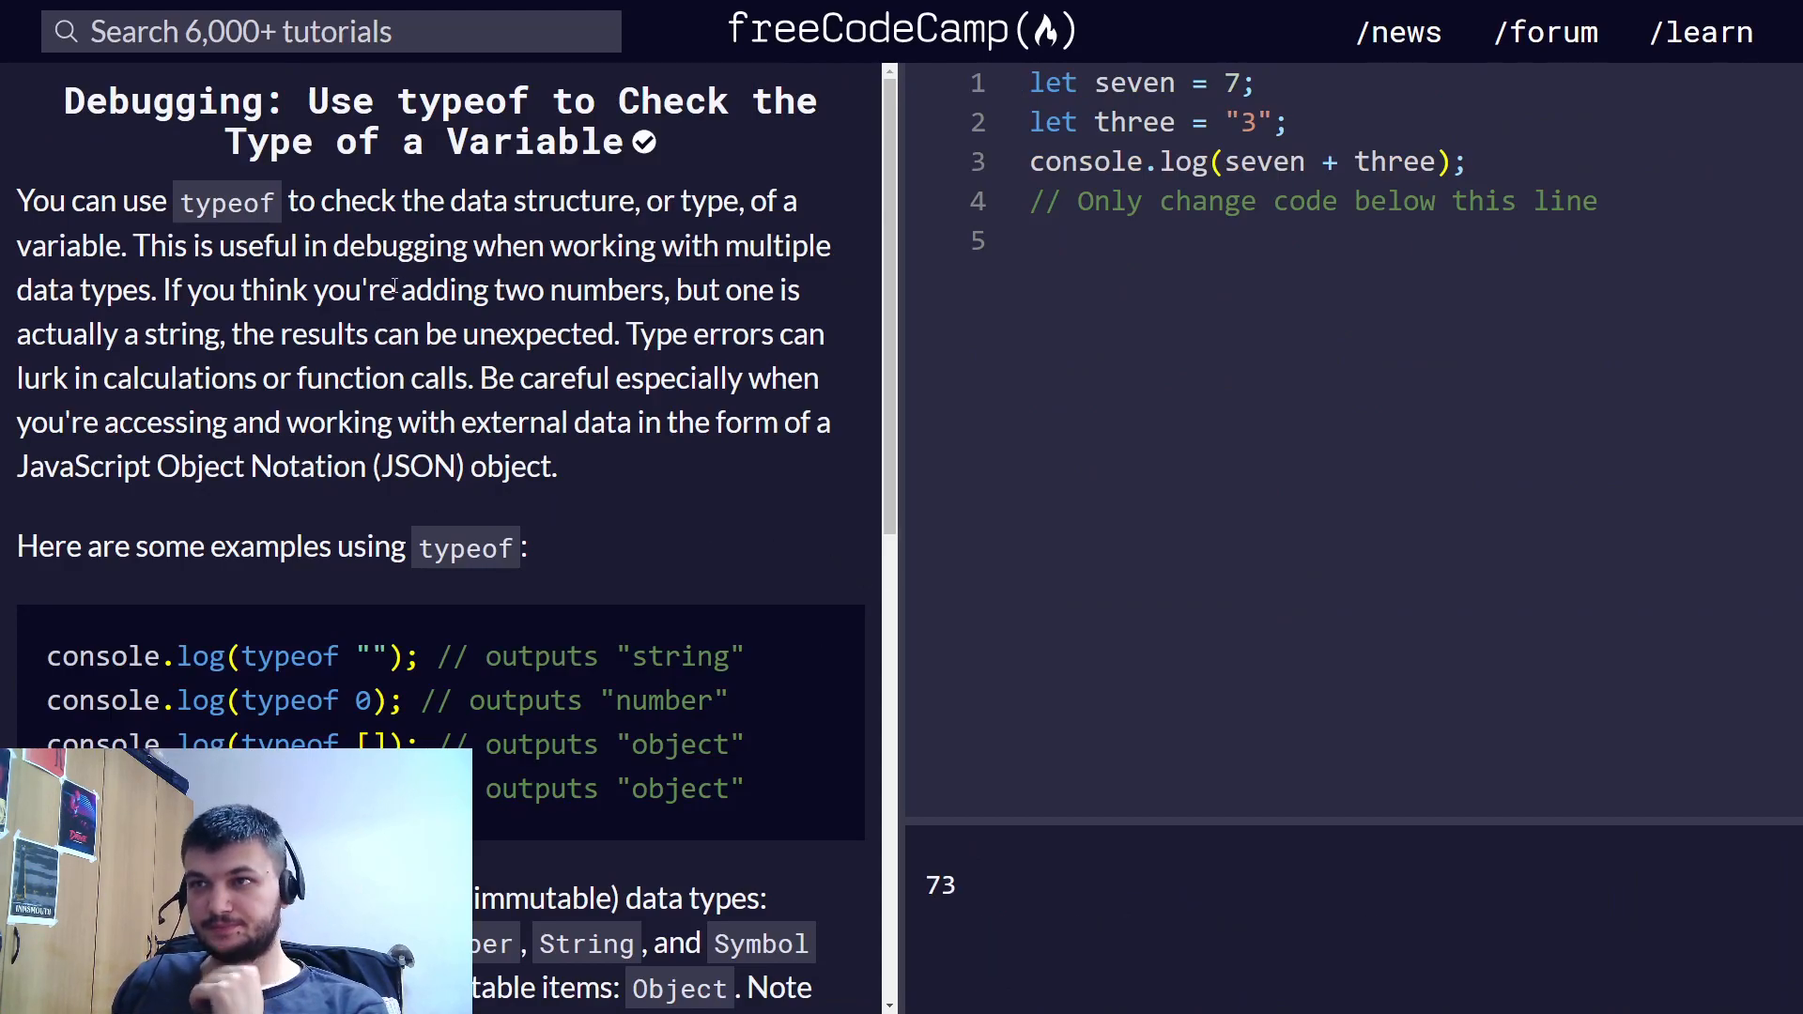
- Read the typeof challenge and start a new line after the existing log
double_click(471, 102)
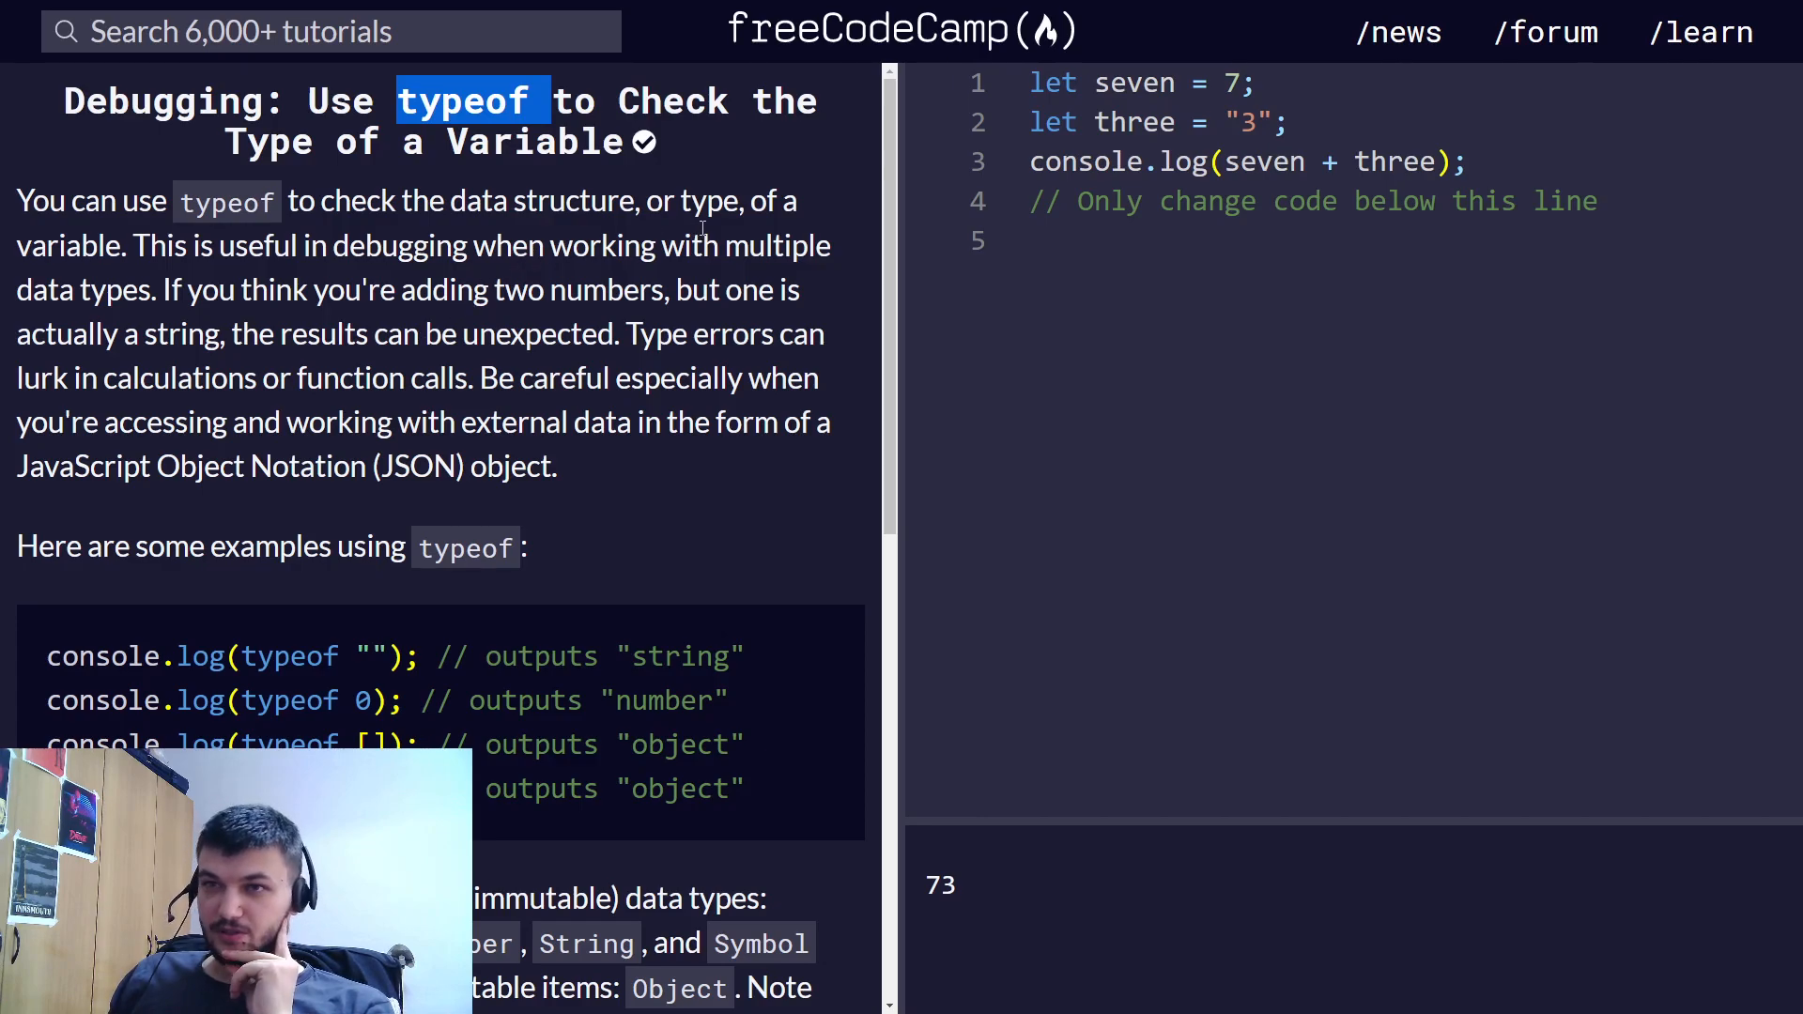
scroll(down, 3)
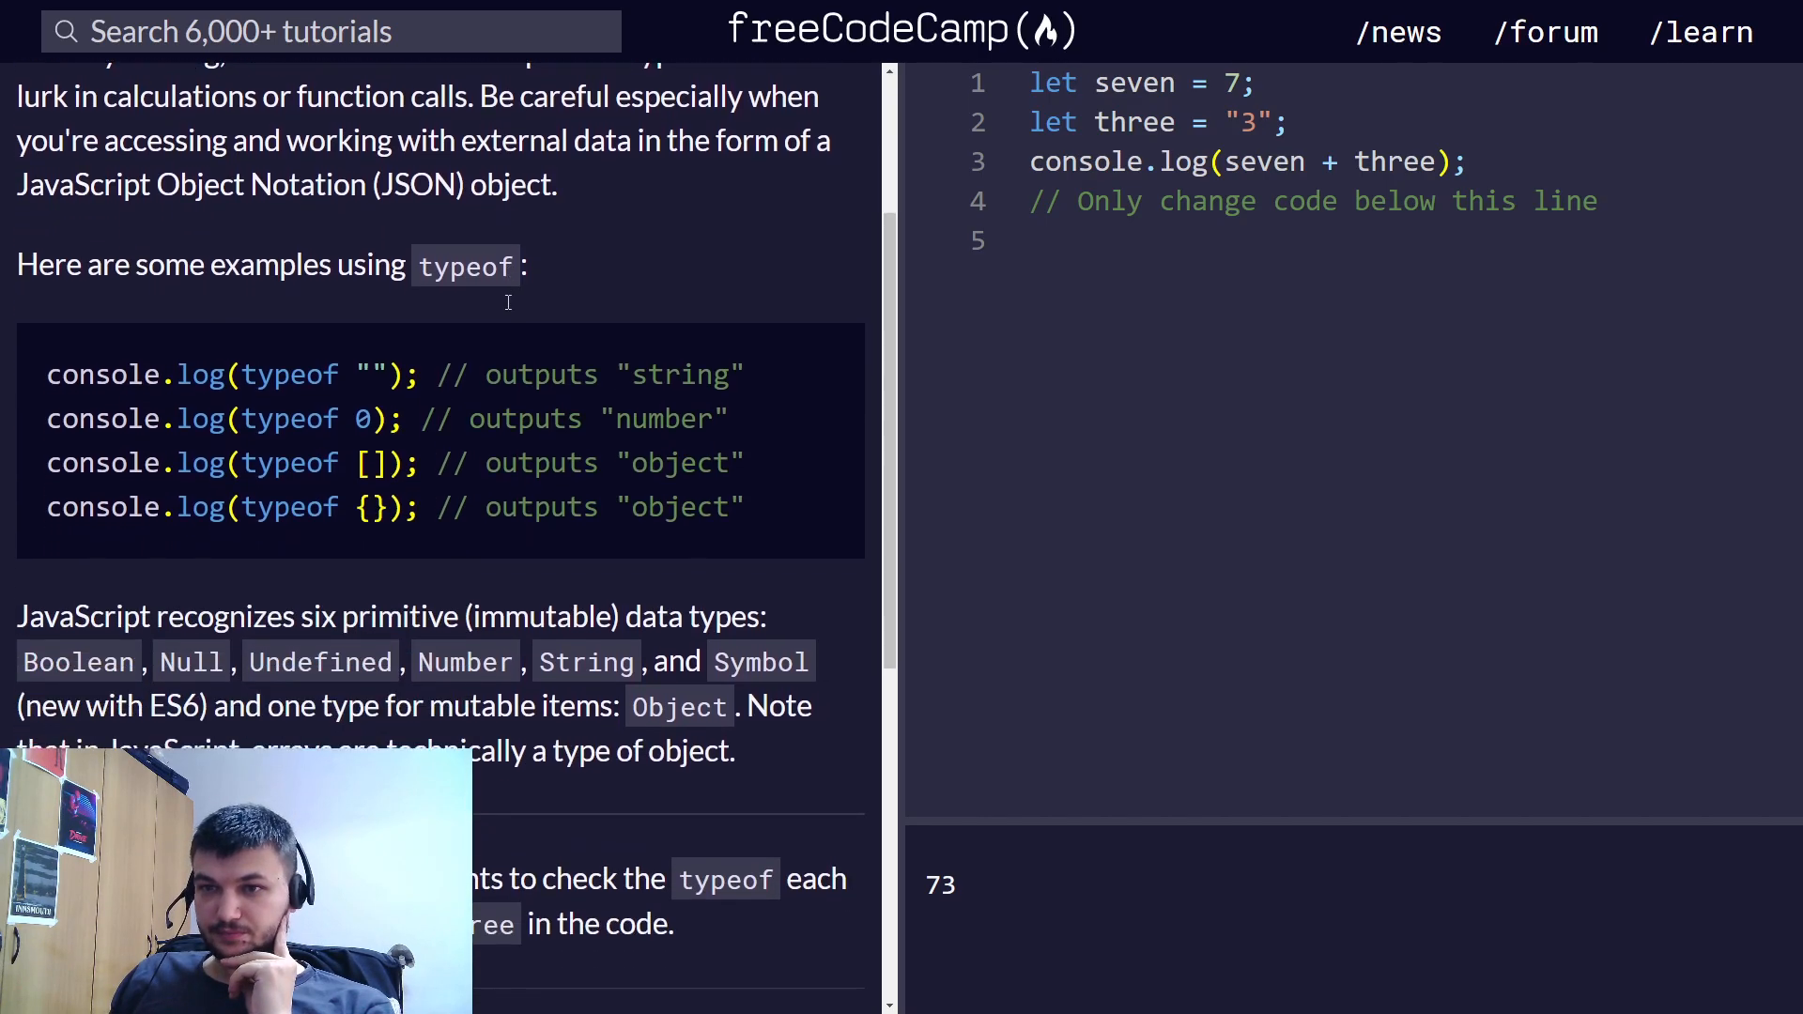
scroll(down, 3)
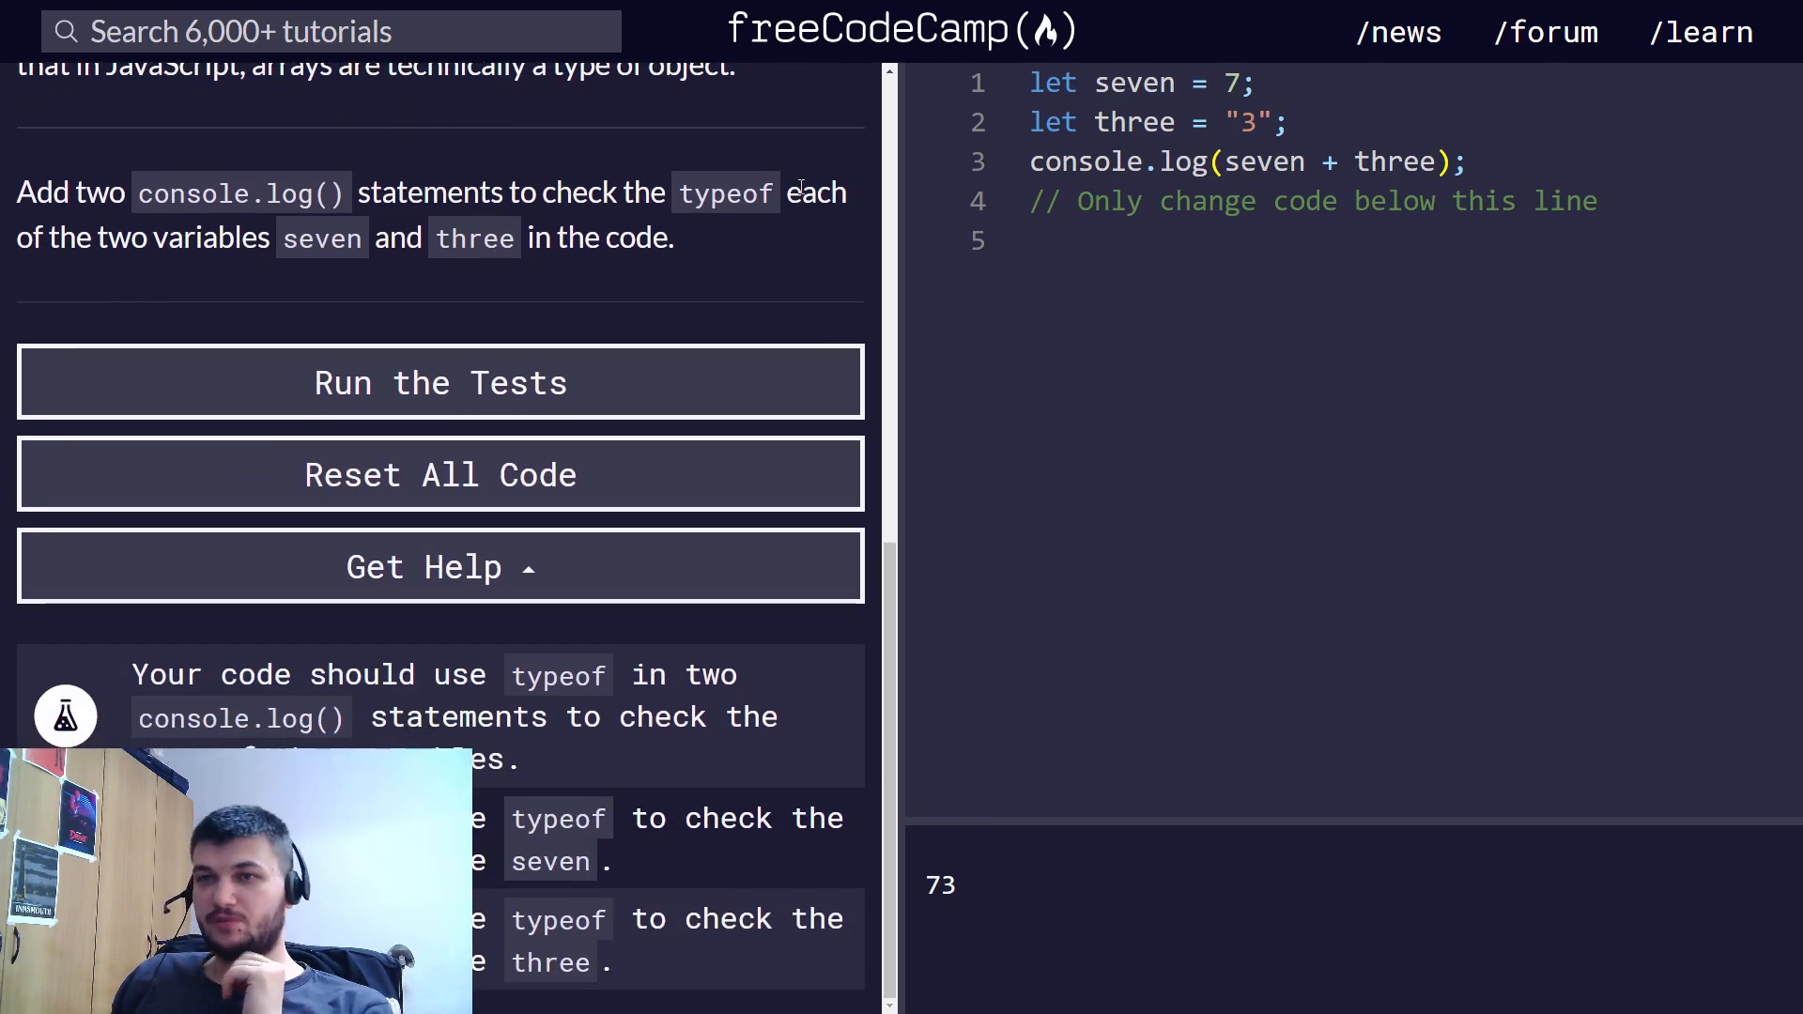
mouse_move(476, 270)
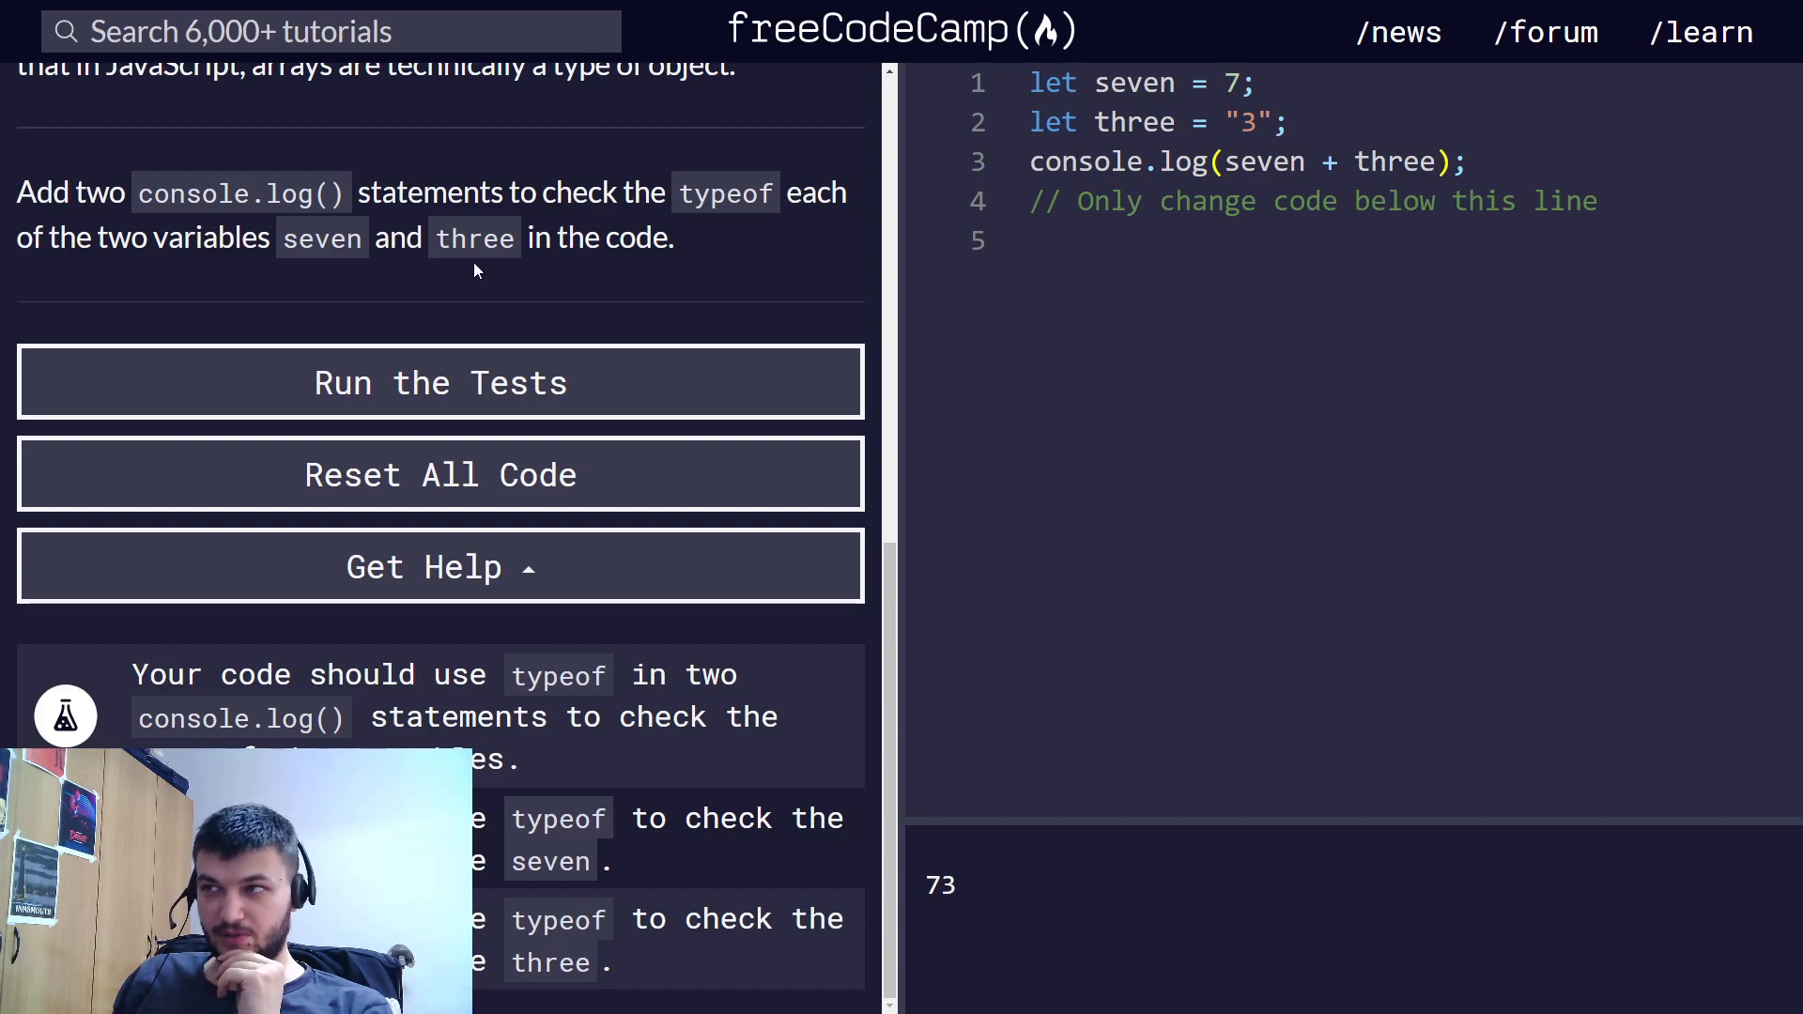
click(1489, 161)
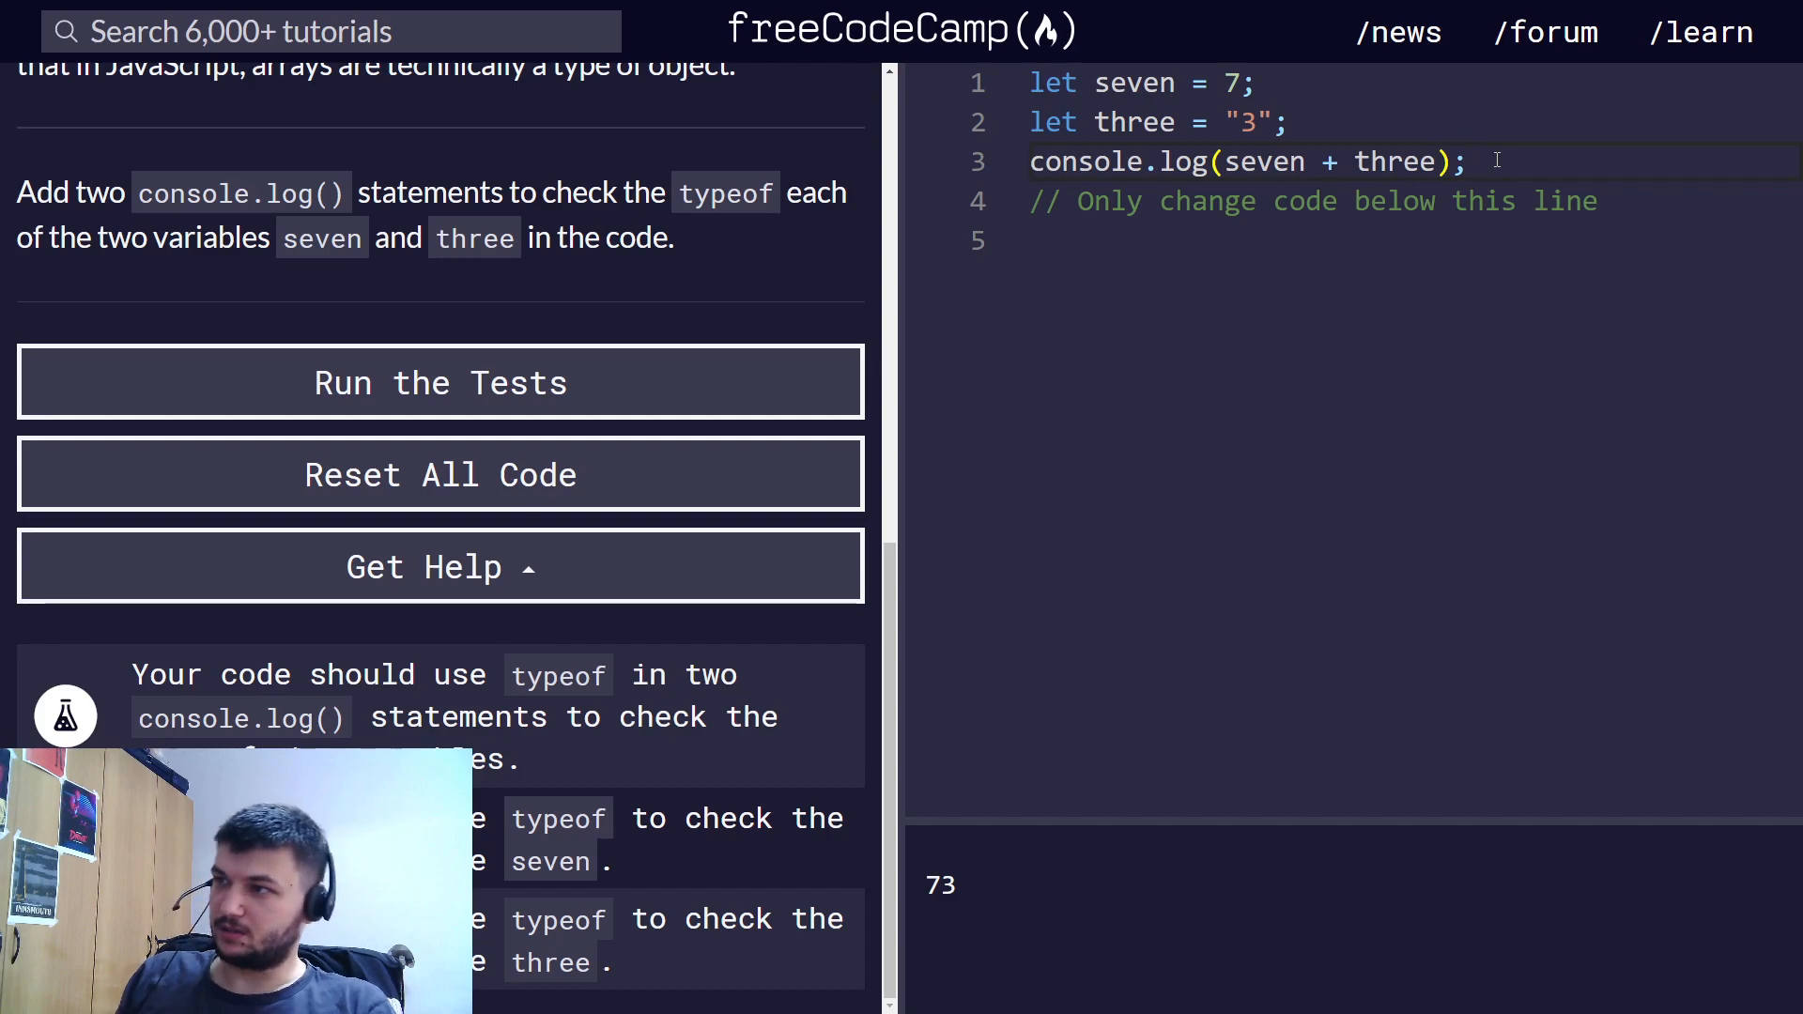
- Log typeof seven and typeof three, printing number and string, and run the tests
text(console.log()
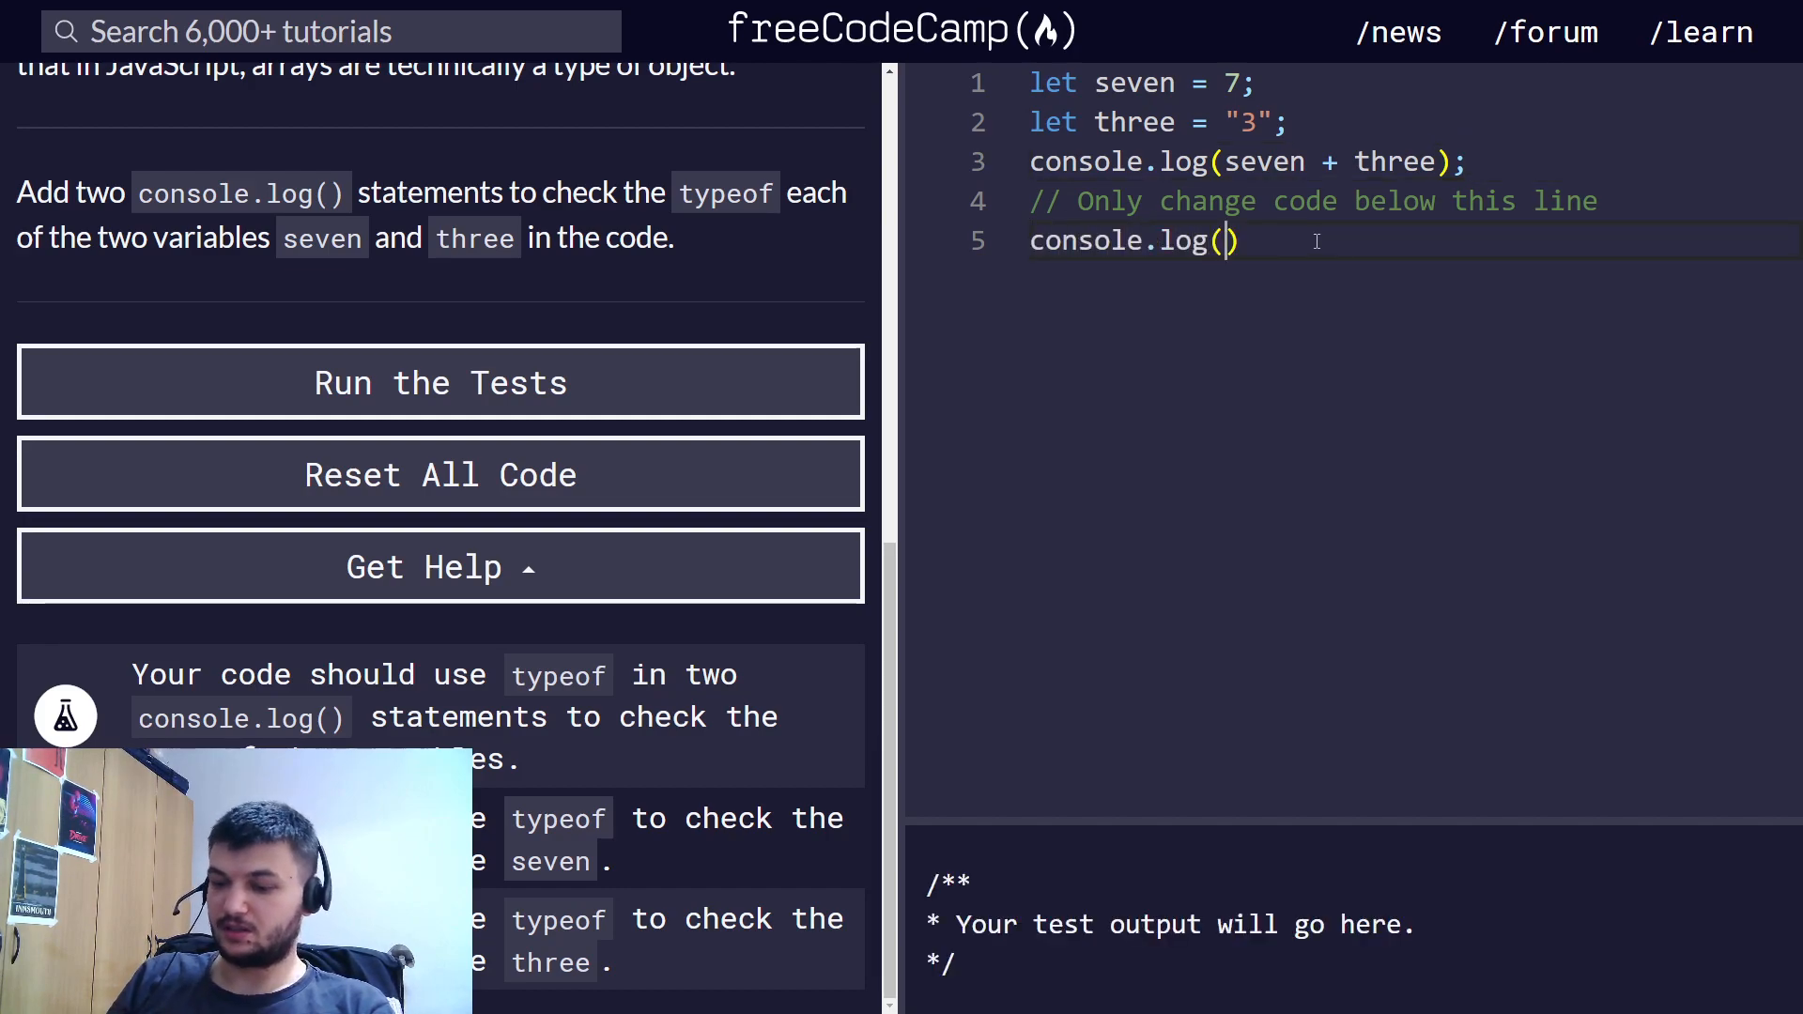
text(typeof(seven)
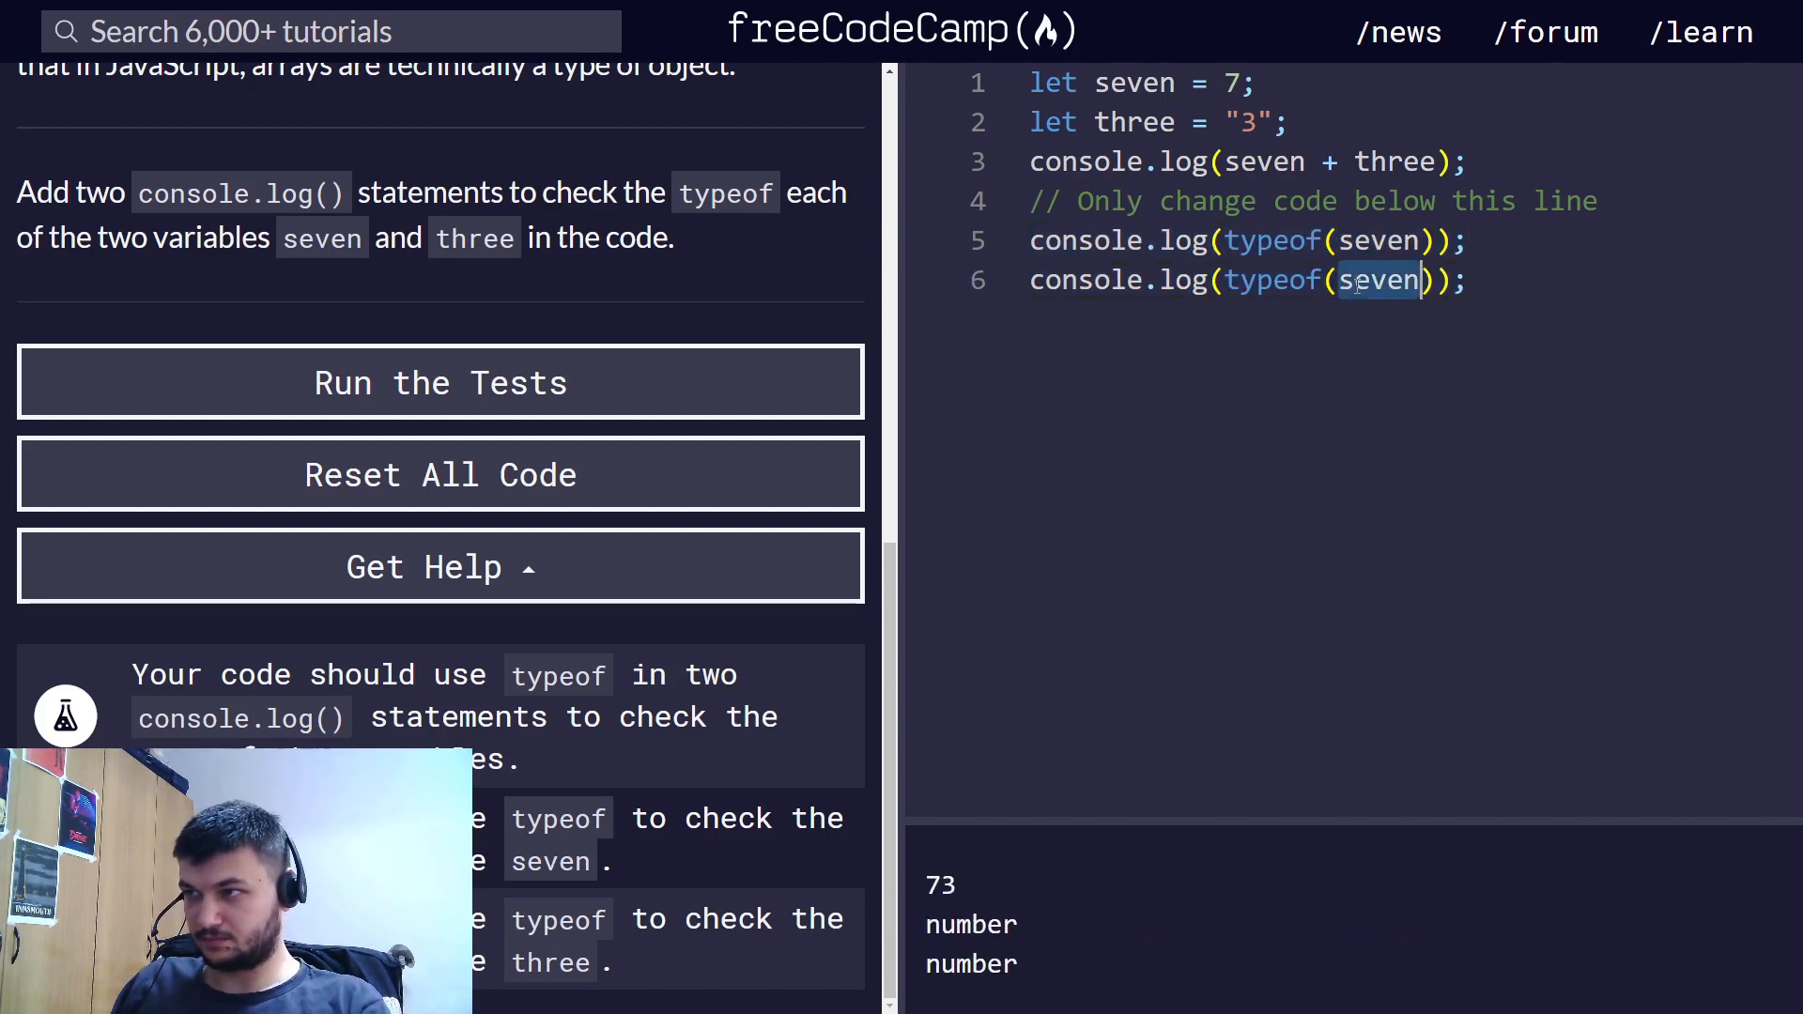
text(three)
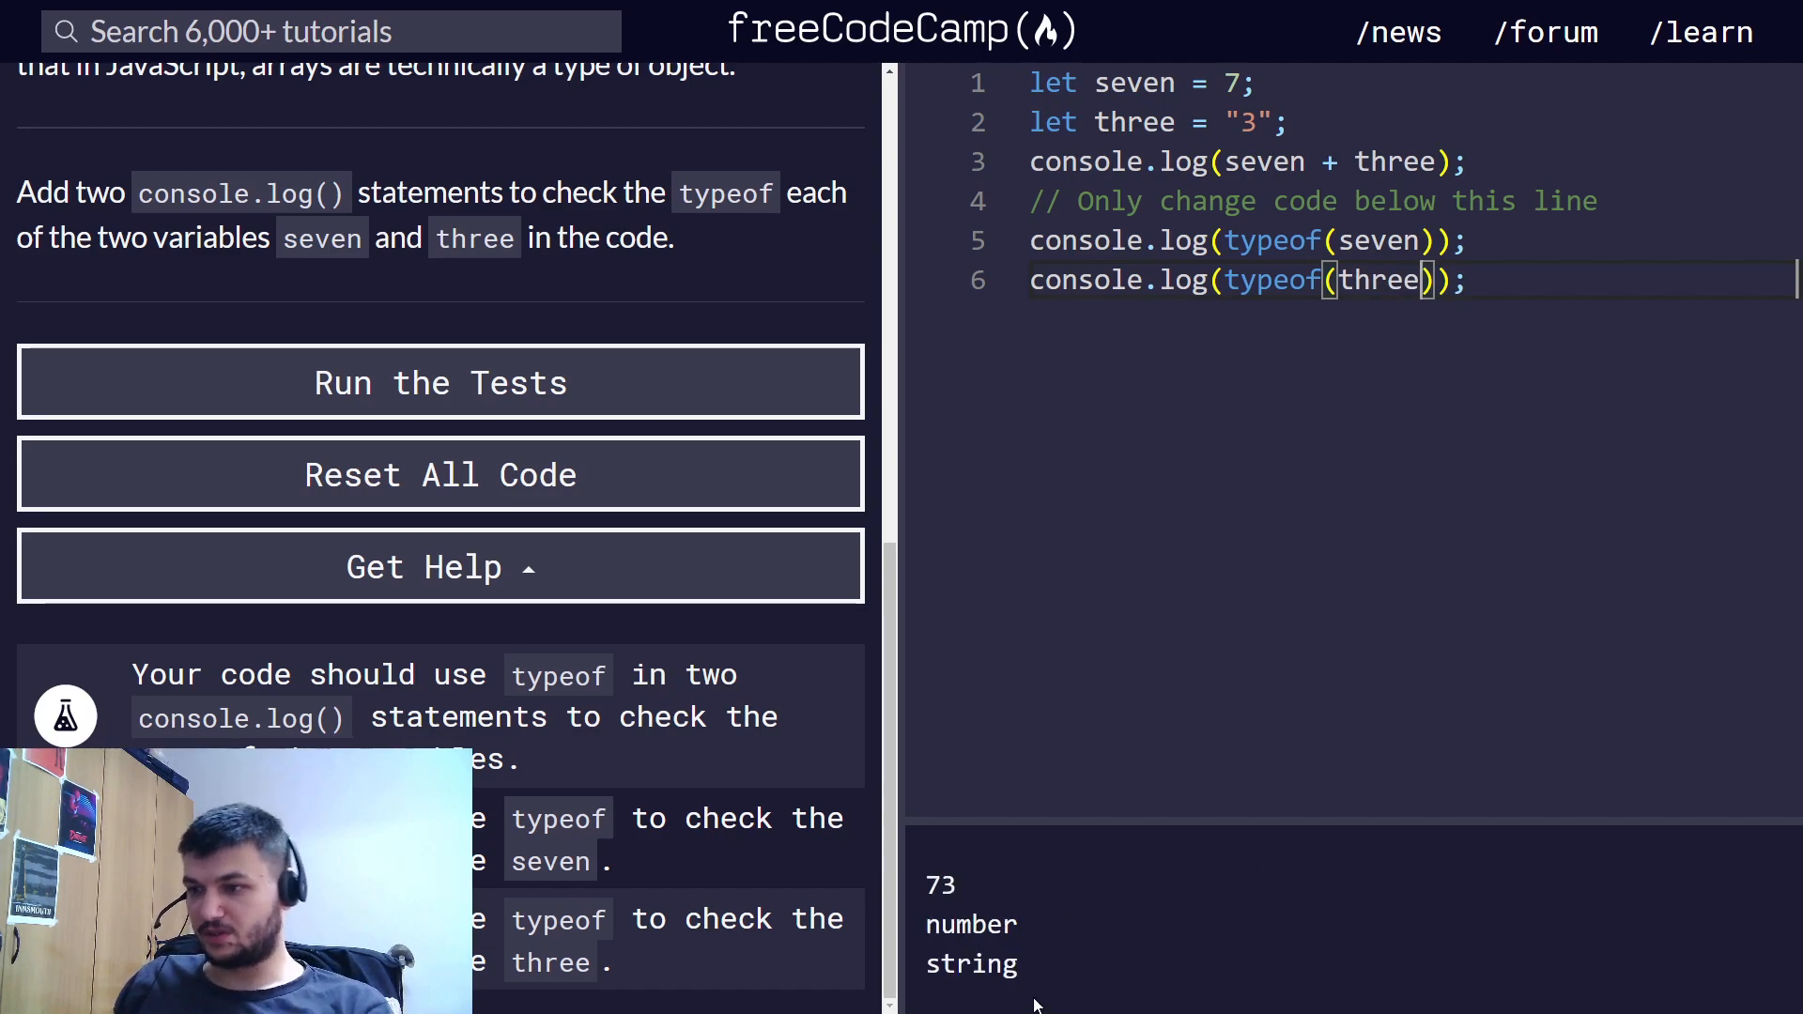
double_click(971, 924)
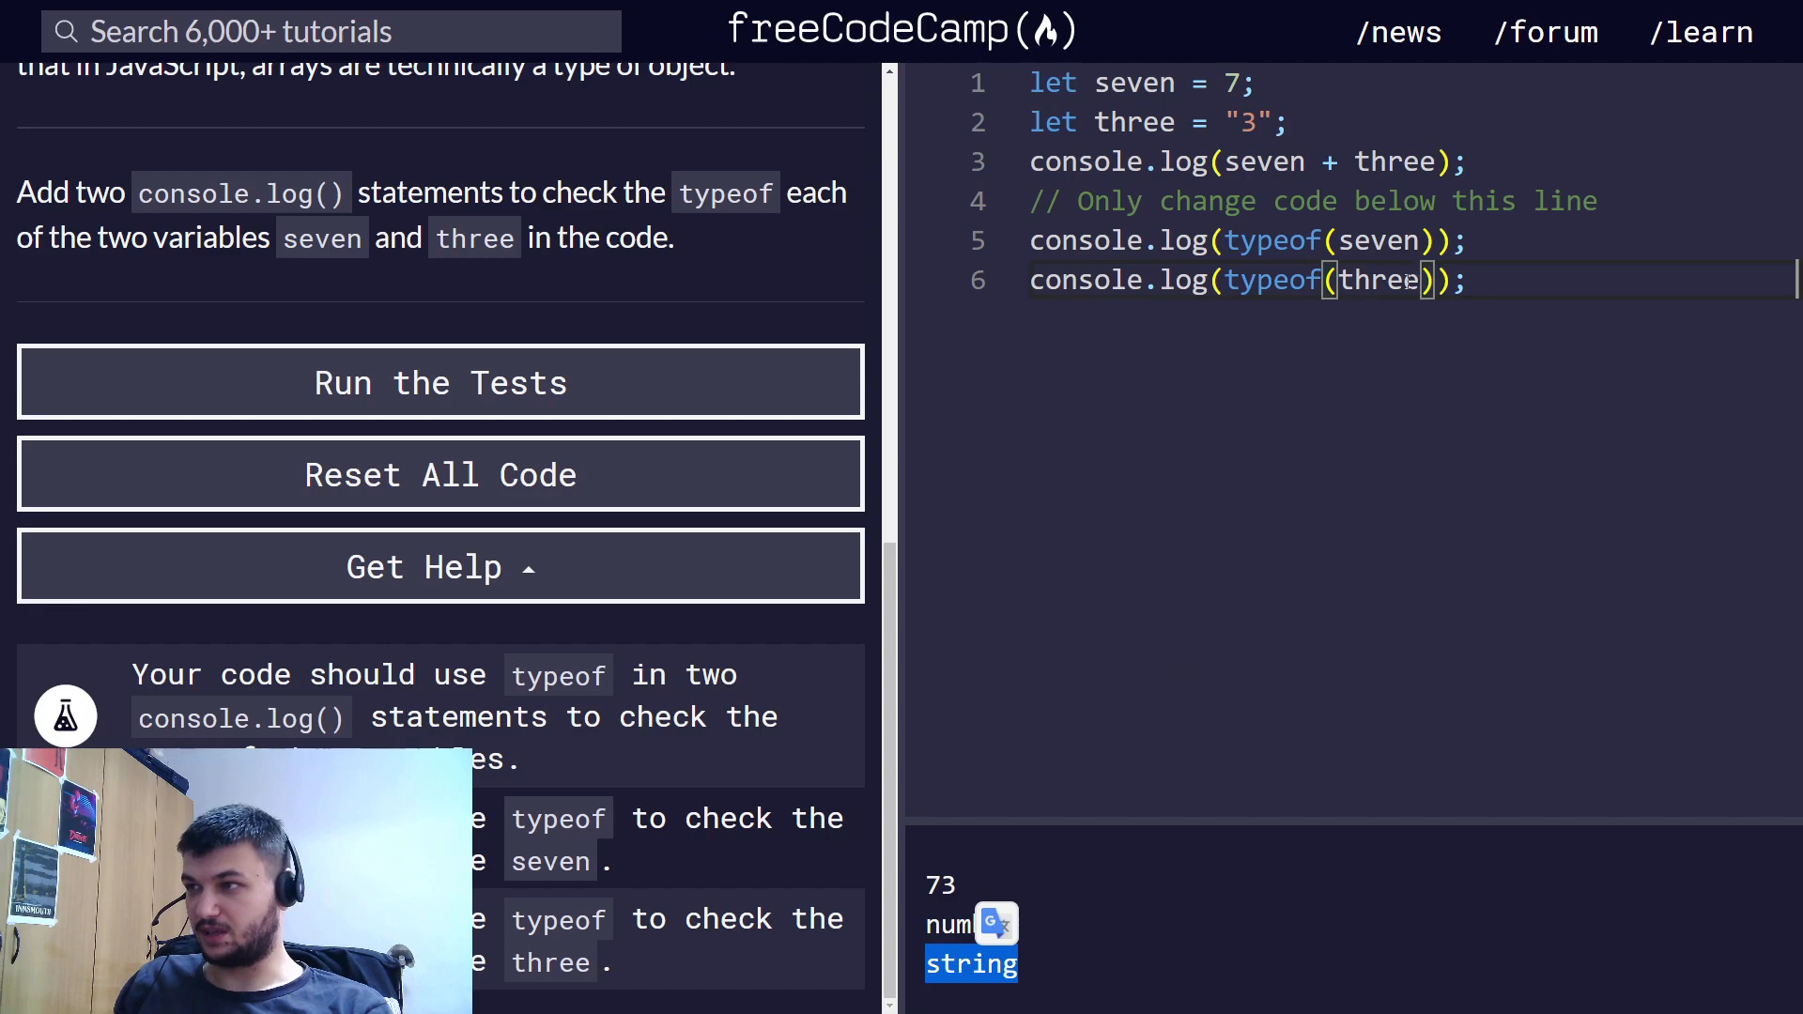
click(439, 381)
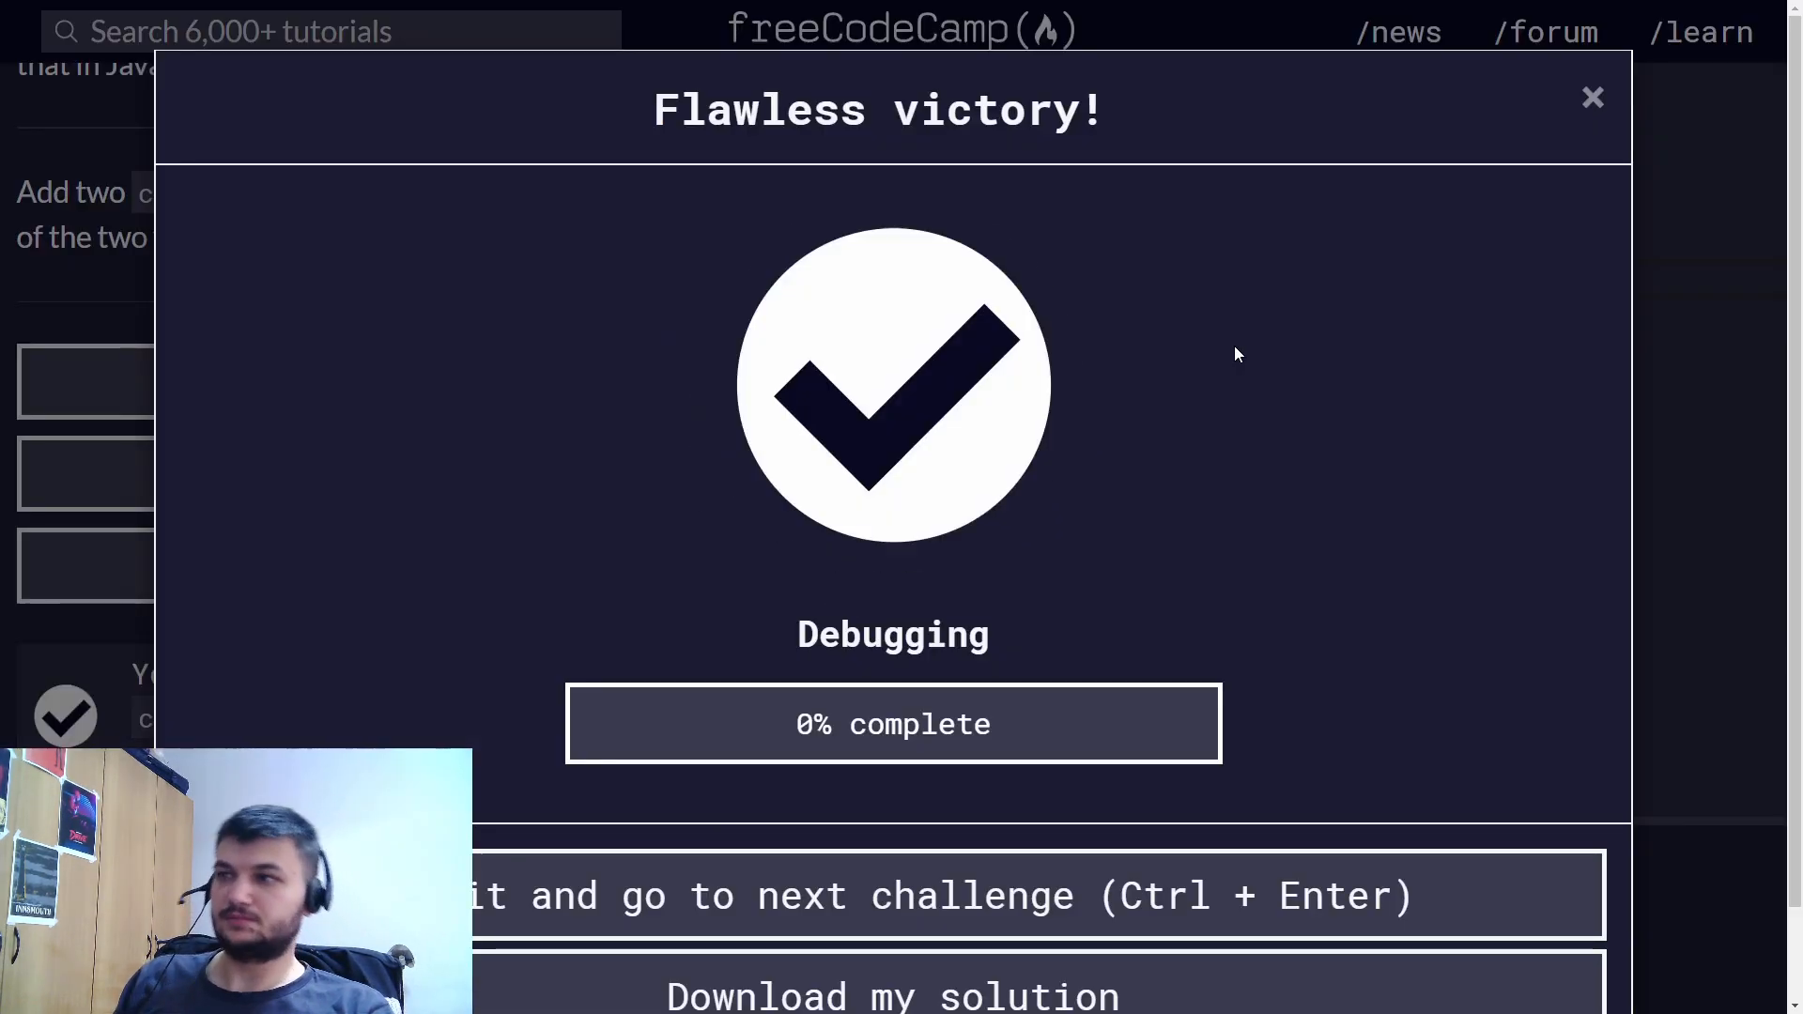
- Submit, dismiss the donation request and read the misspelled-variable-names challenge
click(1591, 96)
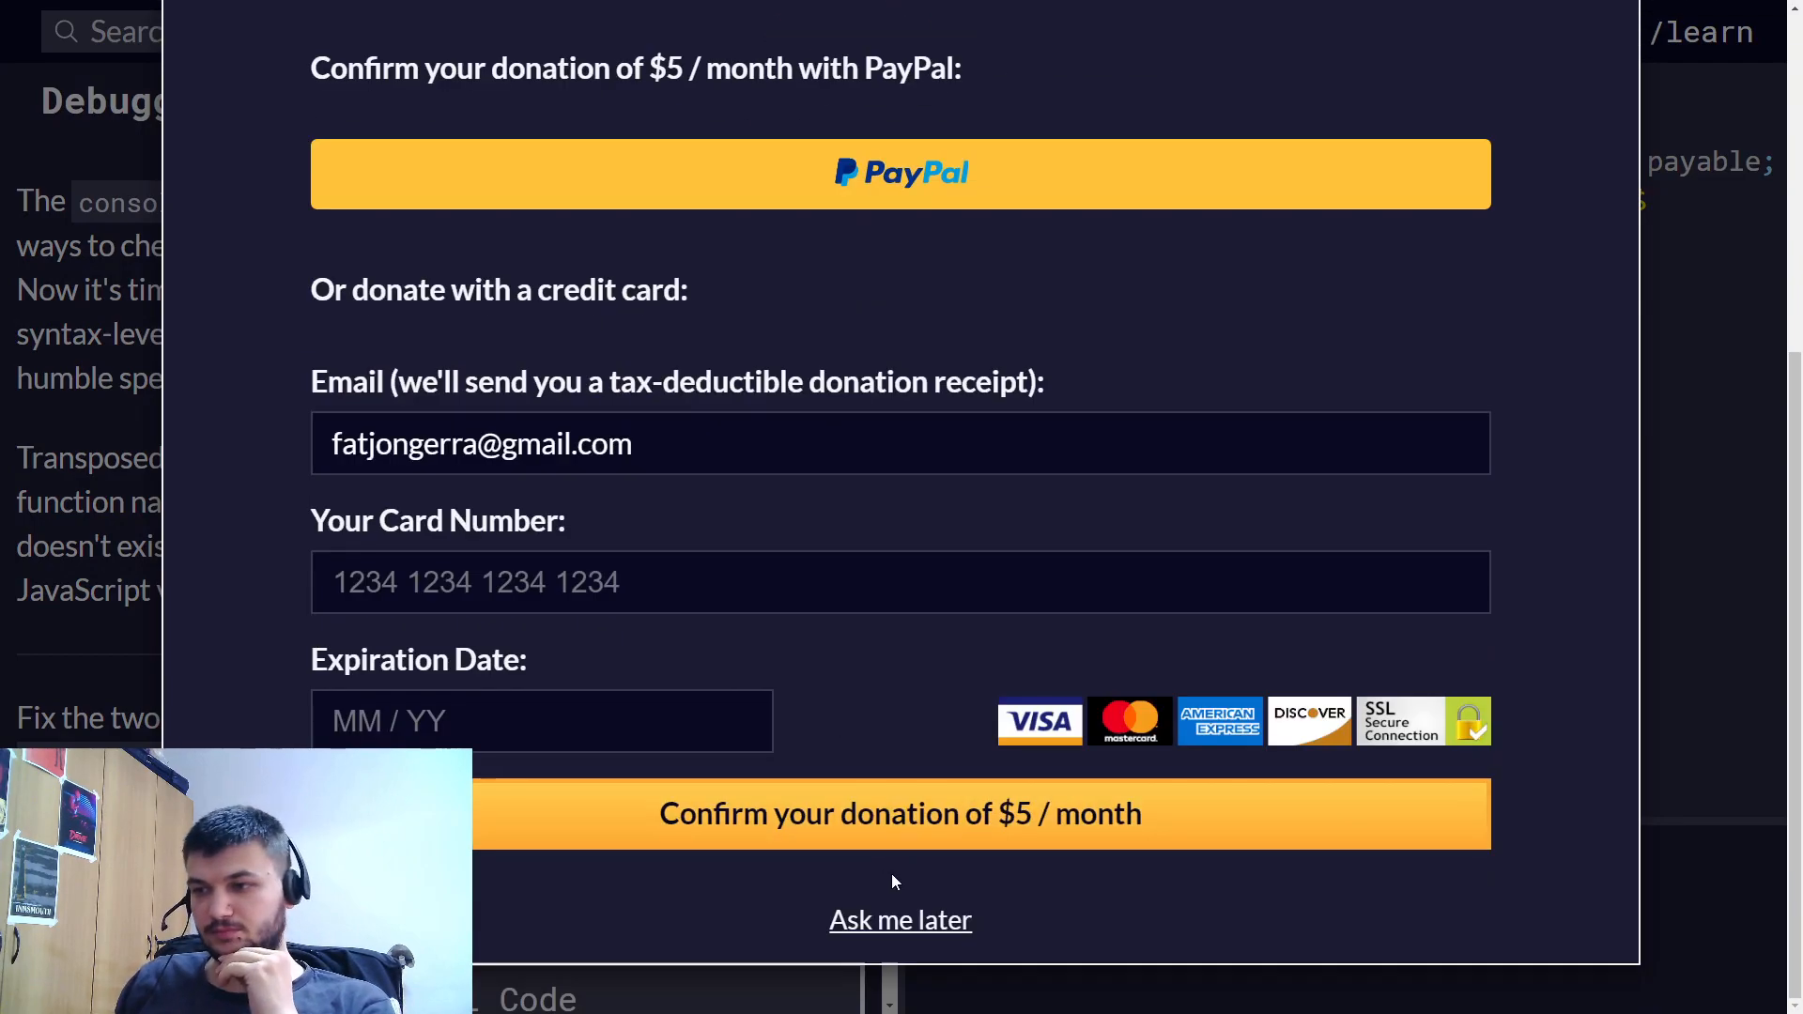
click(899, 921)
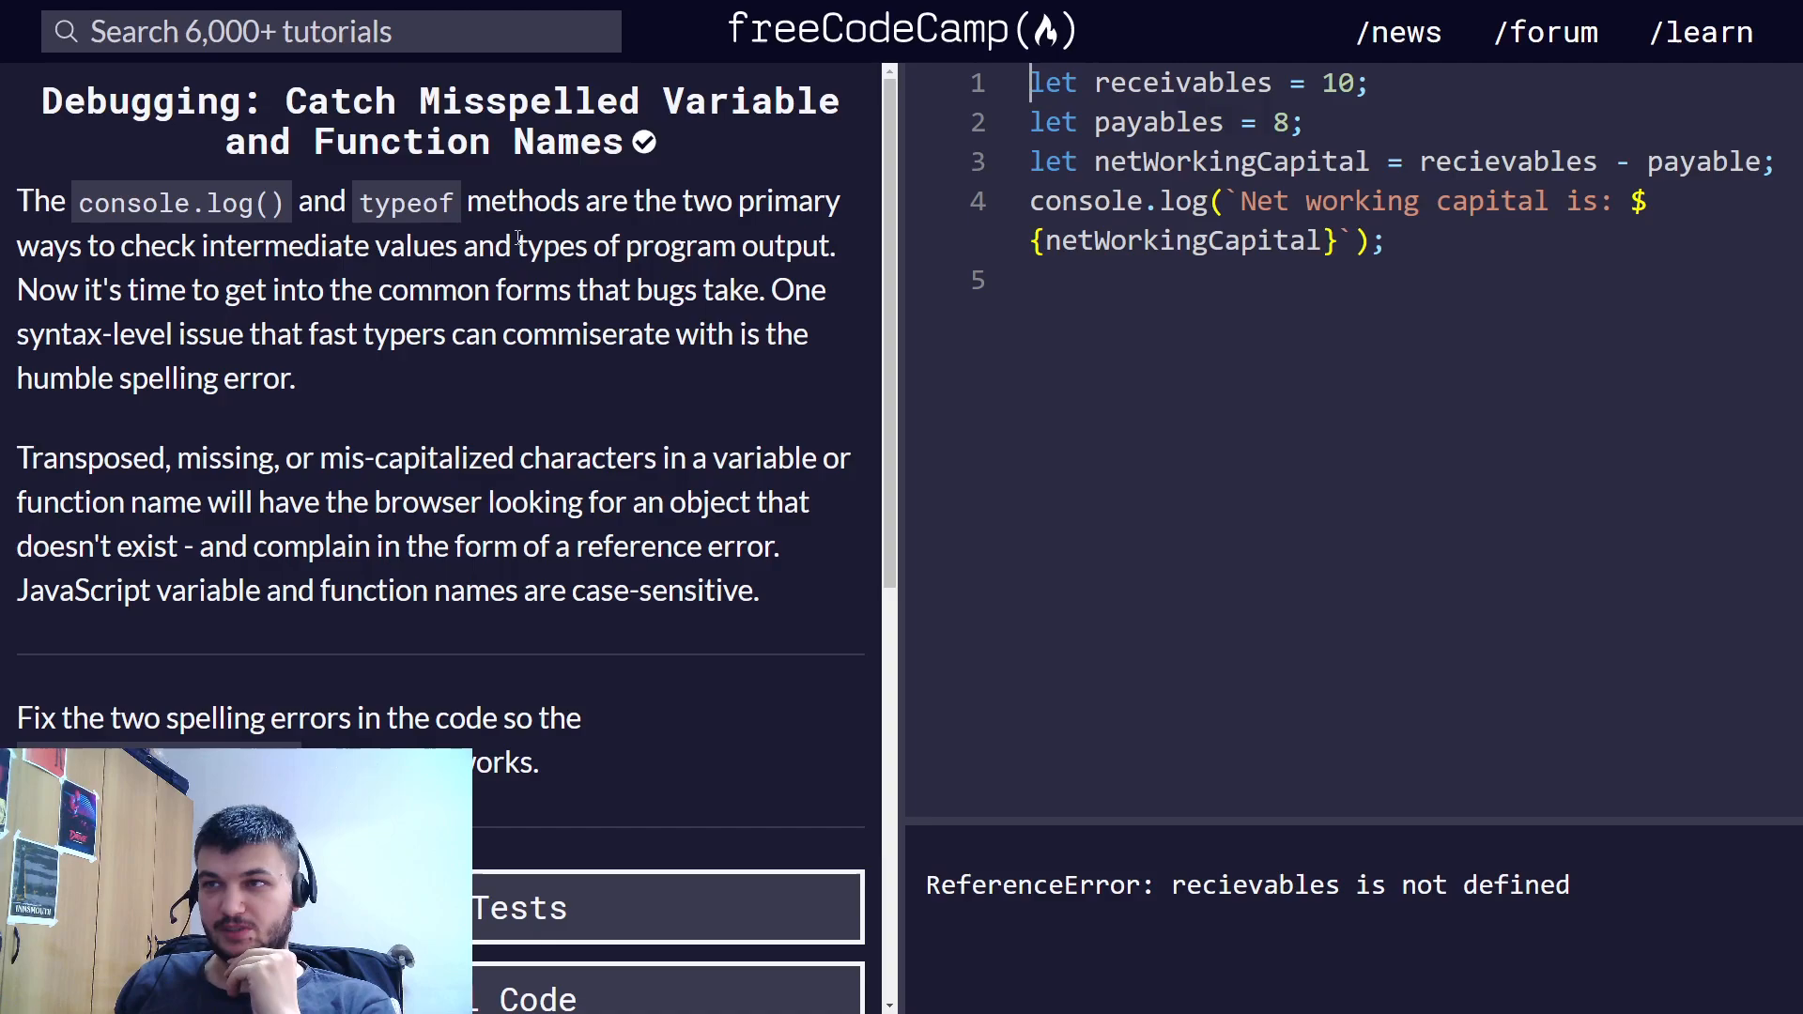
mouse_move(334, 378)
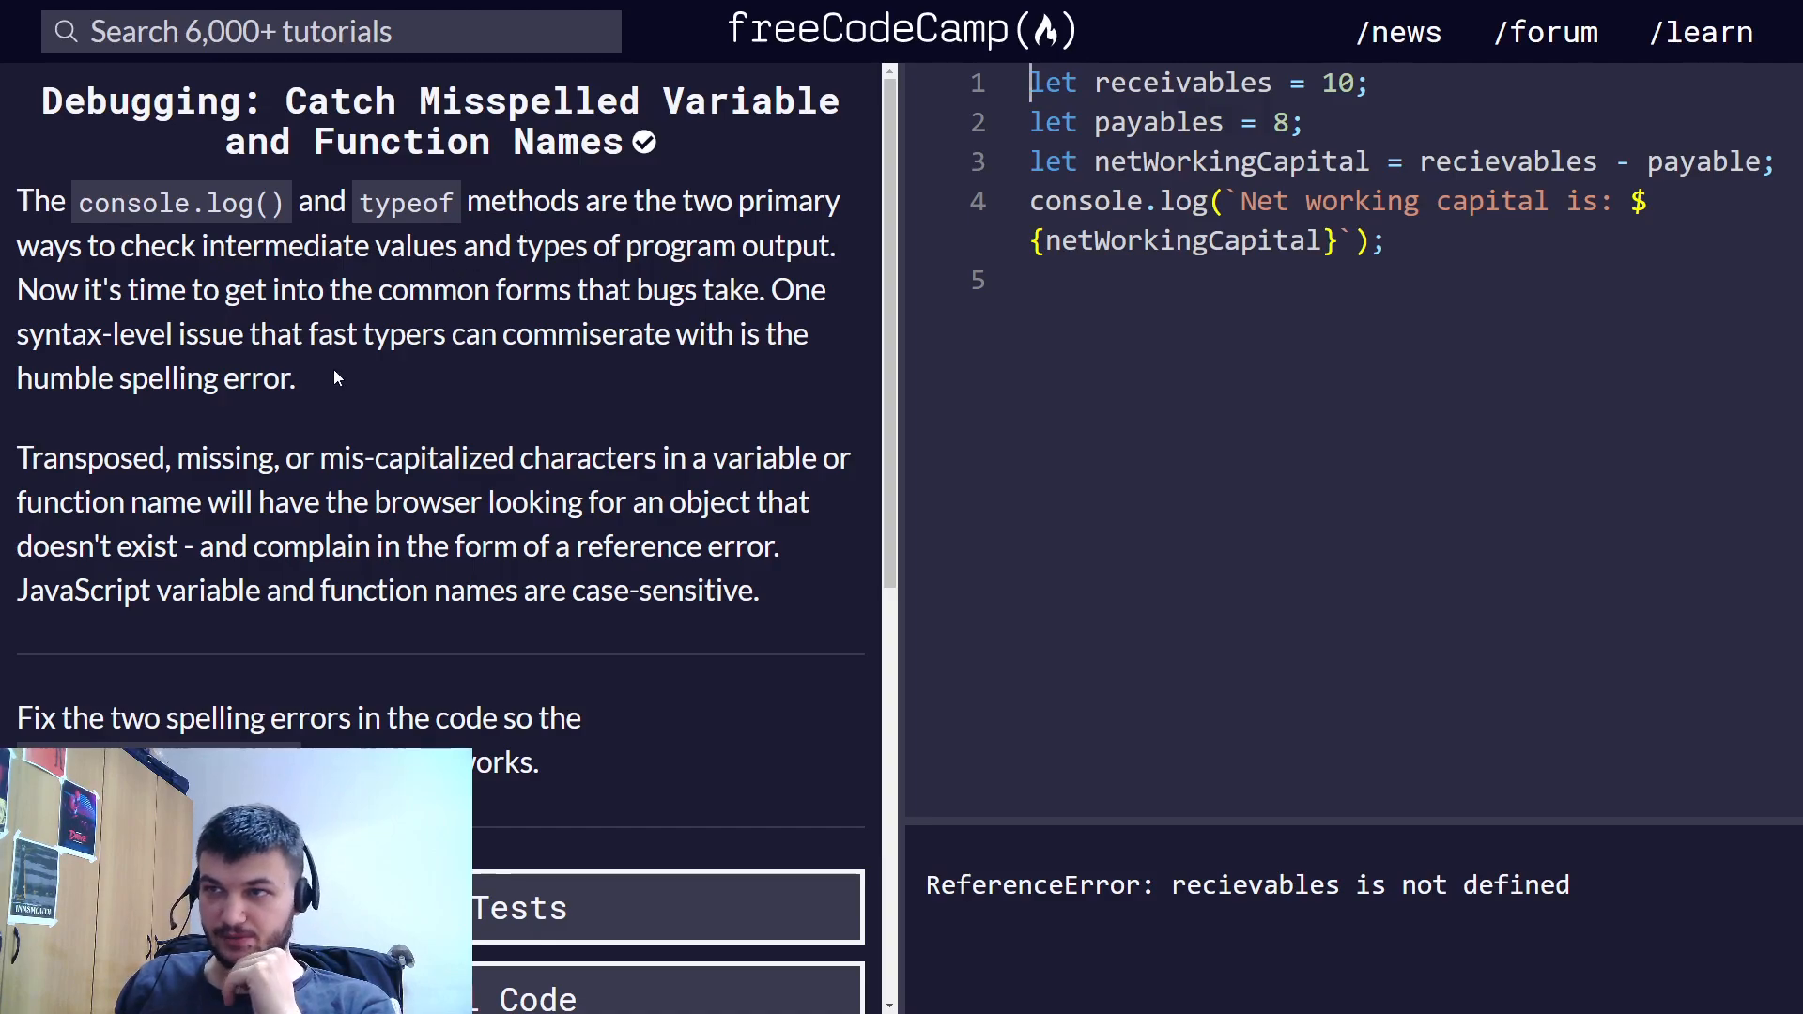
scroll(down, 3)
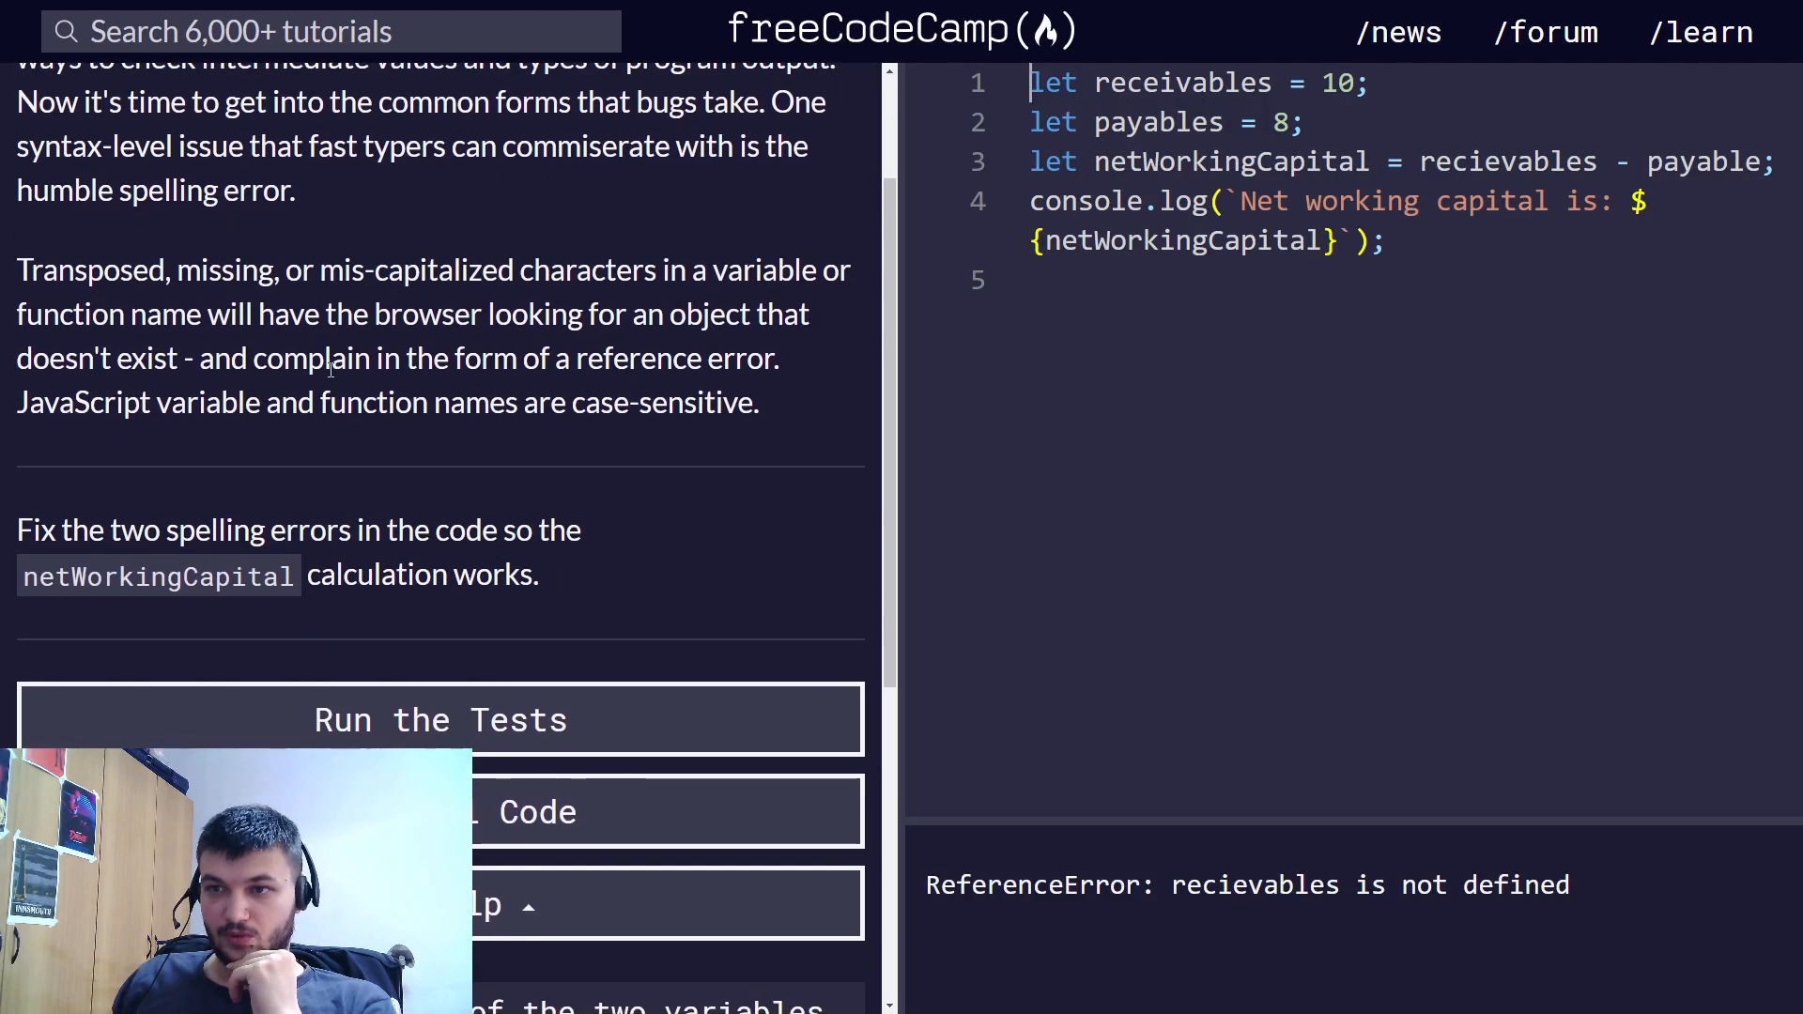
scroll(up, 3)
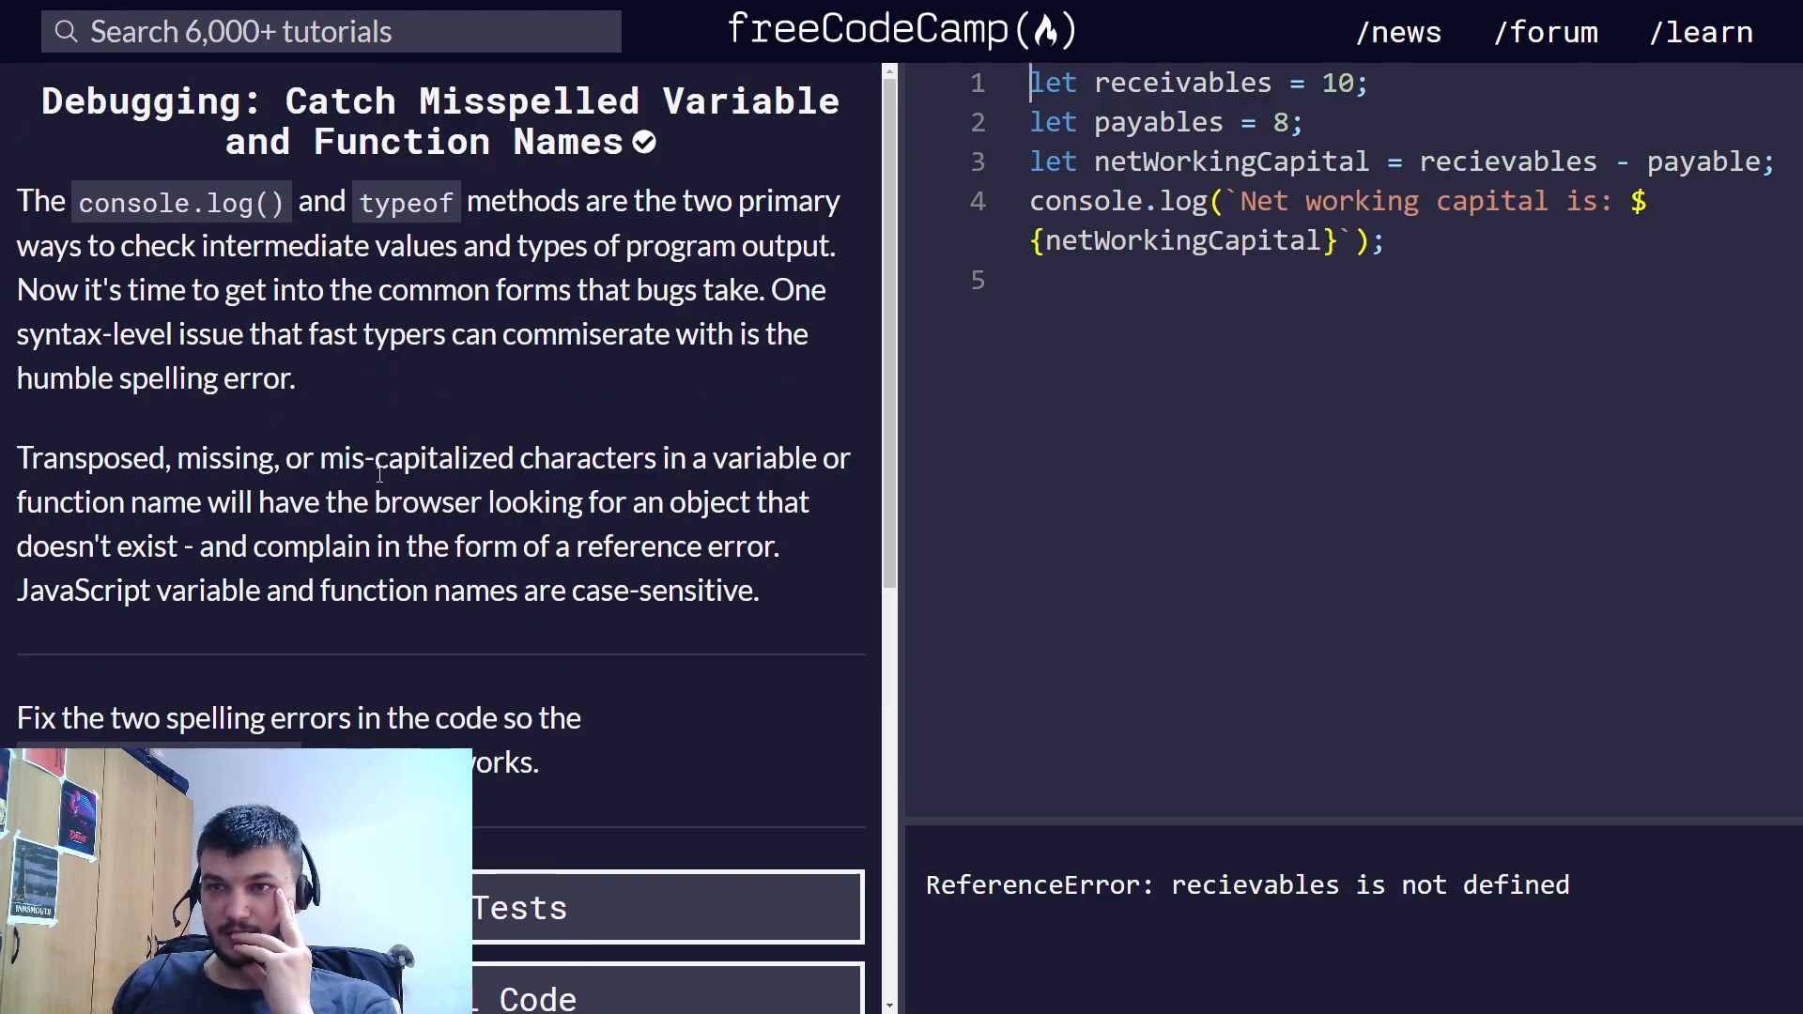
mouse_move(411, 541)
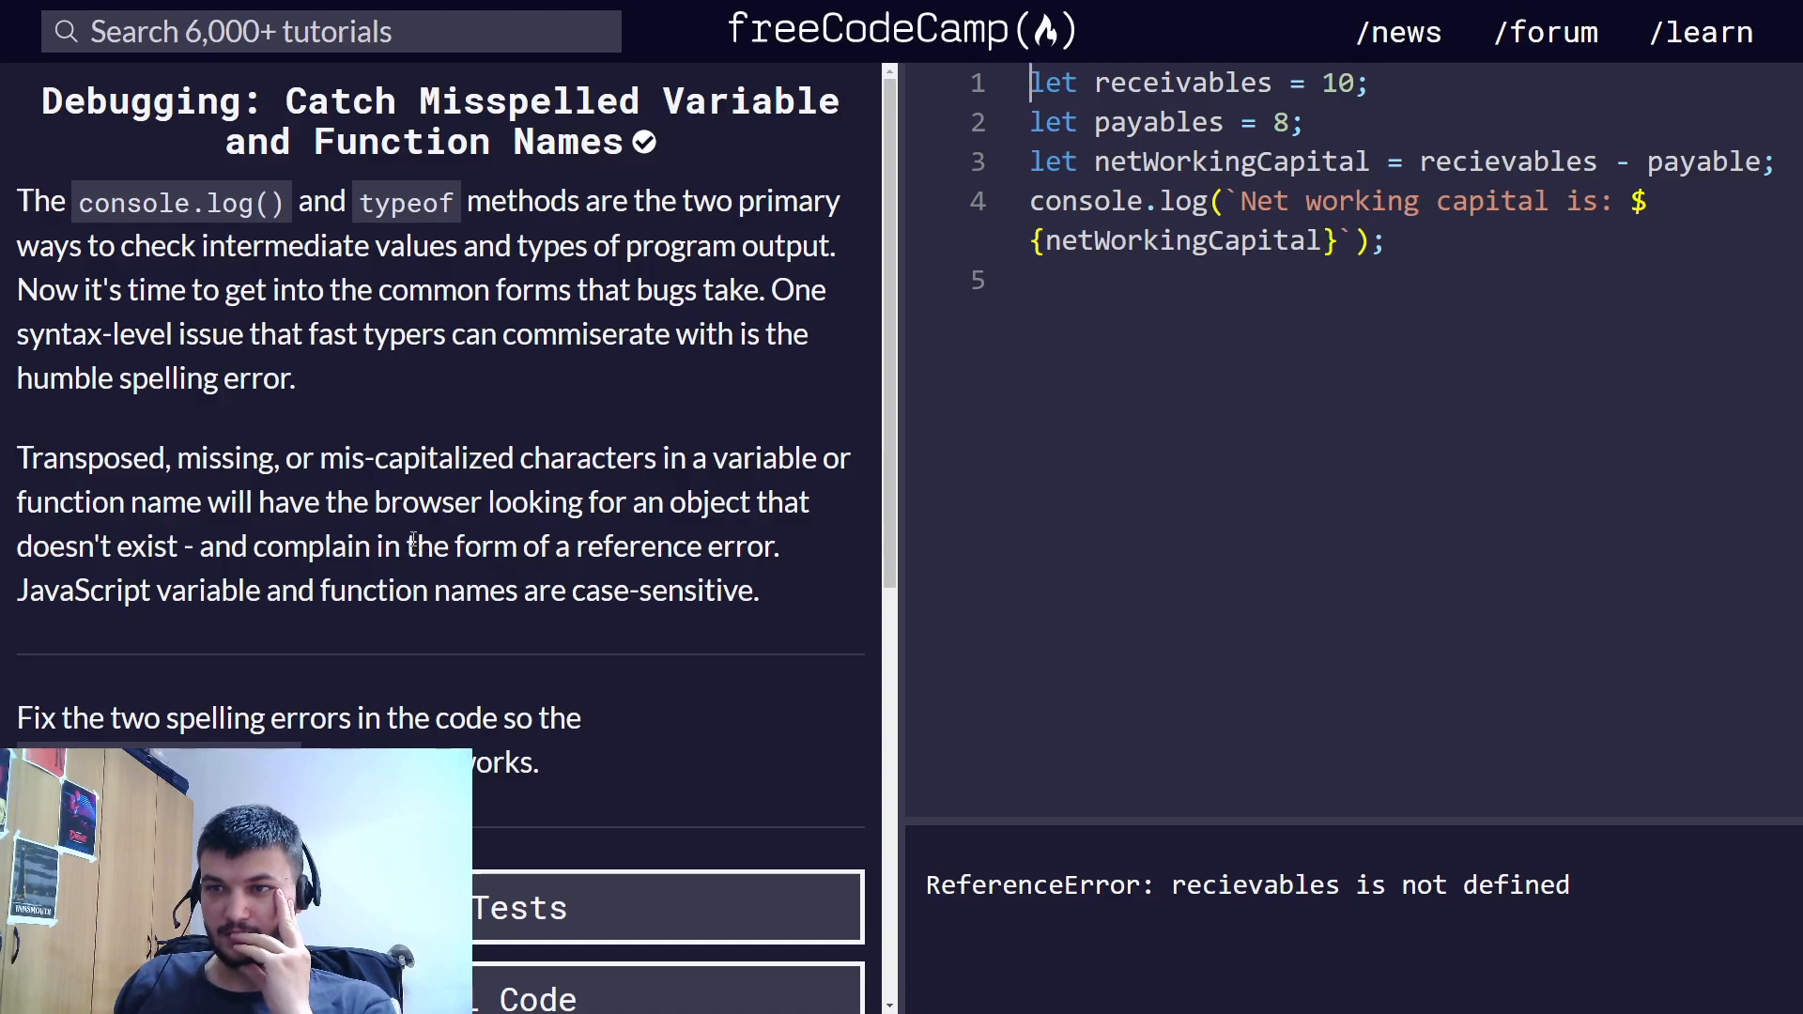
scroll(down, 3)
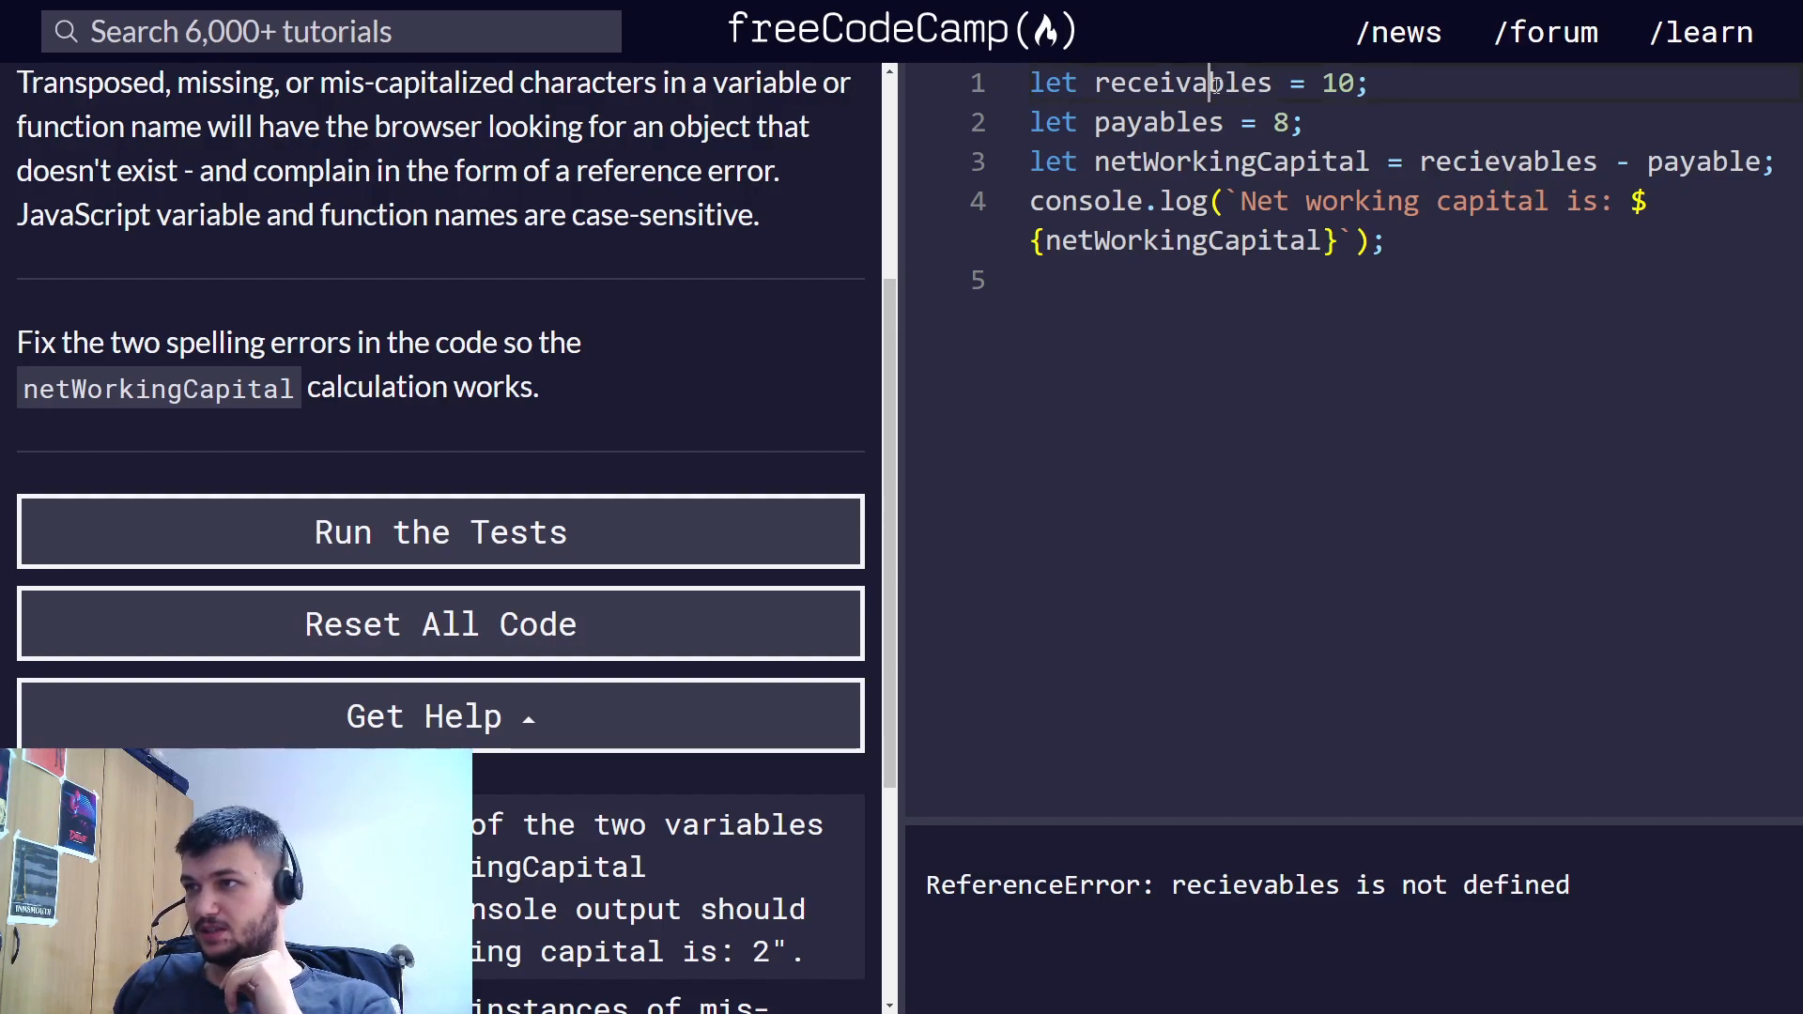
- Correct the names to receivables and payables so net working capital logs 2, and run the tests
double_click(1181, 81)
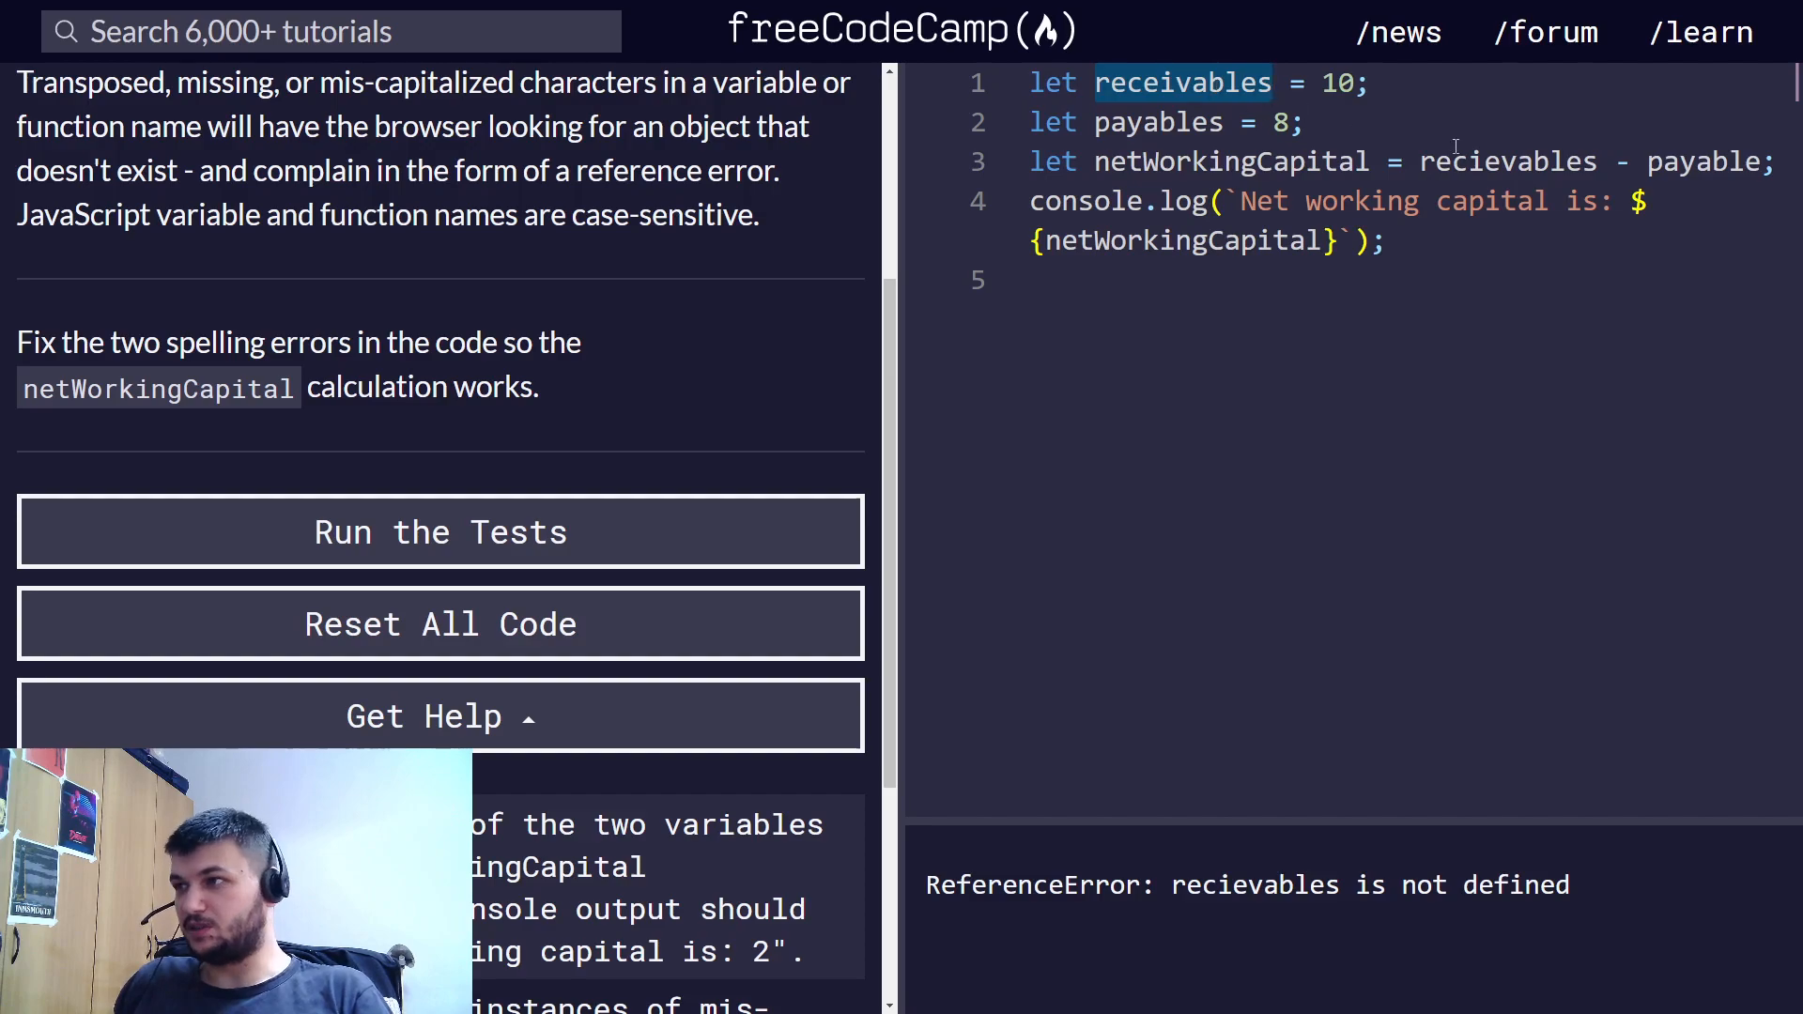
text(receivables)
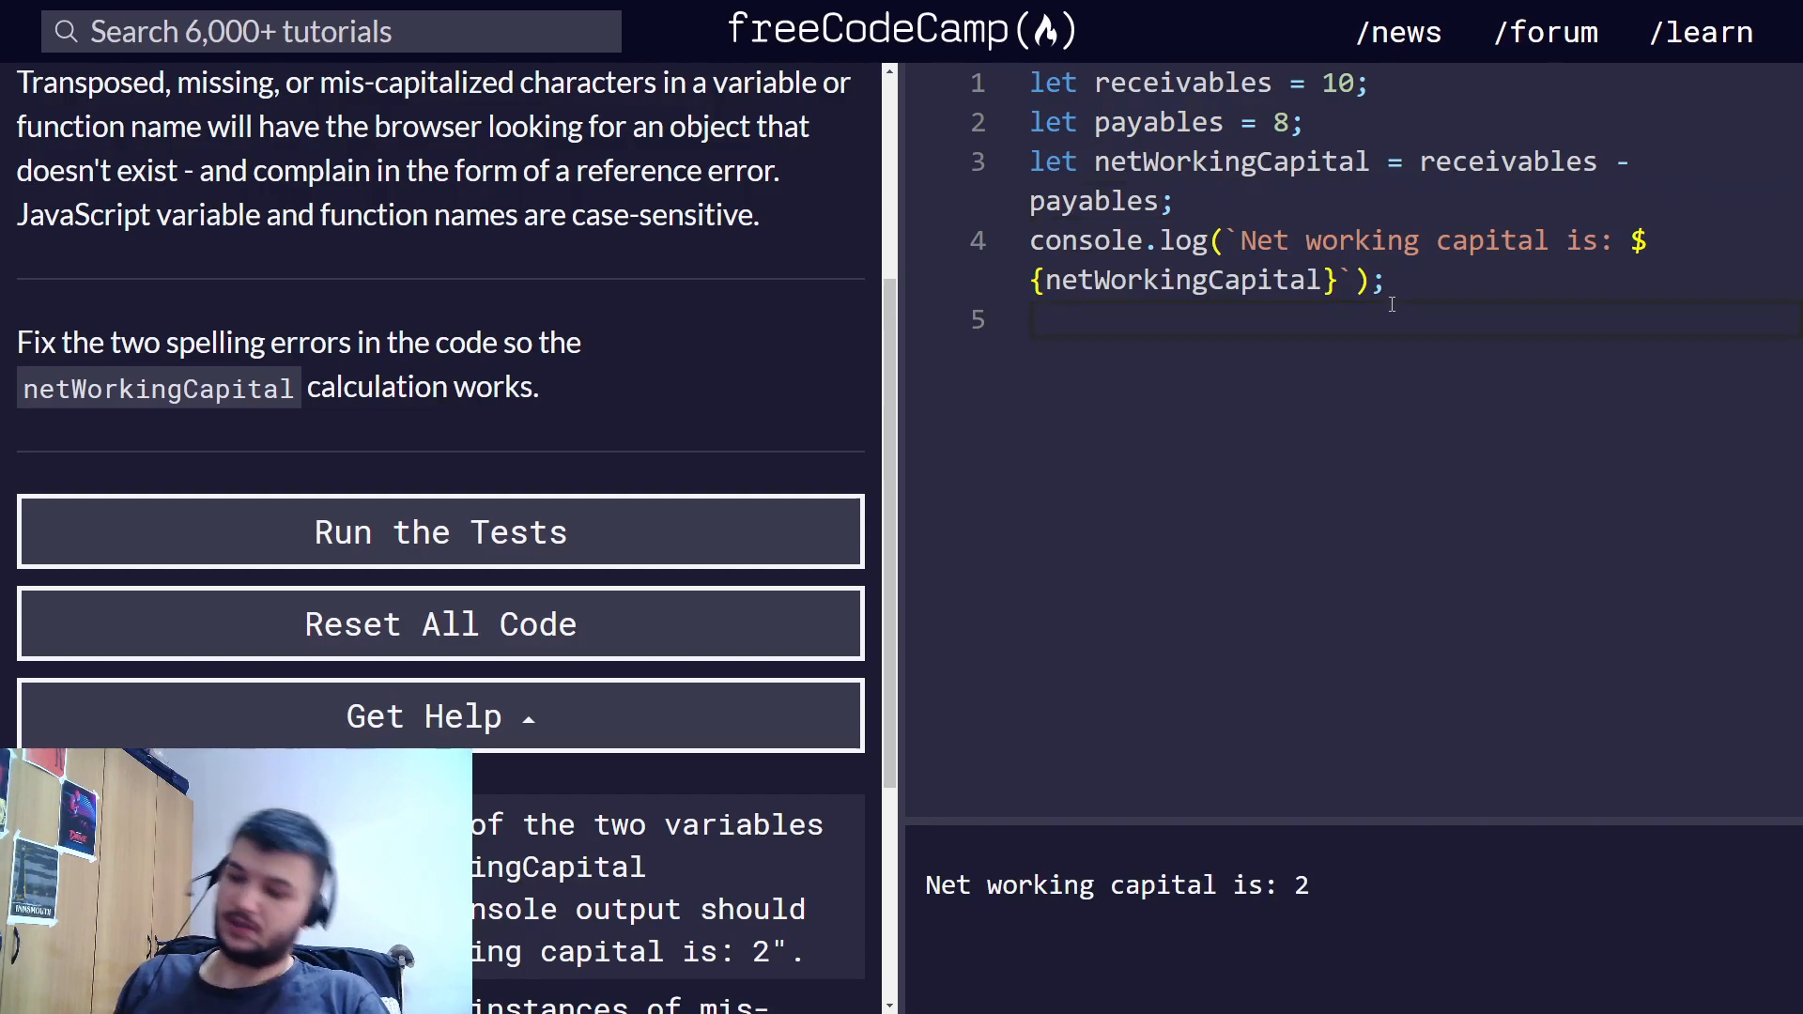
click(440, 532)
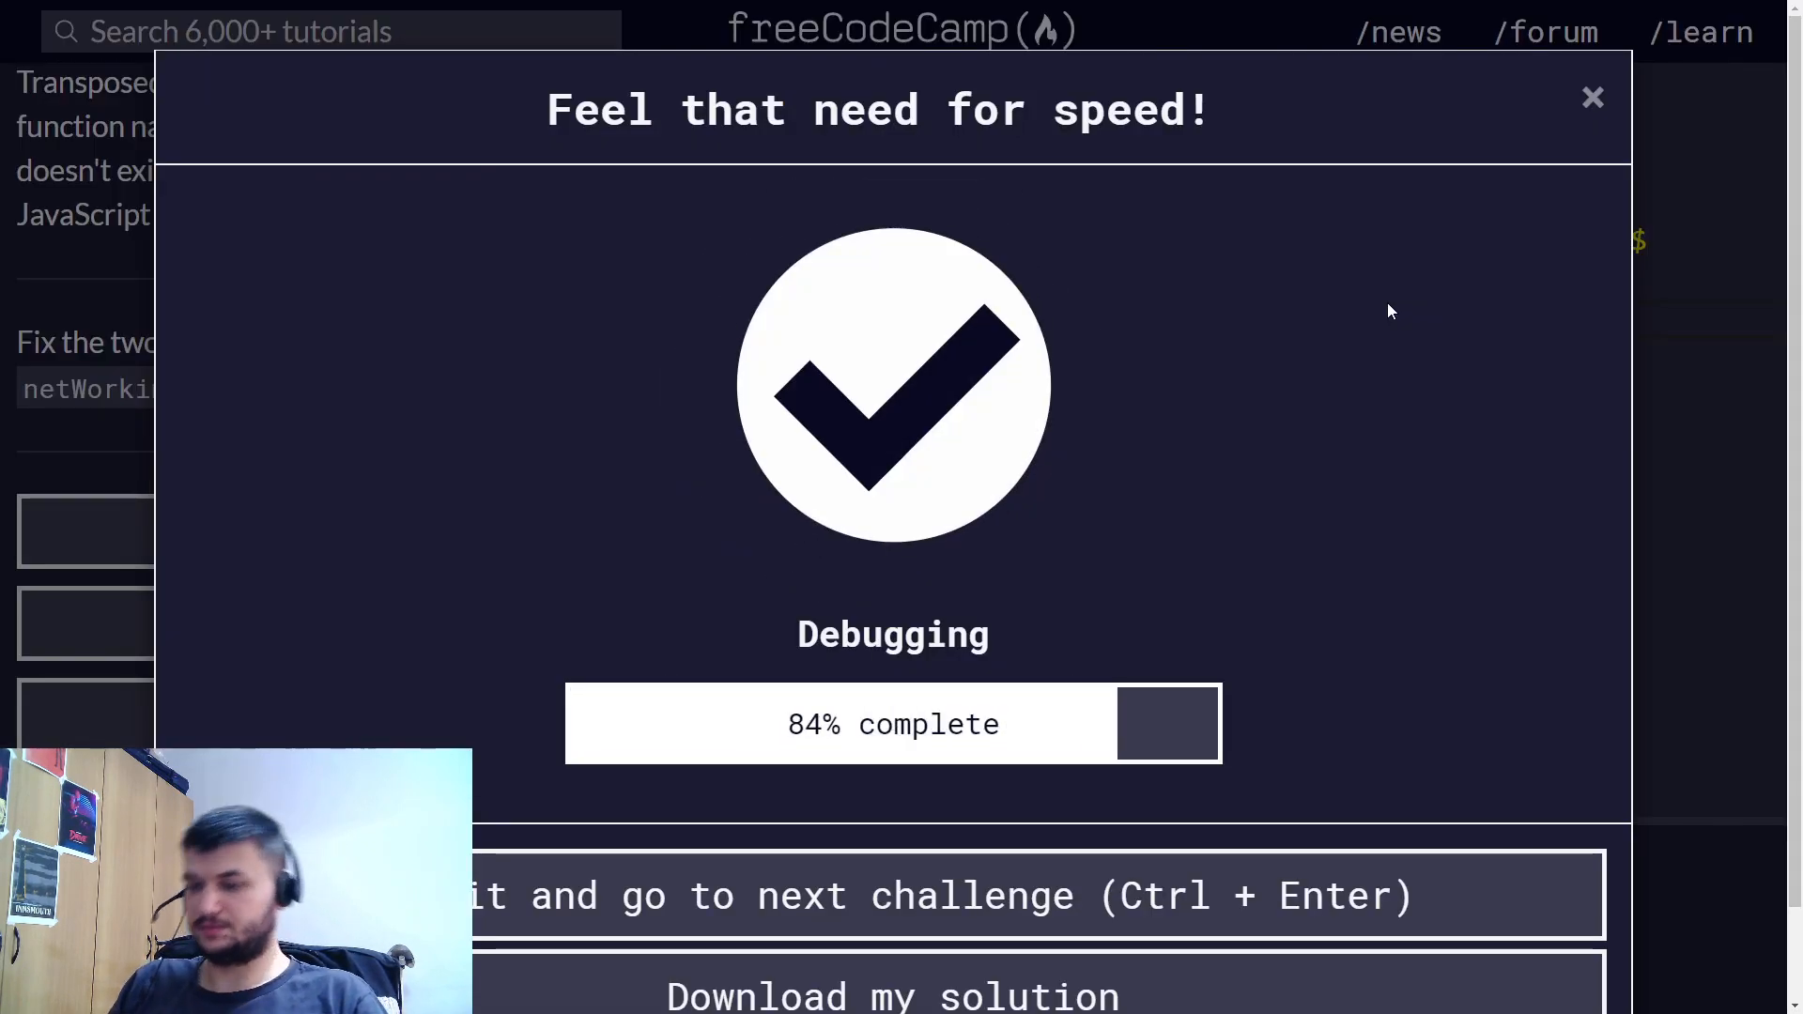
- Move to the unclosed-pairs challenge and add the missing closing parenthesis
click(1592, 96)
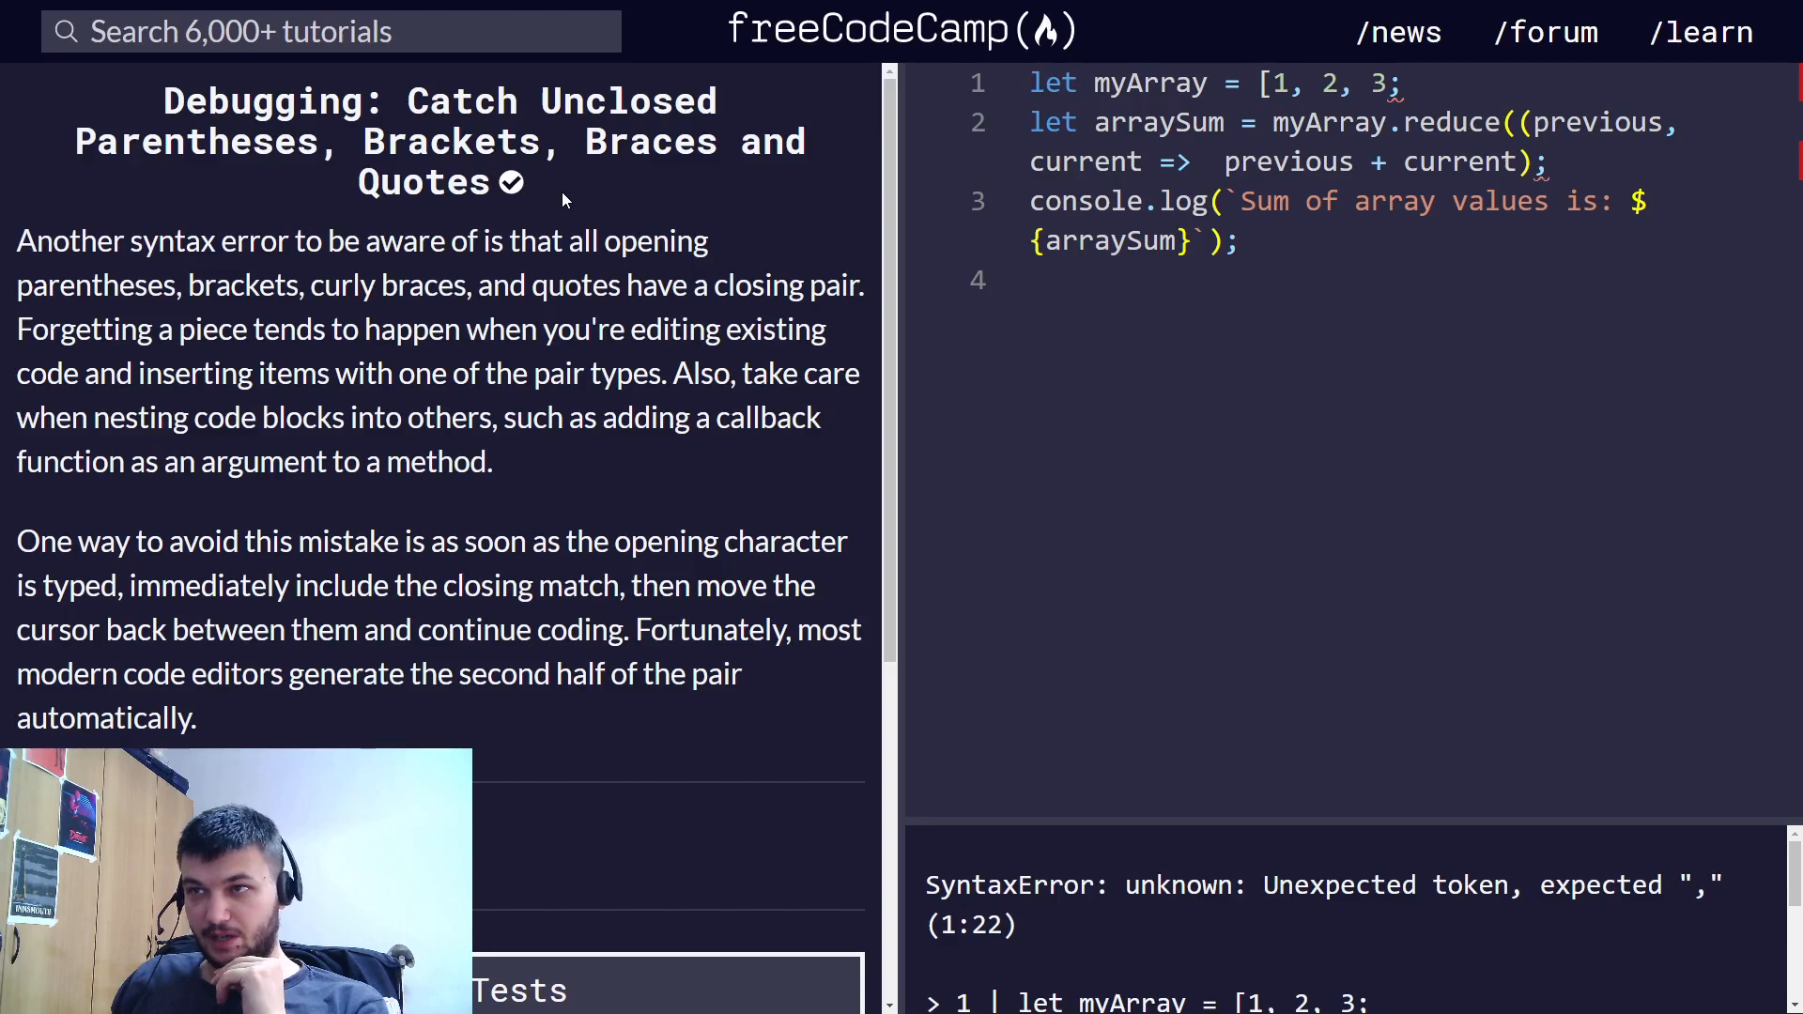
scroll(down, 3)
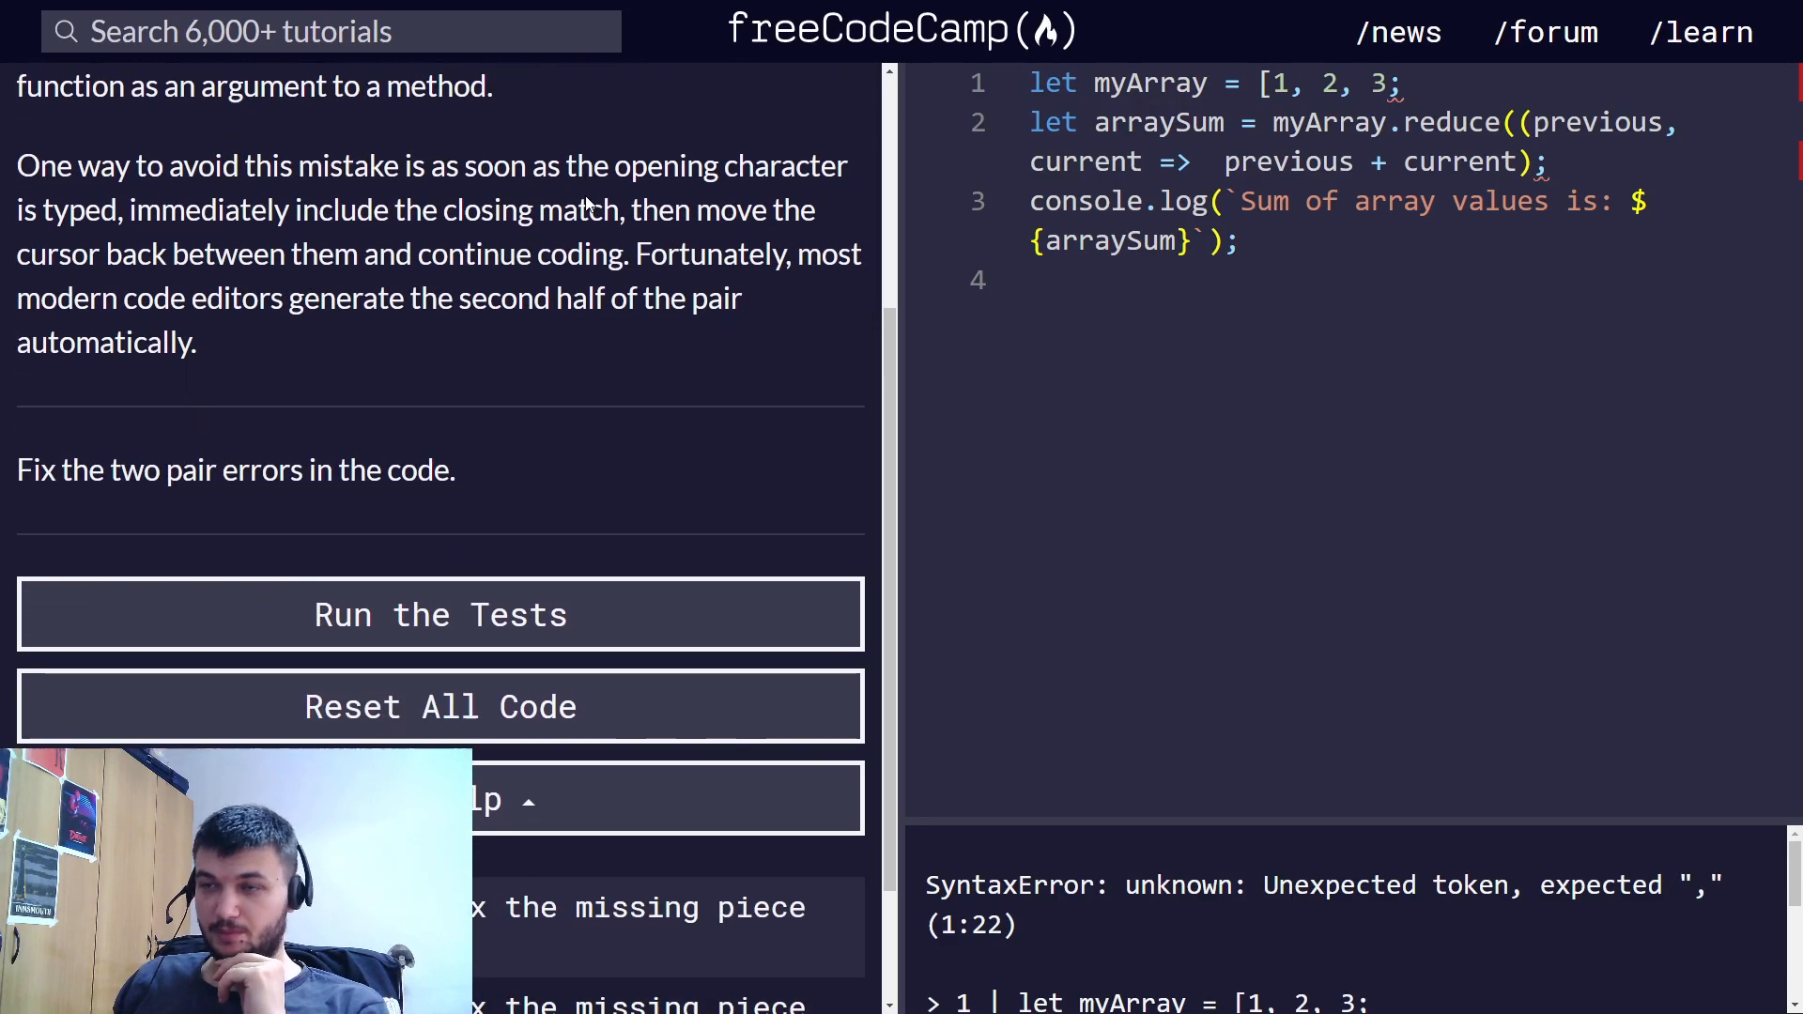
scroll(up, 3)
text(])
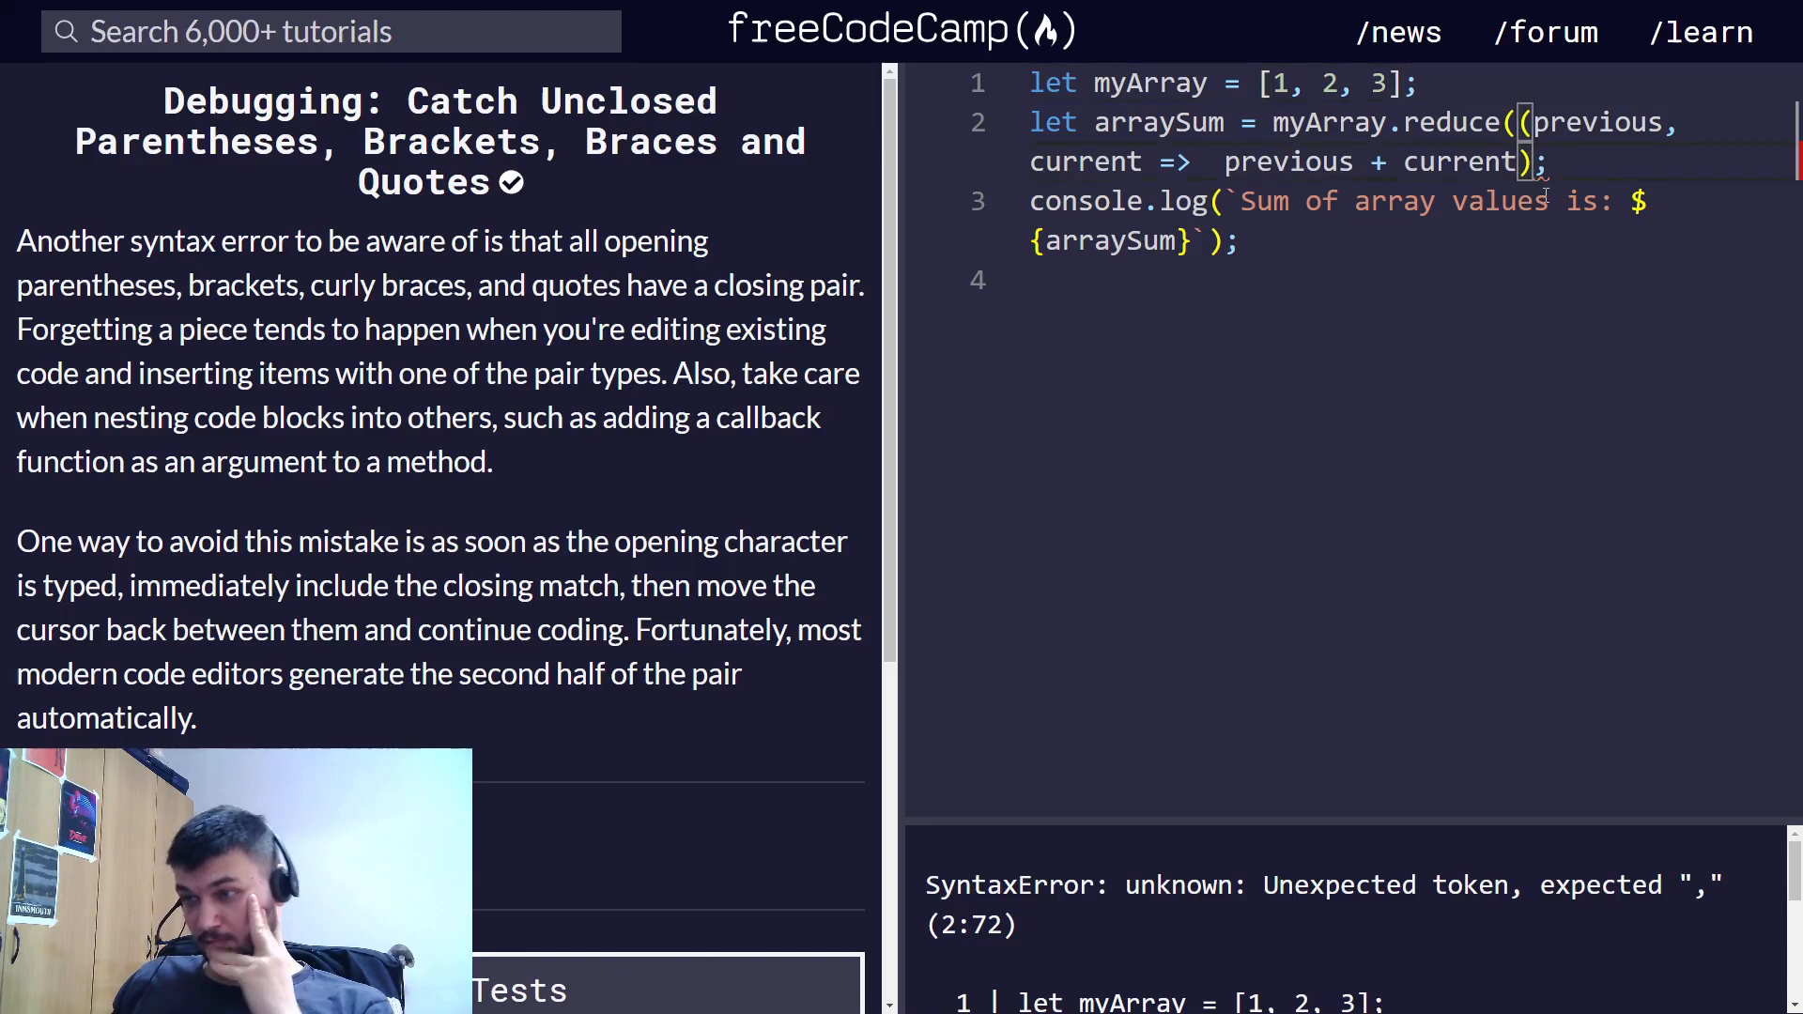
text())
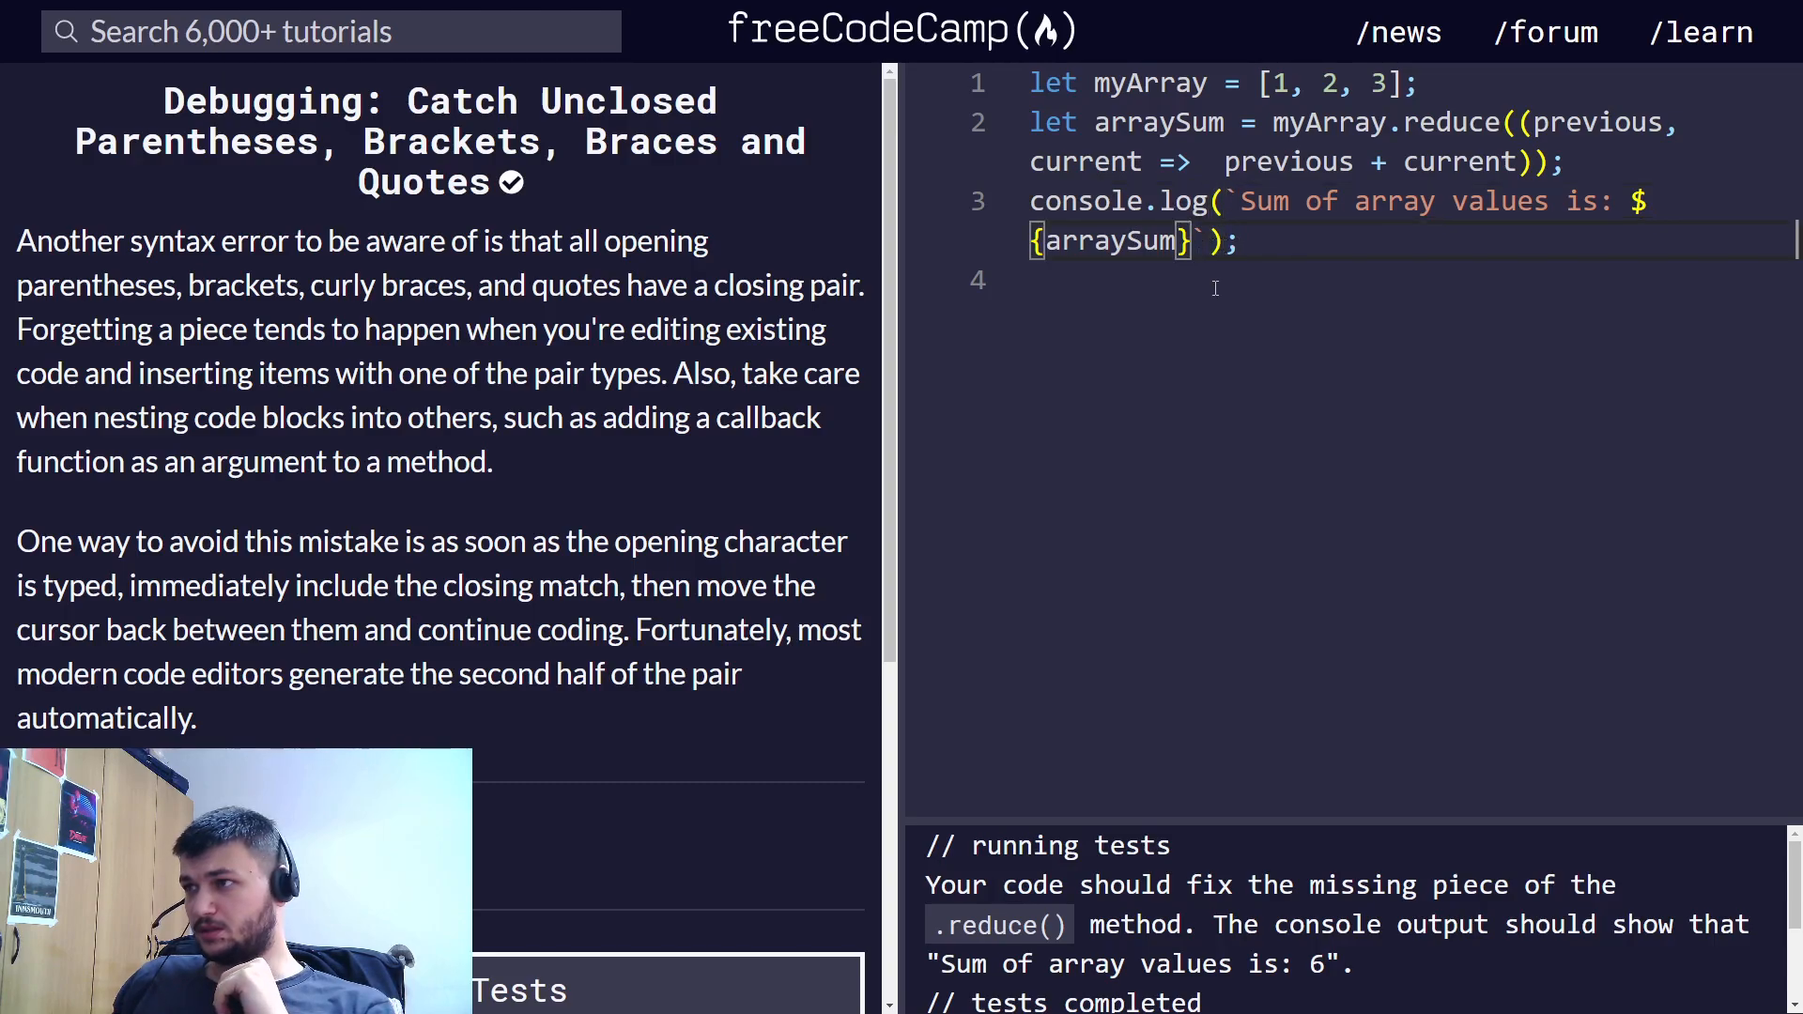
- Close the array bracket in the reduce code so the sum logs 6, and run the tests
scroll(down, 3)
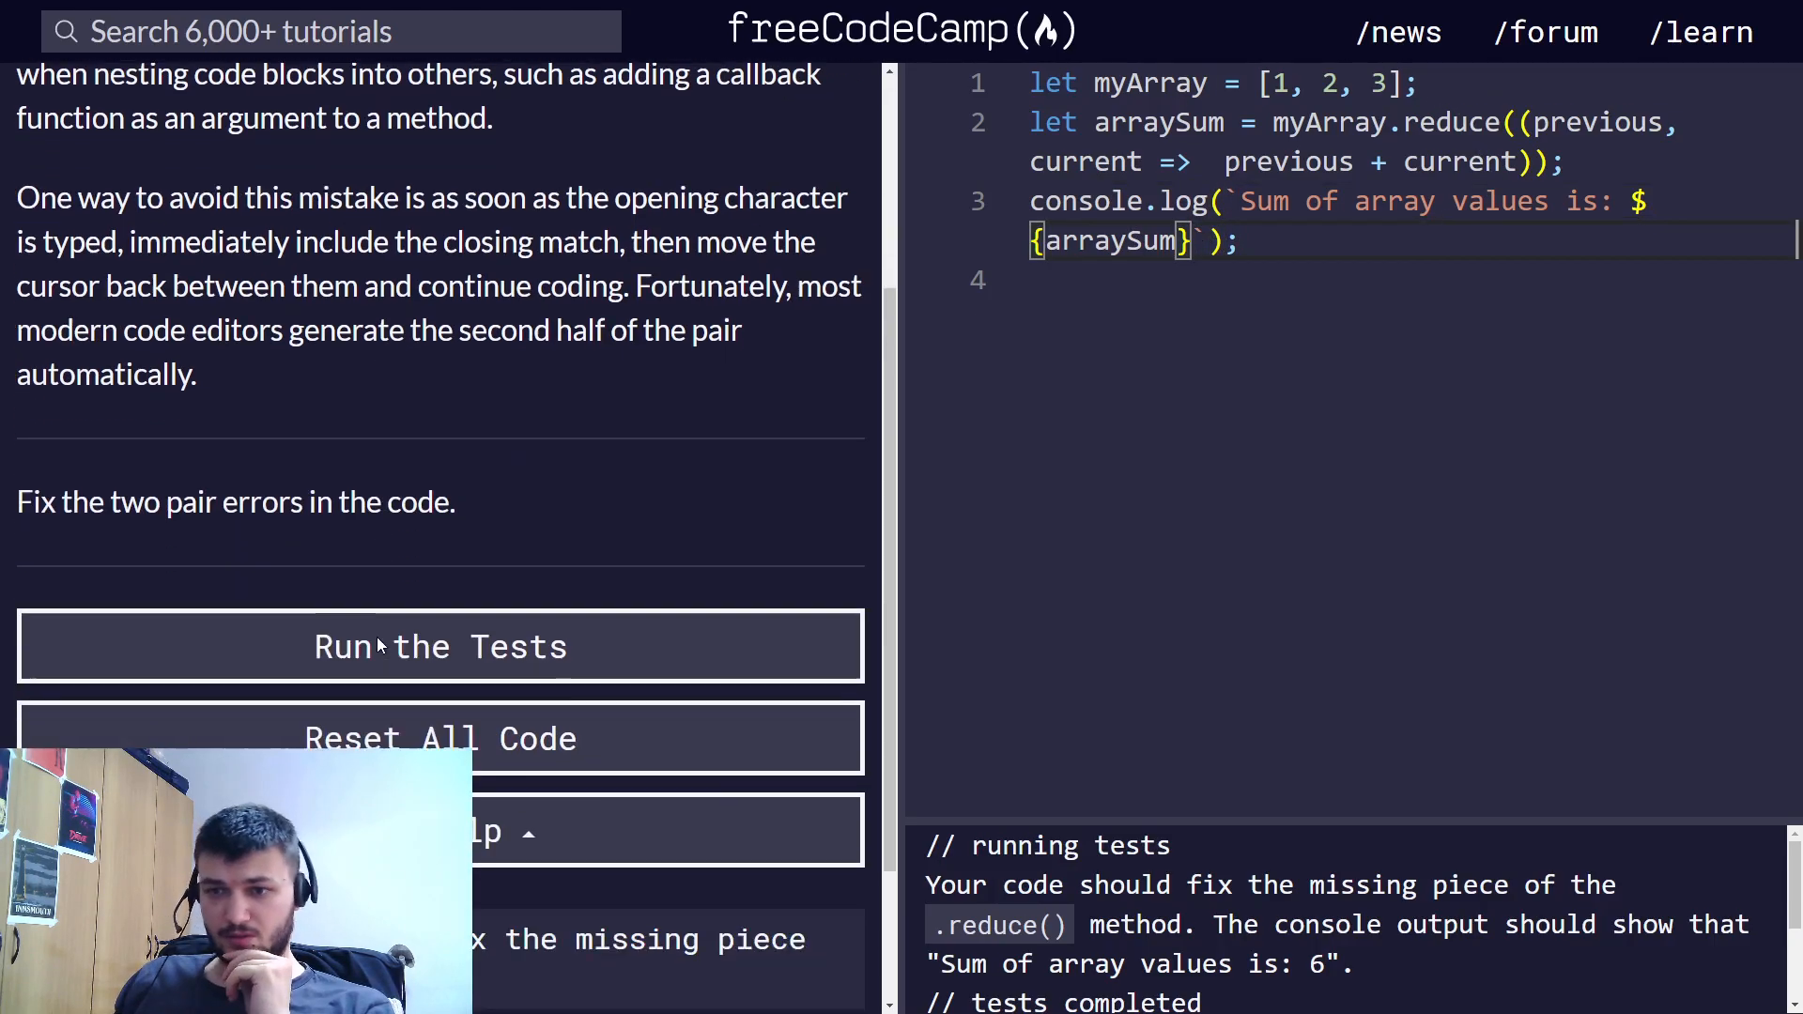
scroll(down, 3)
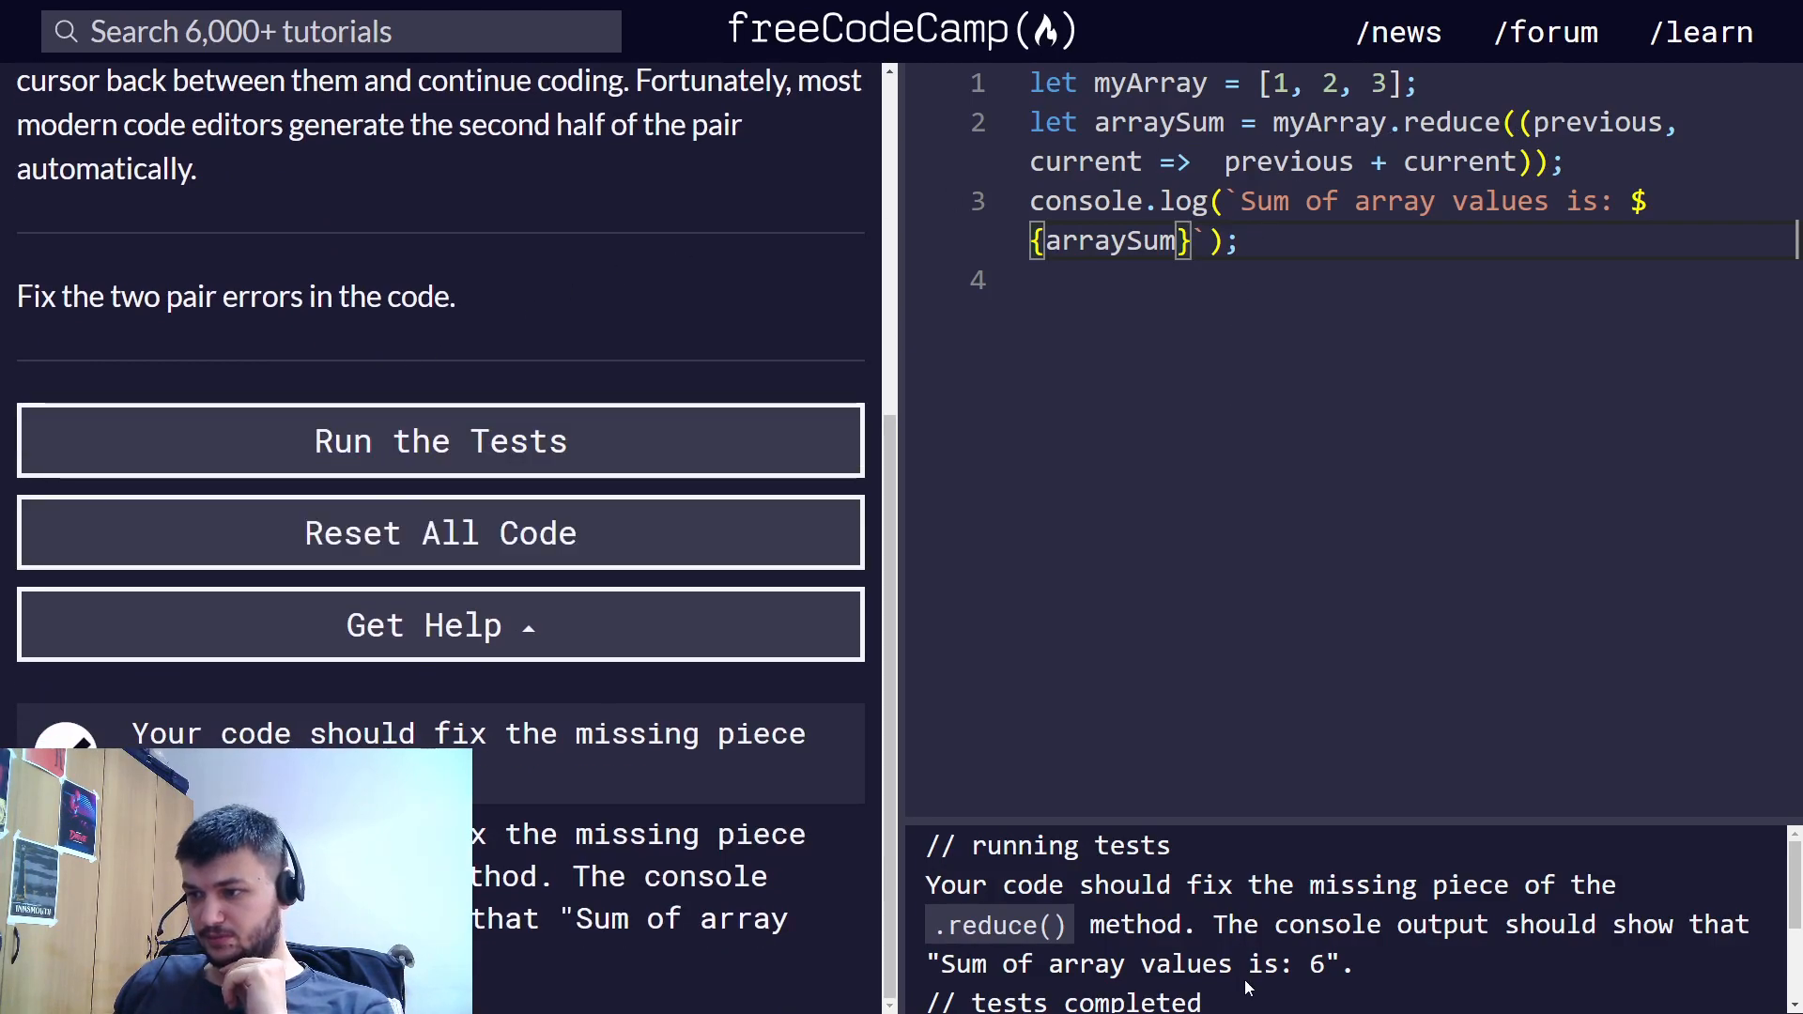
scroll(down, 3)
text())
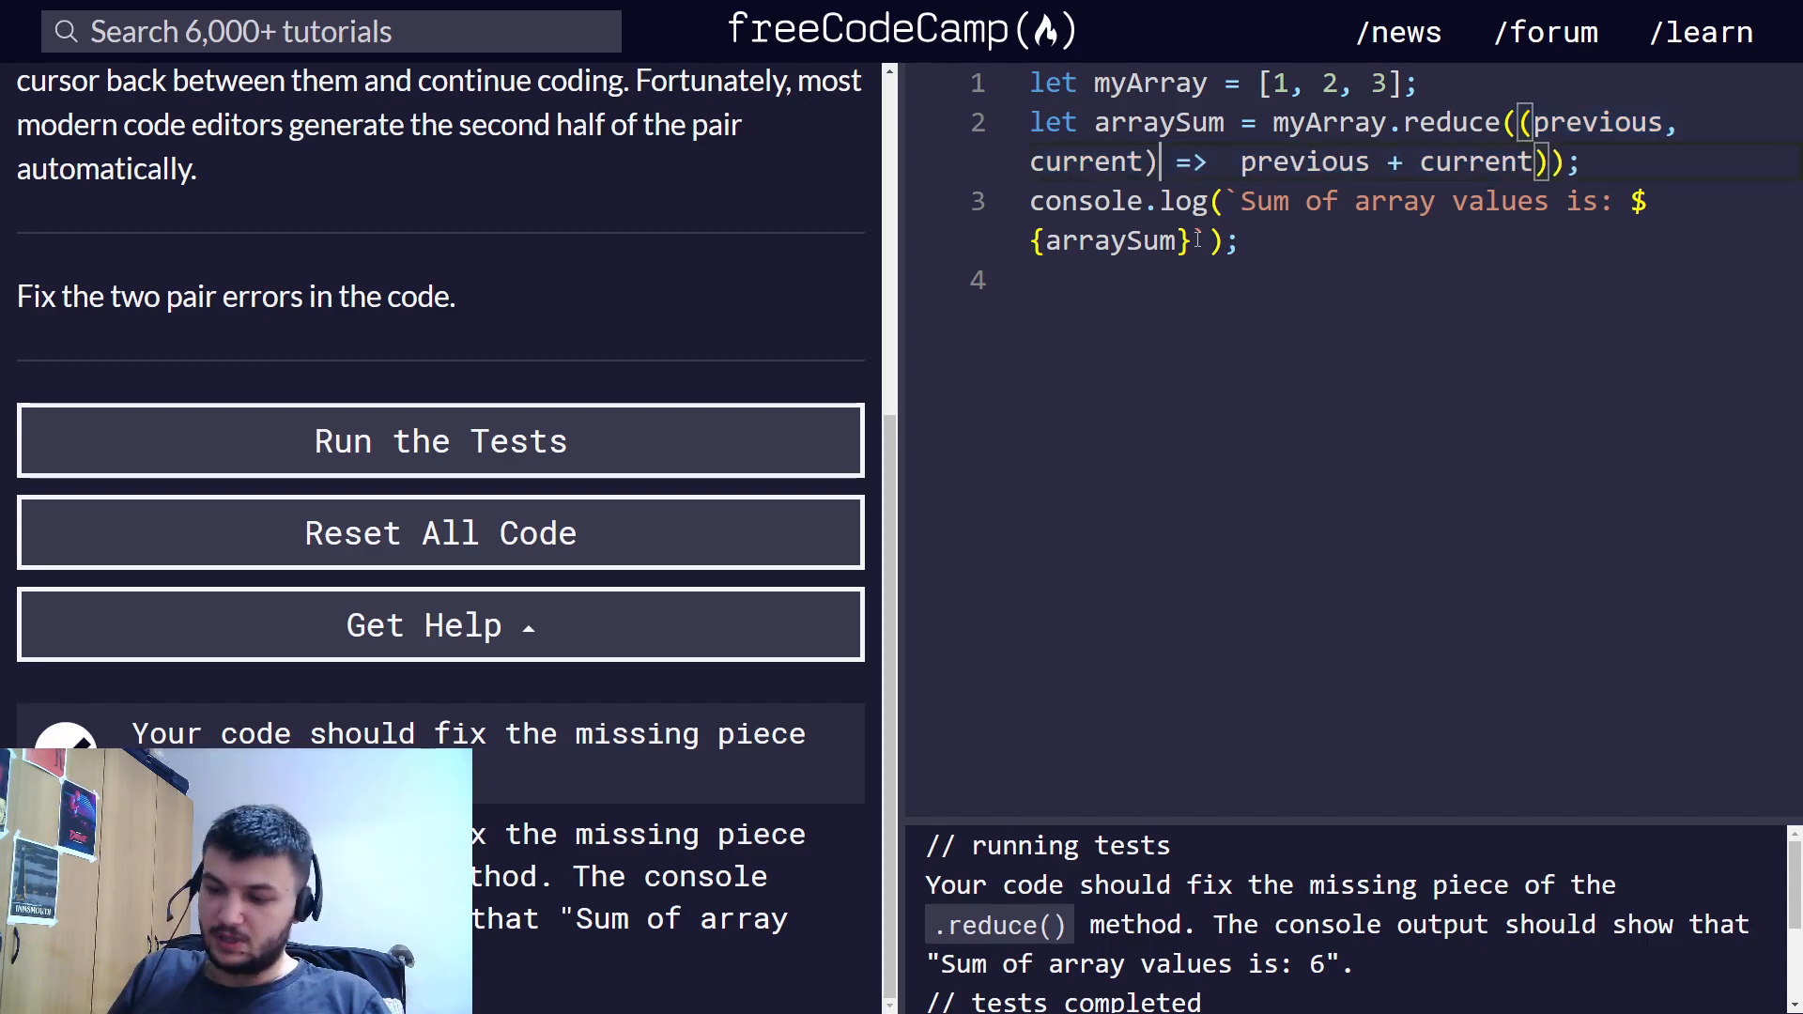
click(439, 440)
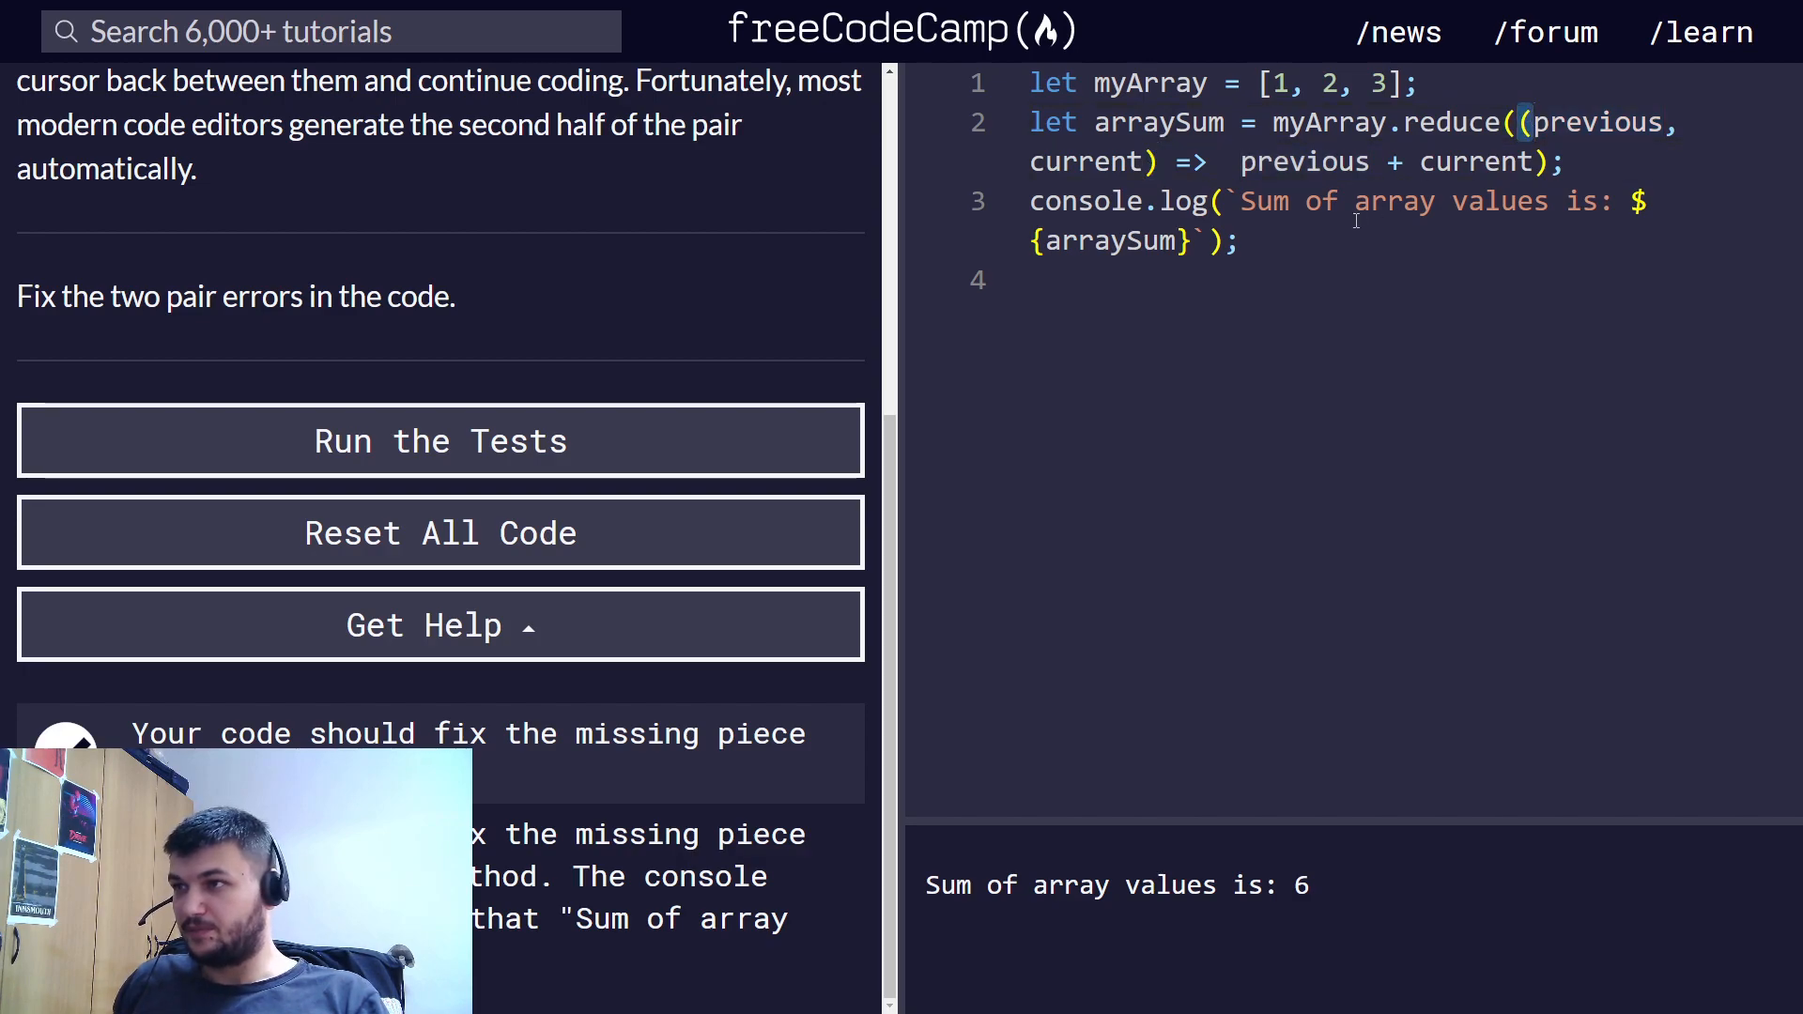
click(439, 439)
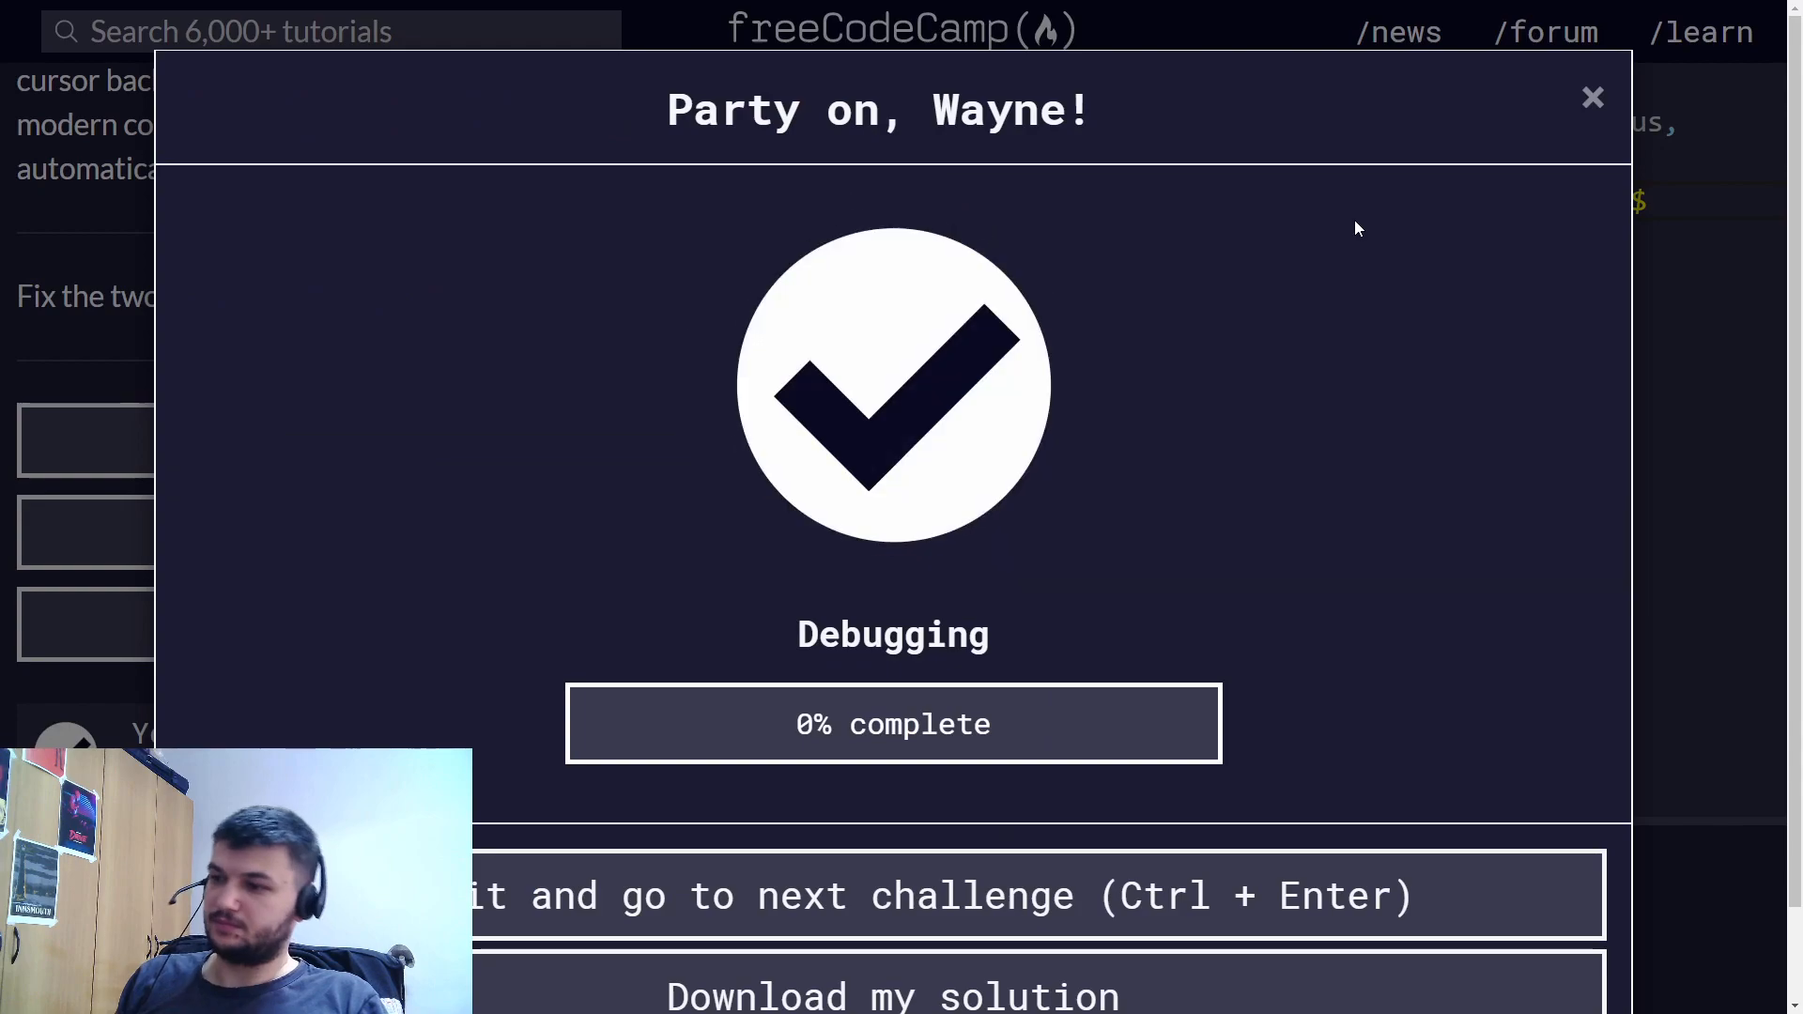
- In the Mixed Quotes challenge, wrap #Home in single quotes and run the tests
click(1592, 96)
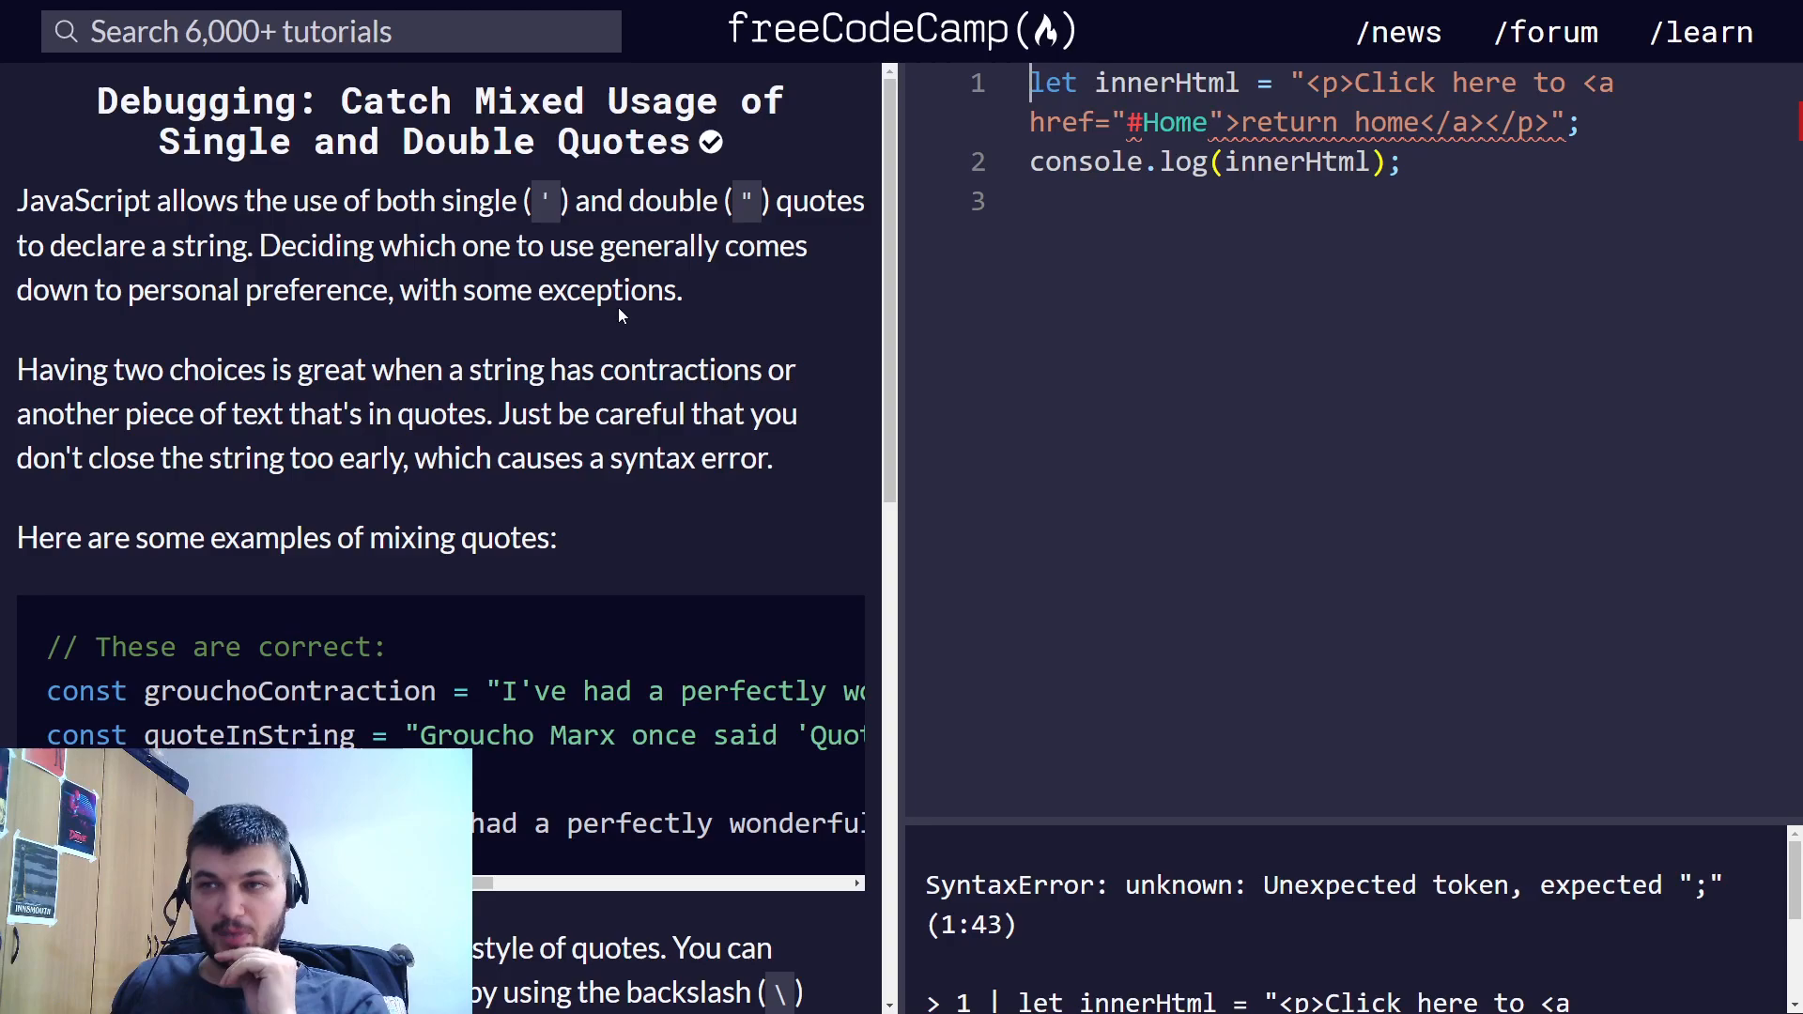
mouse_move(595, 271)
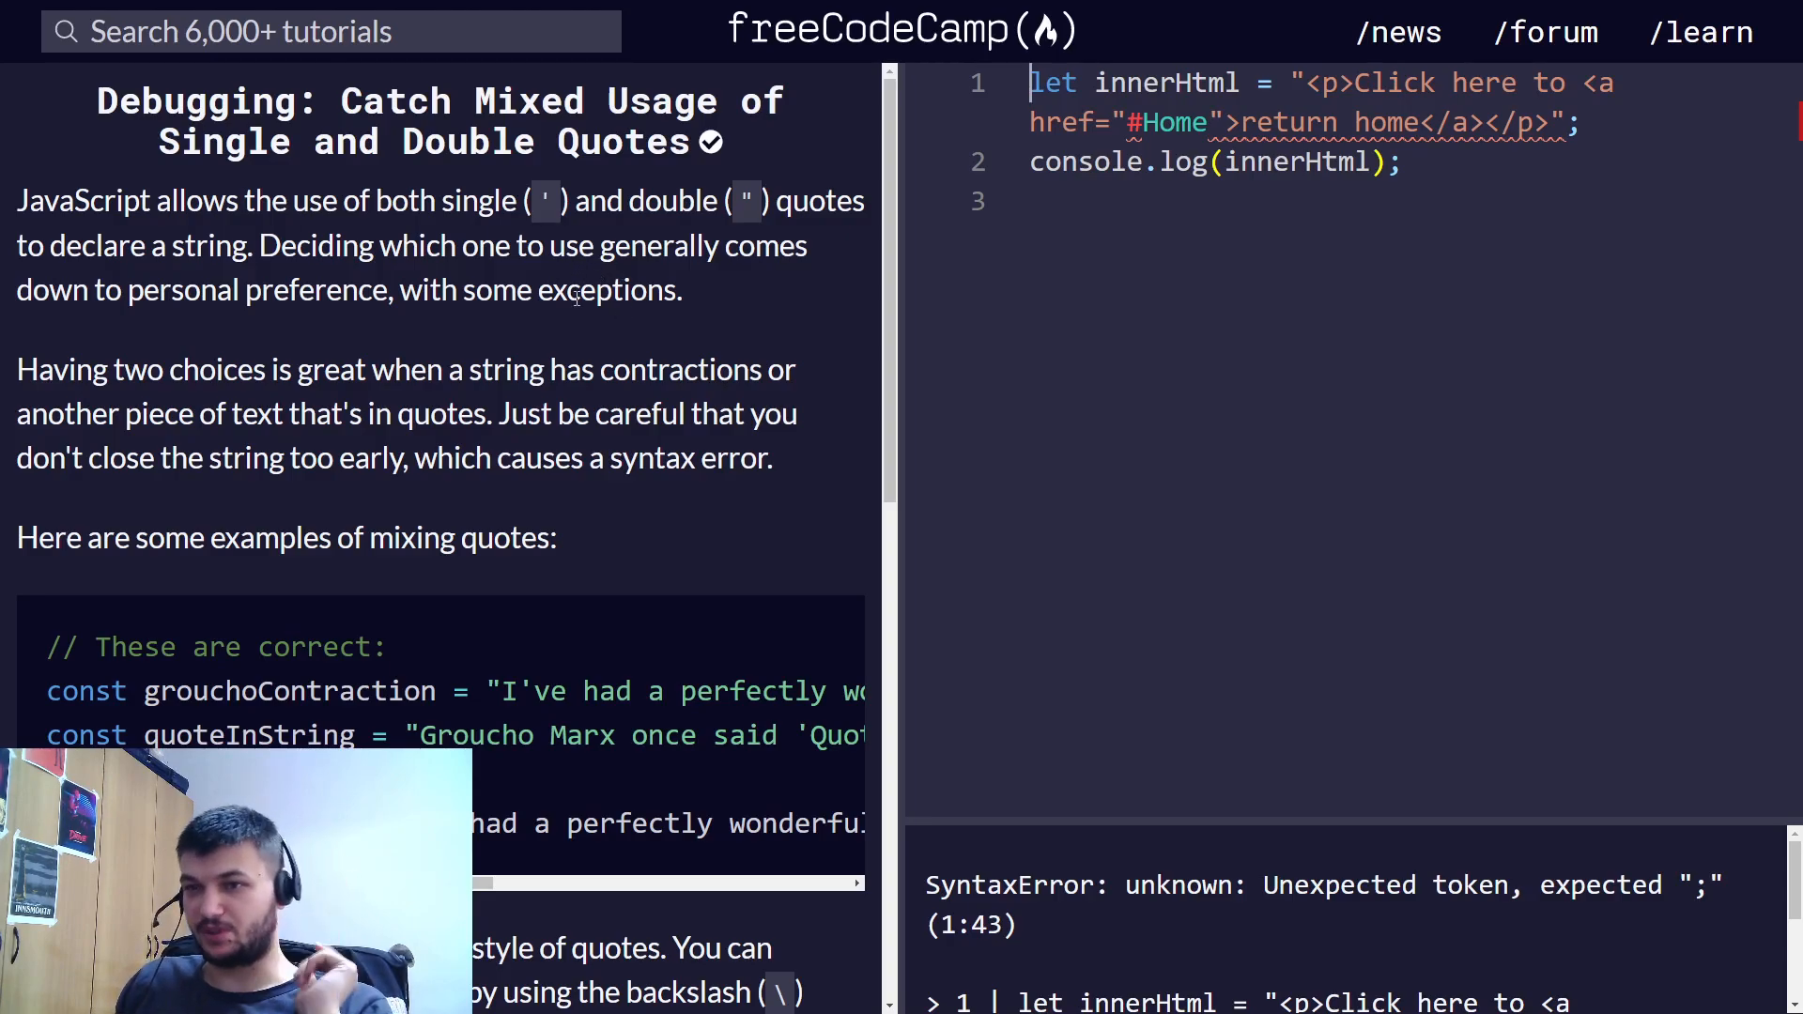
scroll(down, 3)
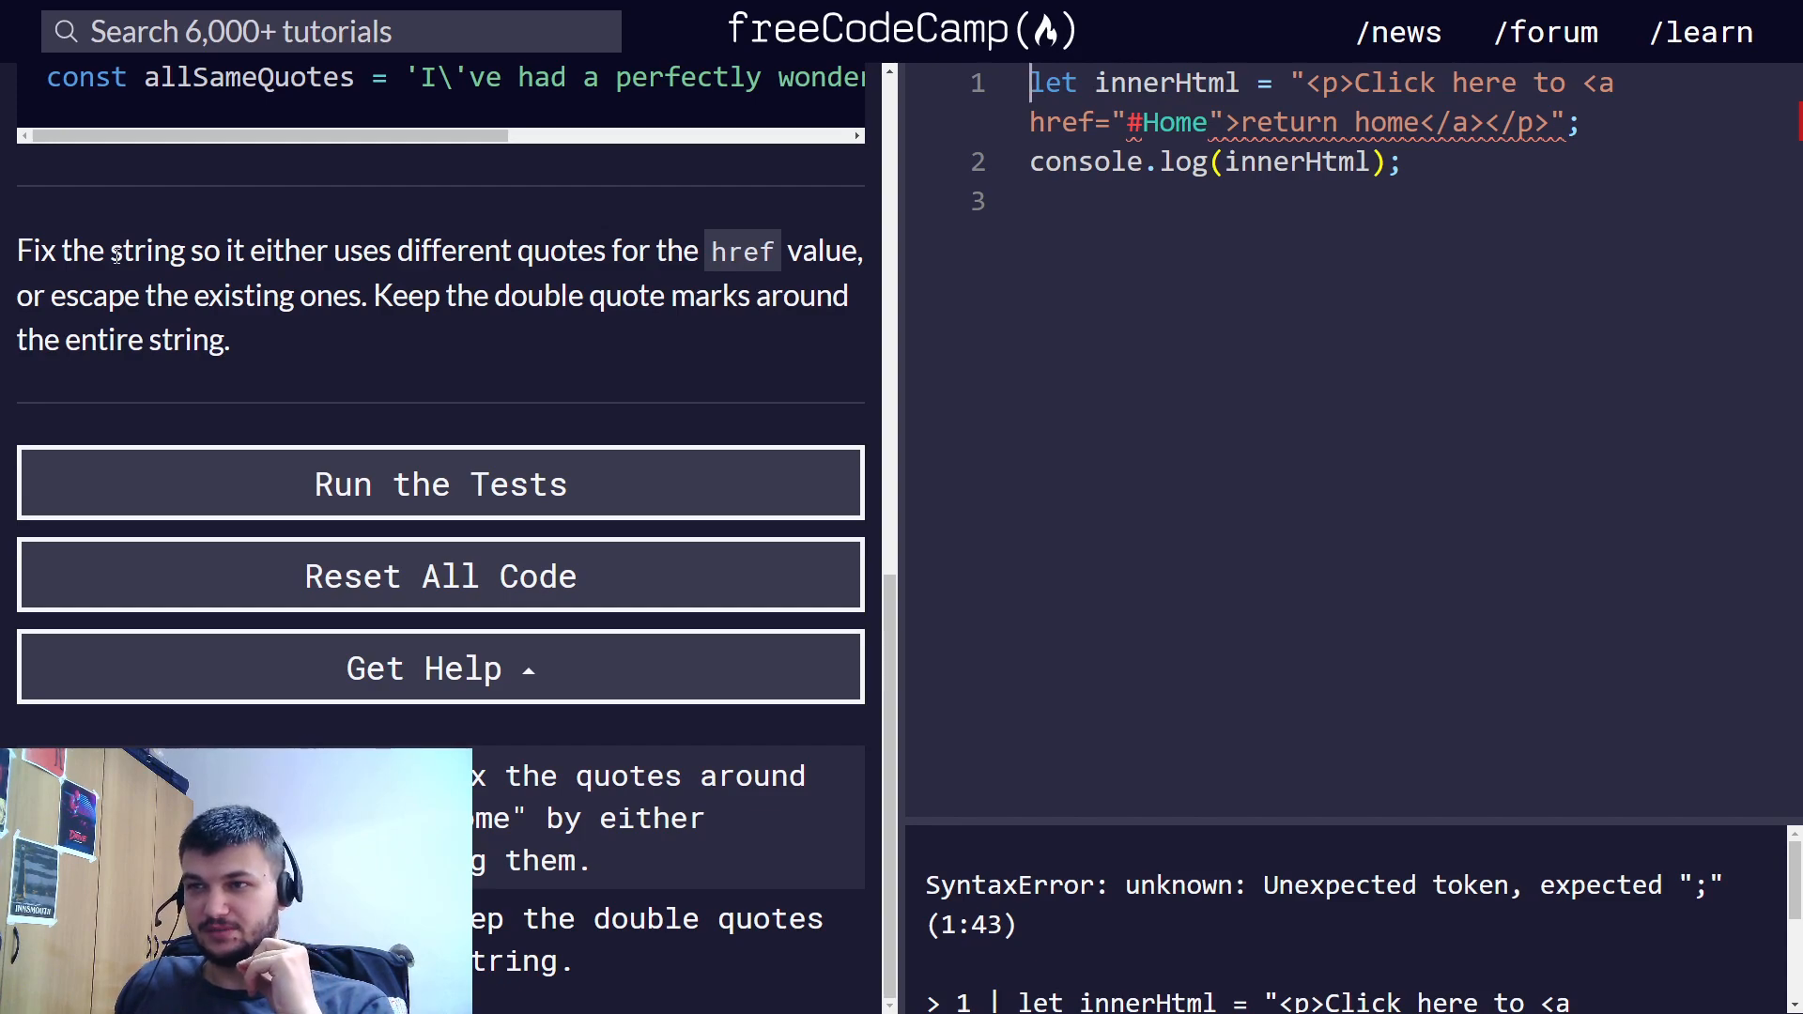
mouse_move(758, 323)
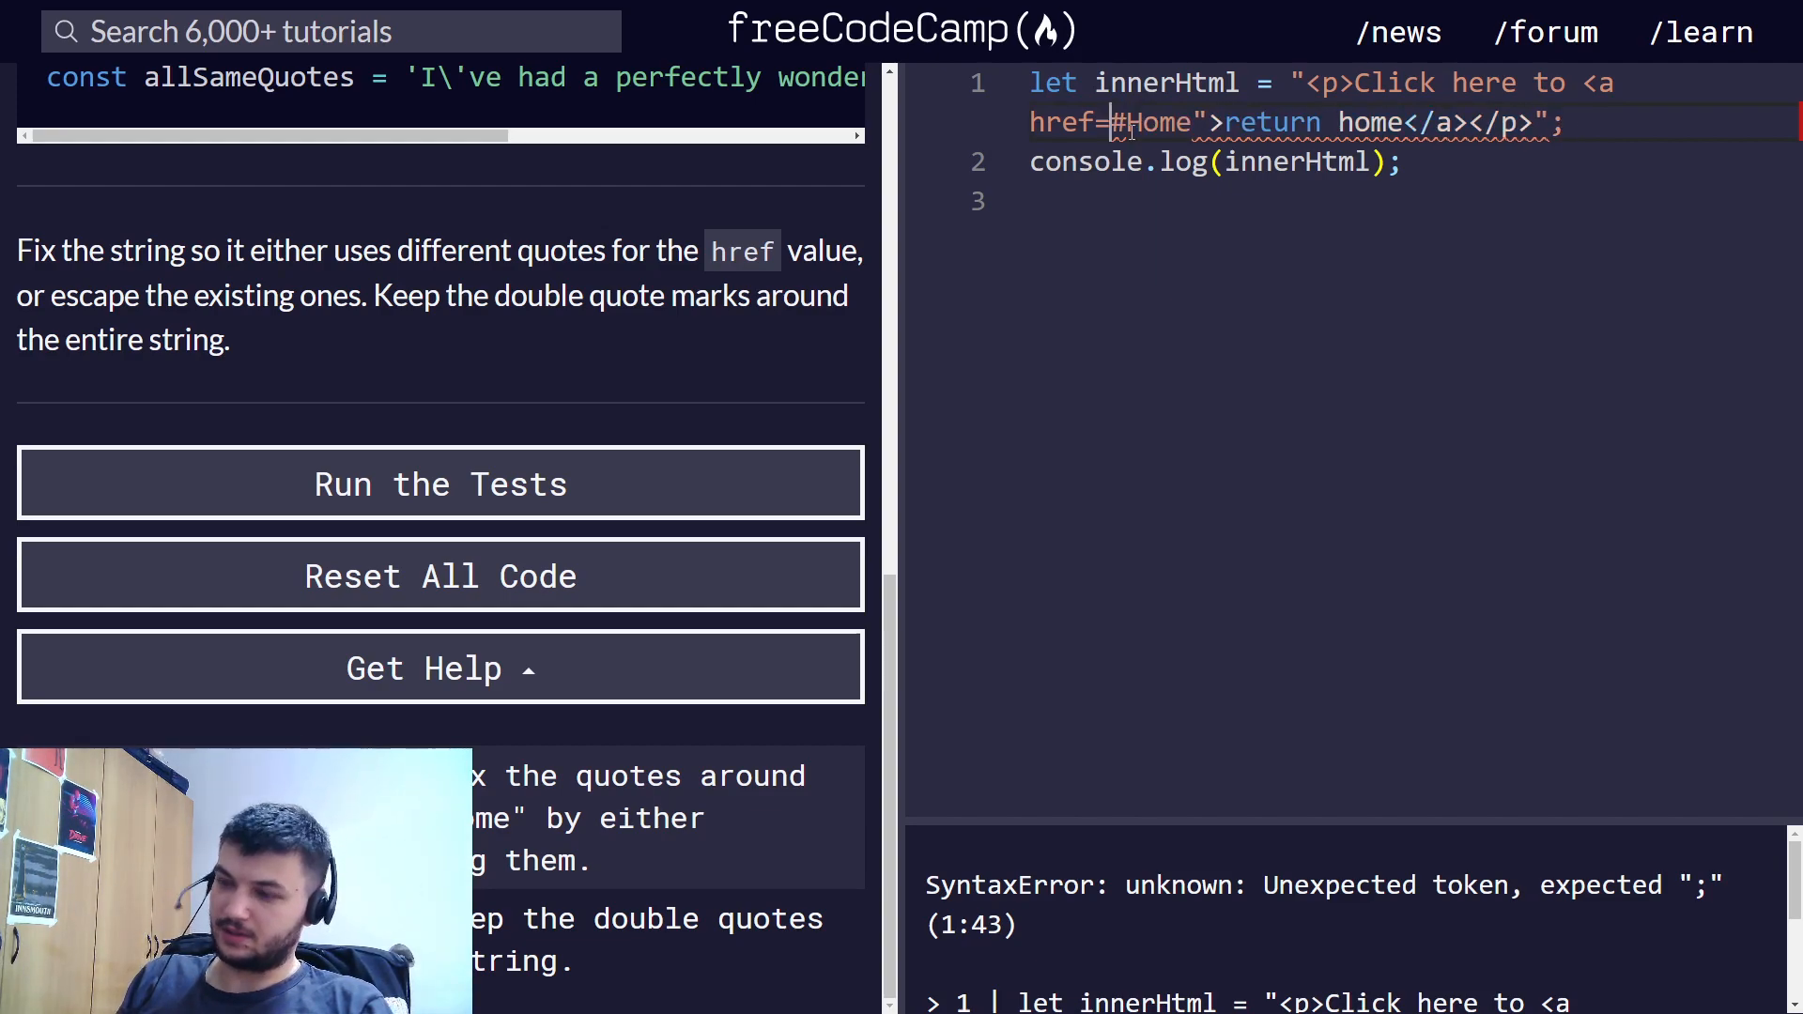
text(')
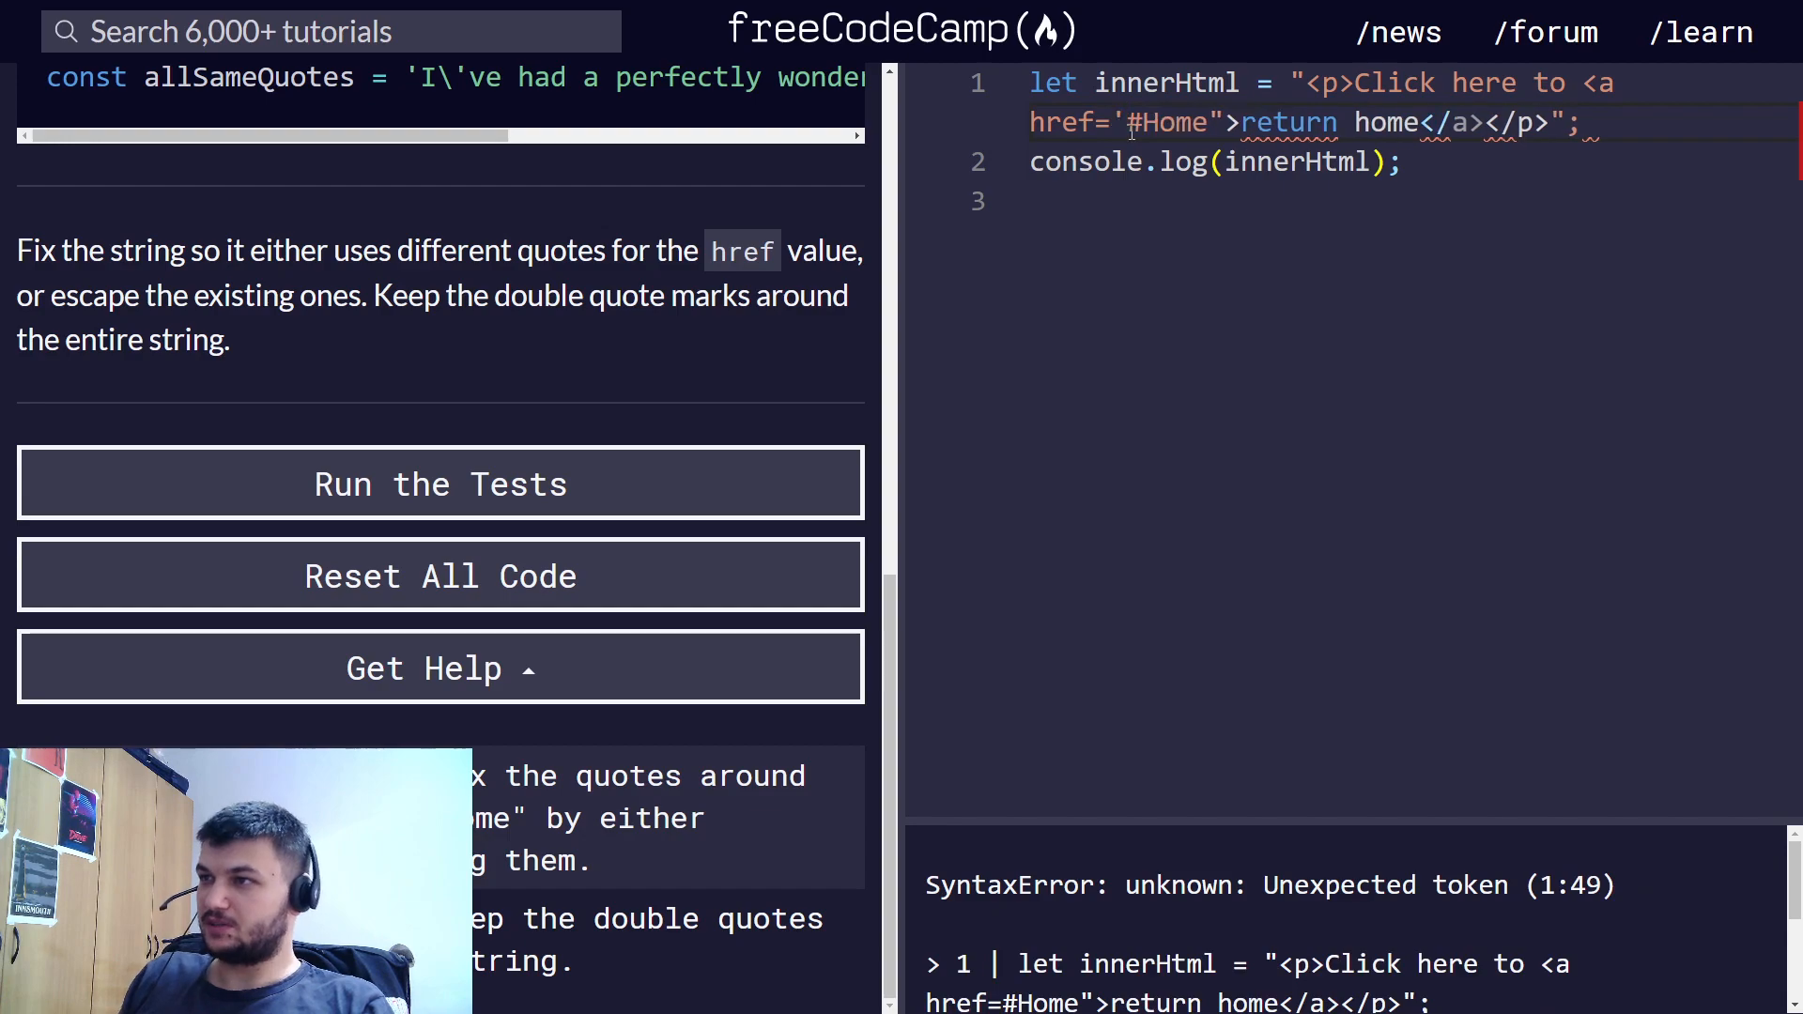
text(')
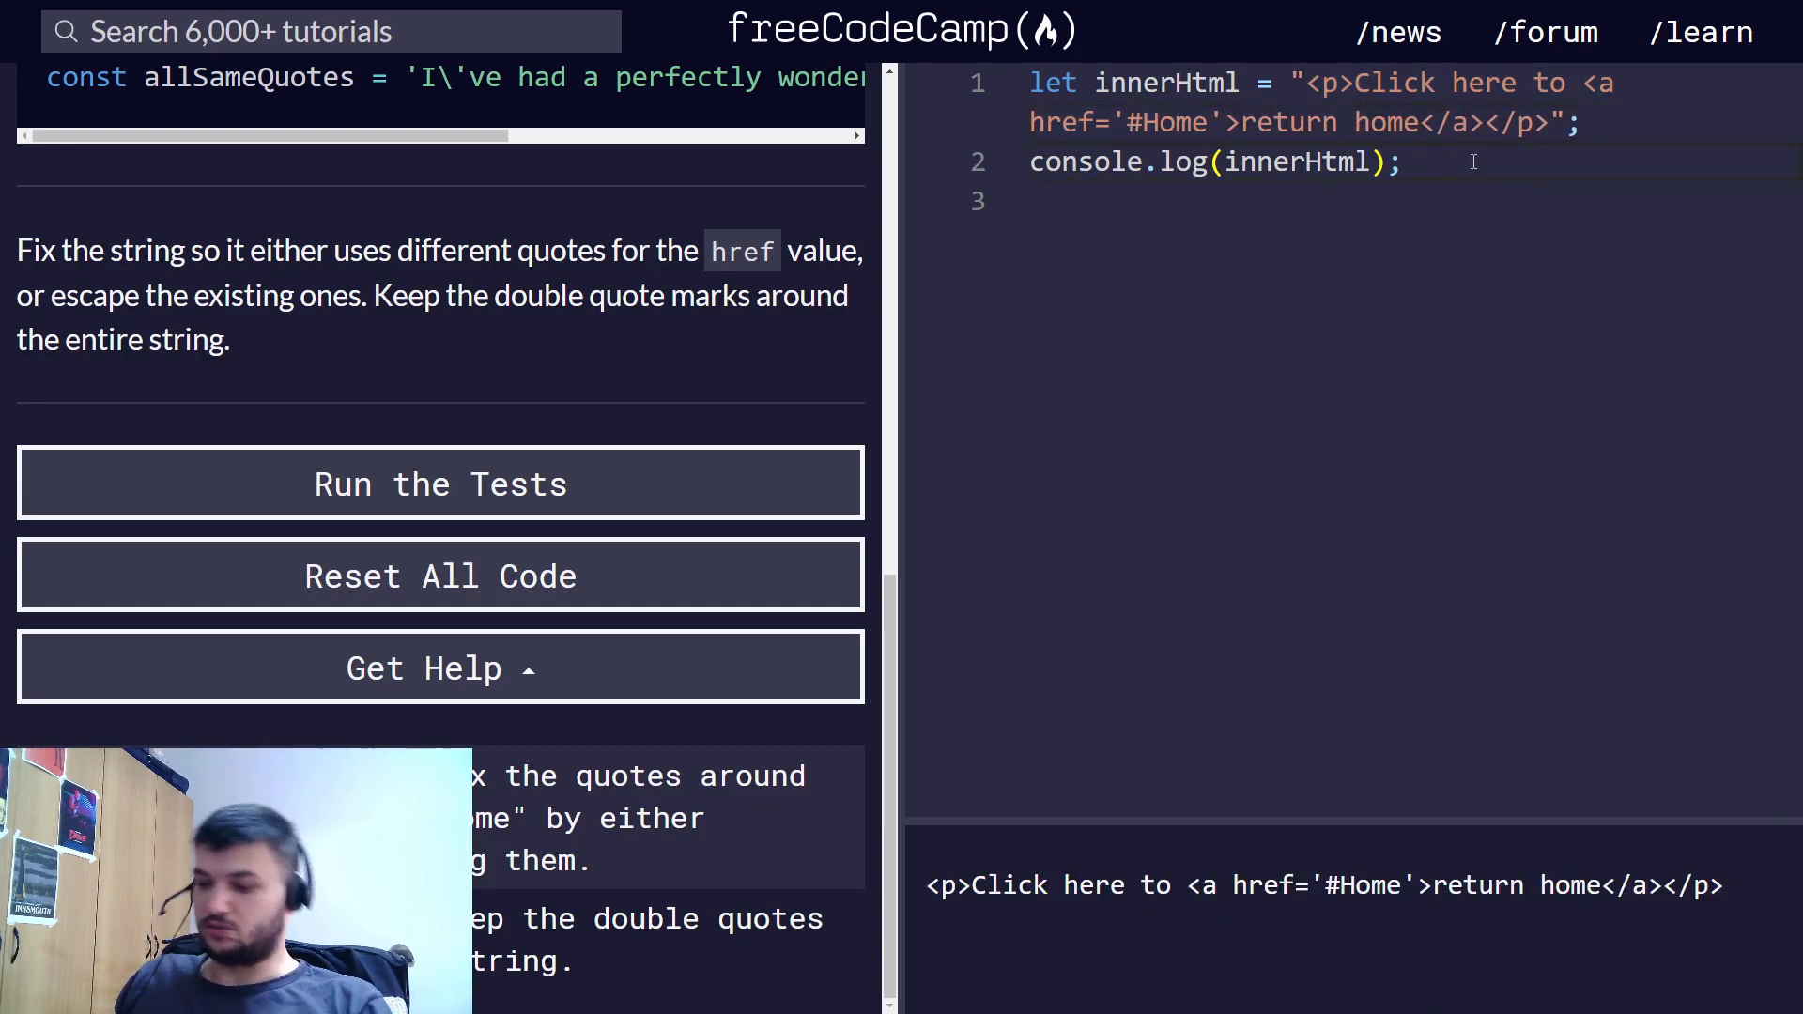
click(440, 482)
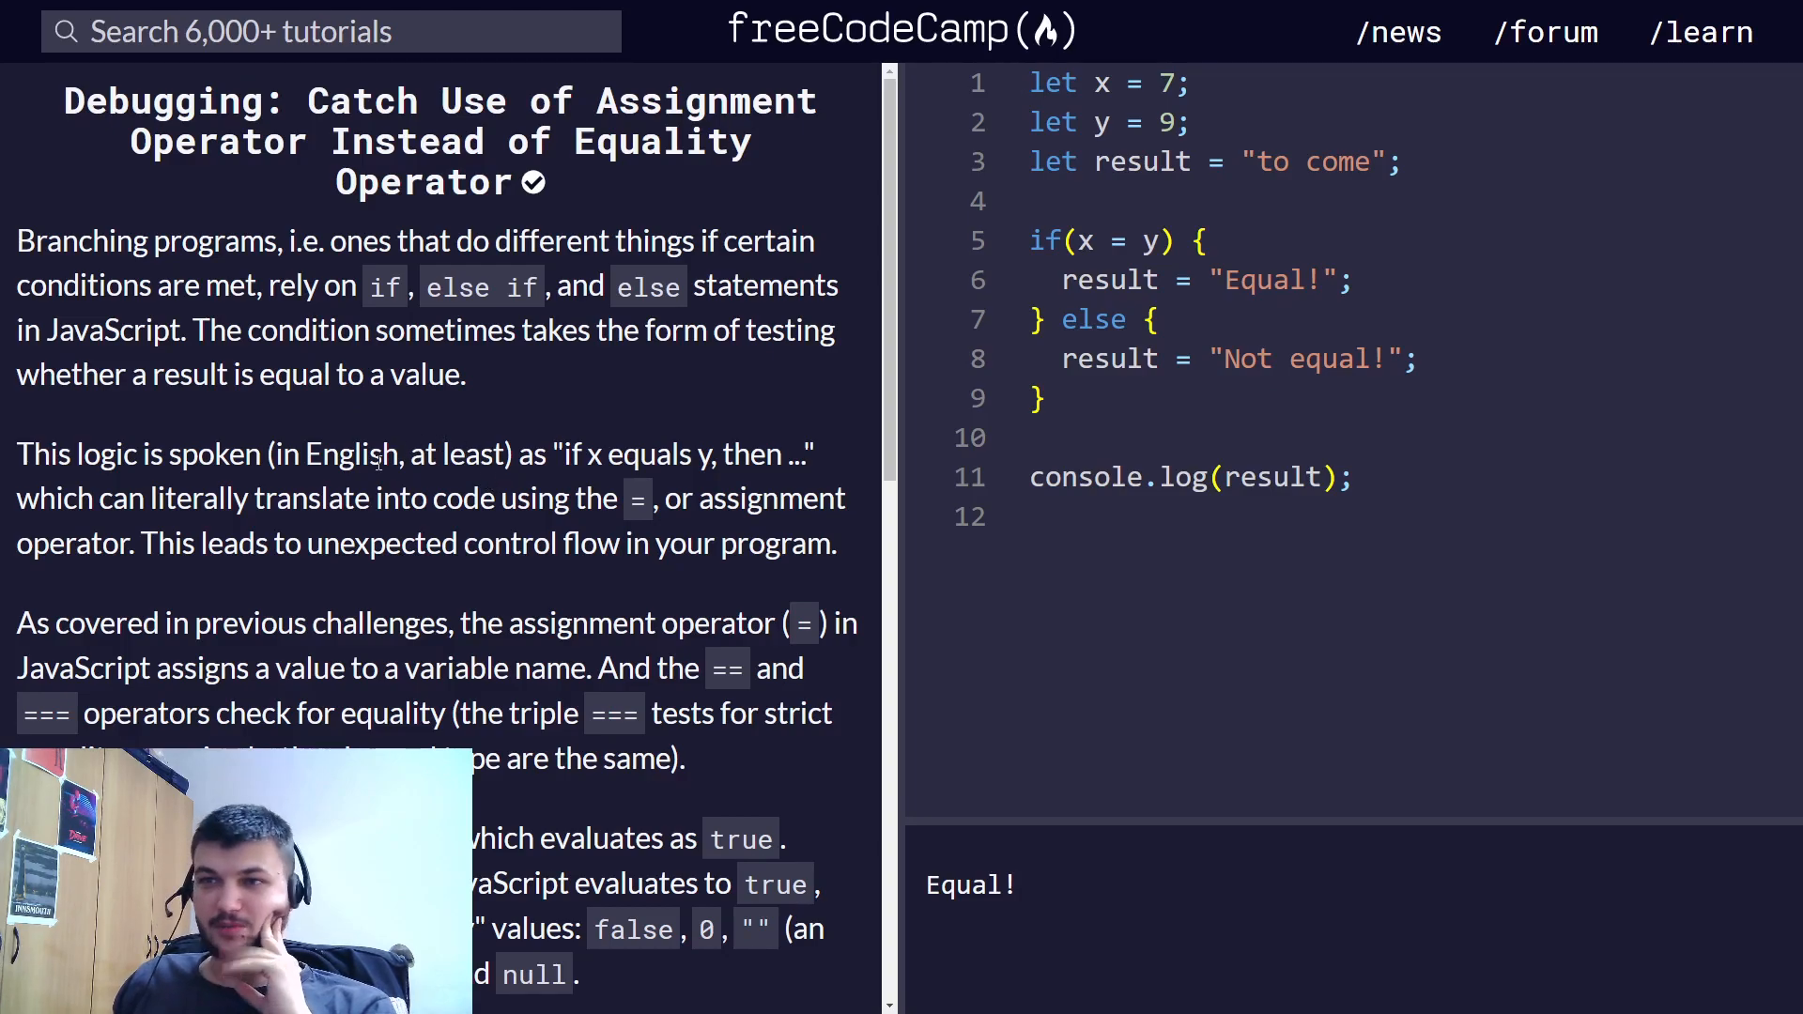
- Change the if condition to x == y so the console prints Not equal!, and run the tests
click(1144, 83)
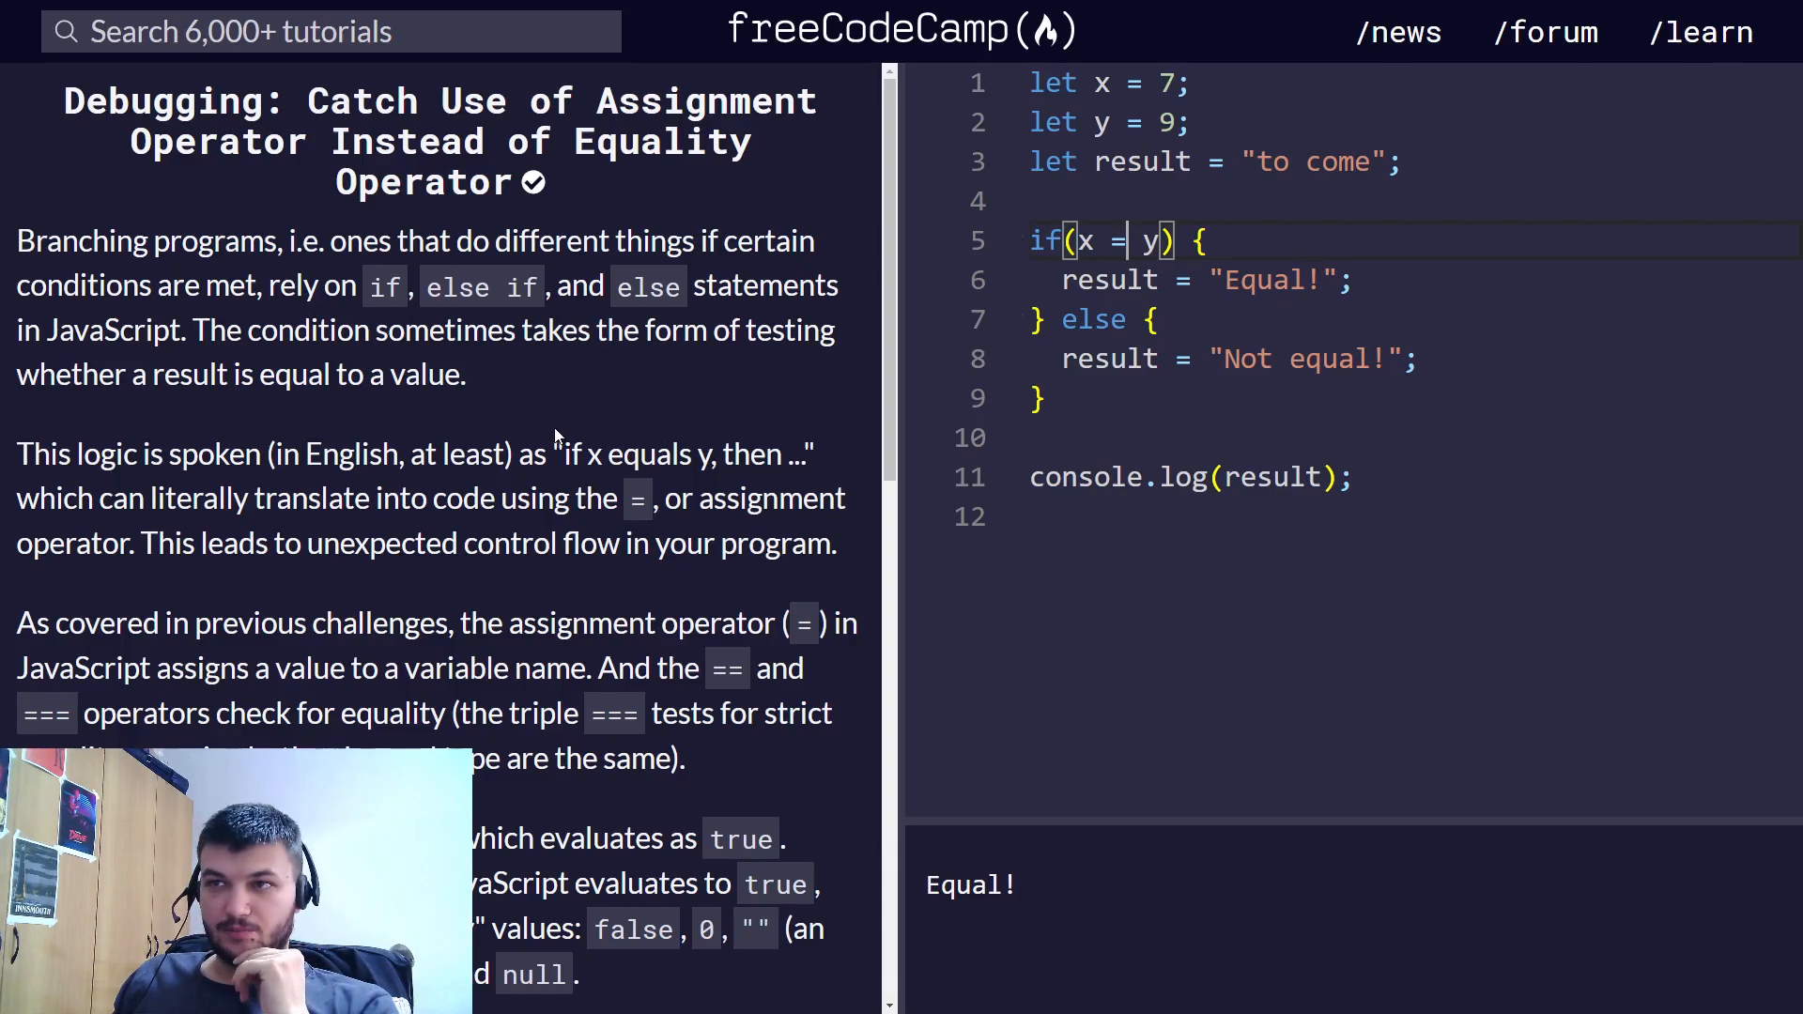
mouse_move(742, 431)
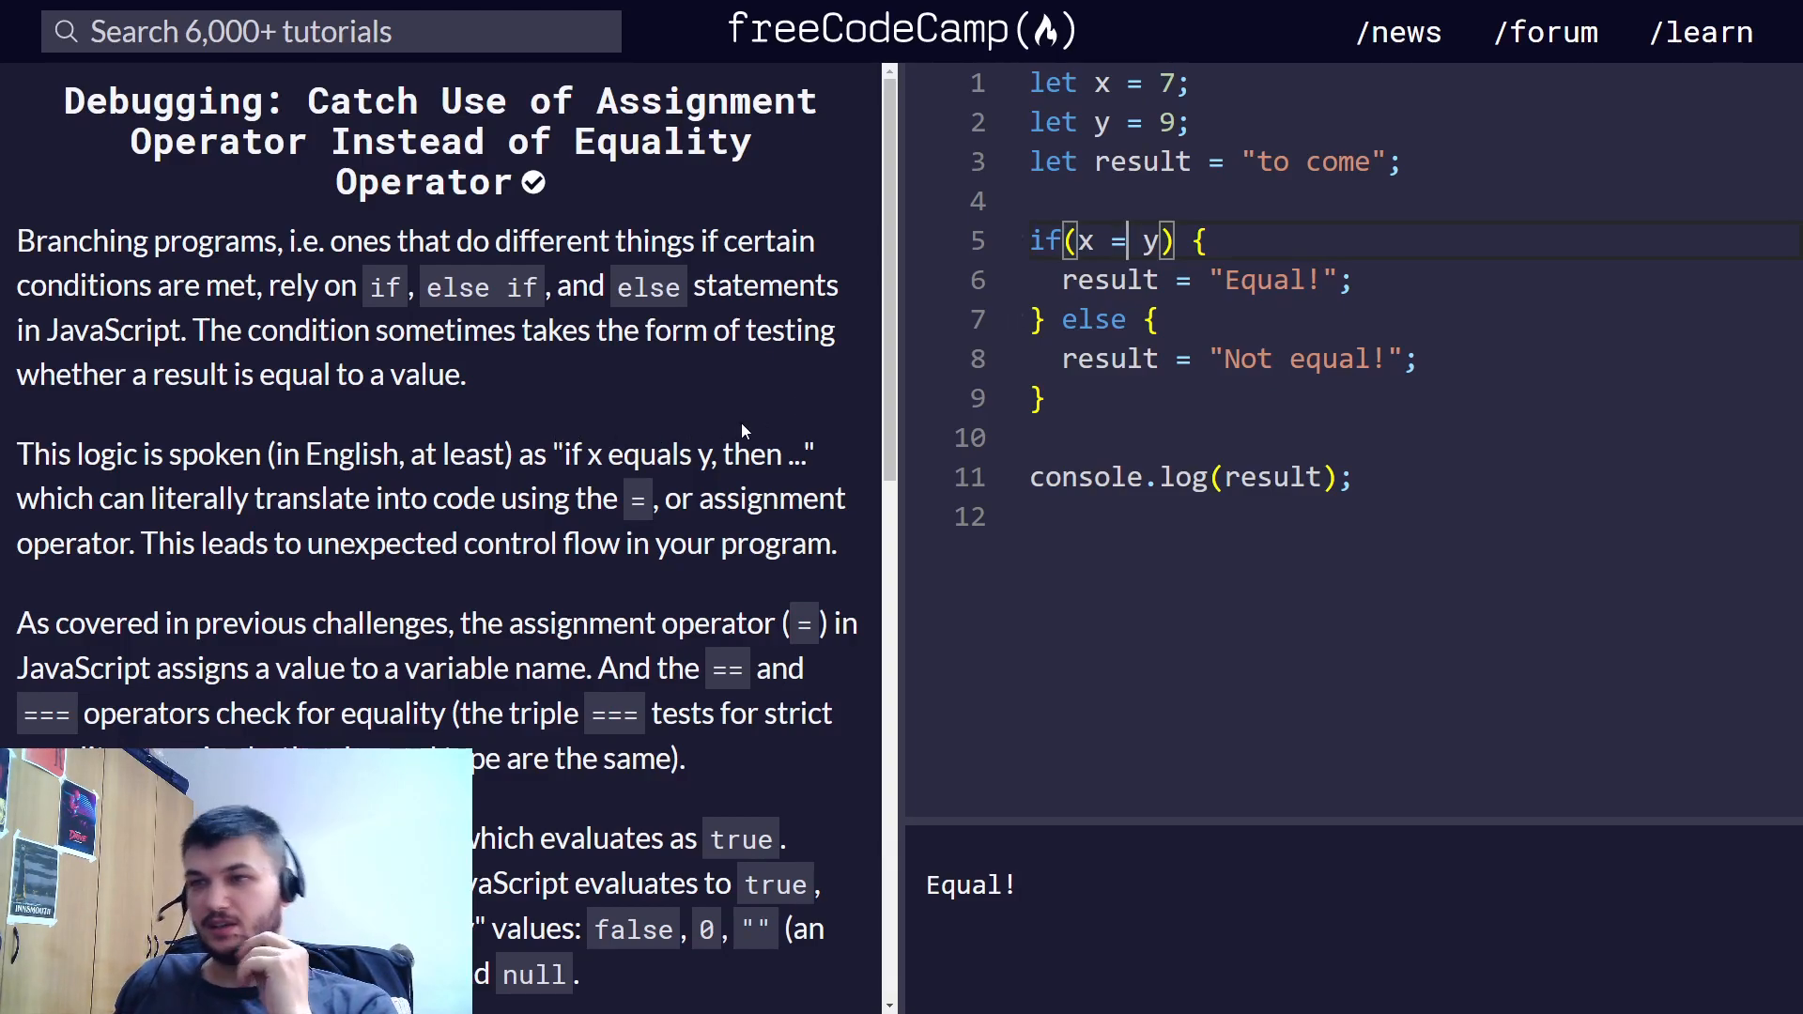
scroll(down, 3)
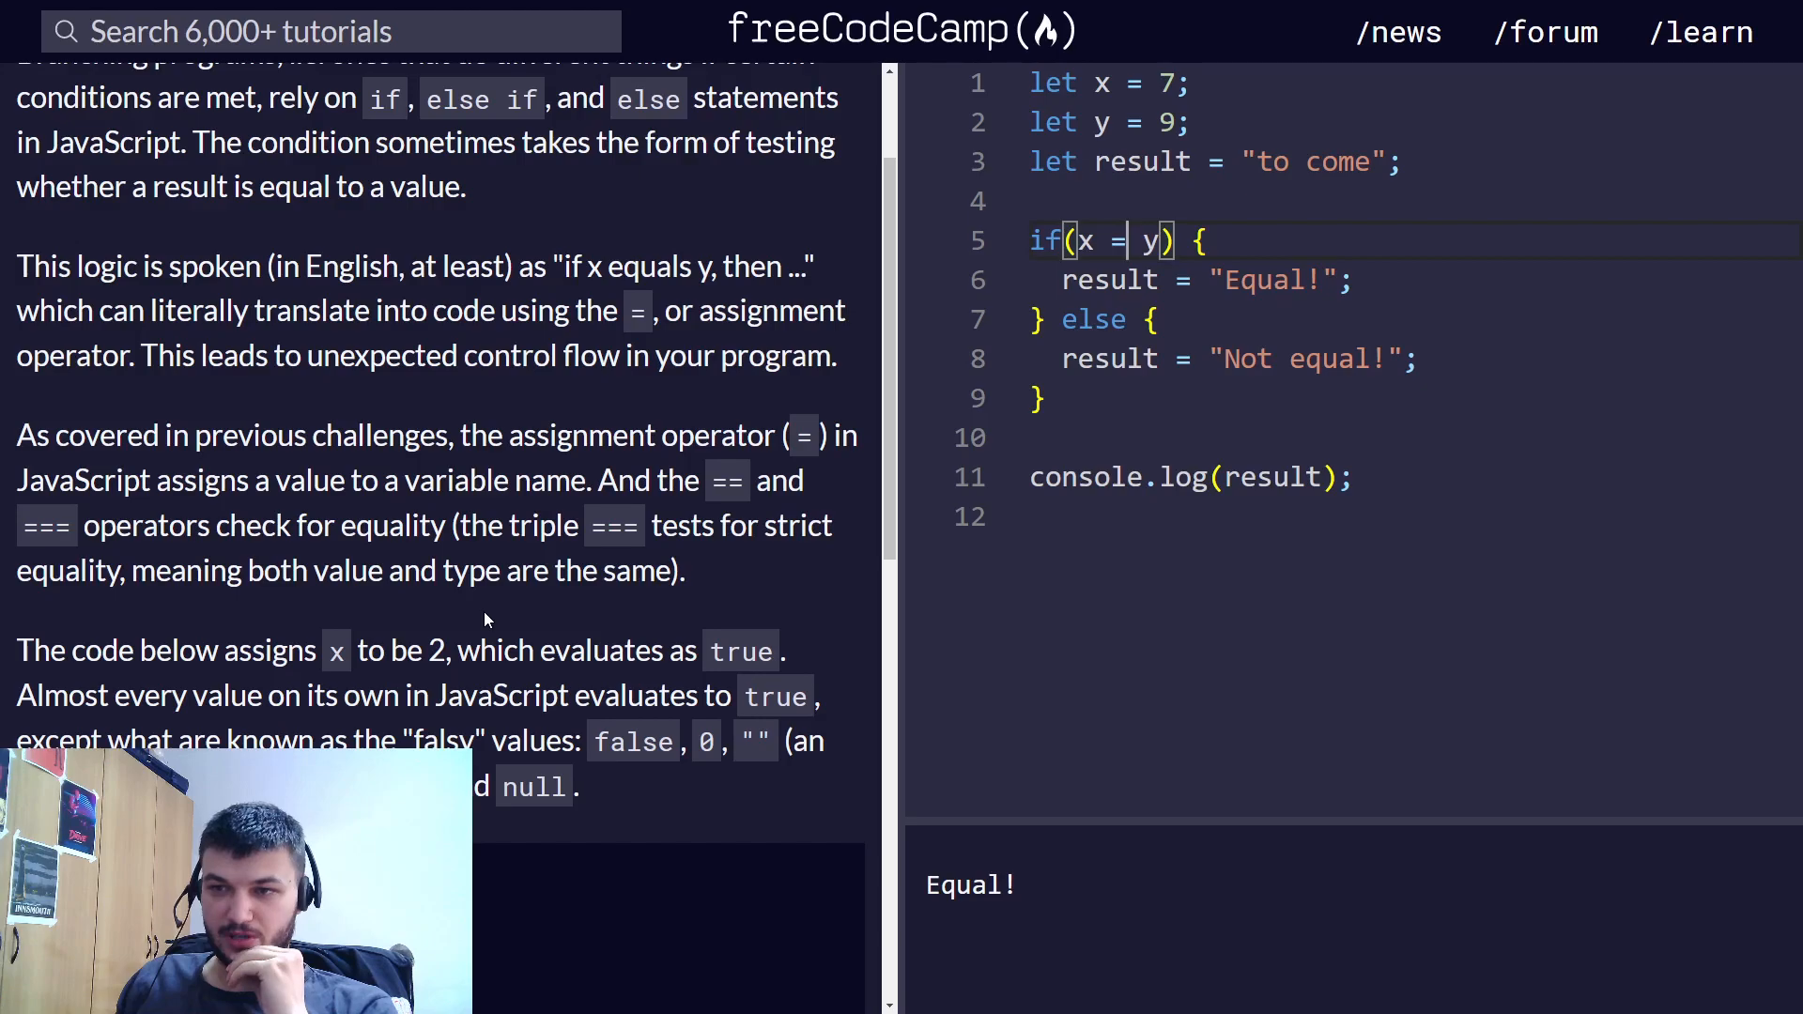
scroll(down, 3)
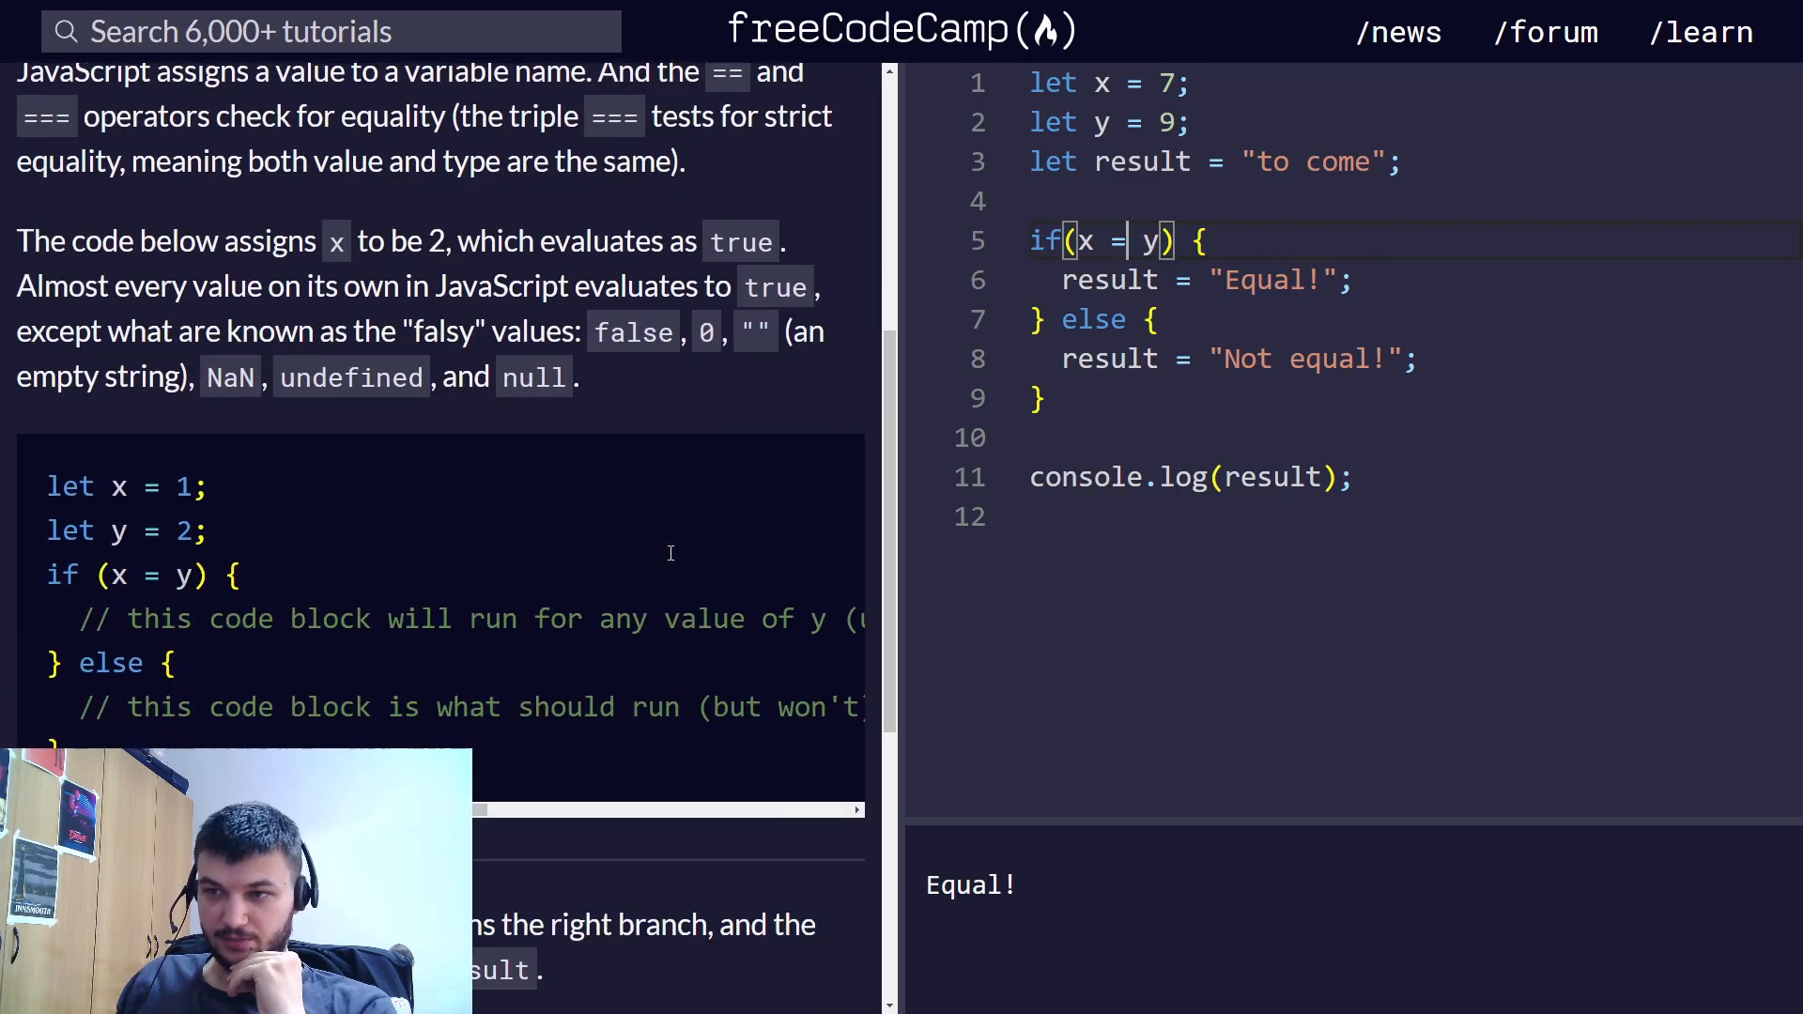
scroll(down, 3)
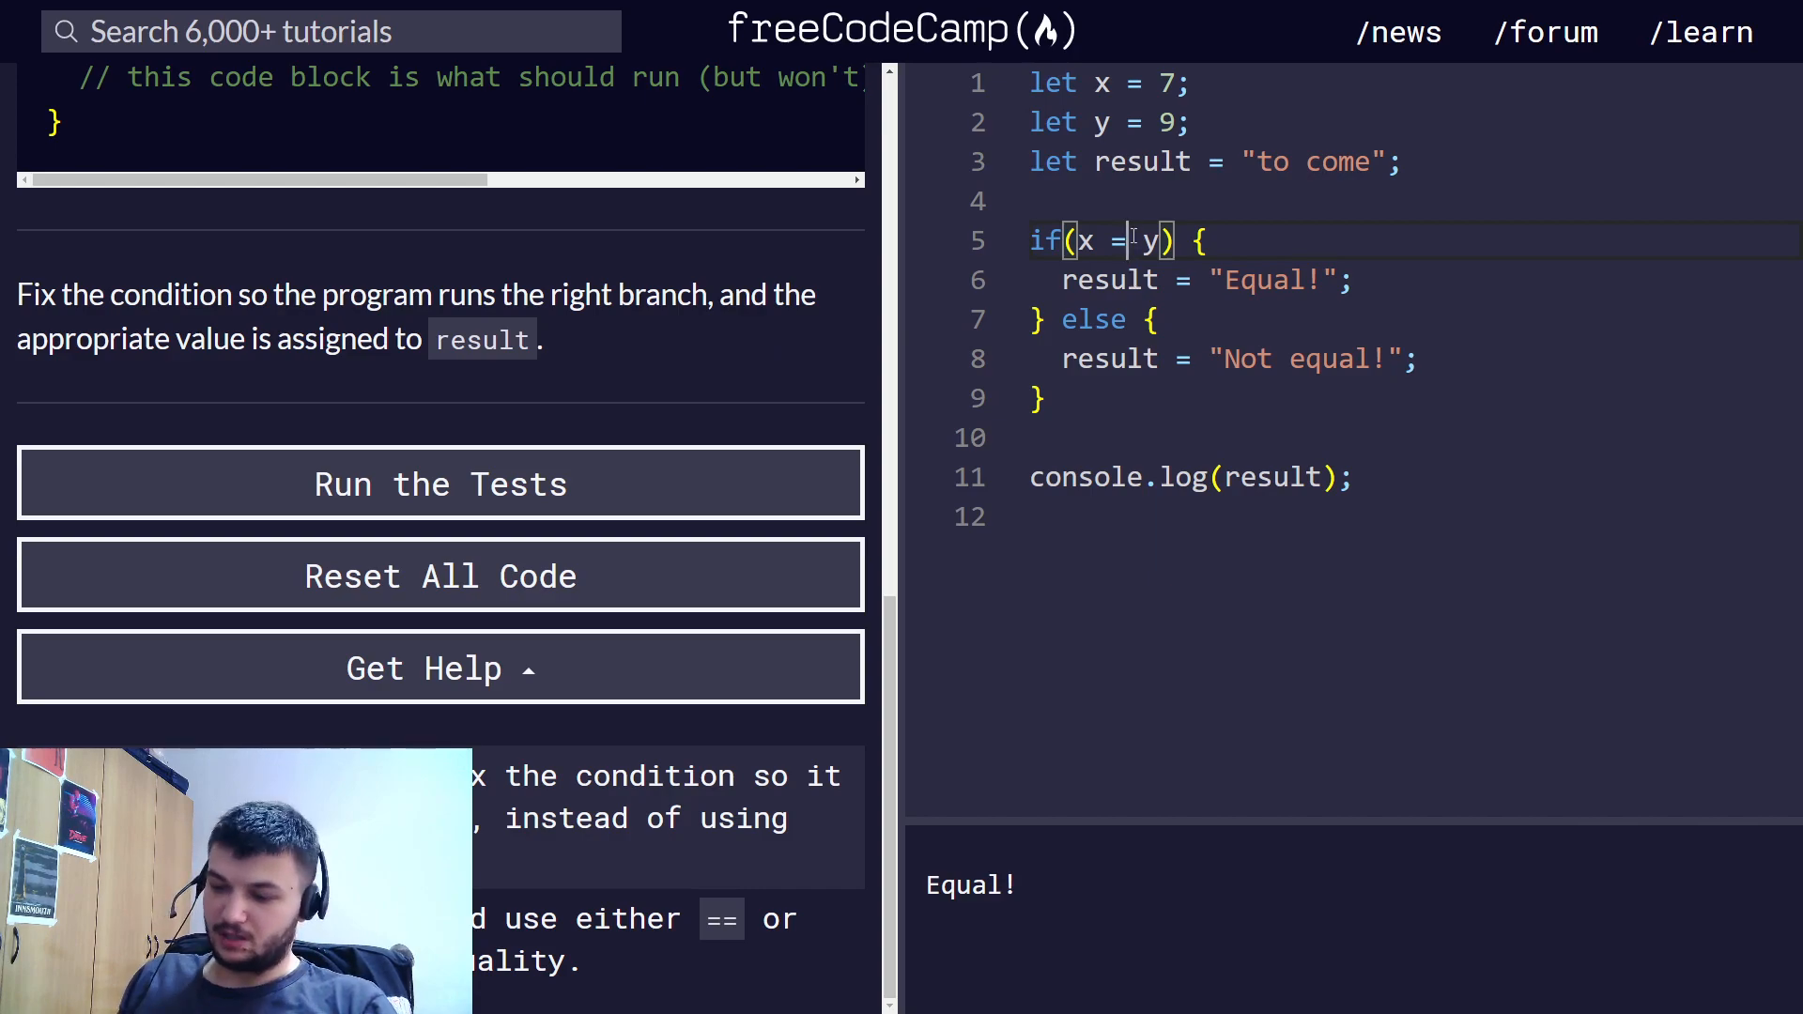
text(=)
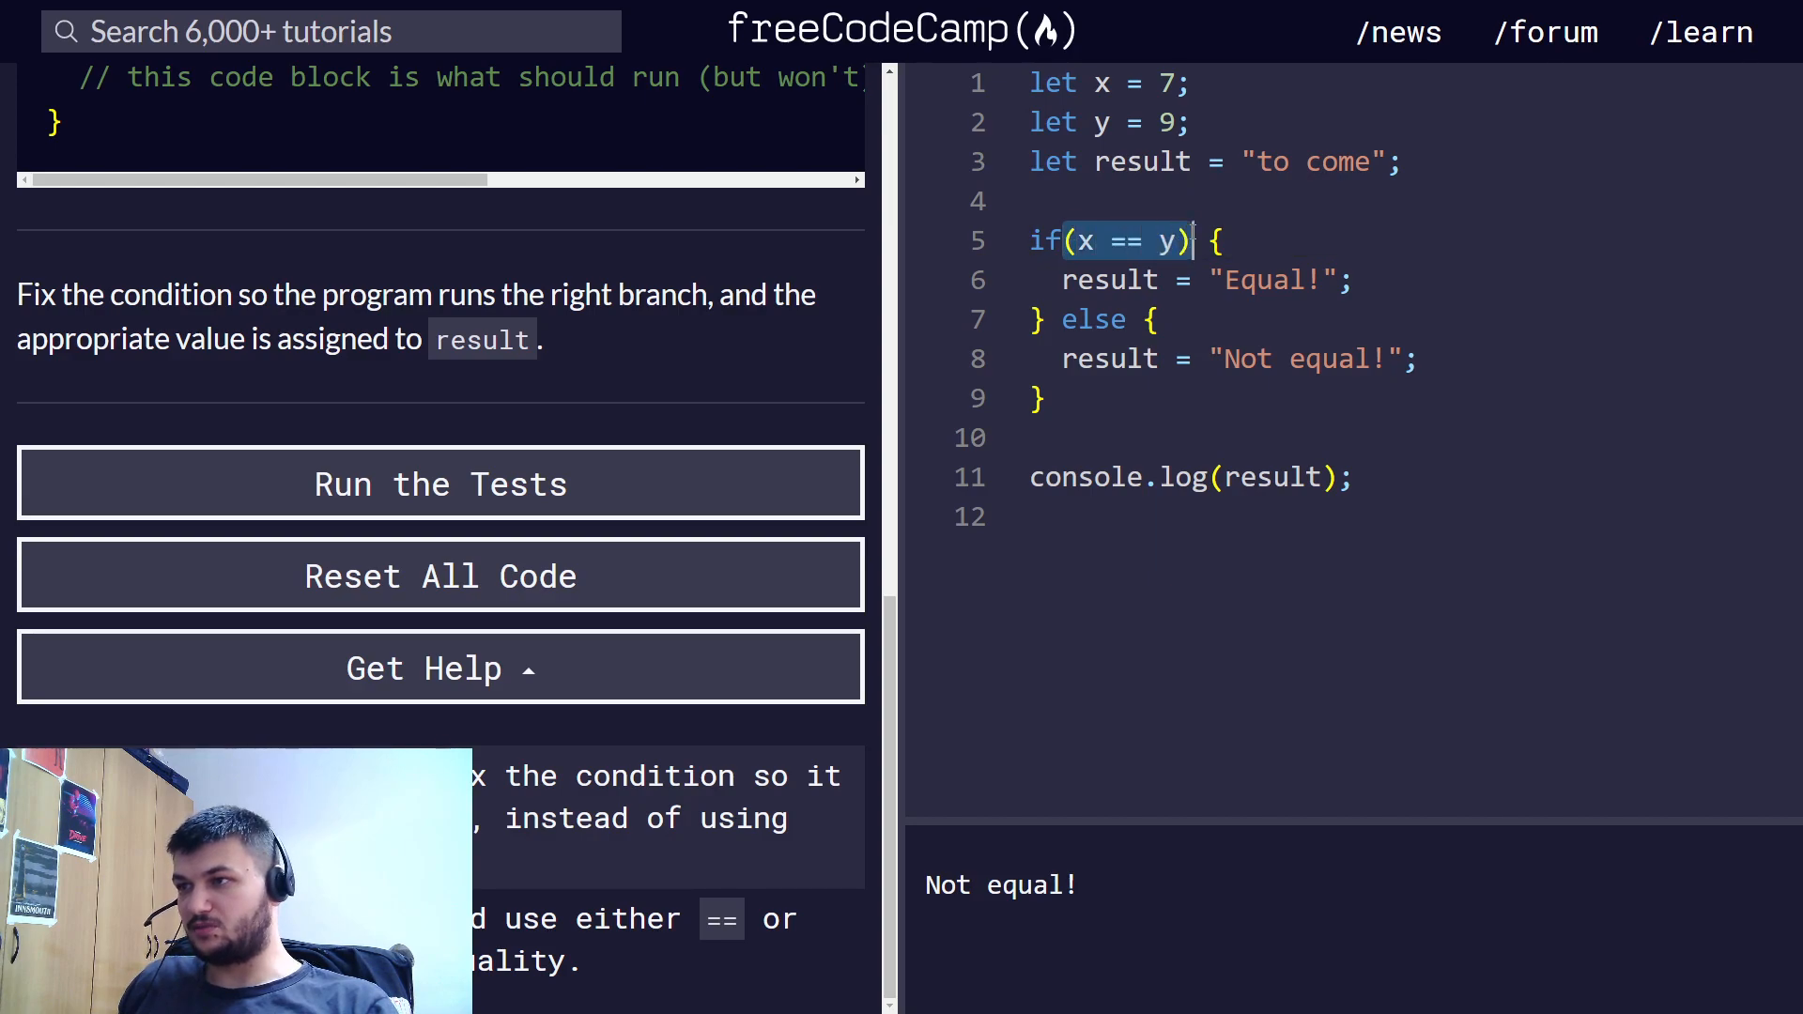
double_click(1125, 240)
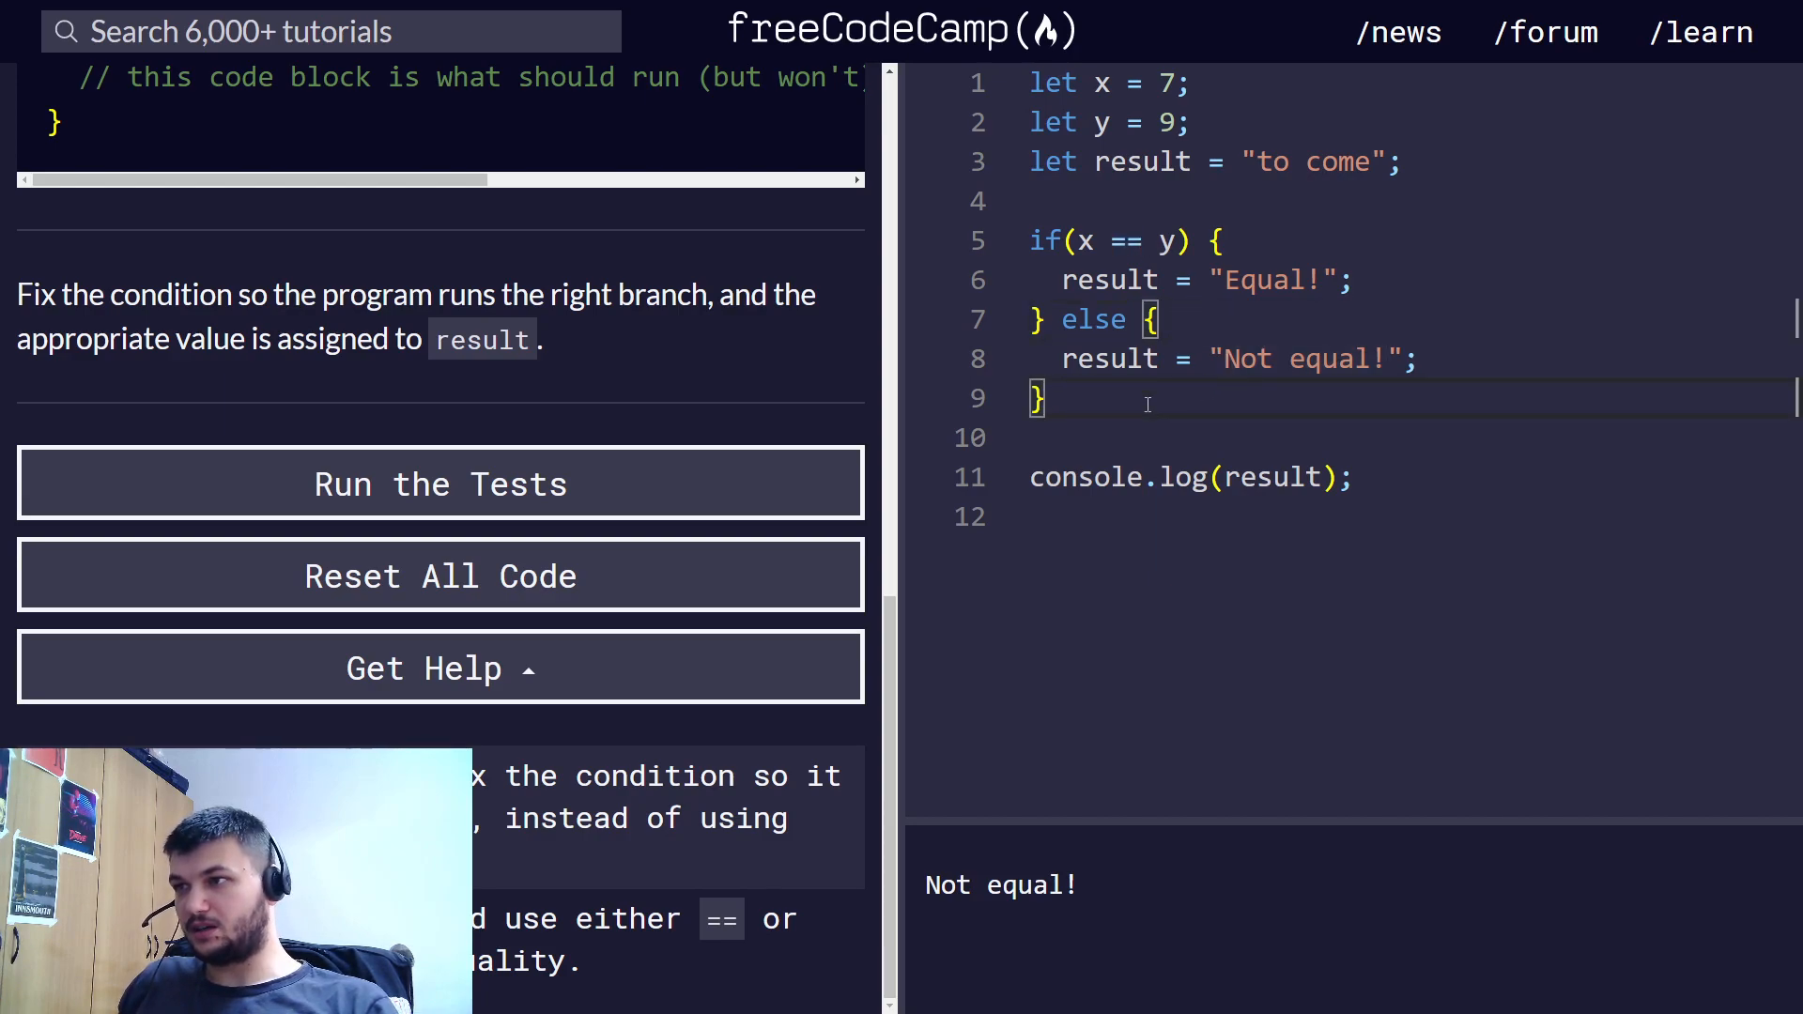
click(439, 483)
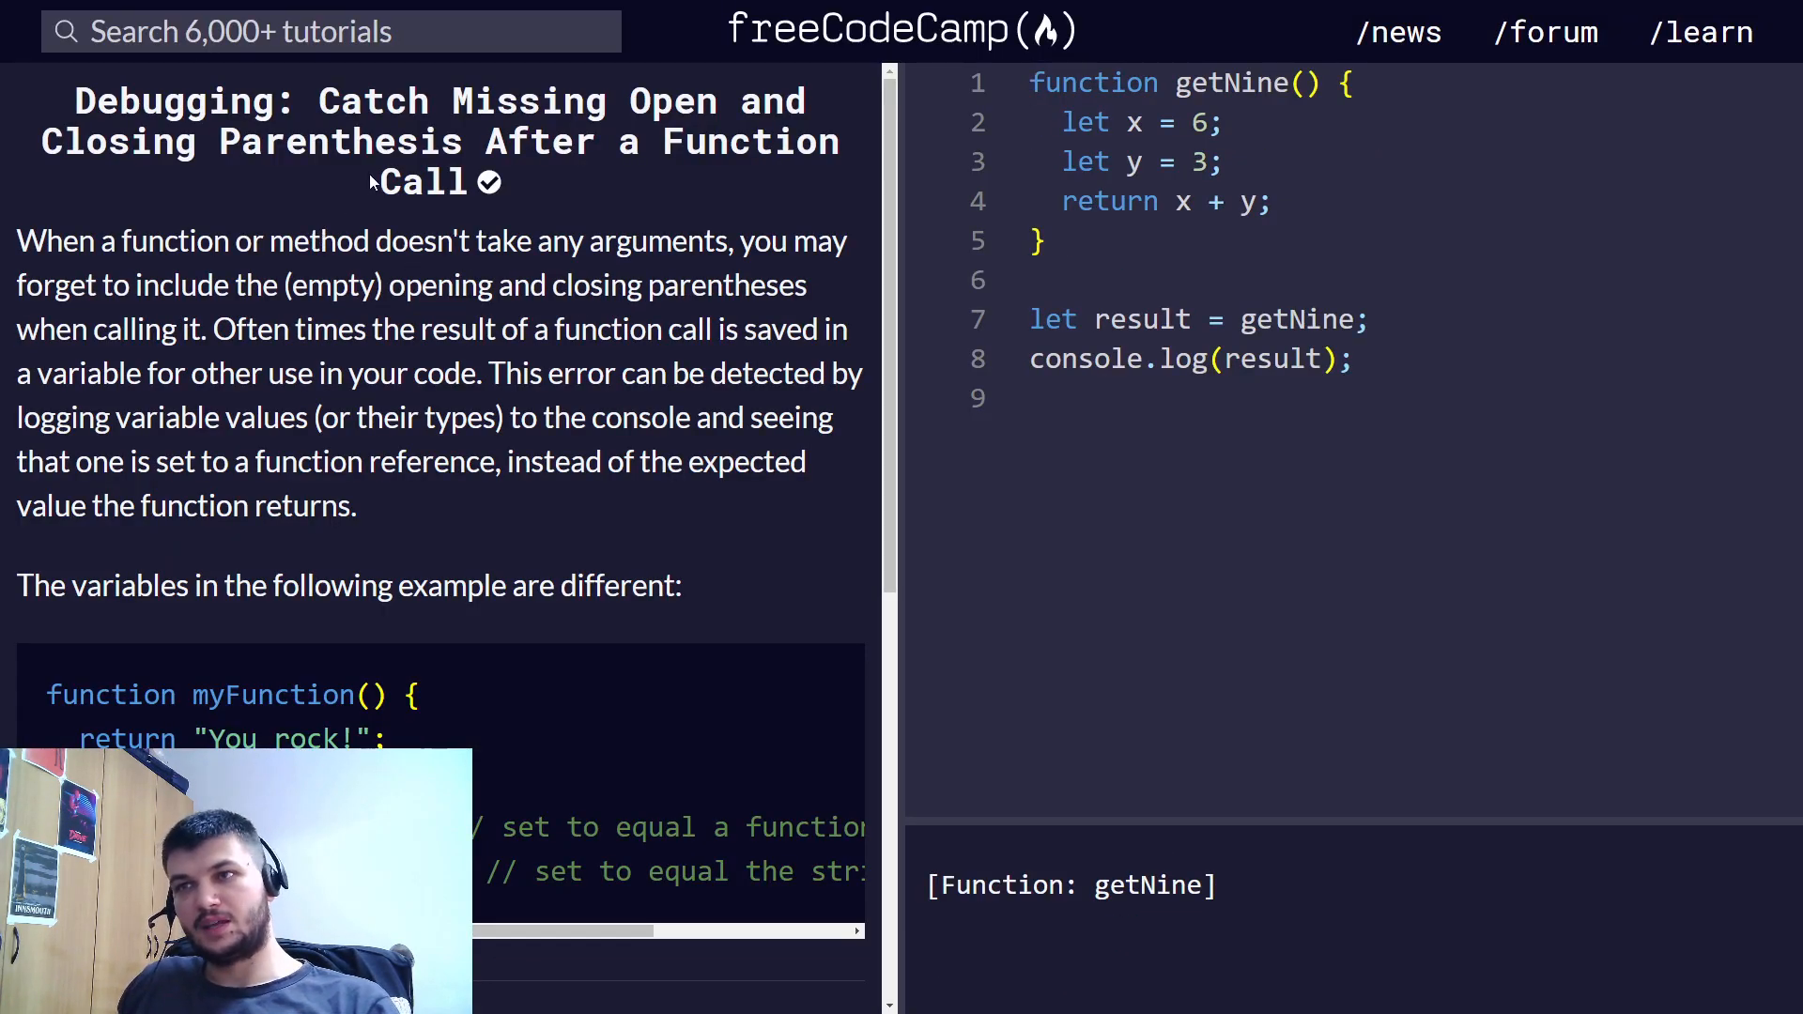
mouse_move(255, 210)
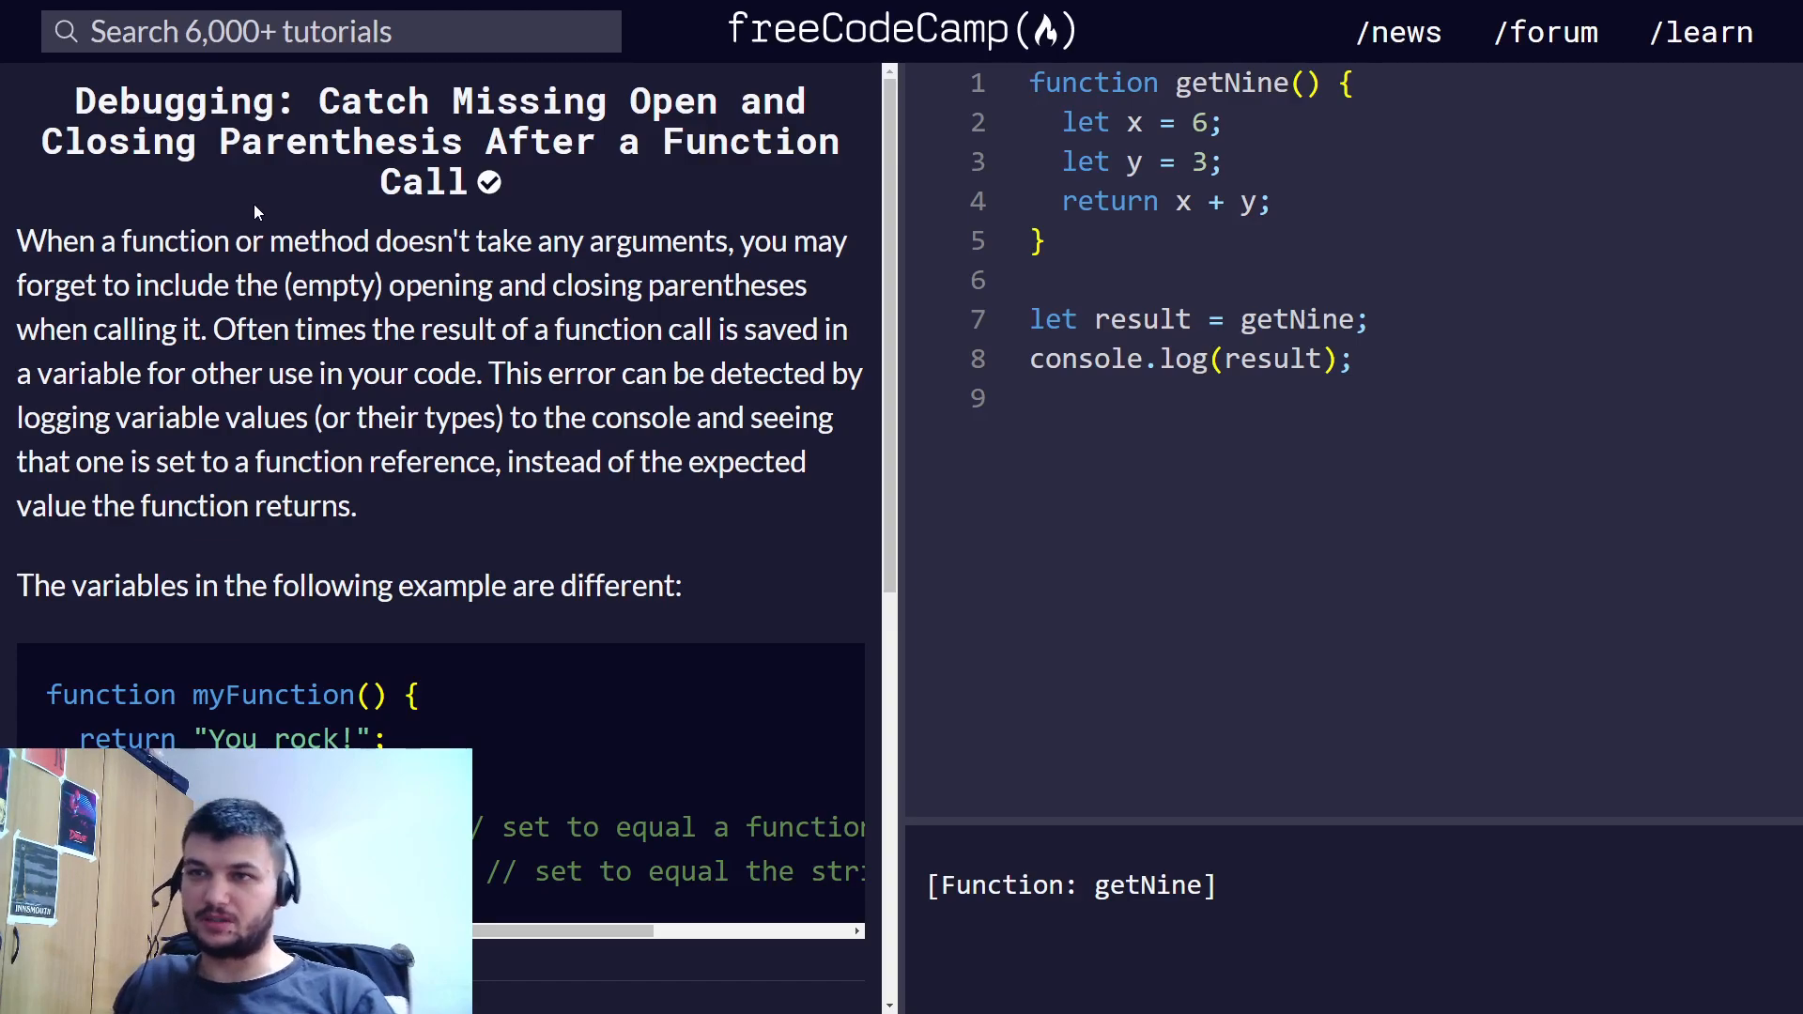
mouse_move(132, 178)
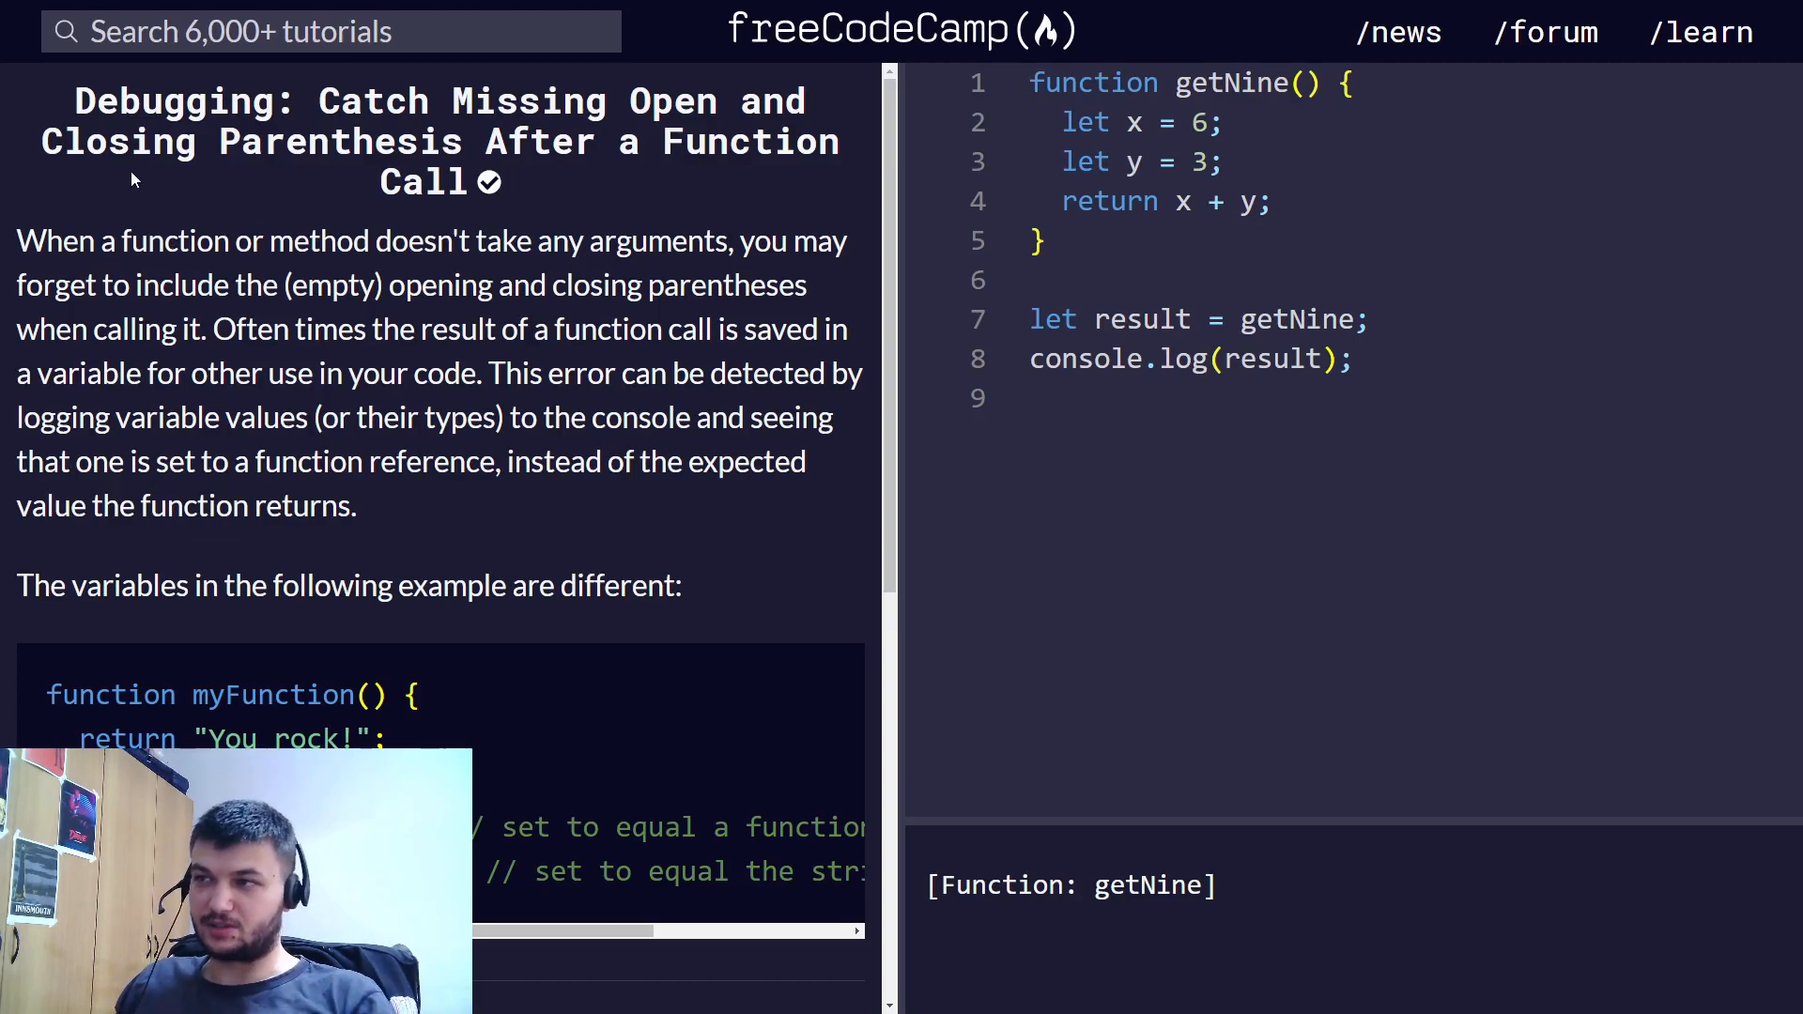
- Call getNine() on line 7 so result holds 9, and run the tests
scroll(down, 3)
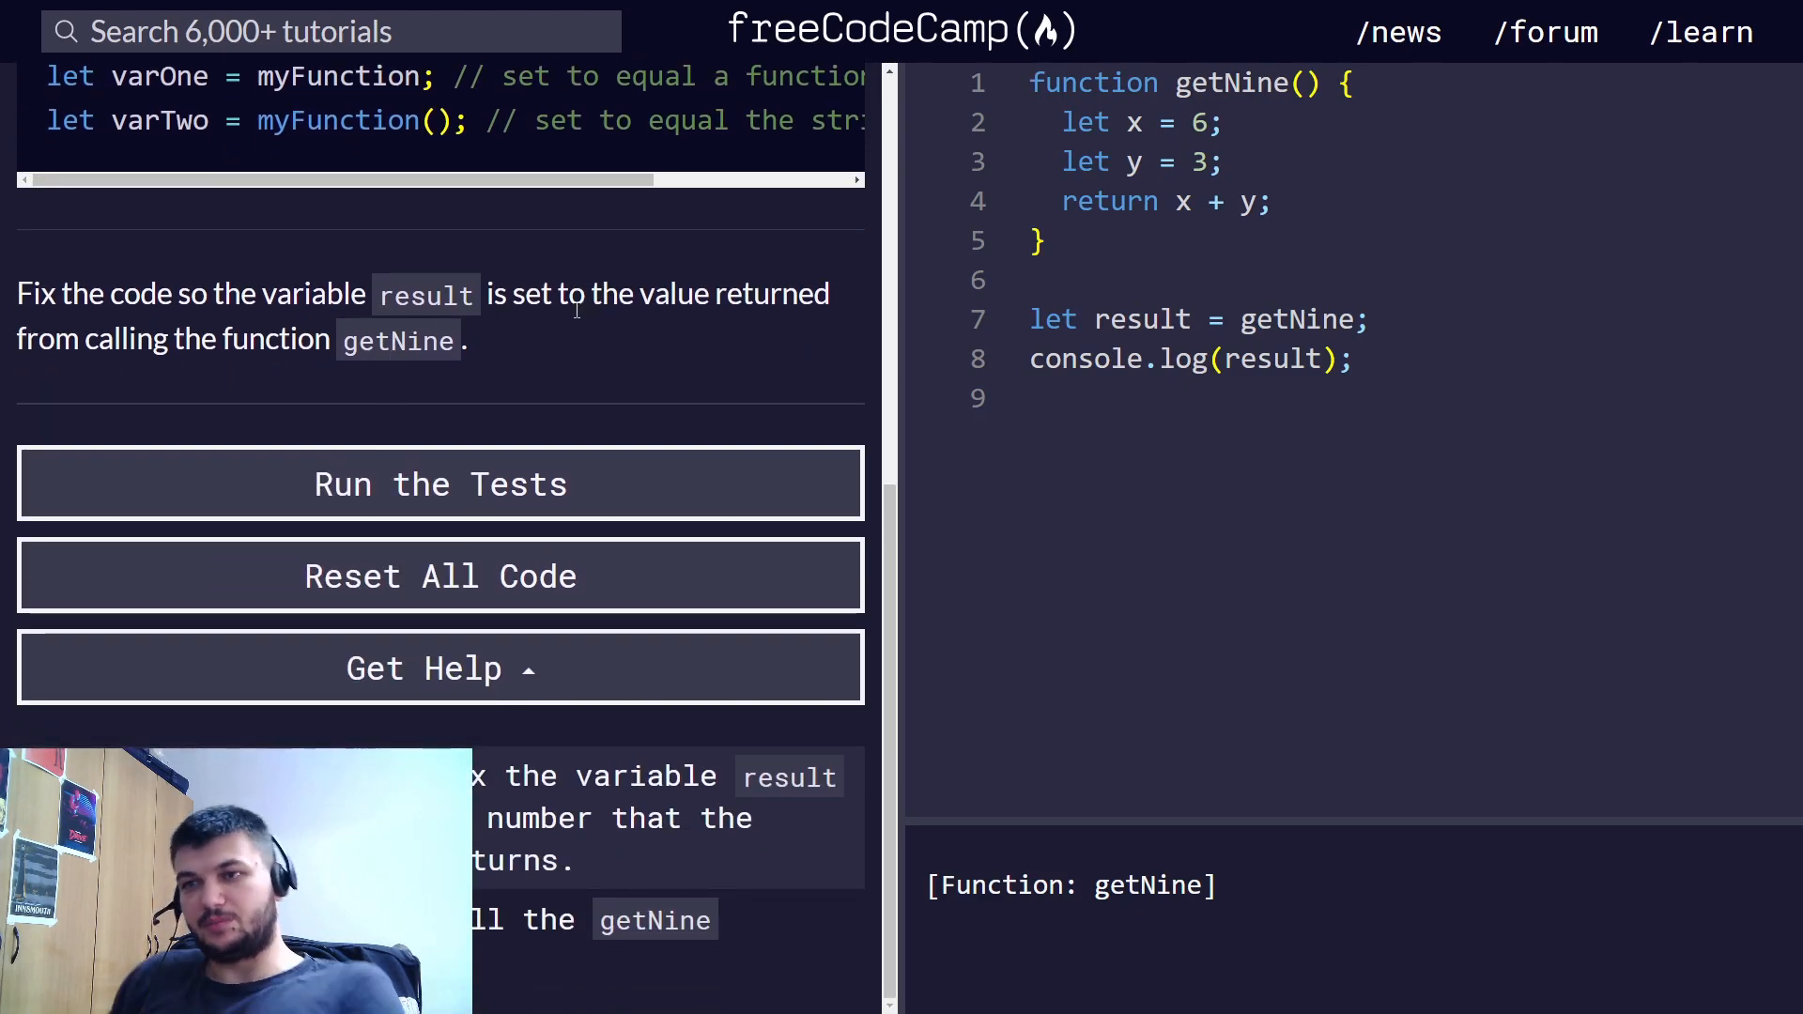
mouse_move(580, 306)
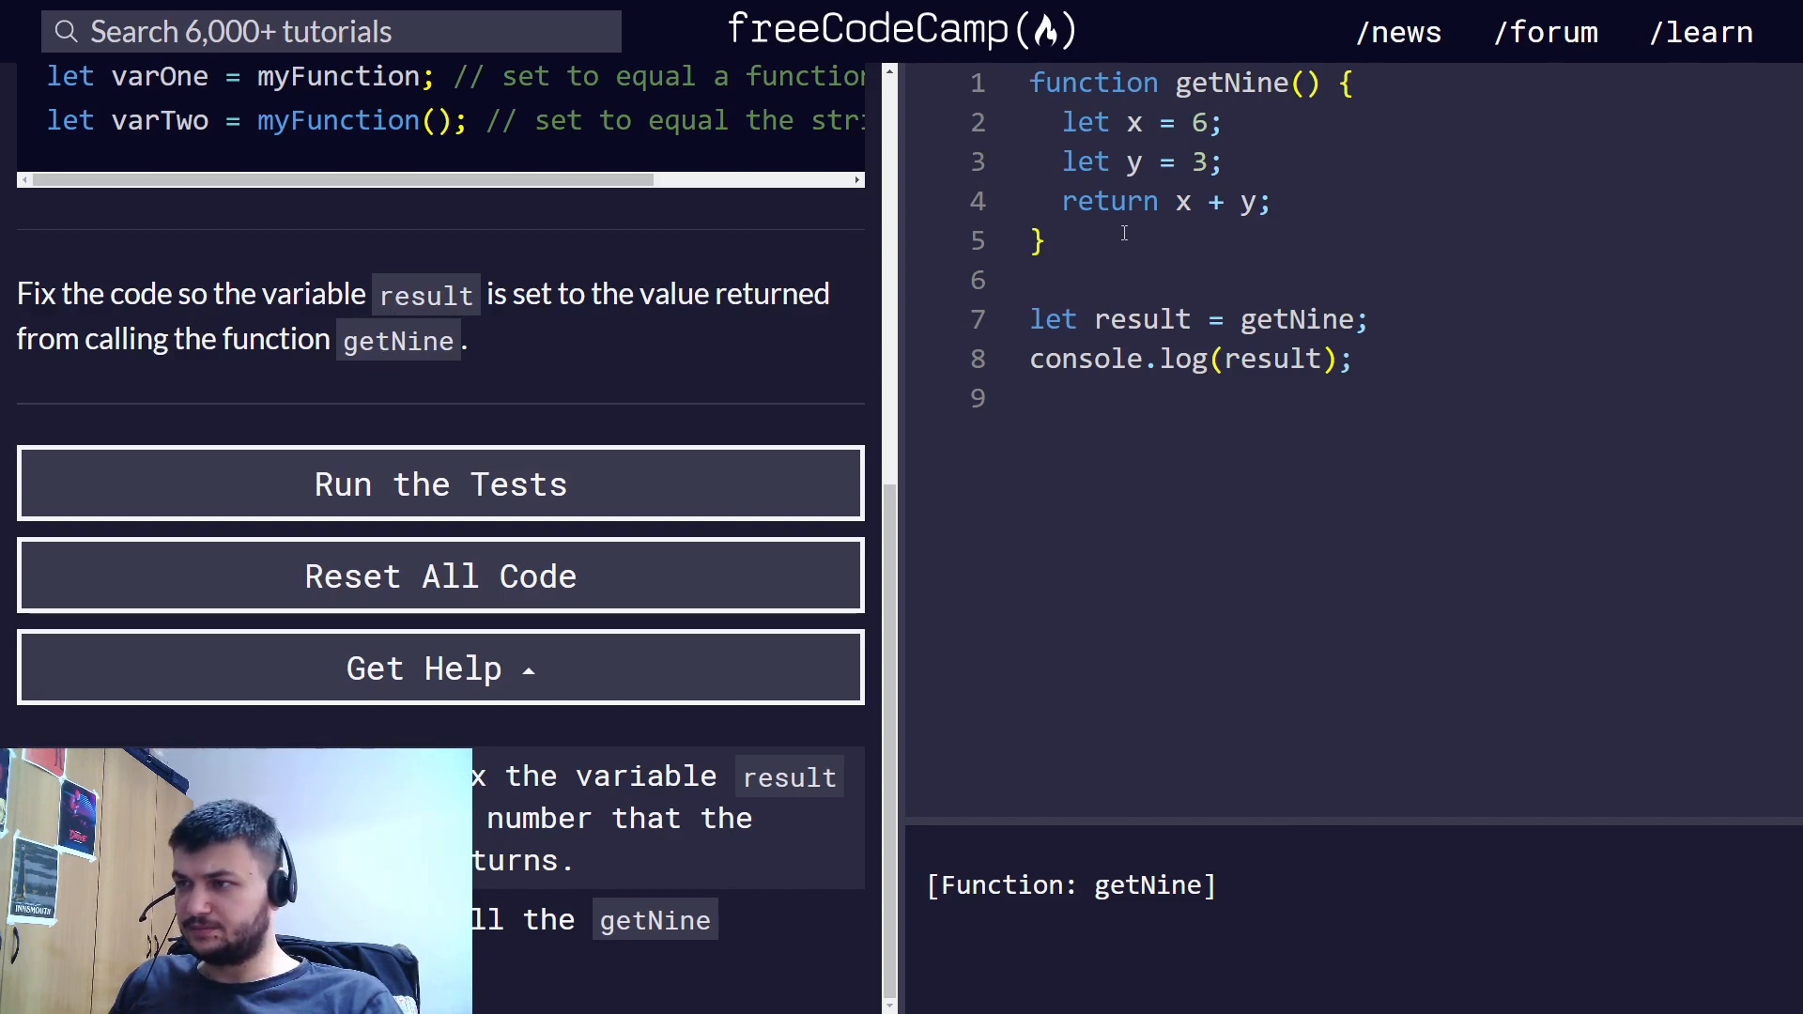
click(1355, 319)
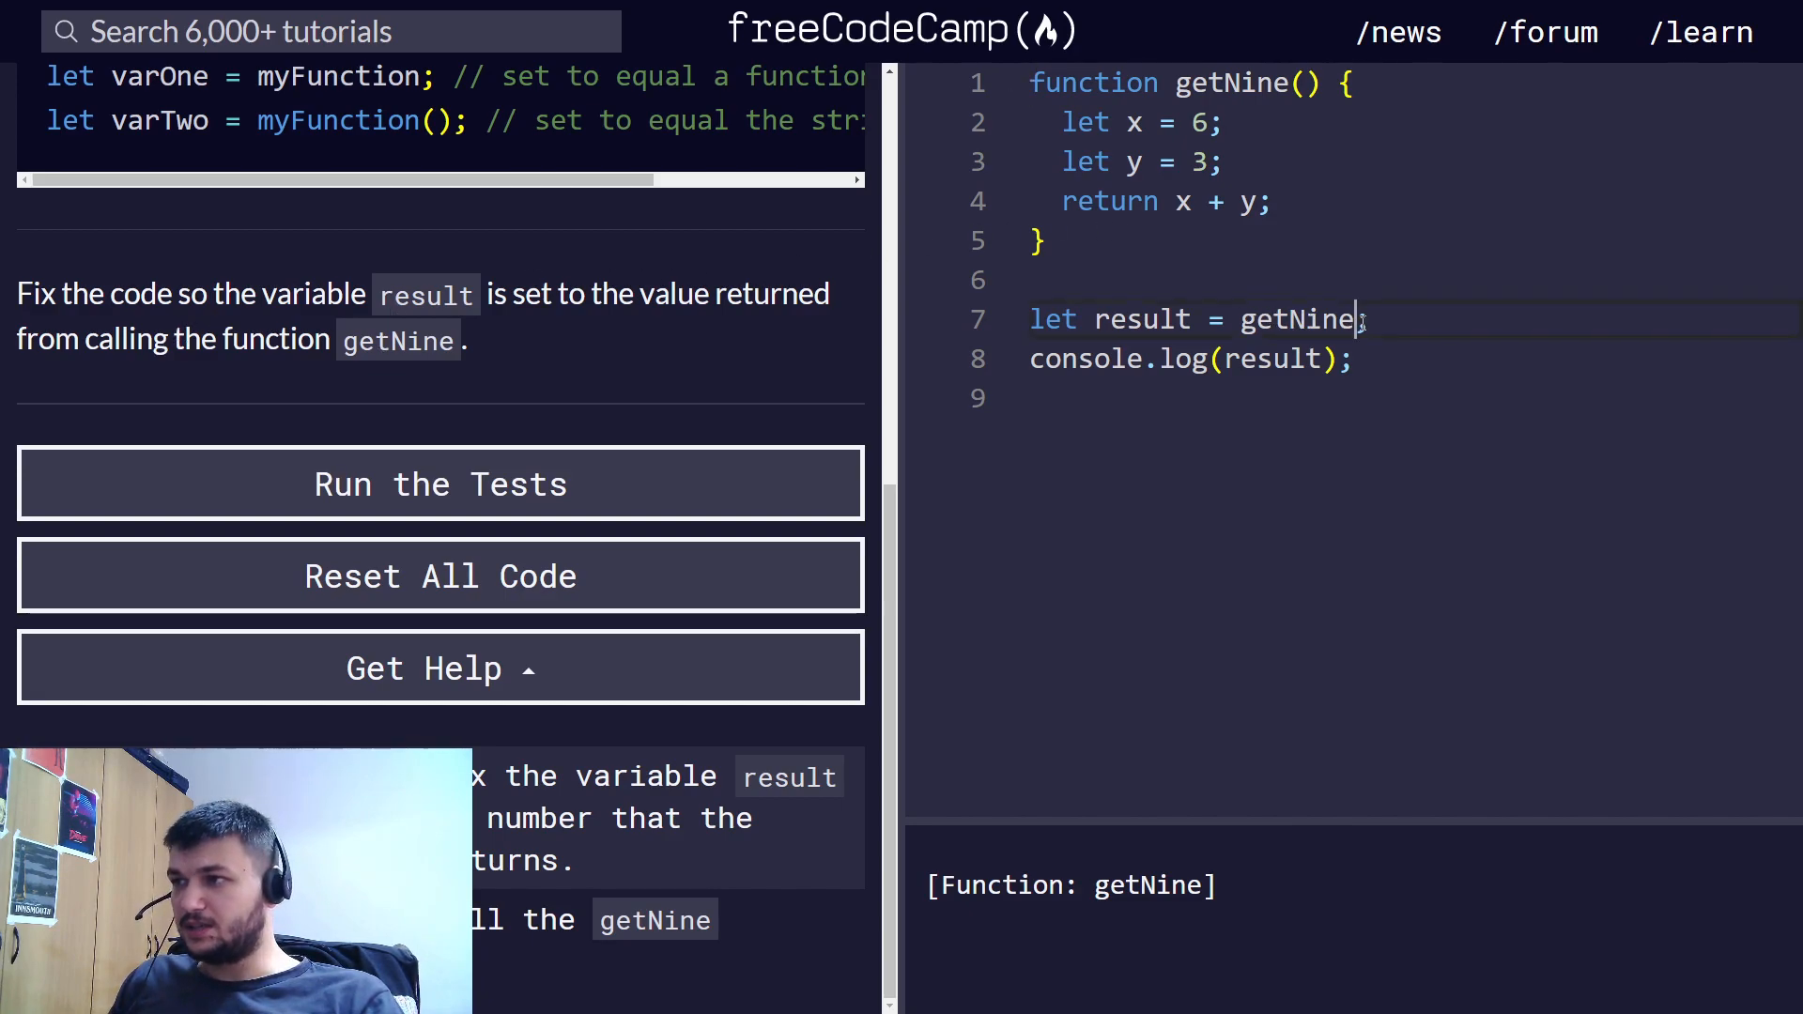
text(())
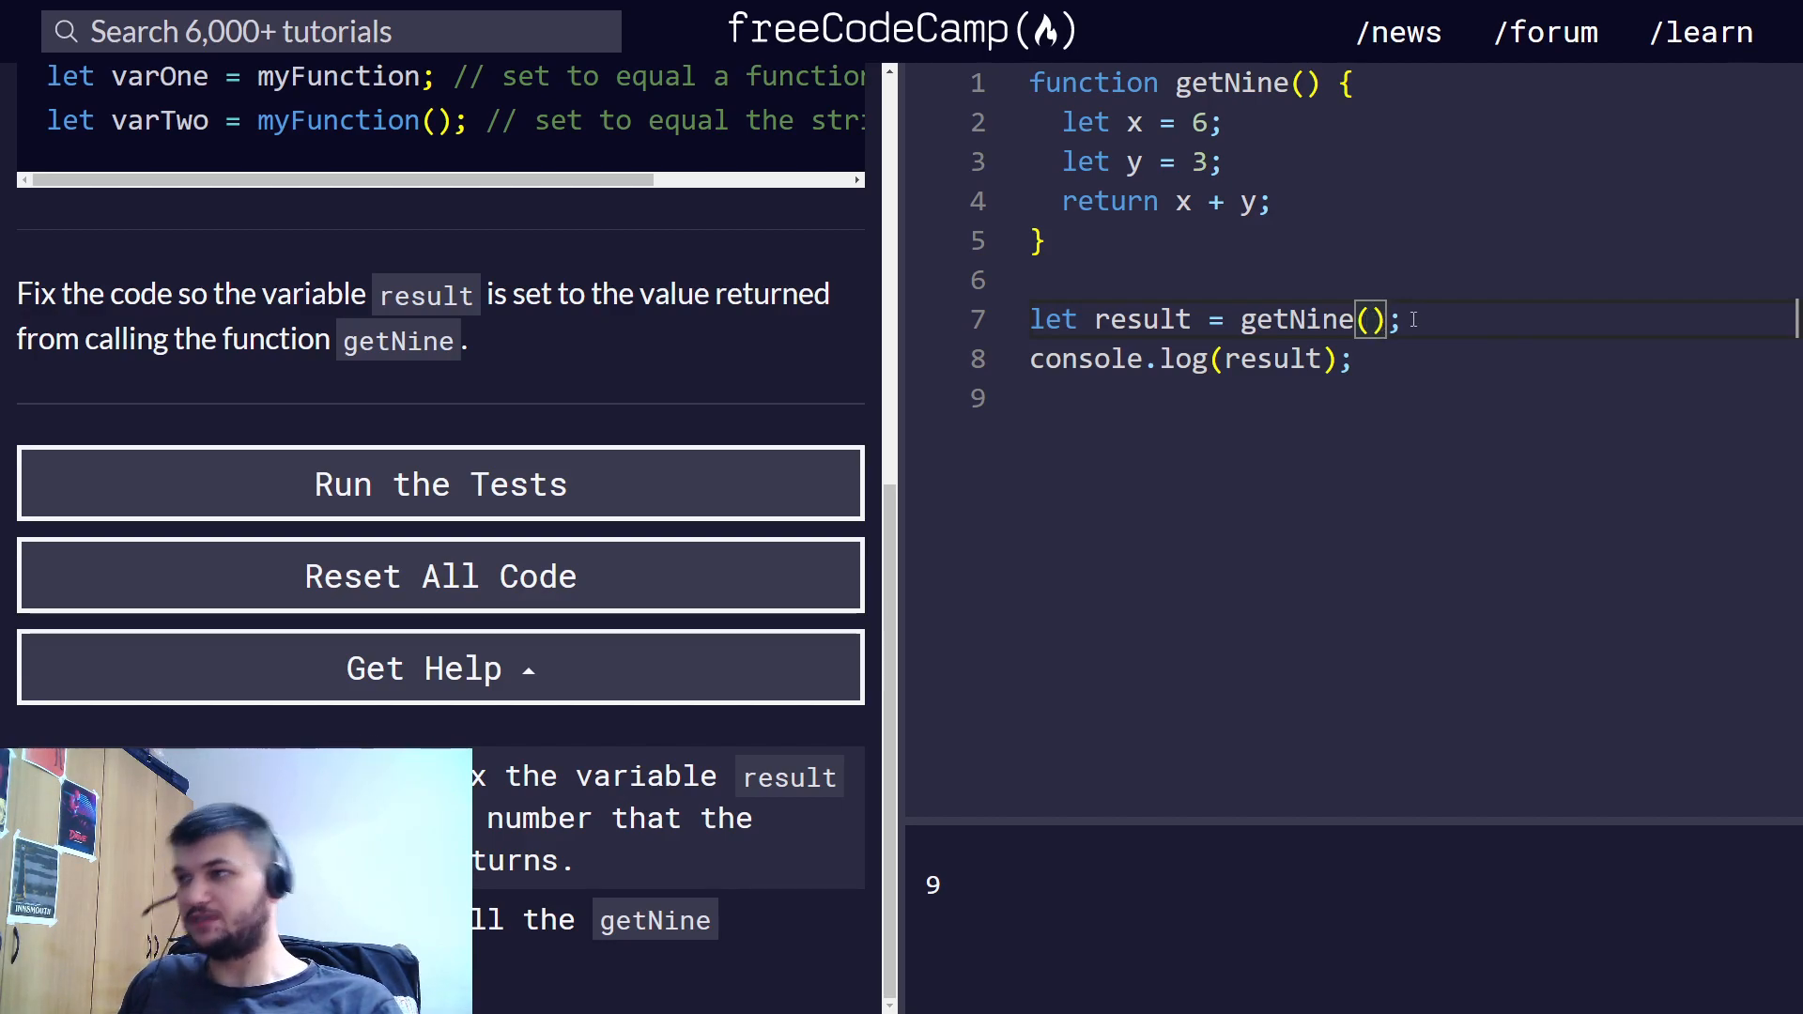
click(440, 483)
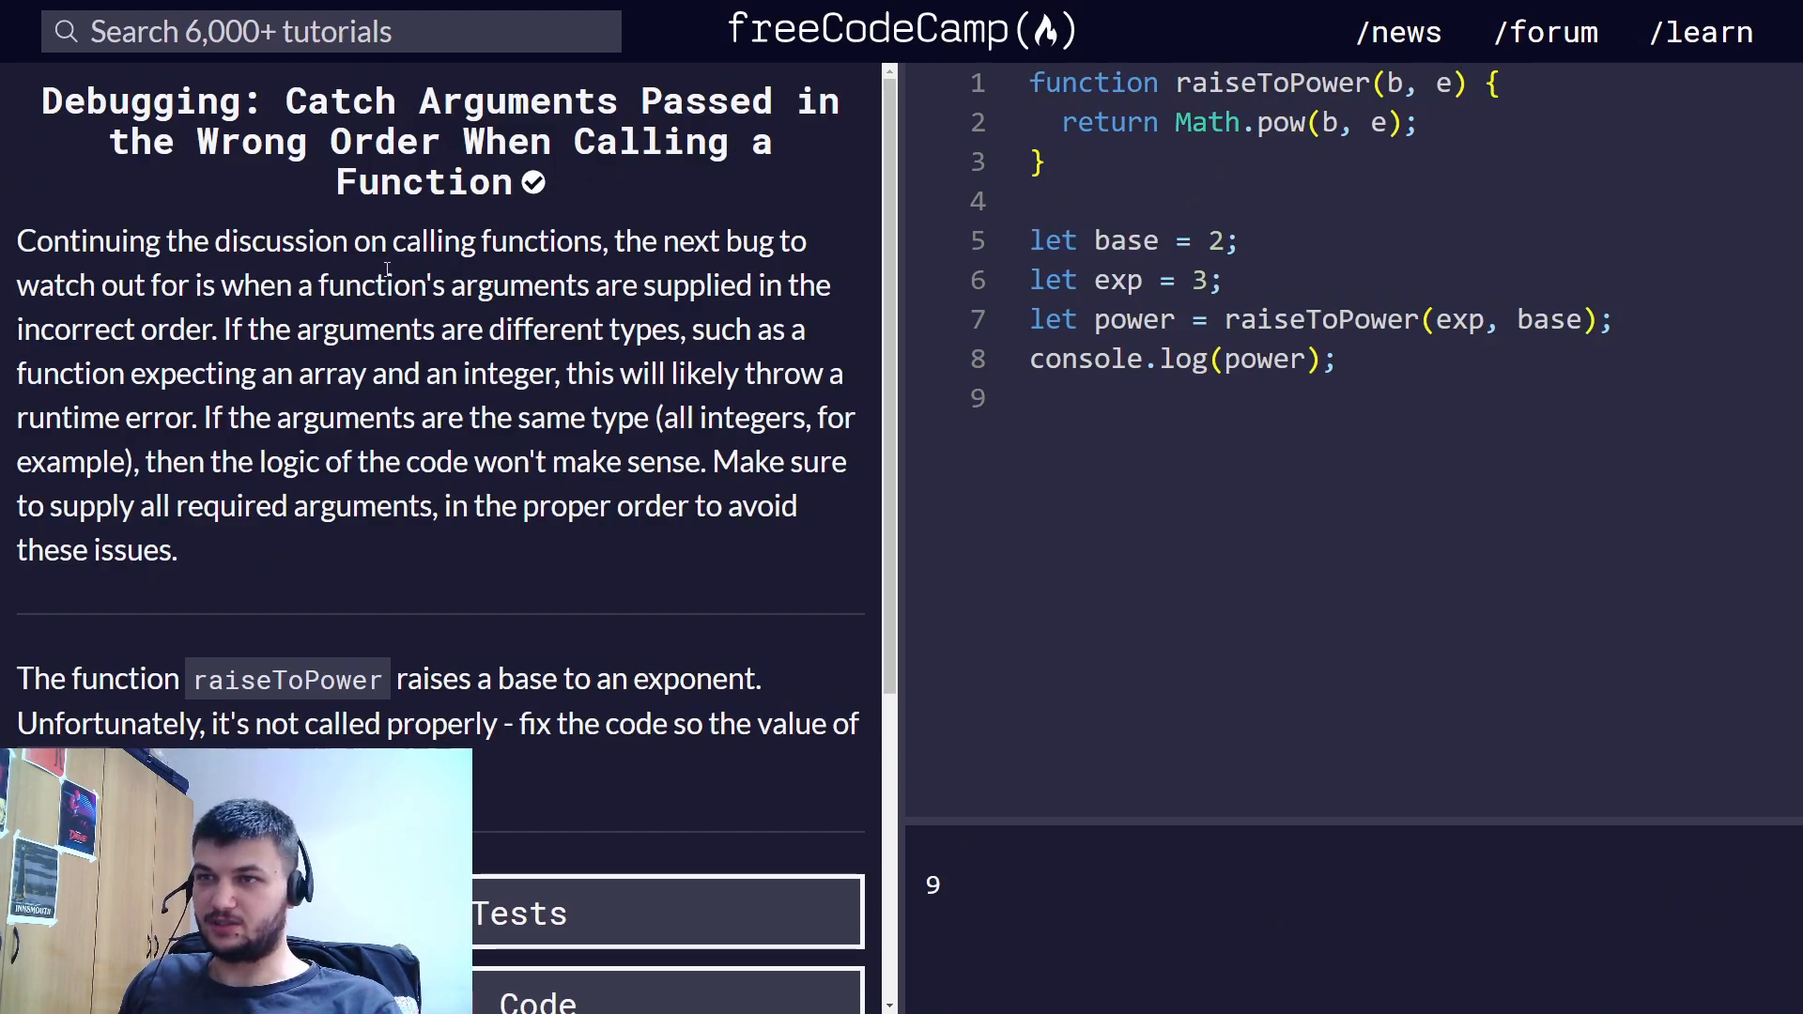
- Swap the call arguments to raiseToPower(base, exp) so power prints 8, and run the tests
scroll(down, 3)
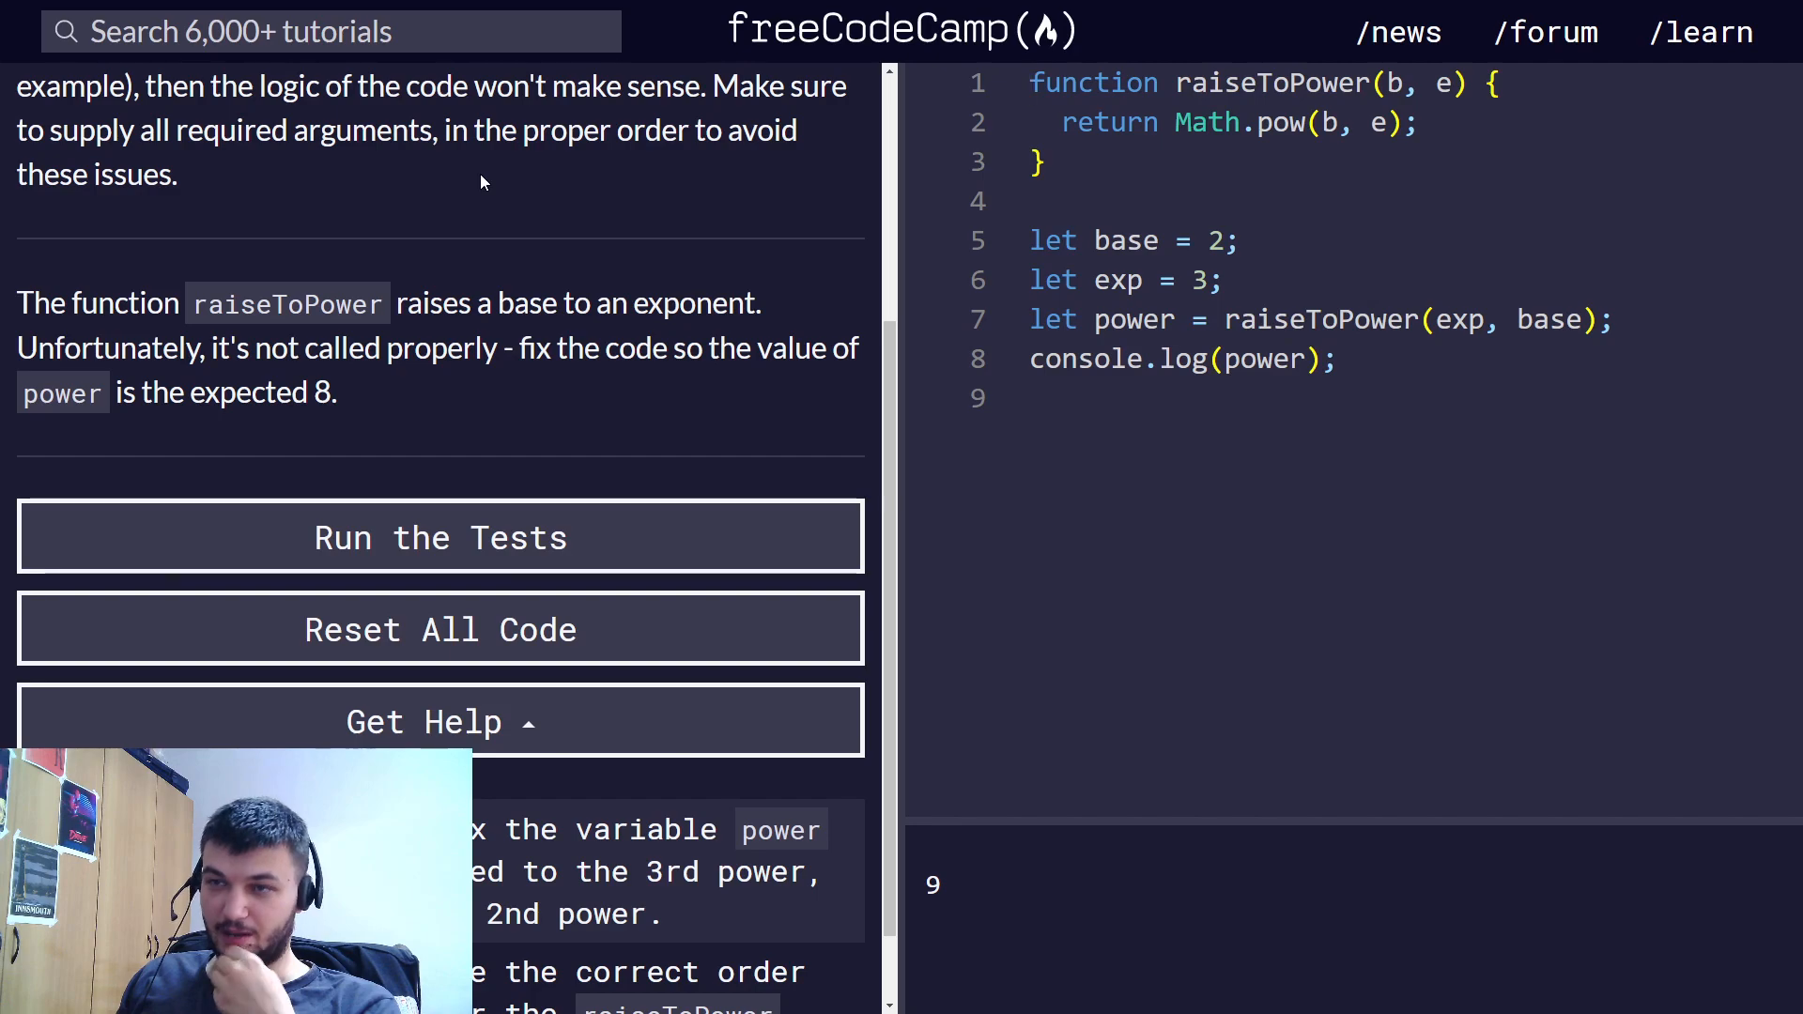
mouse_move(383, 308)
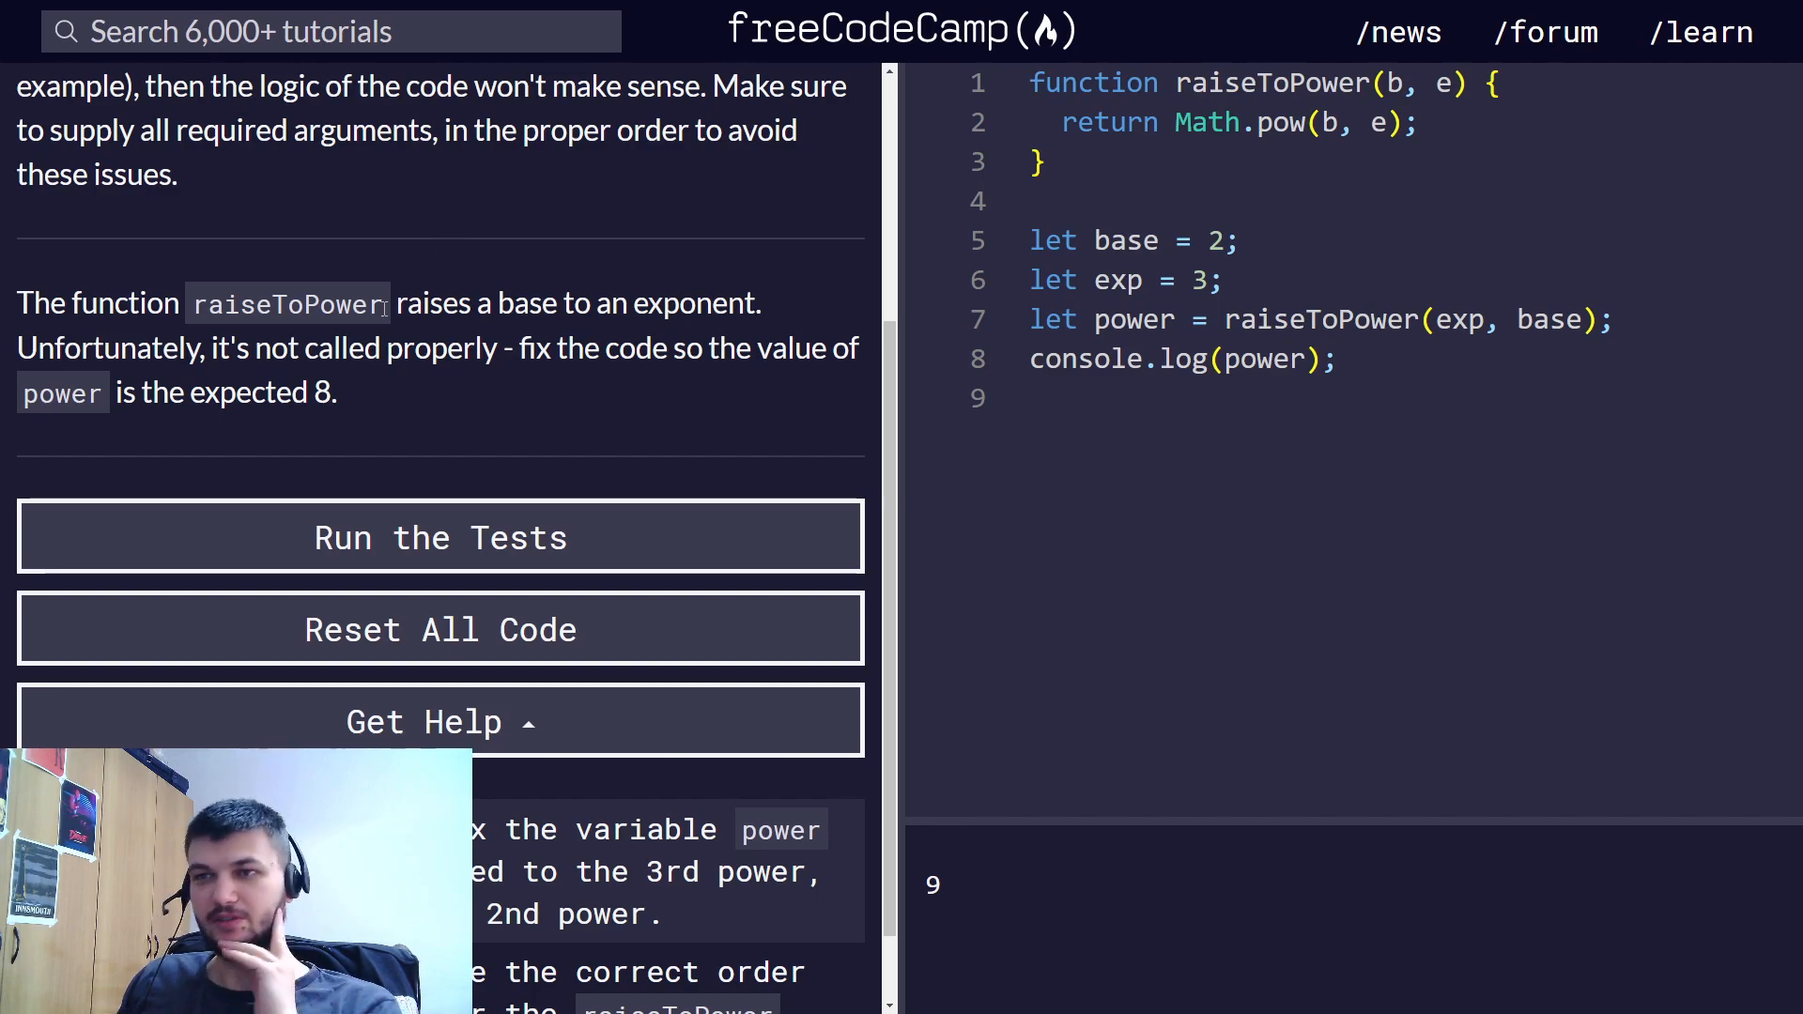
scroll(up, 3)
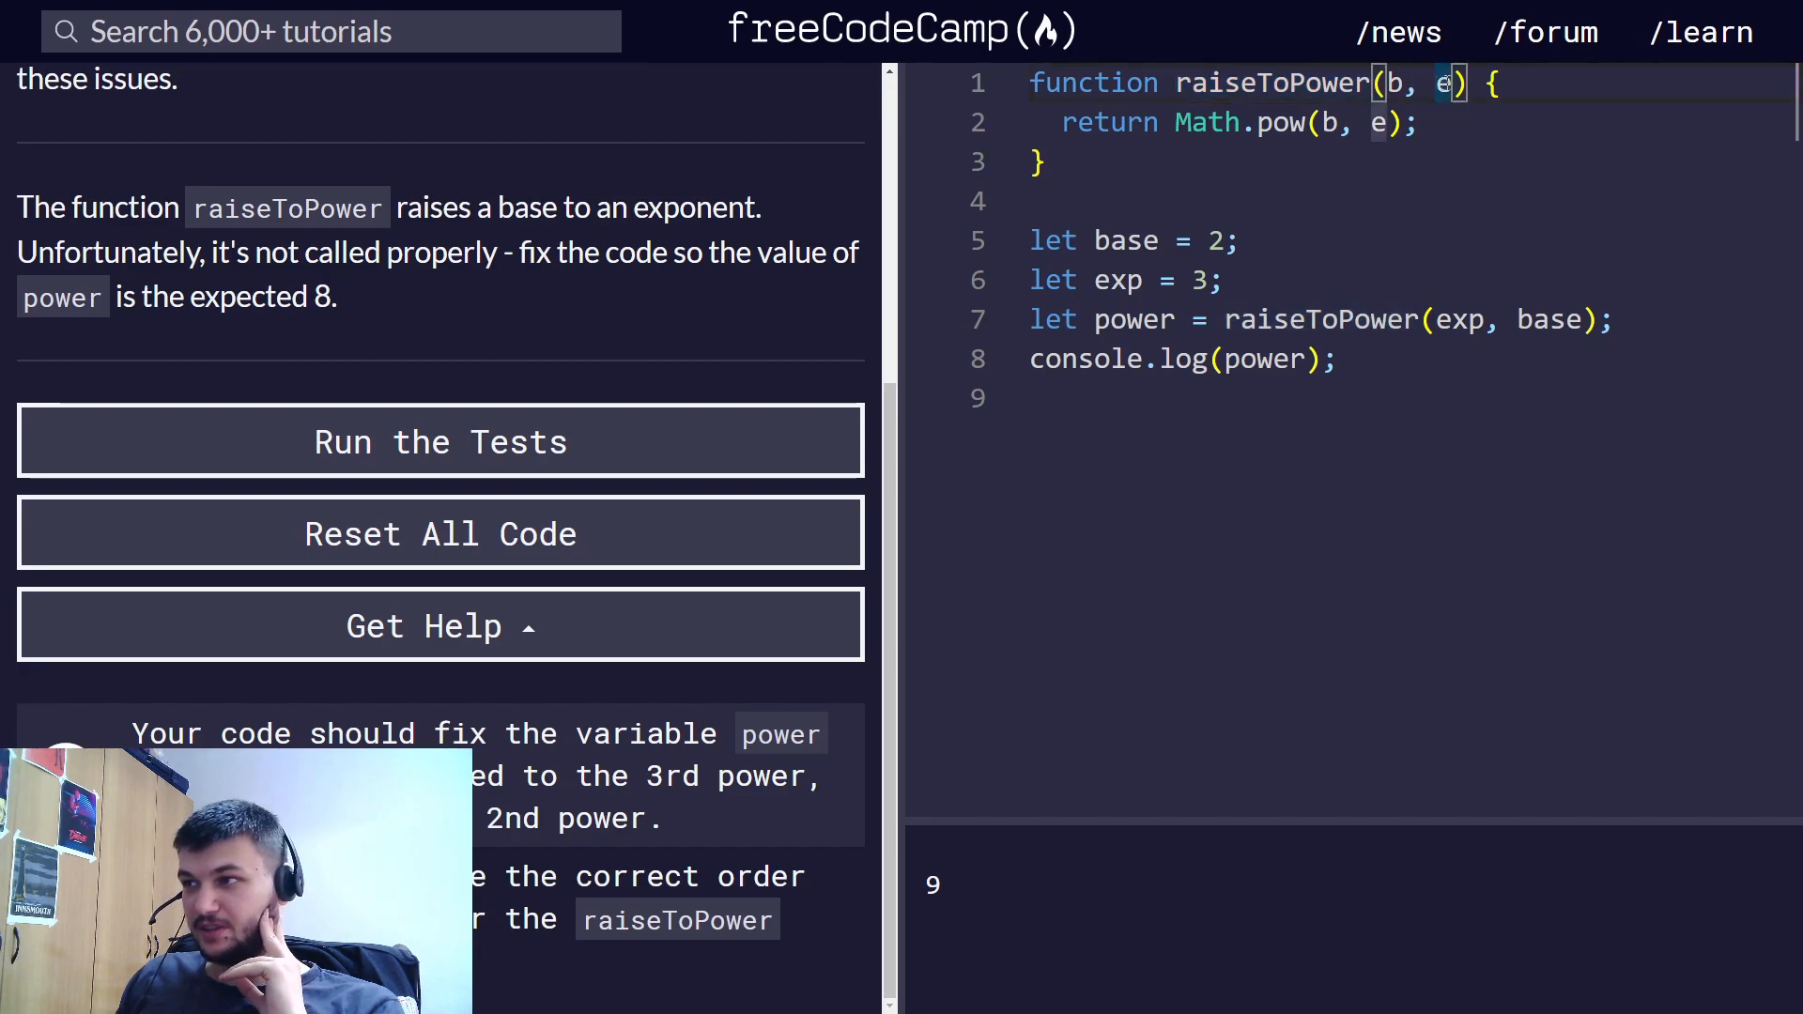
double_click(1461, 319)
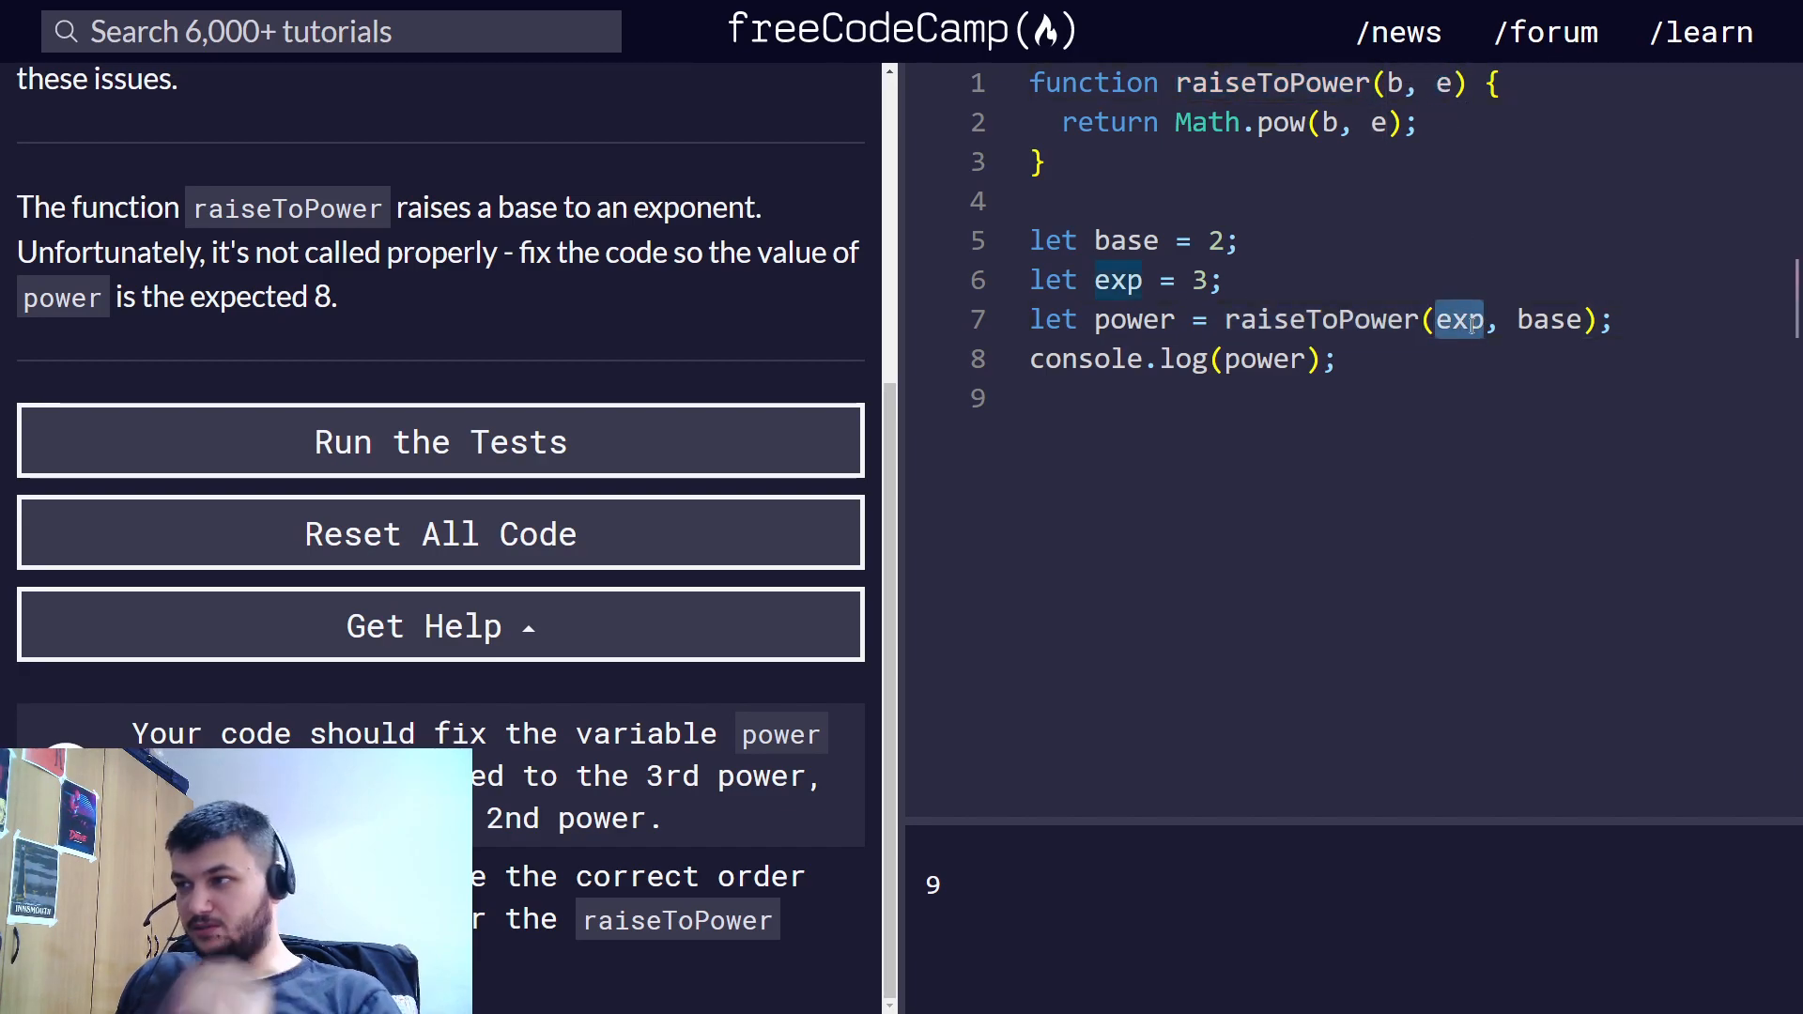
text(base)
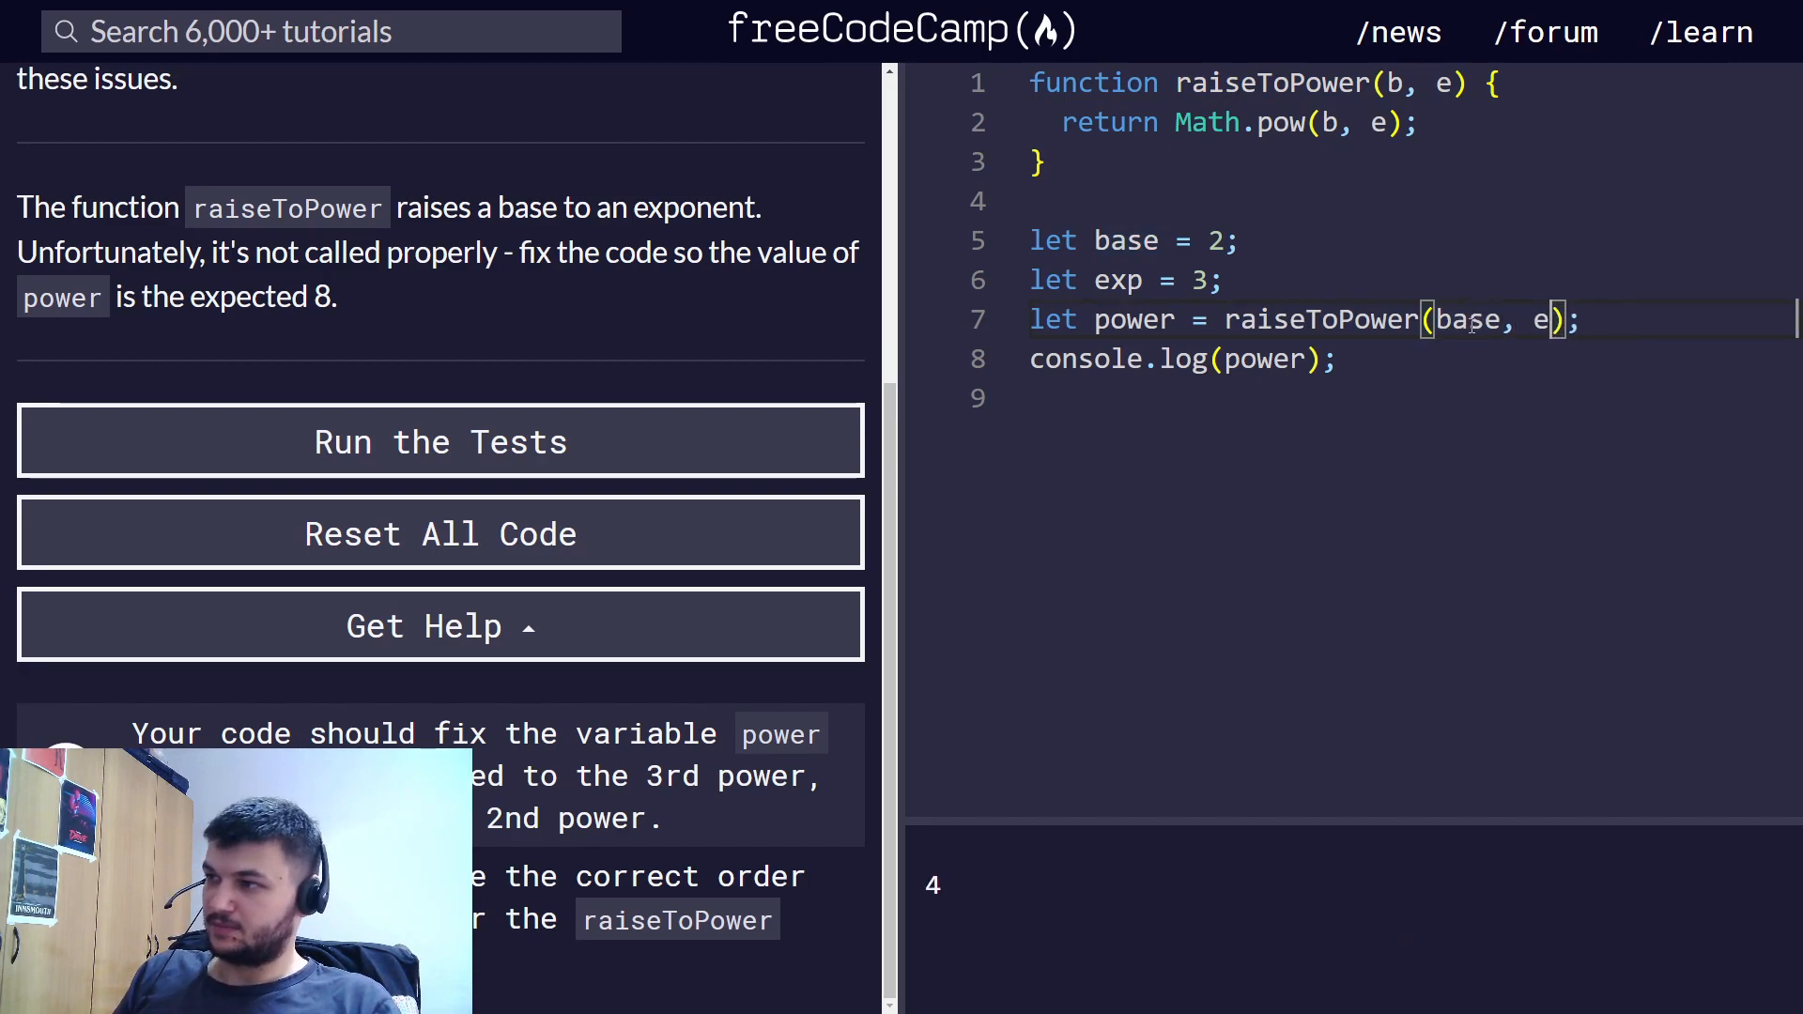
text(xp)
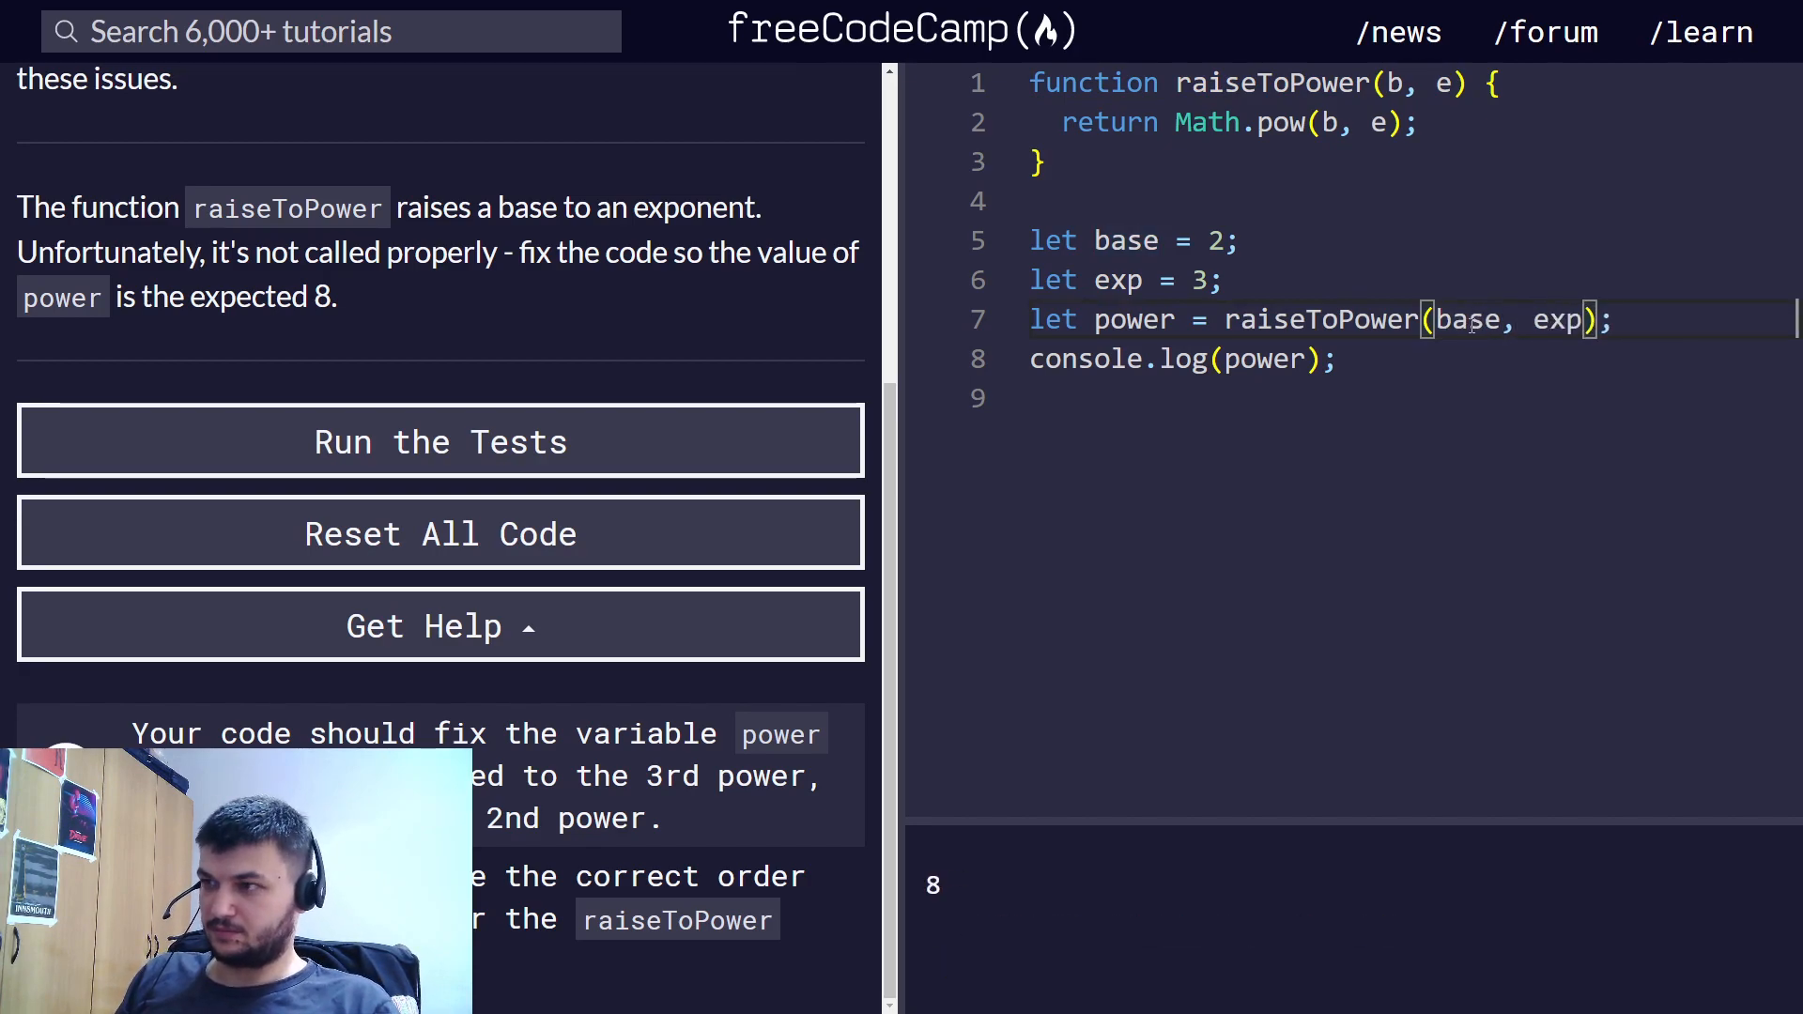
click(440, 442)
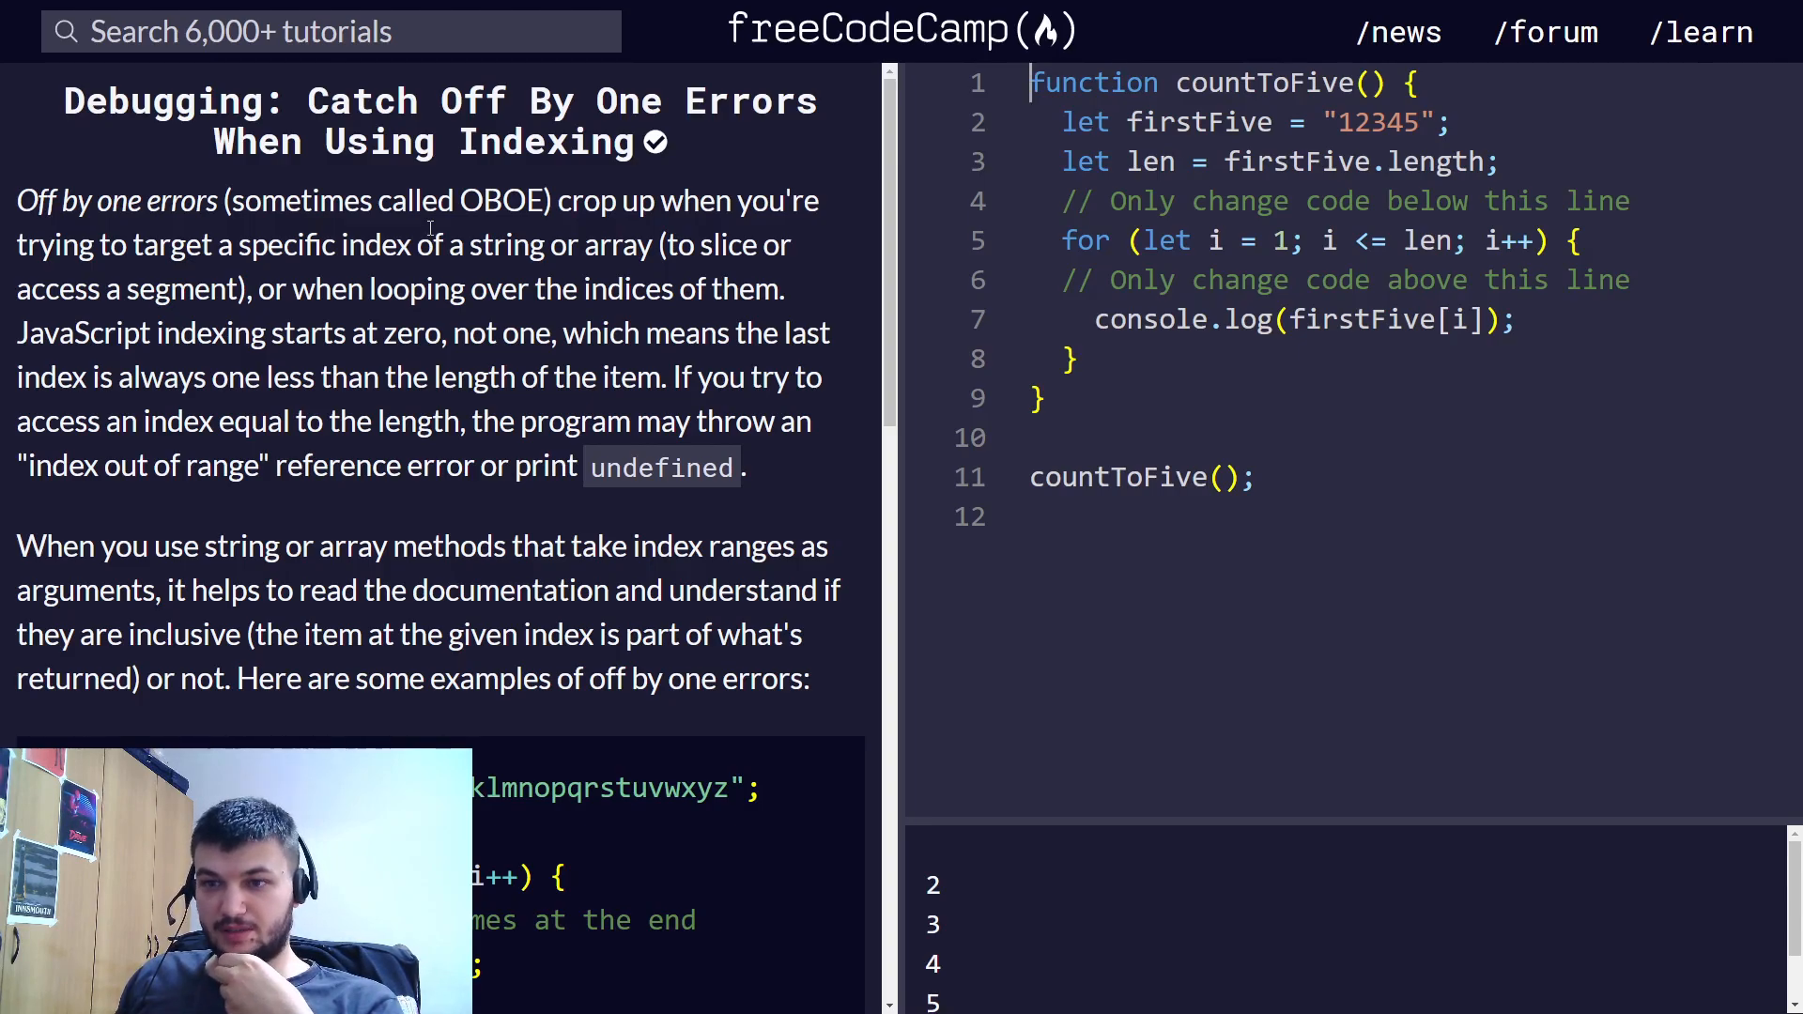
- Start countToFive's loop counter at i = 0 and submit the passing fix
scroll(down, 3)
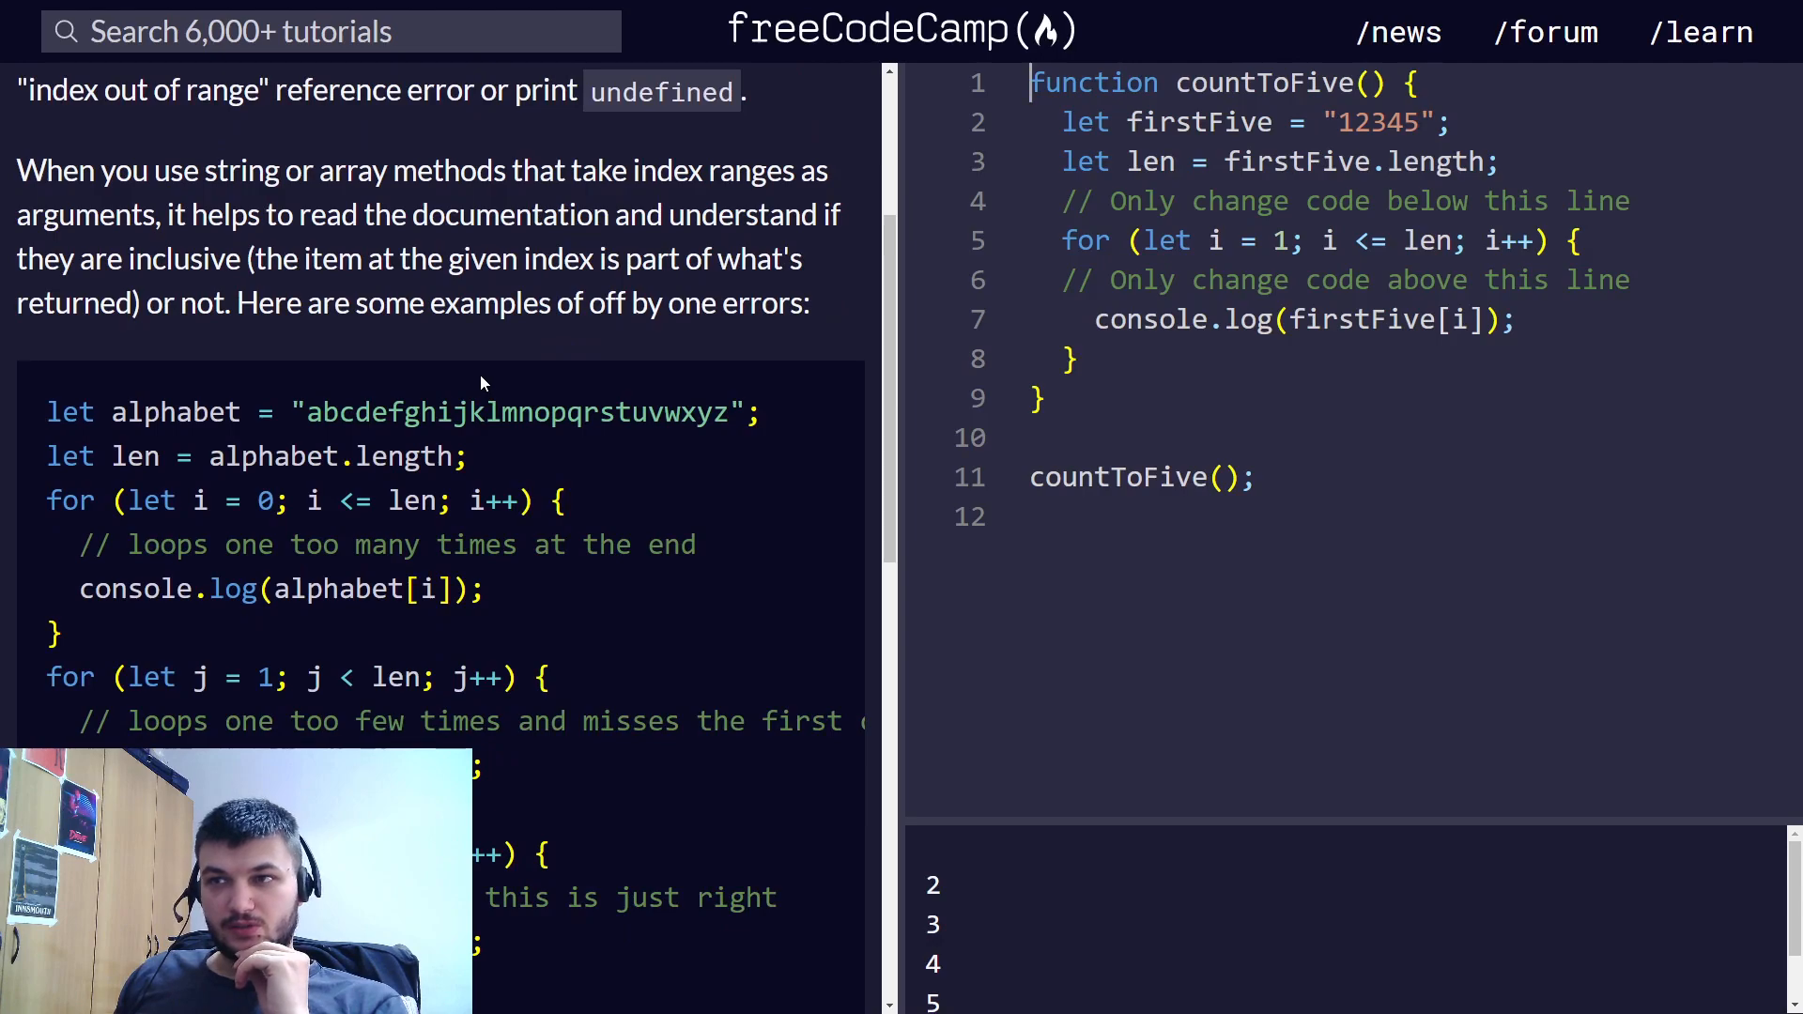
scroll(down, 3)
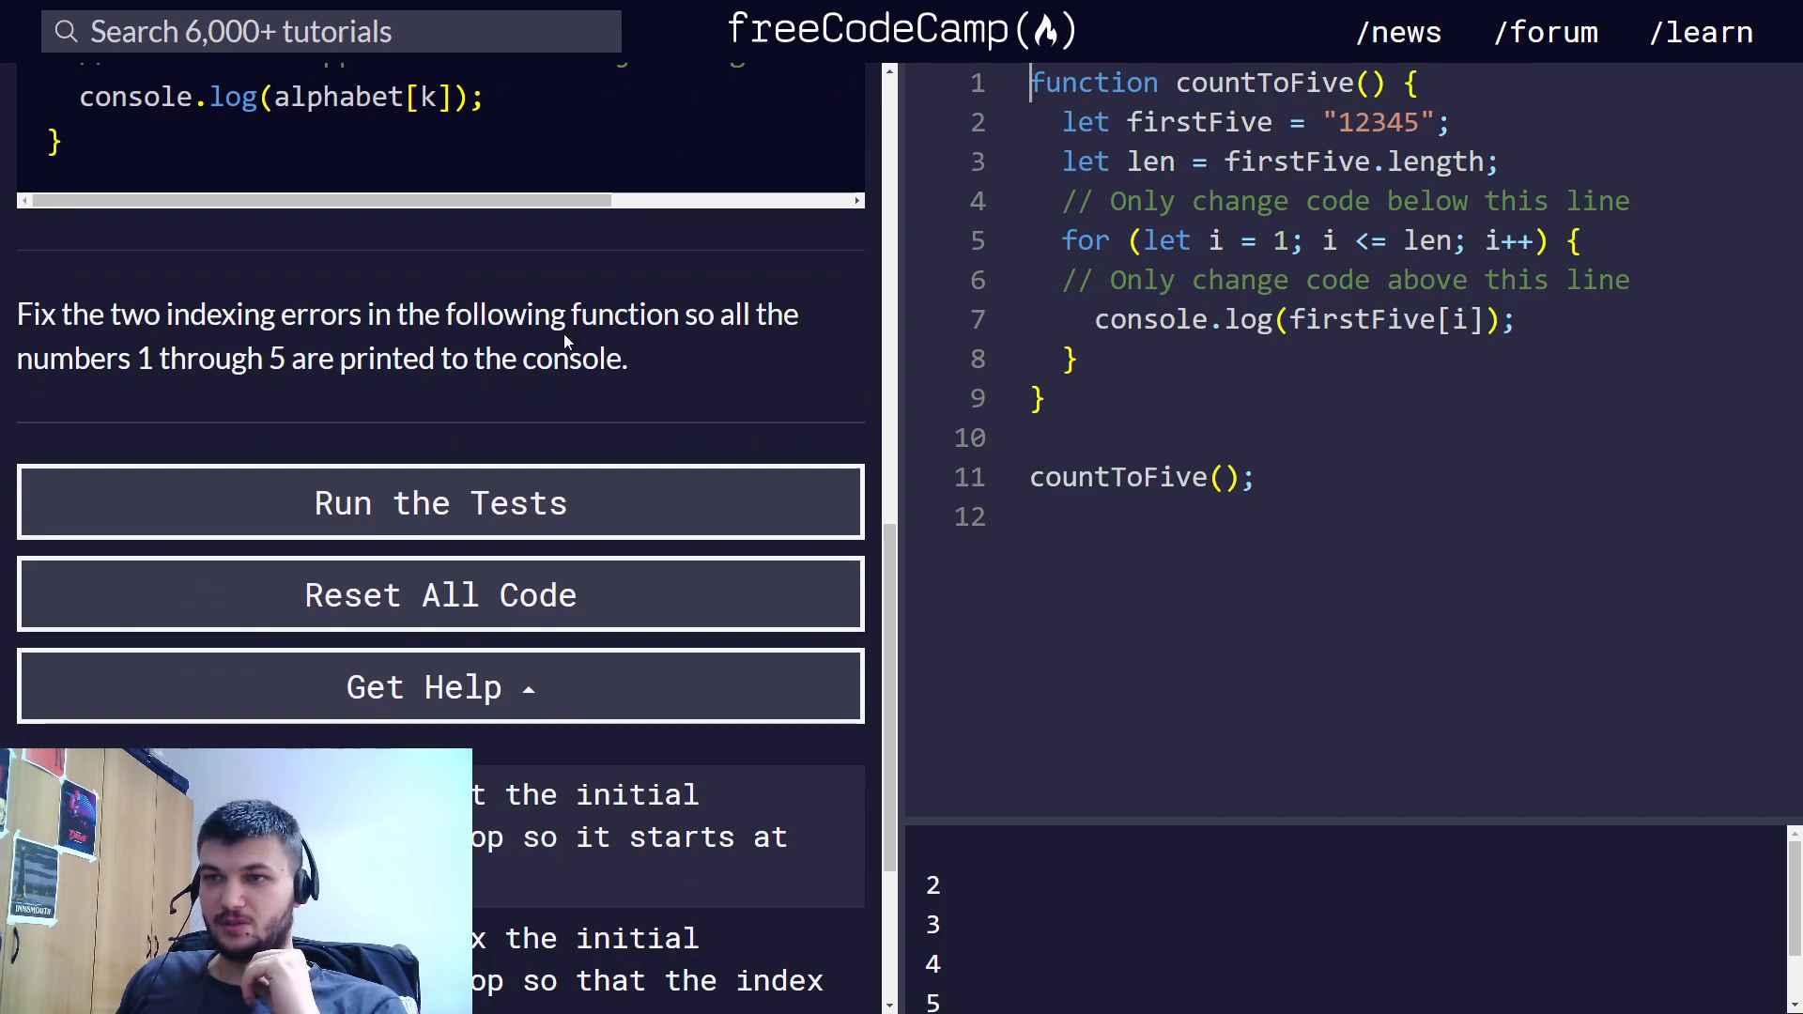
mouse_move(672, 344)
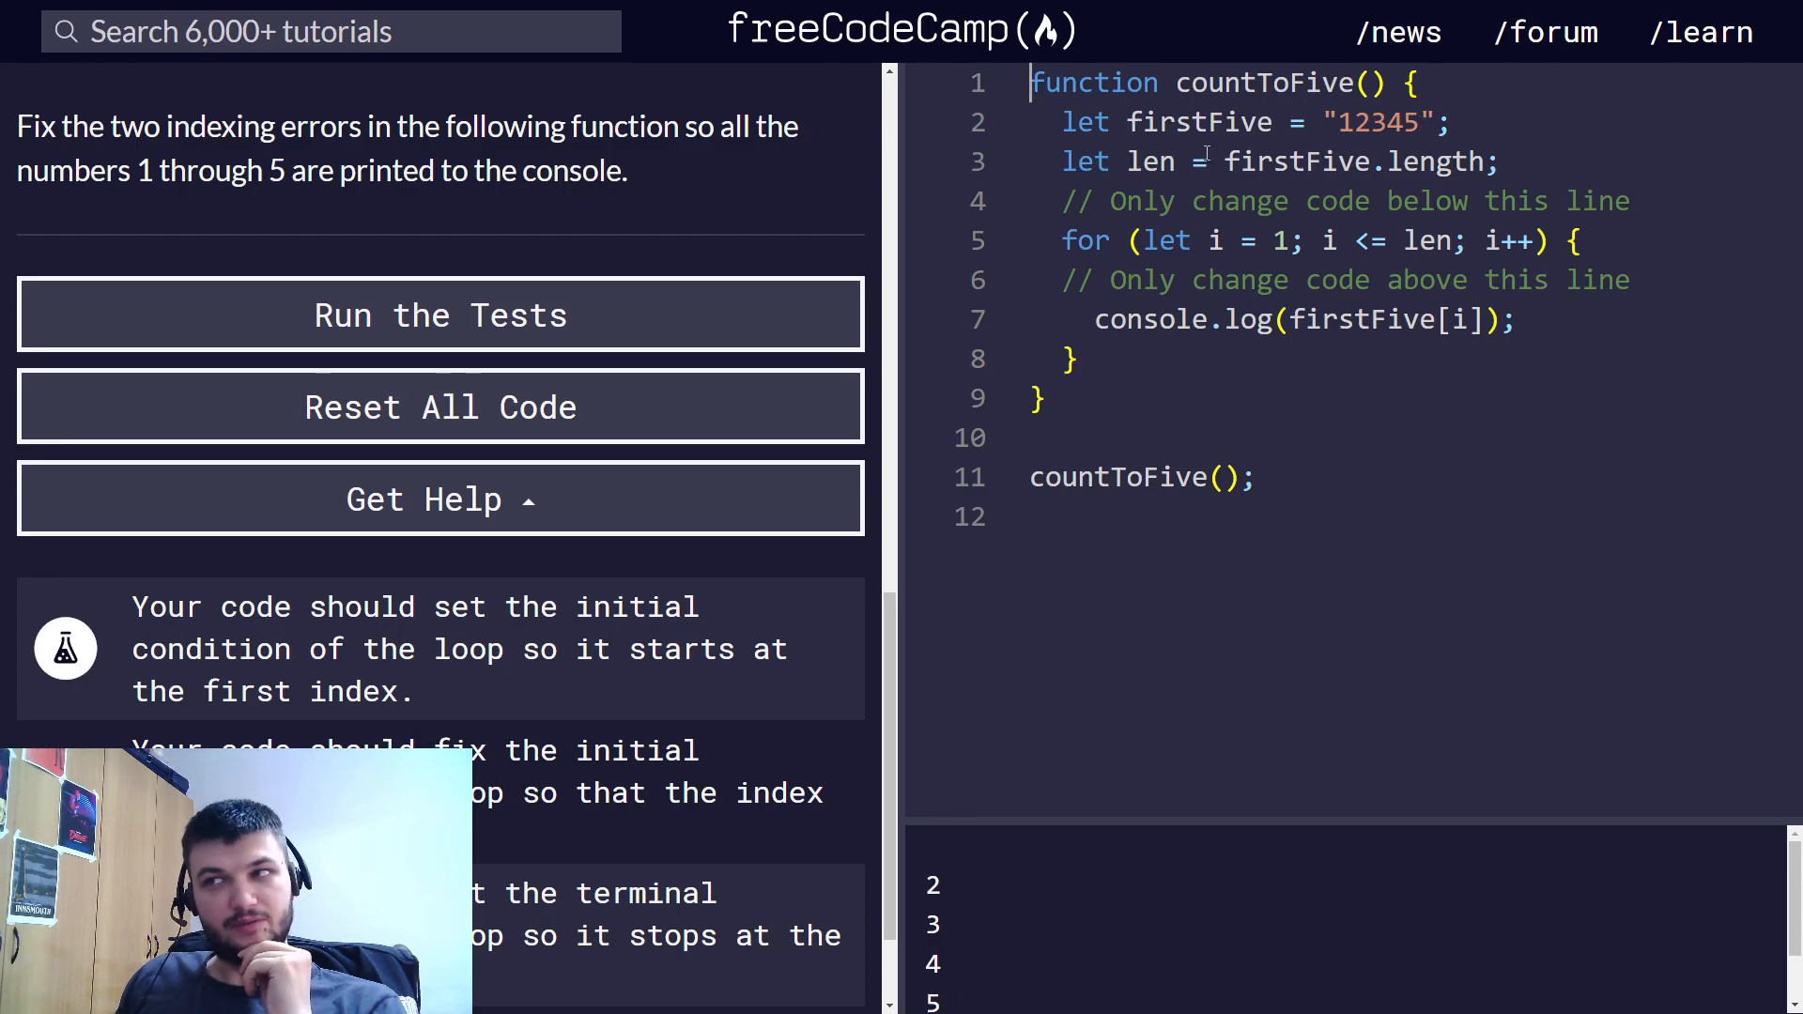
double_click(1433, 162)
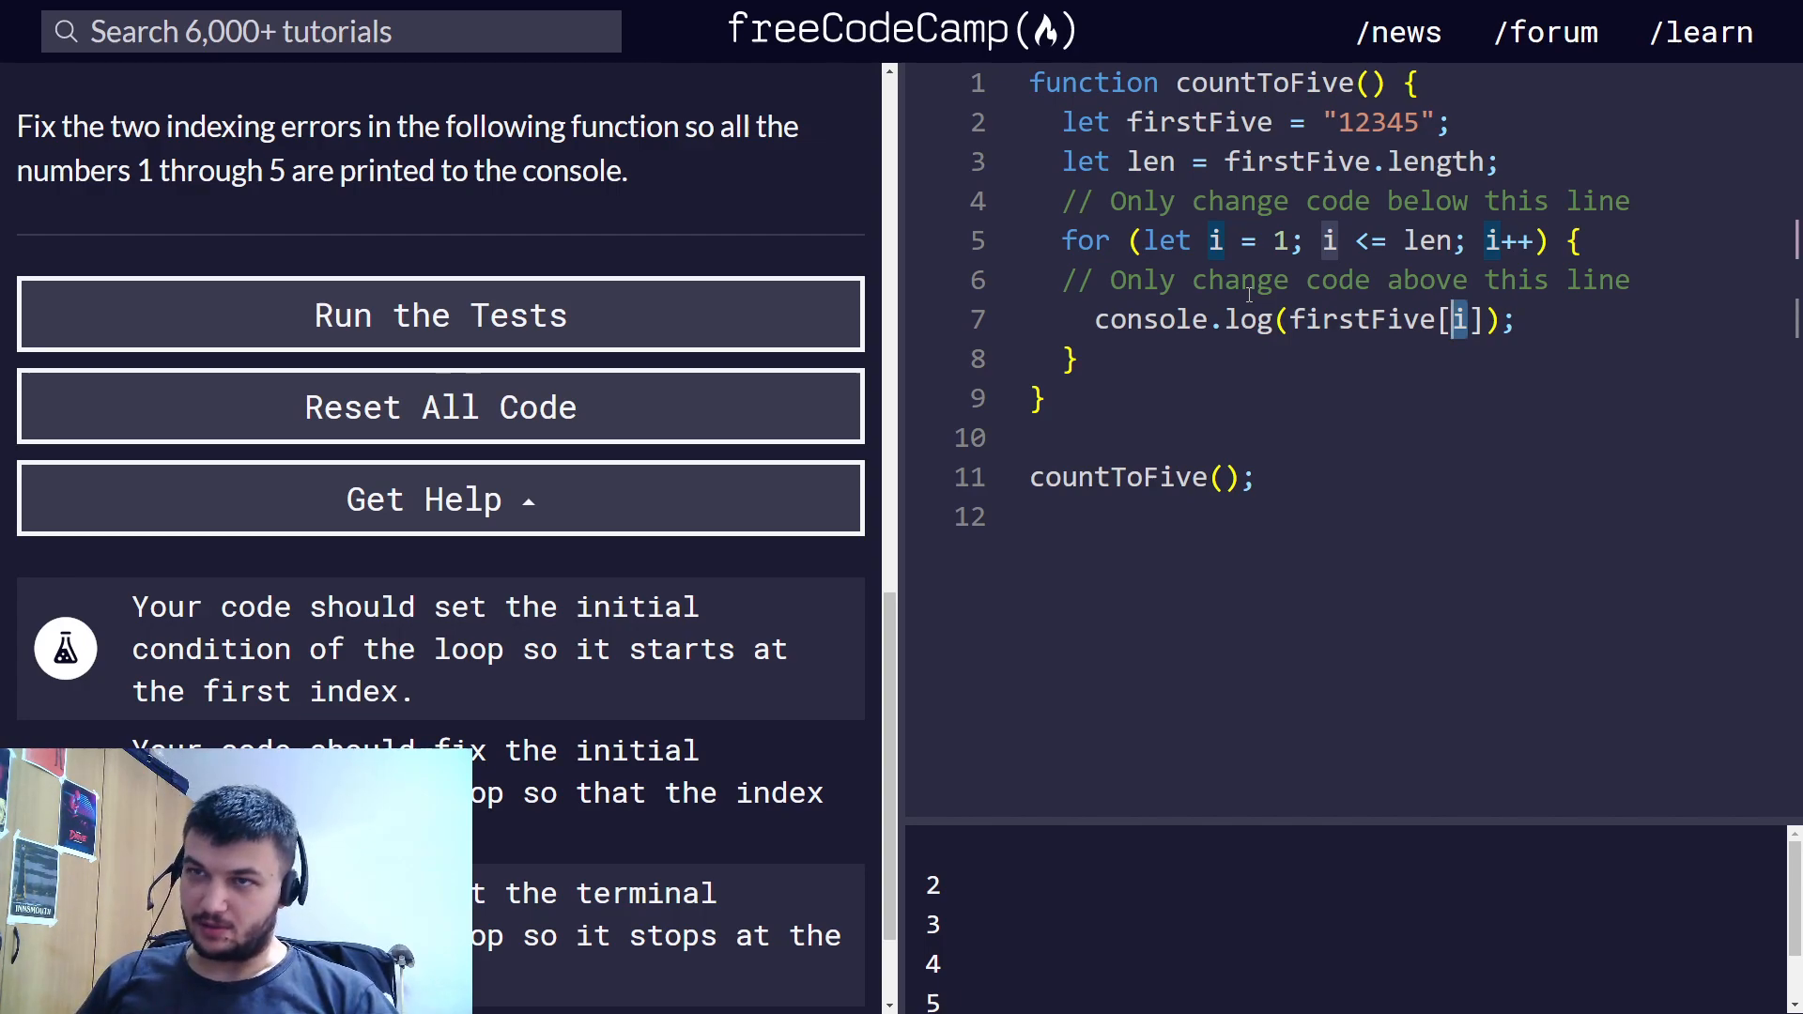
scroll(up, 3)
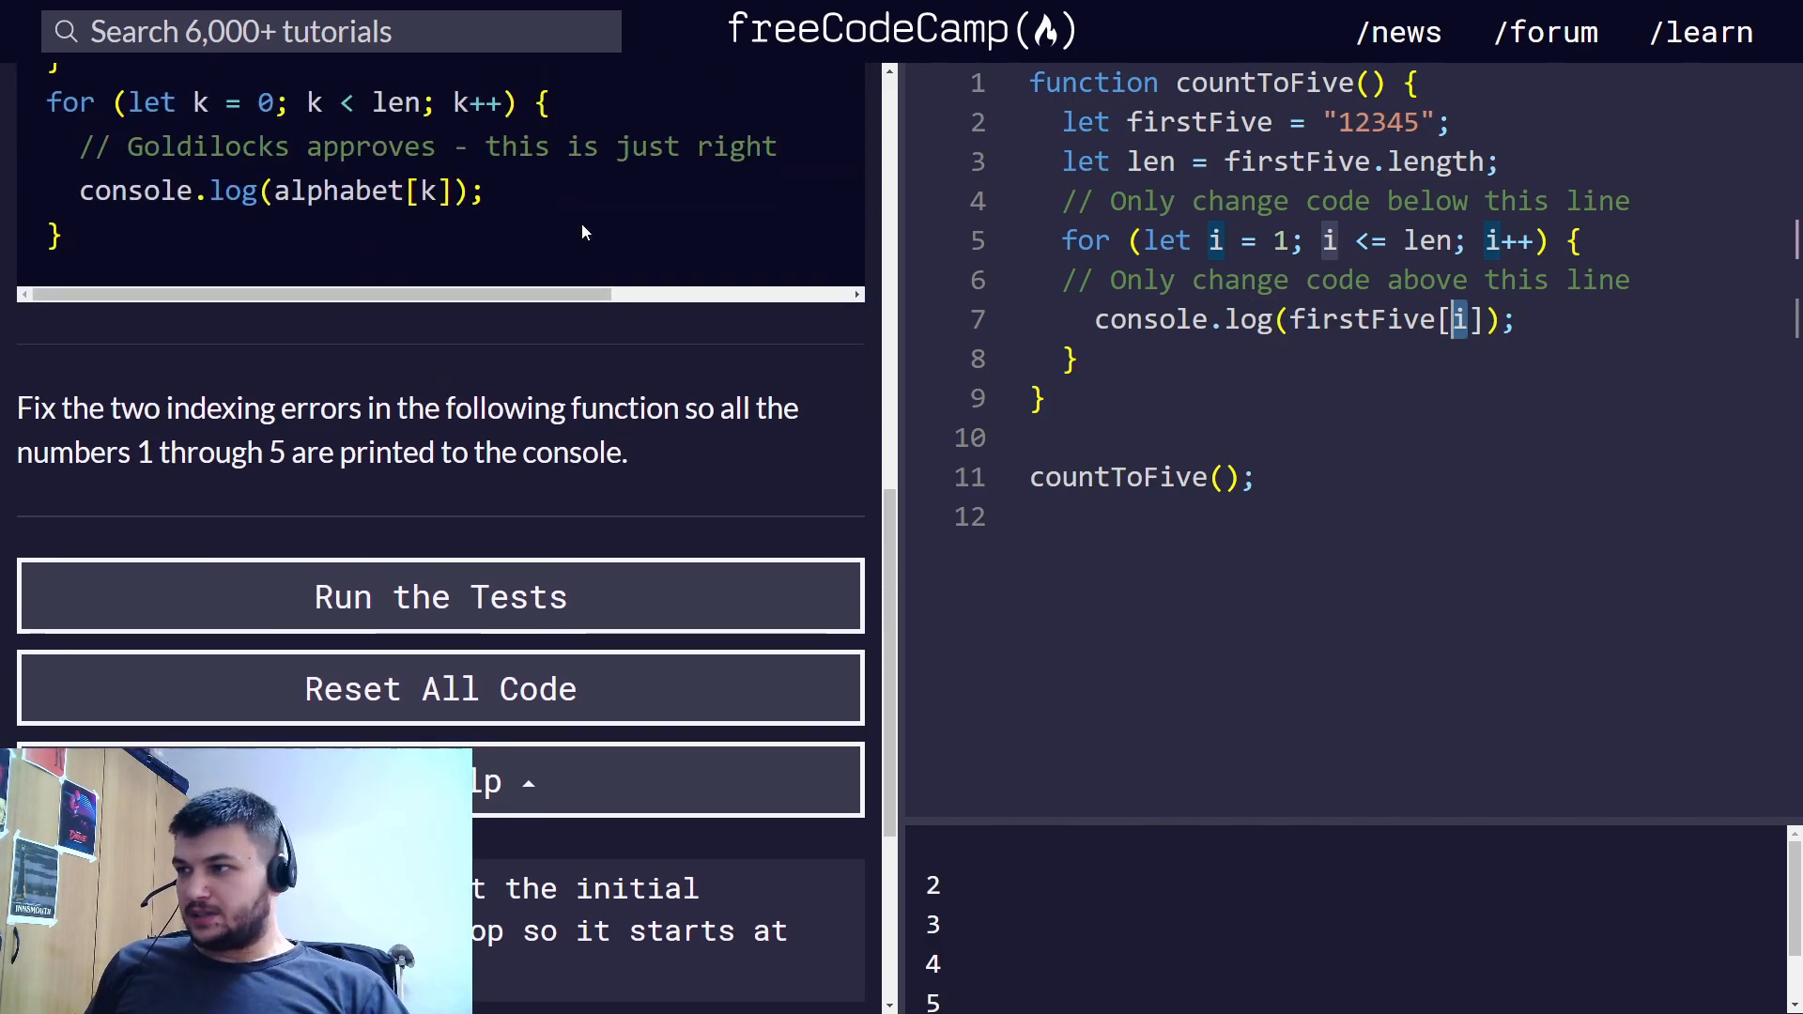
scroll(up, 3)
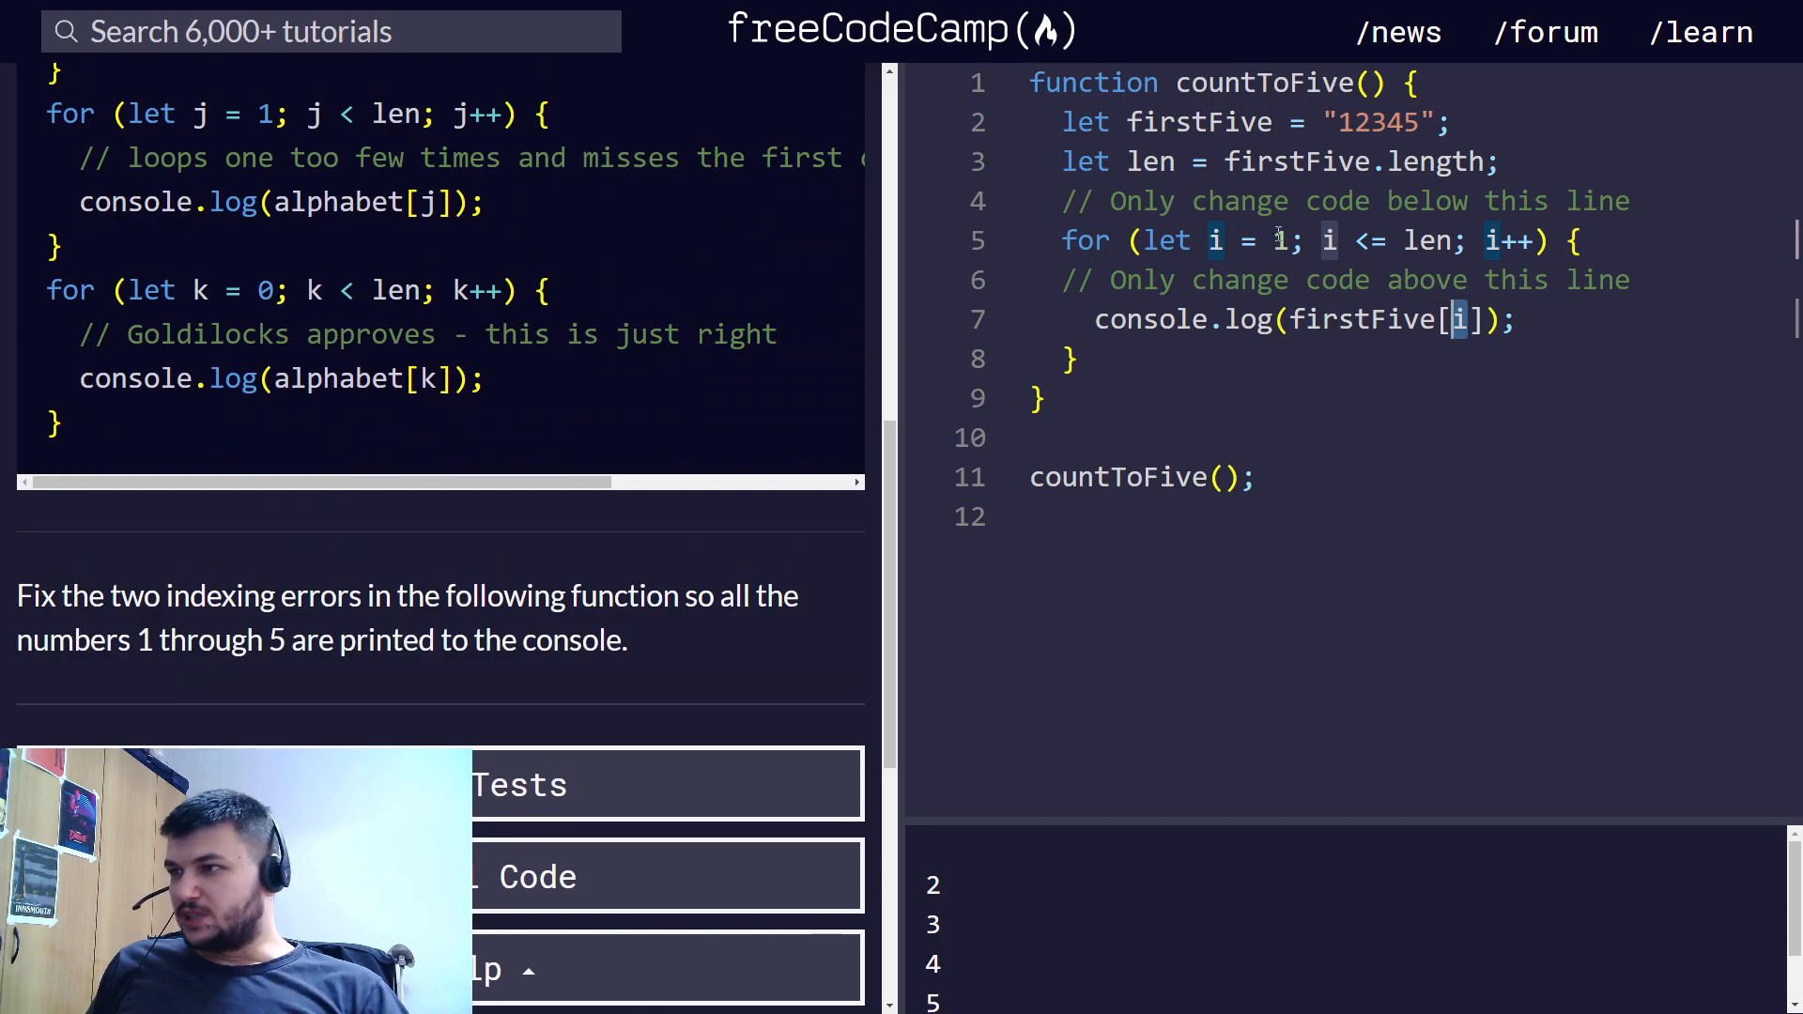
text(0)
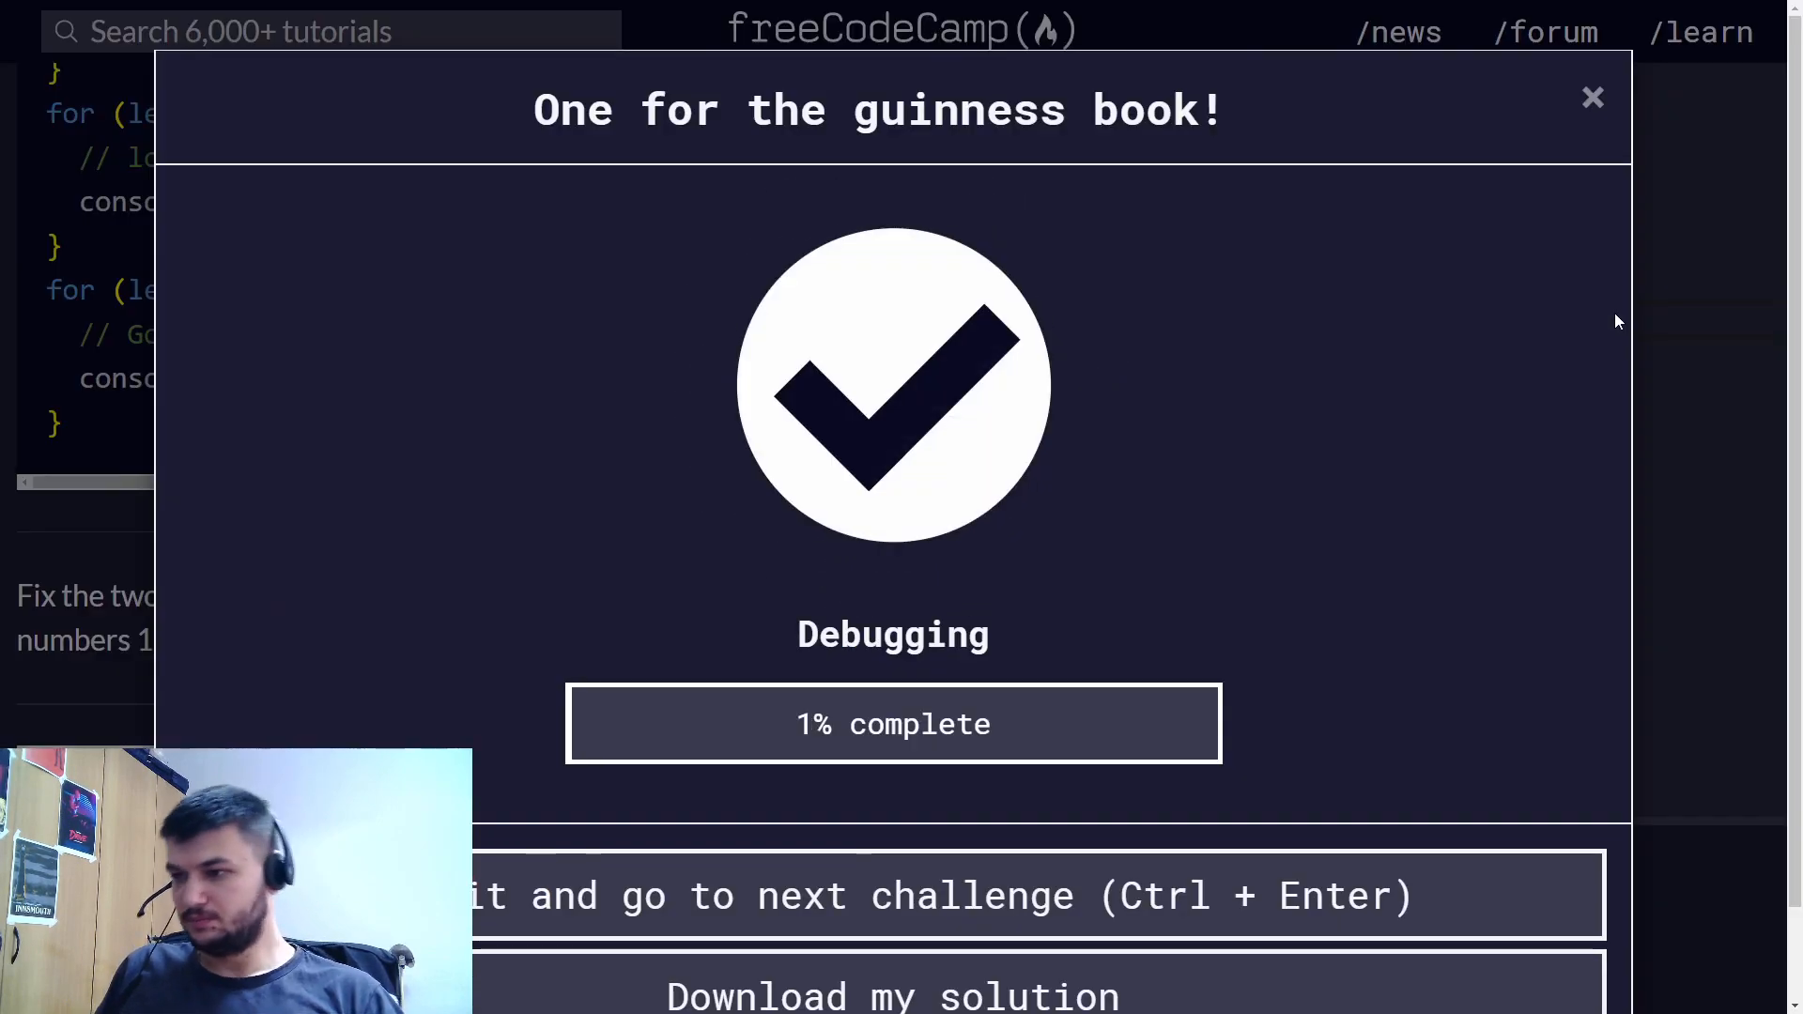
click(1591, 96)
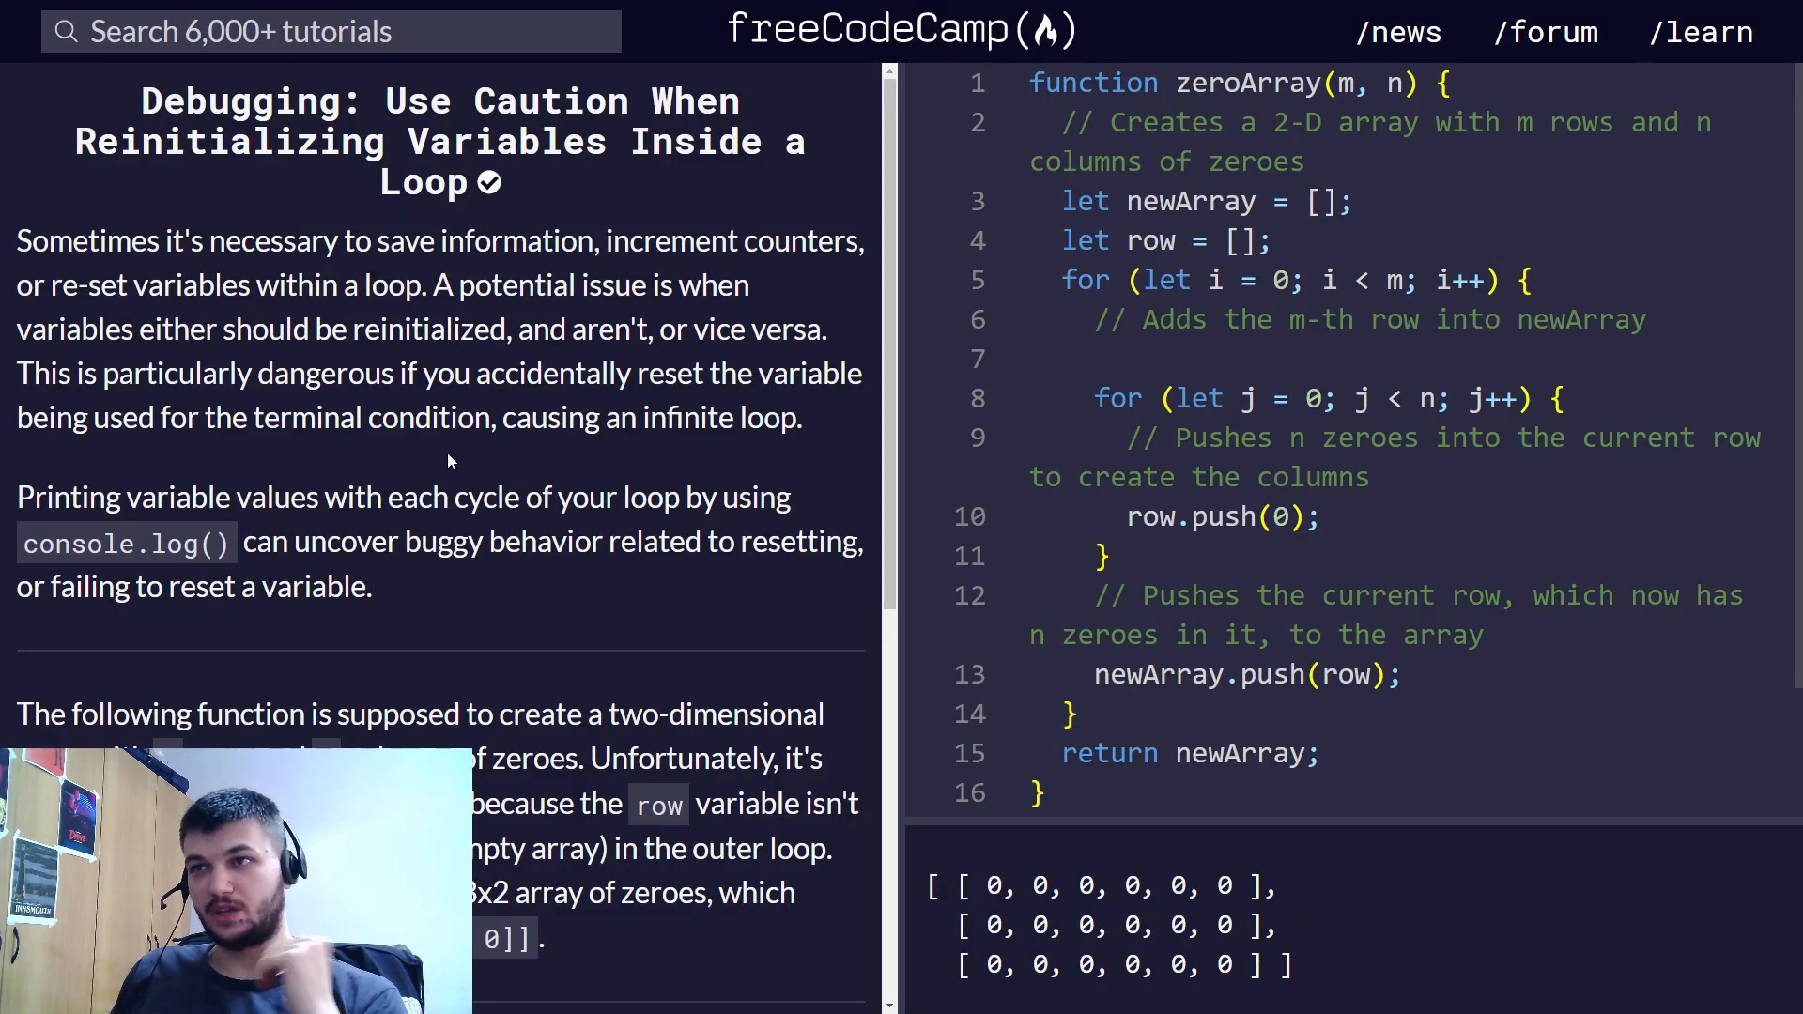
mouse_move(471, 293)
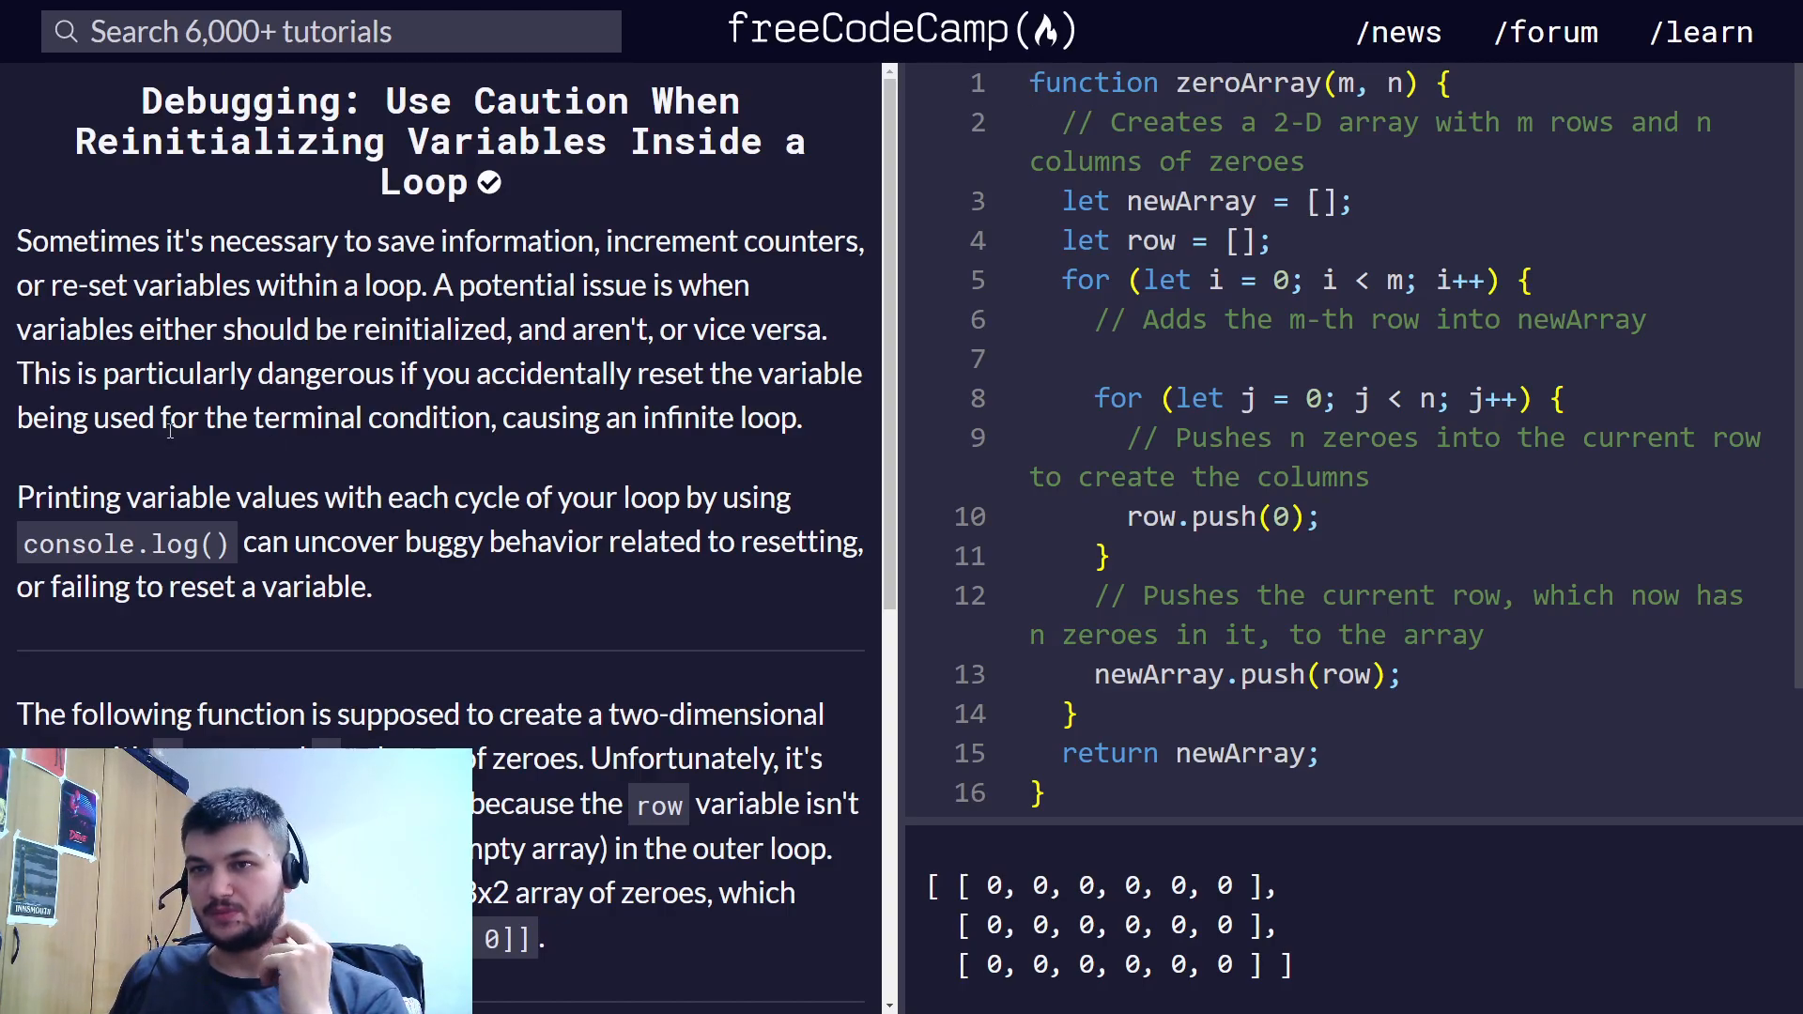
mouse_move(199, 358)
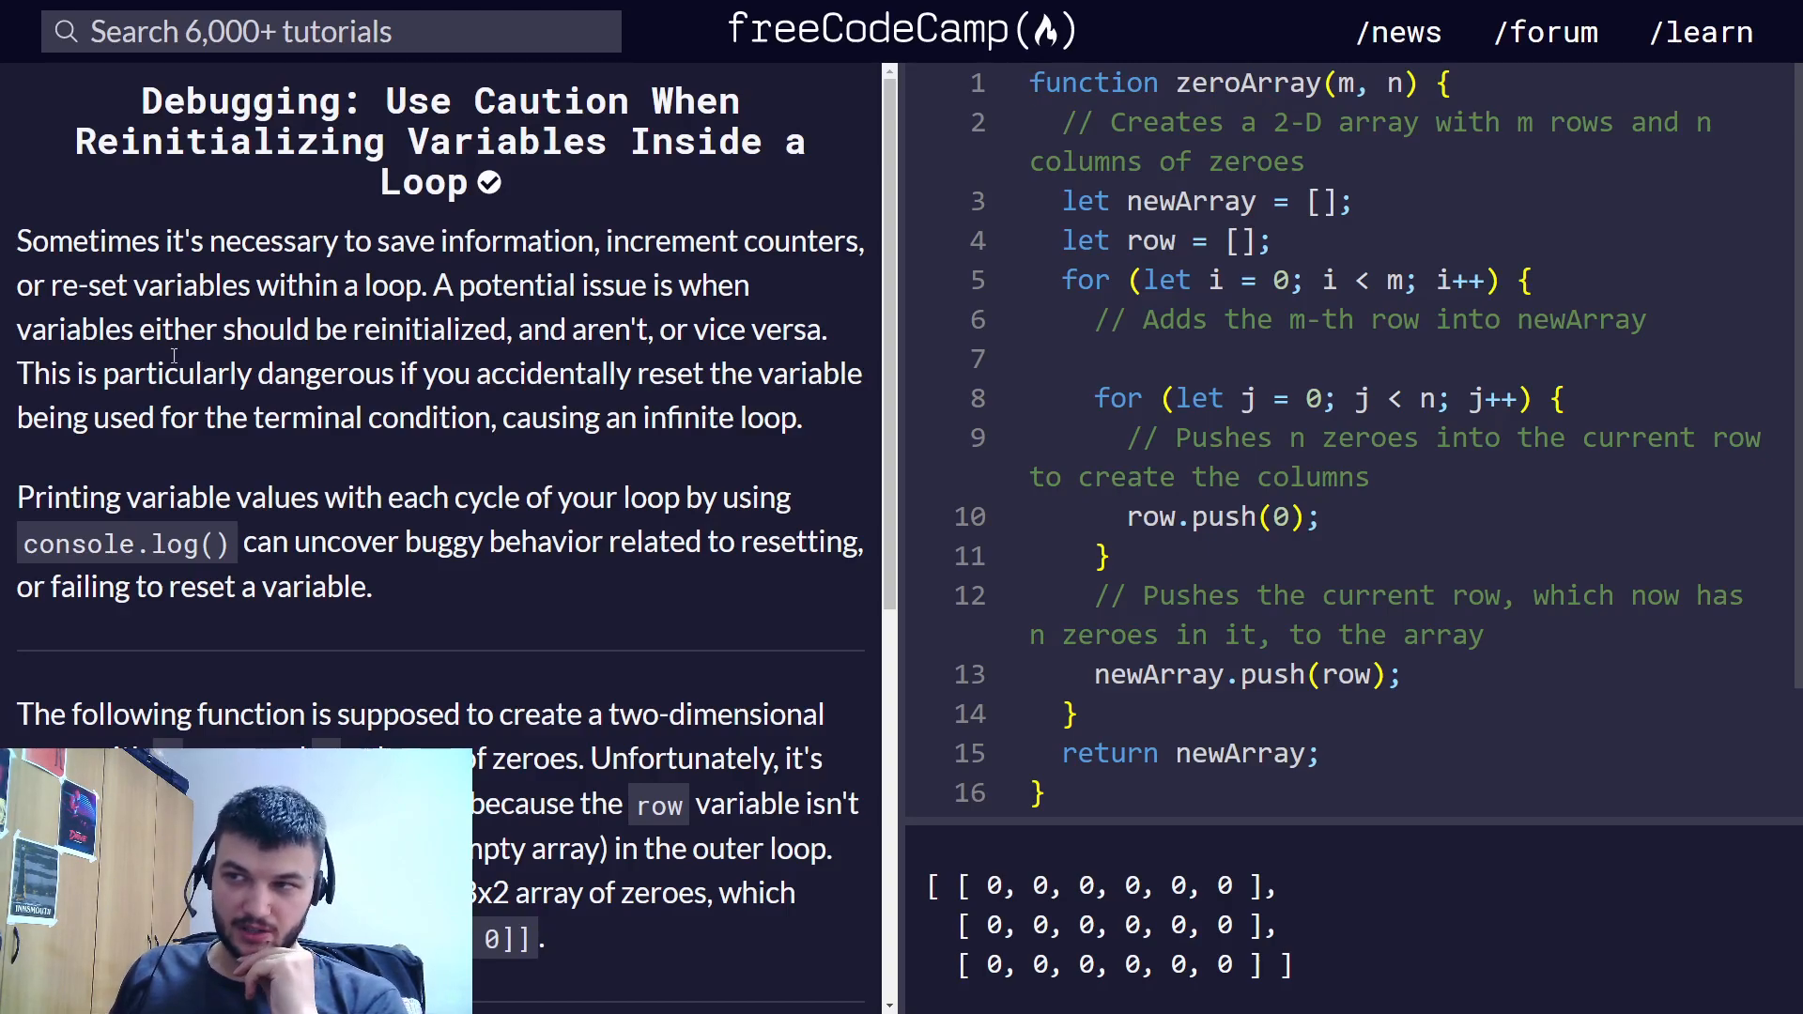
scroll(down, 3)
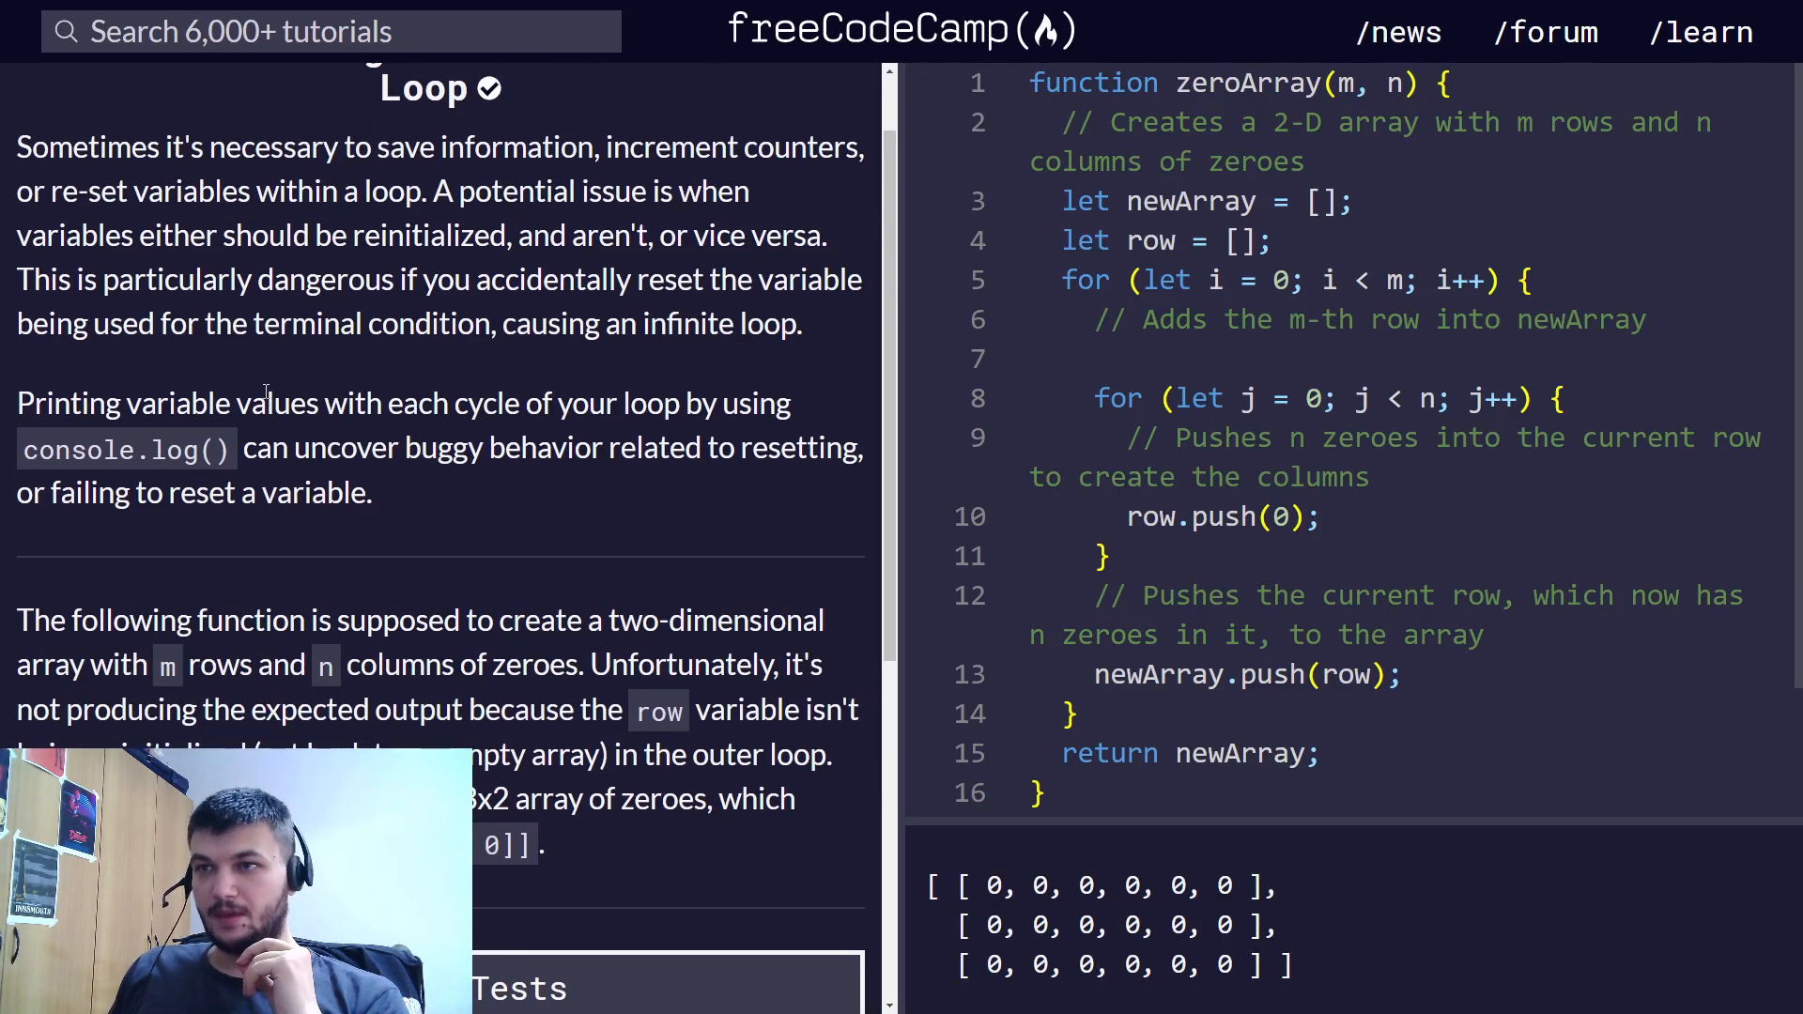
mouse_move(597, 361)
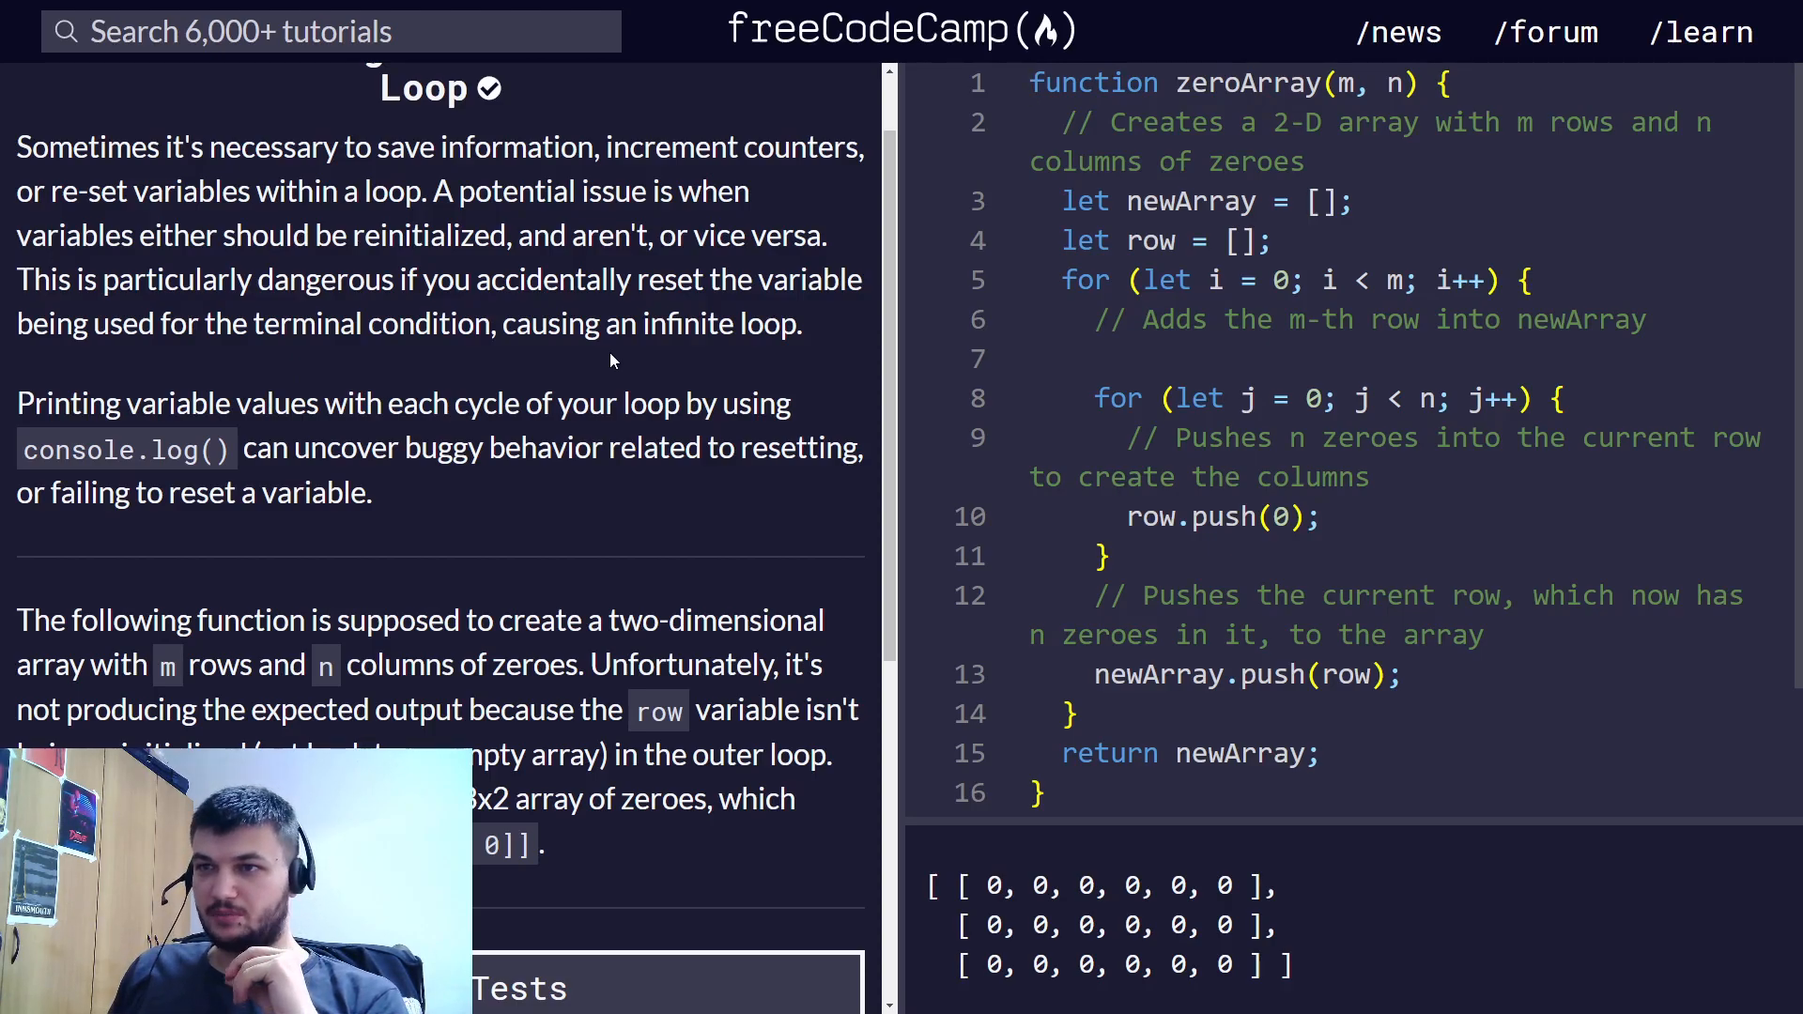
scroll(down, 3)
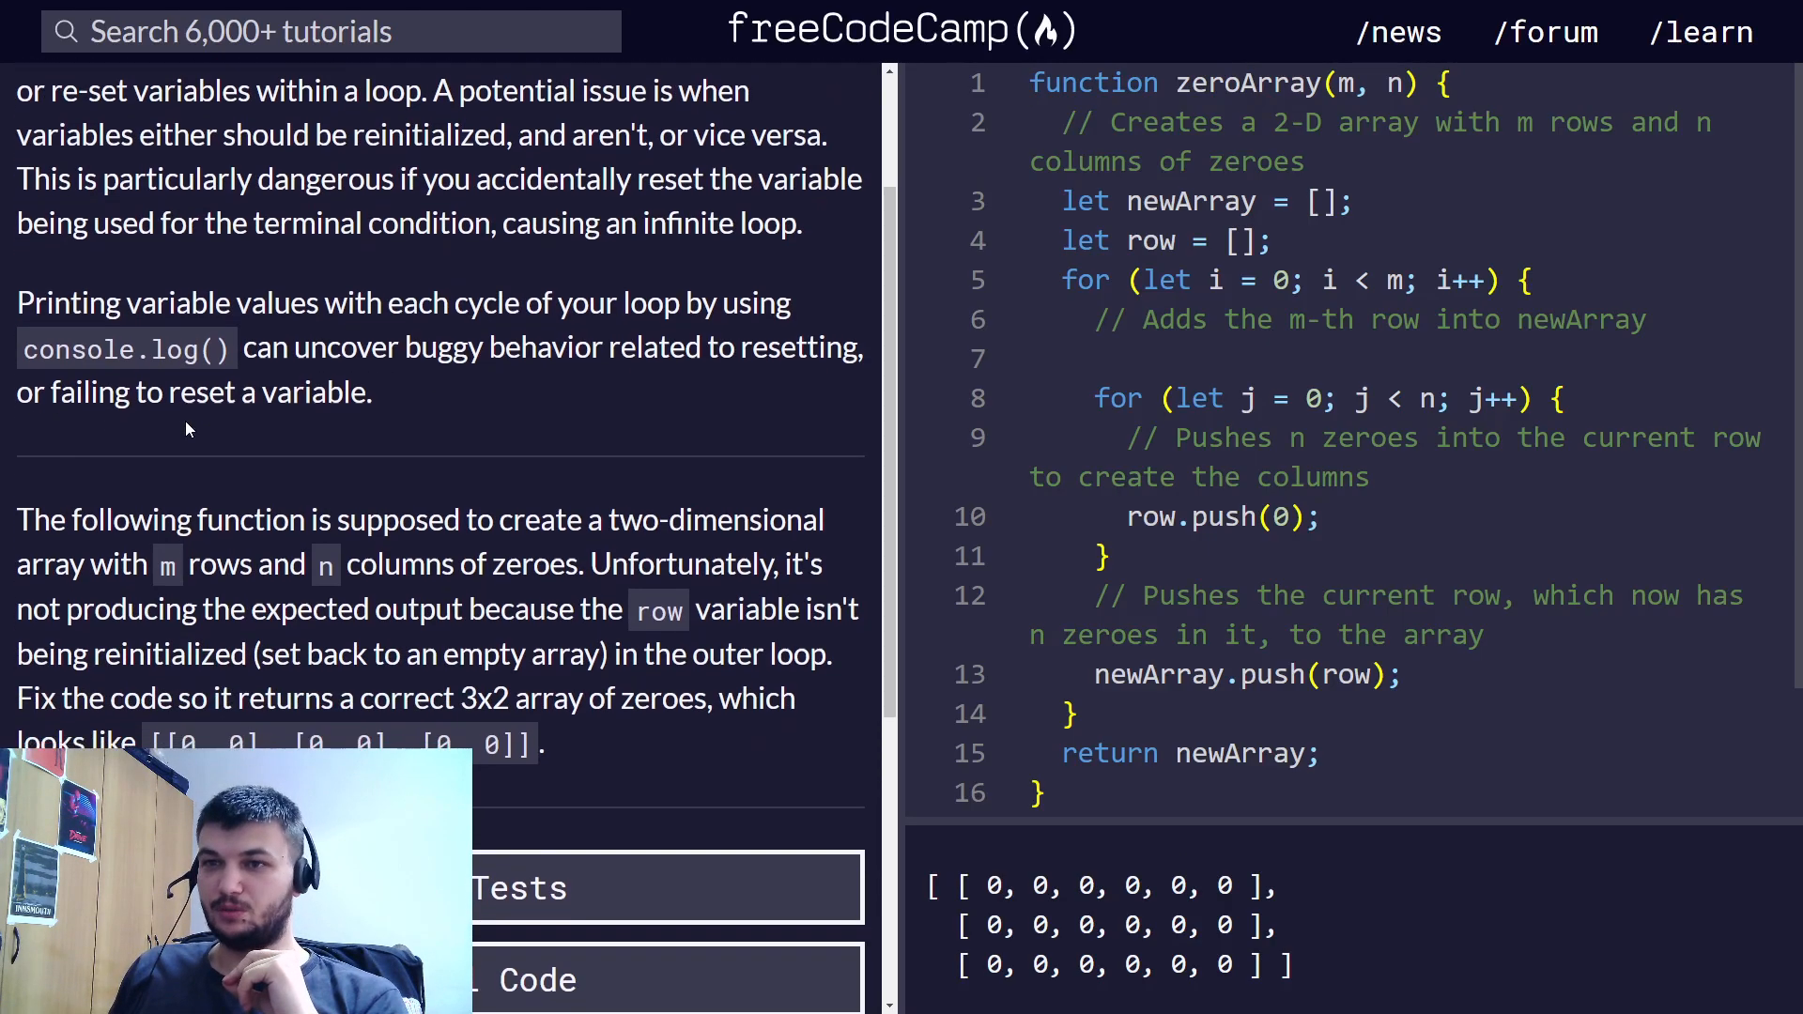
scroll(down, 3)
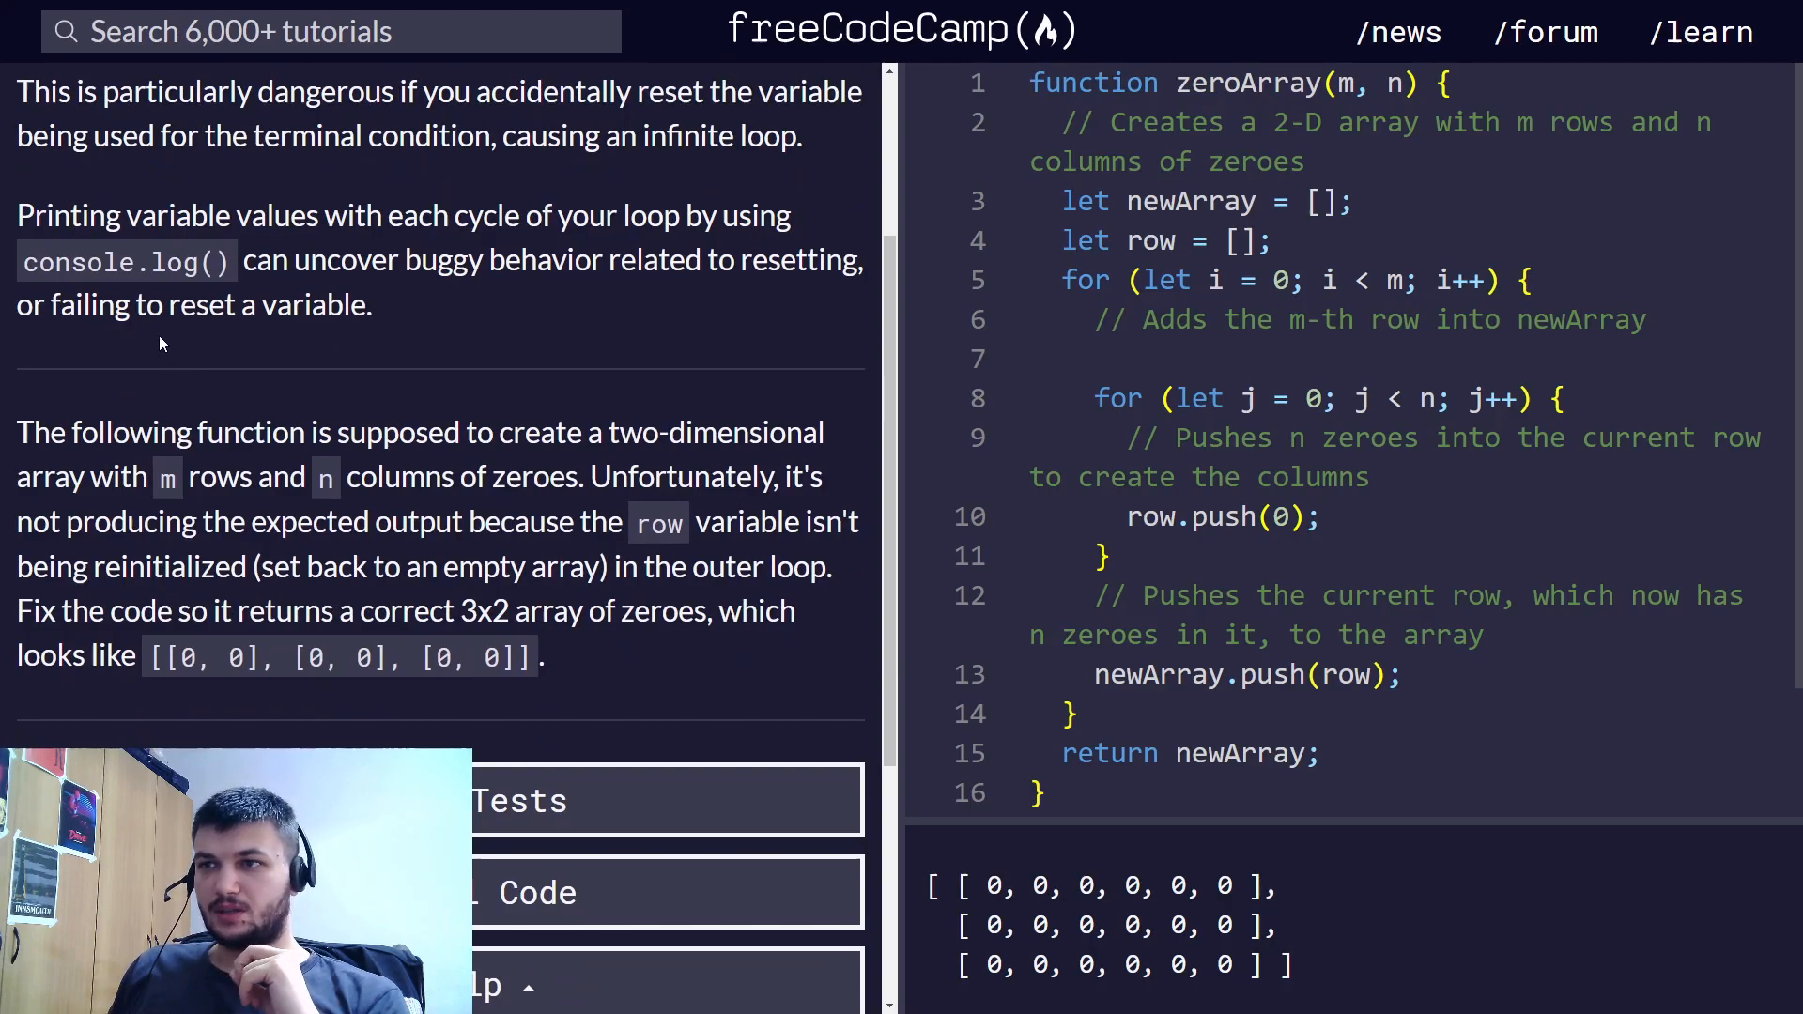
scroll(down, 3)
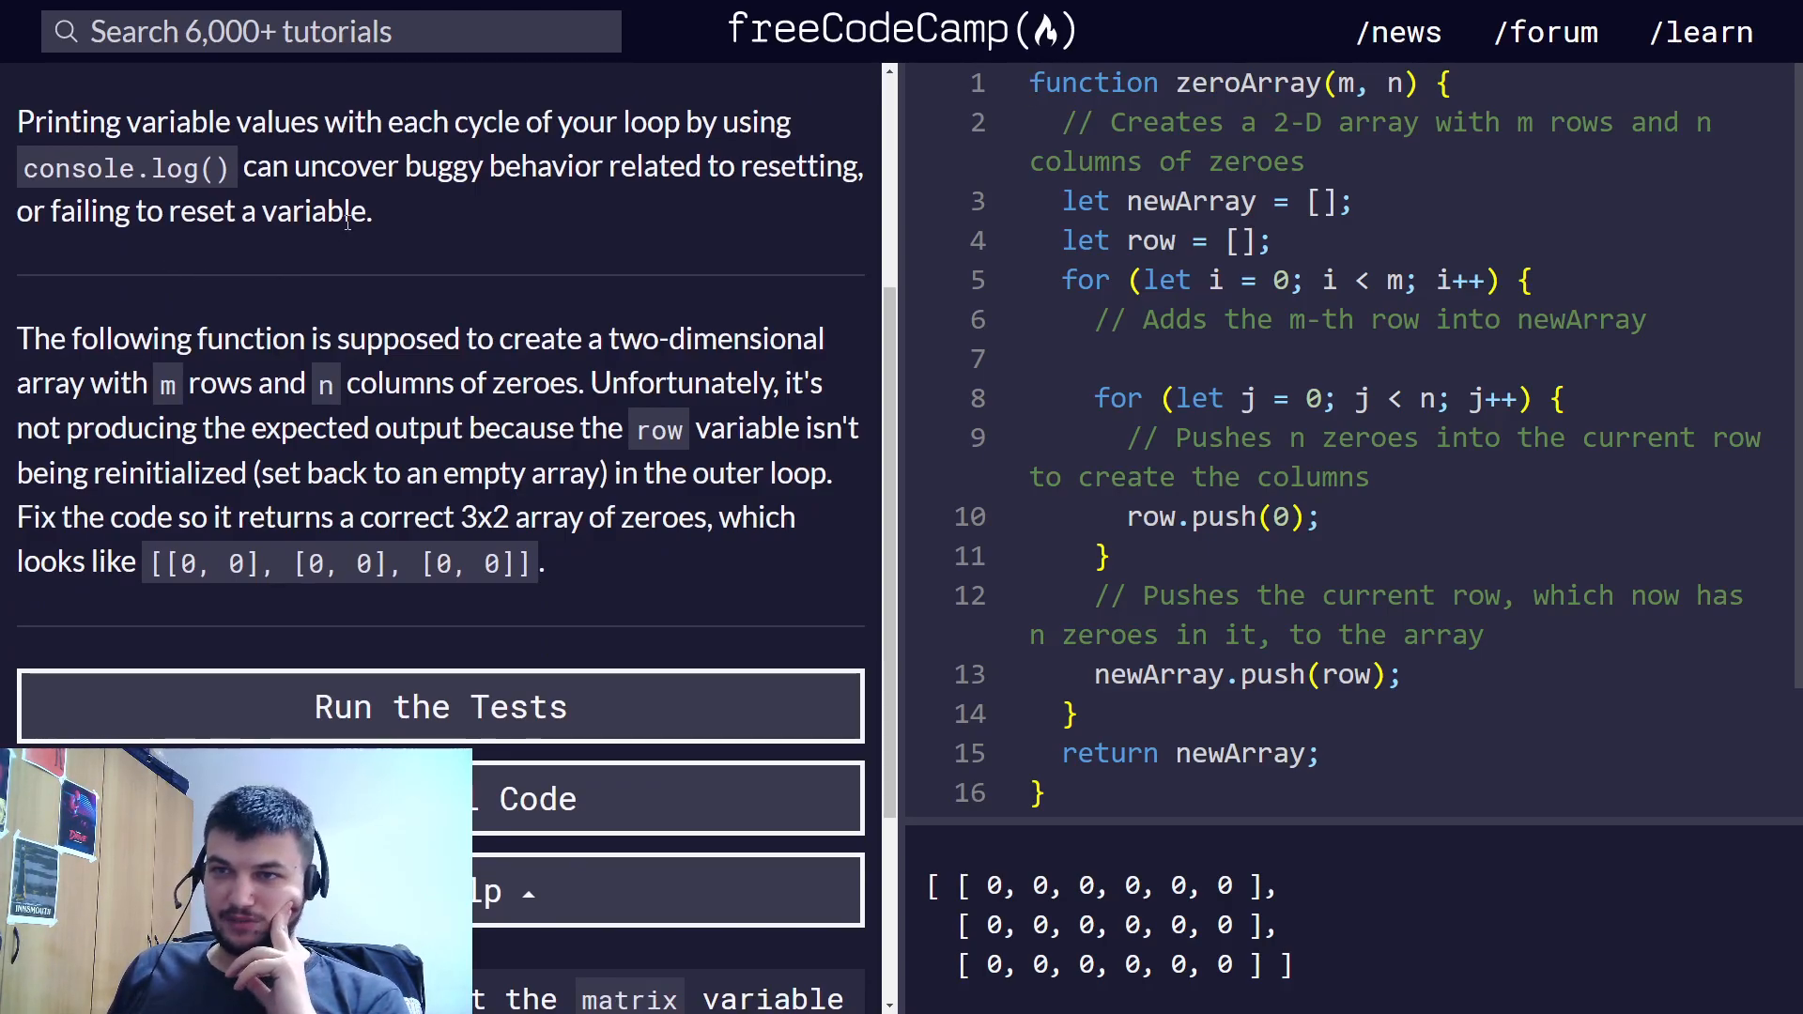
scroll(down, 3)
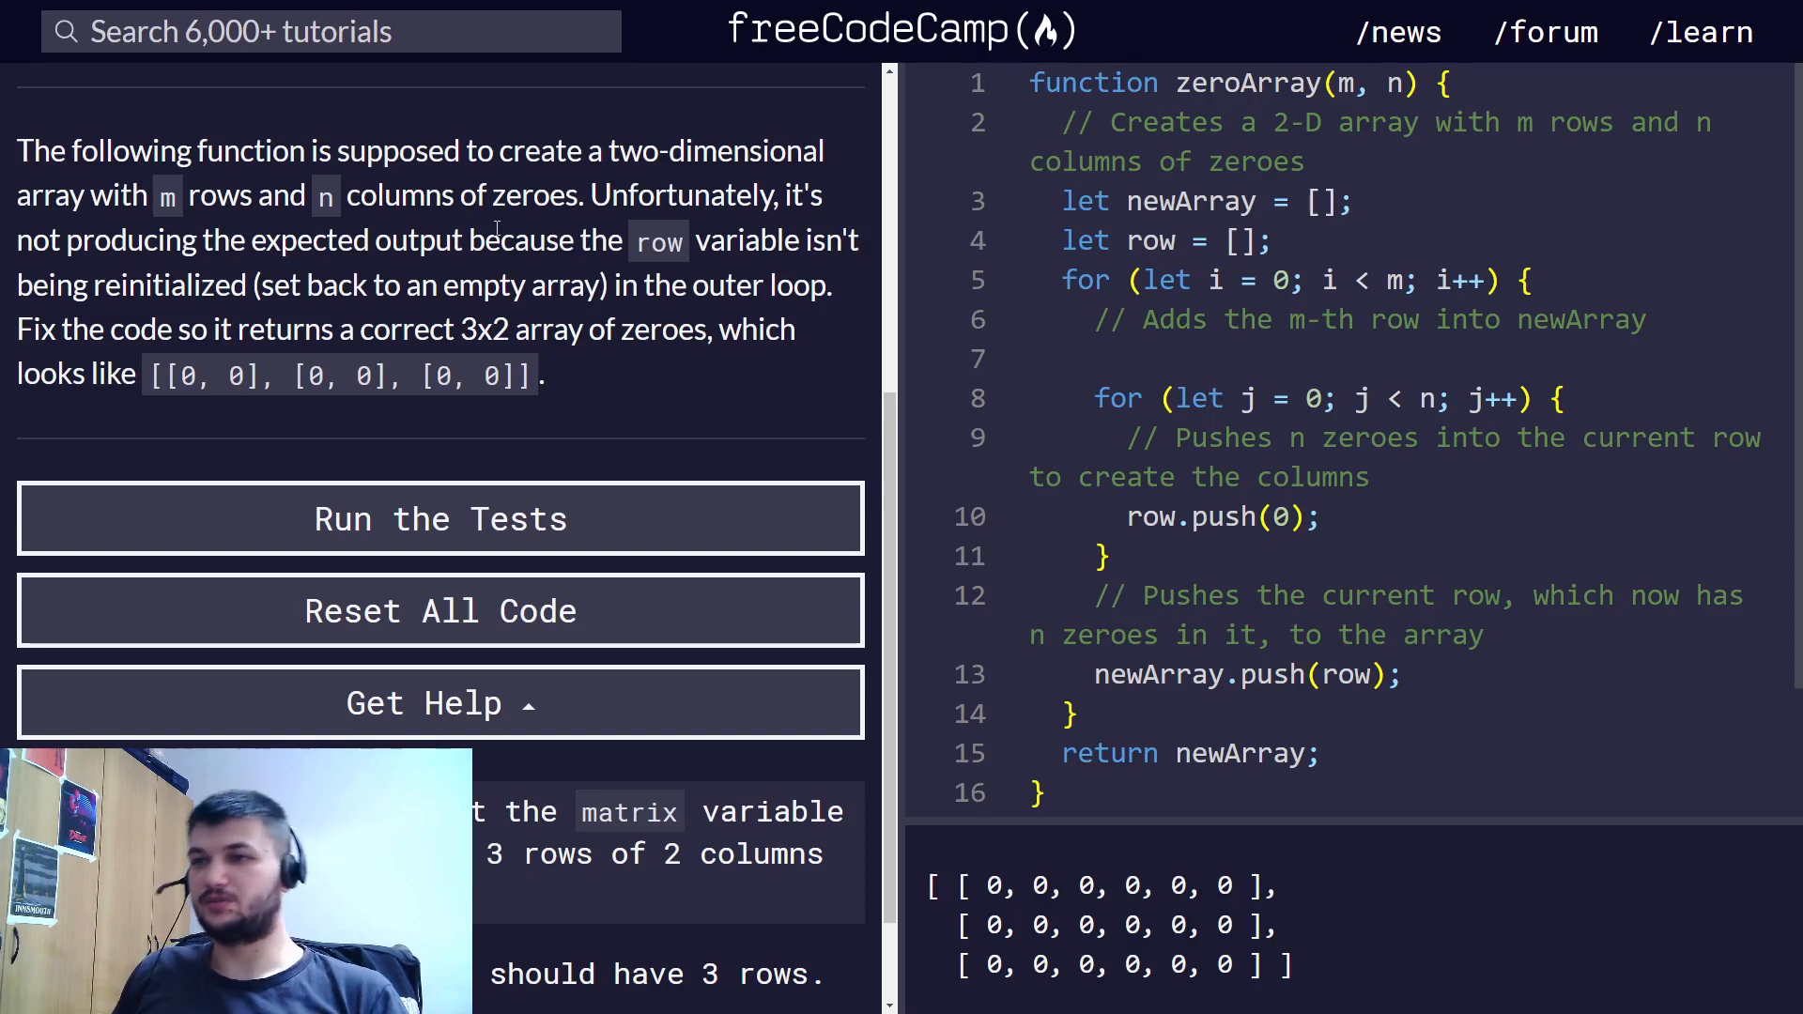
- Move 'let row = [];' inside the outer loop of zeroArray and run the tests
drag(17, 151, 309, 376)
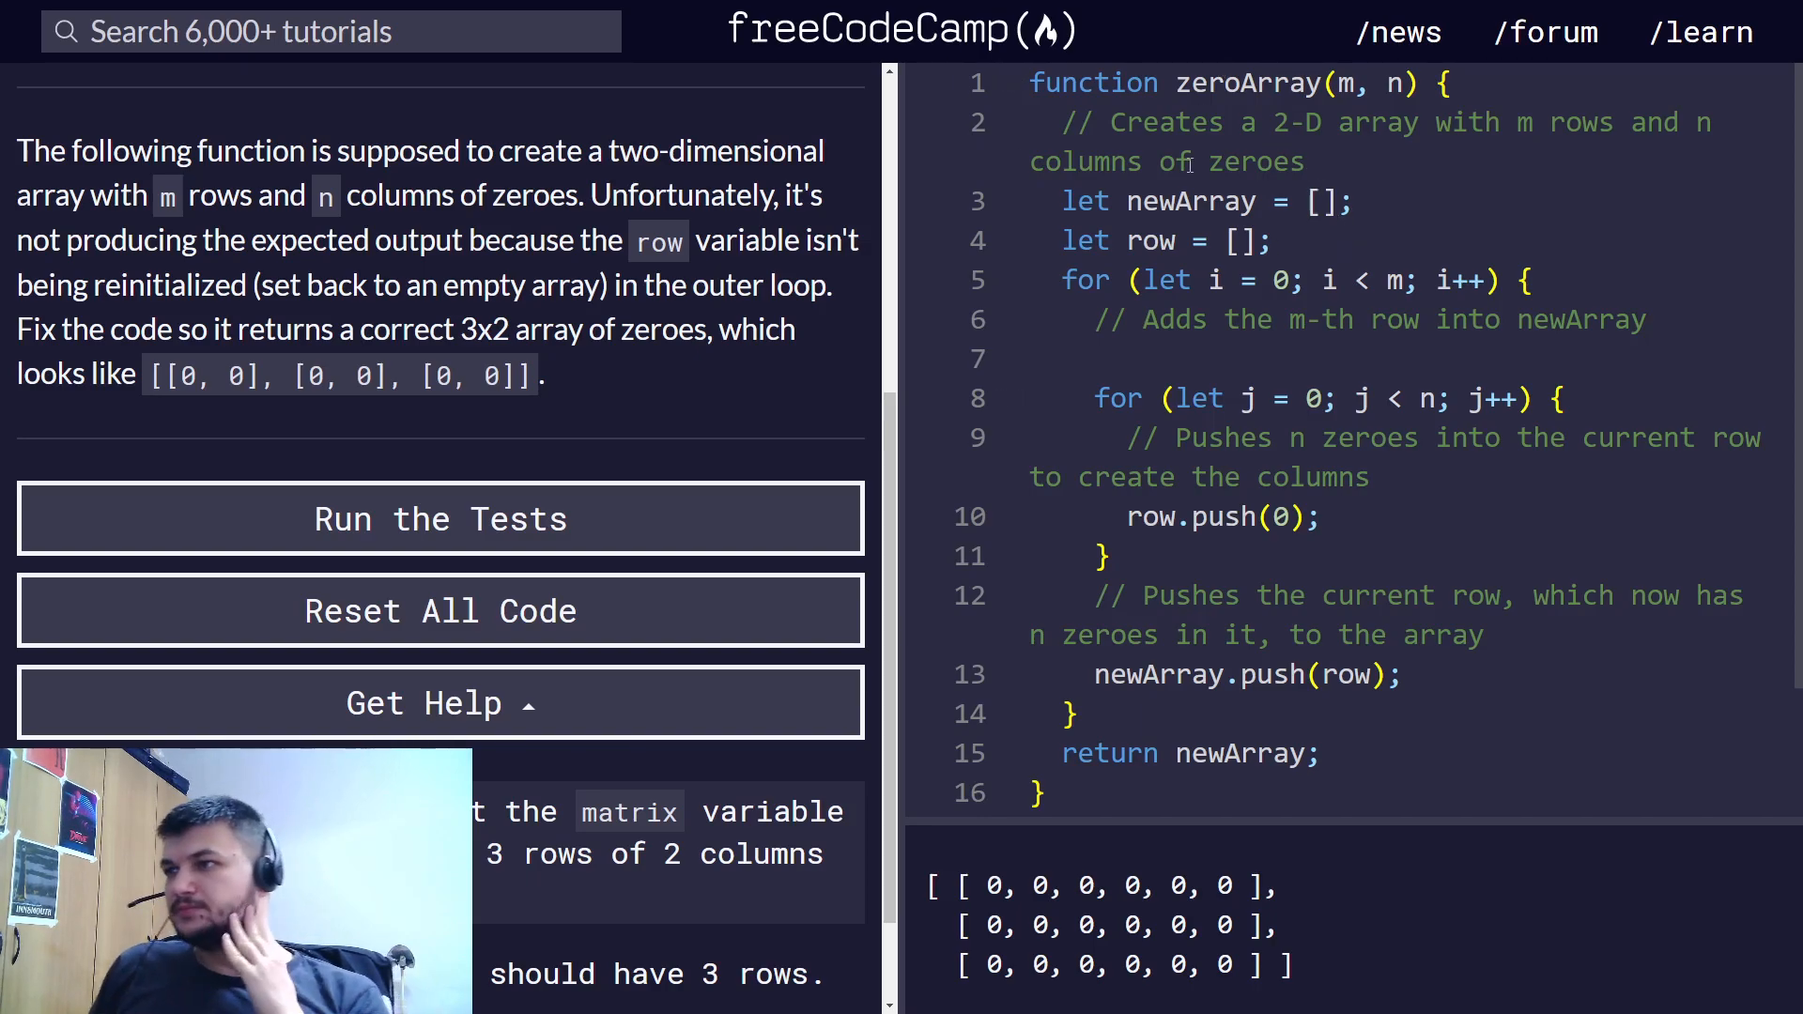
double_click(1191, 201)
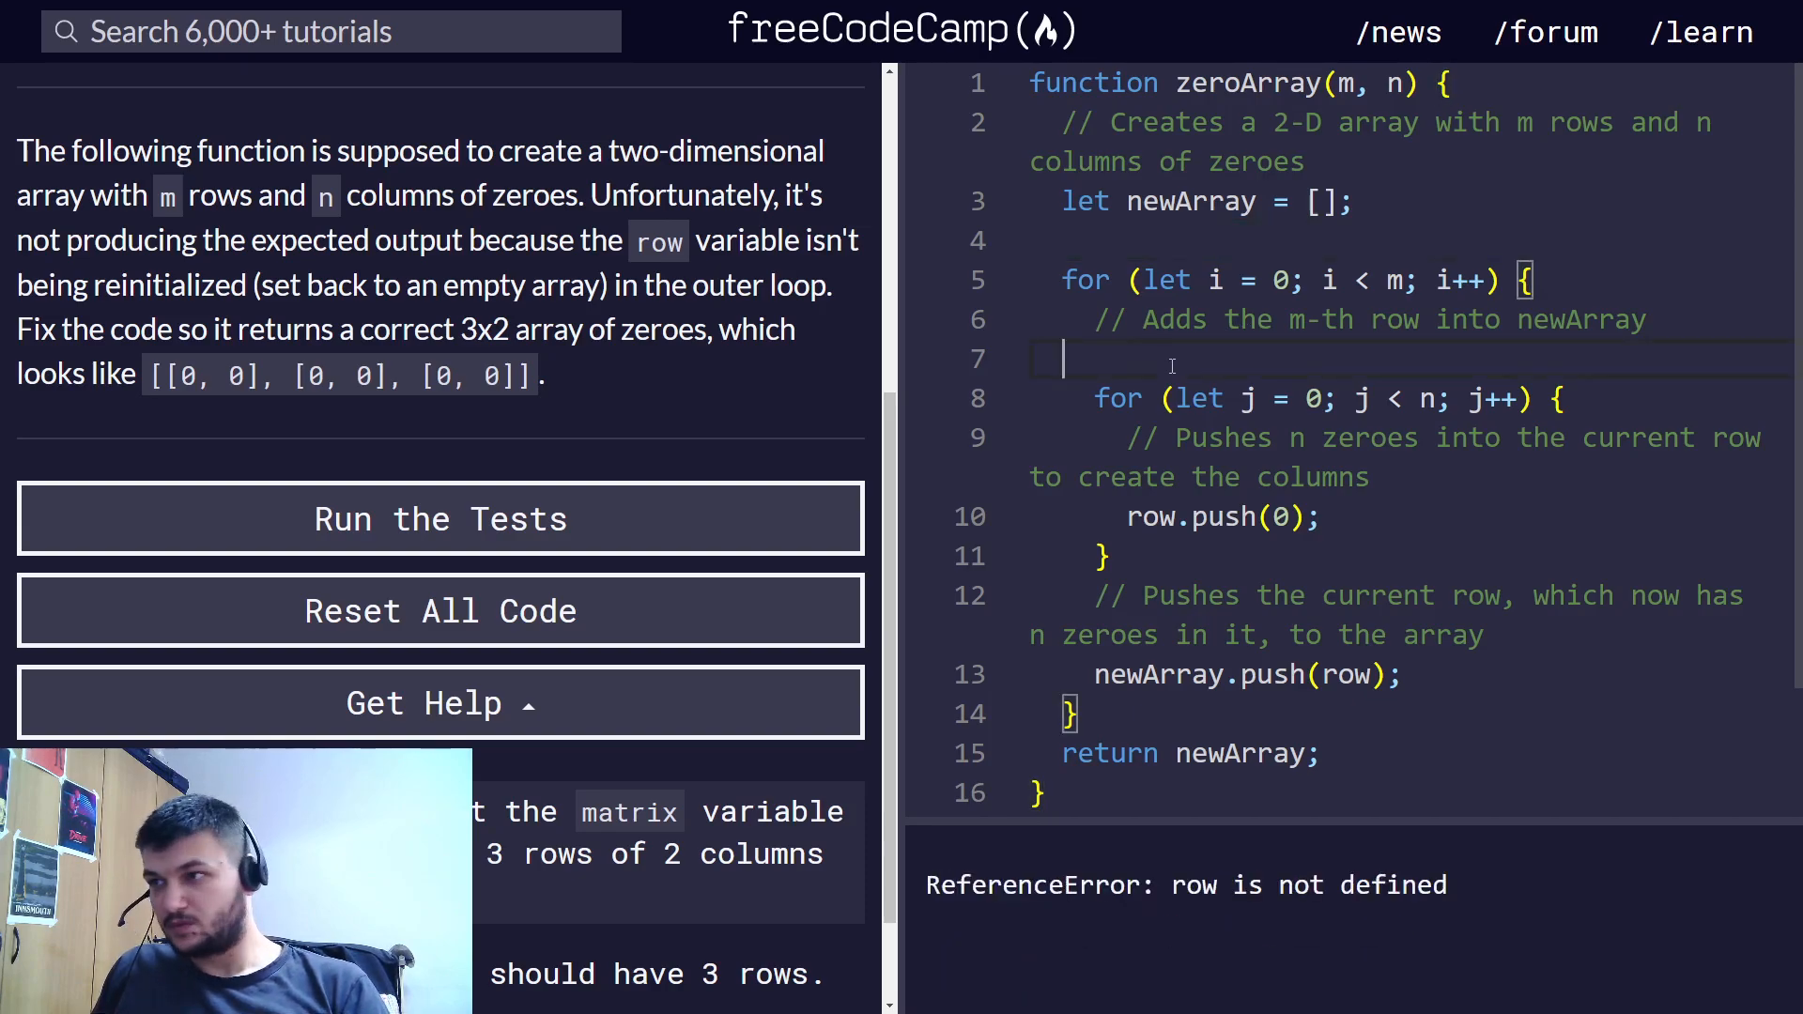
text(let row = [];)
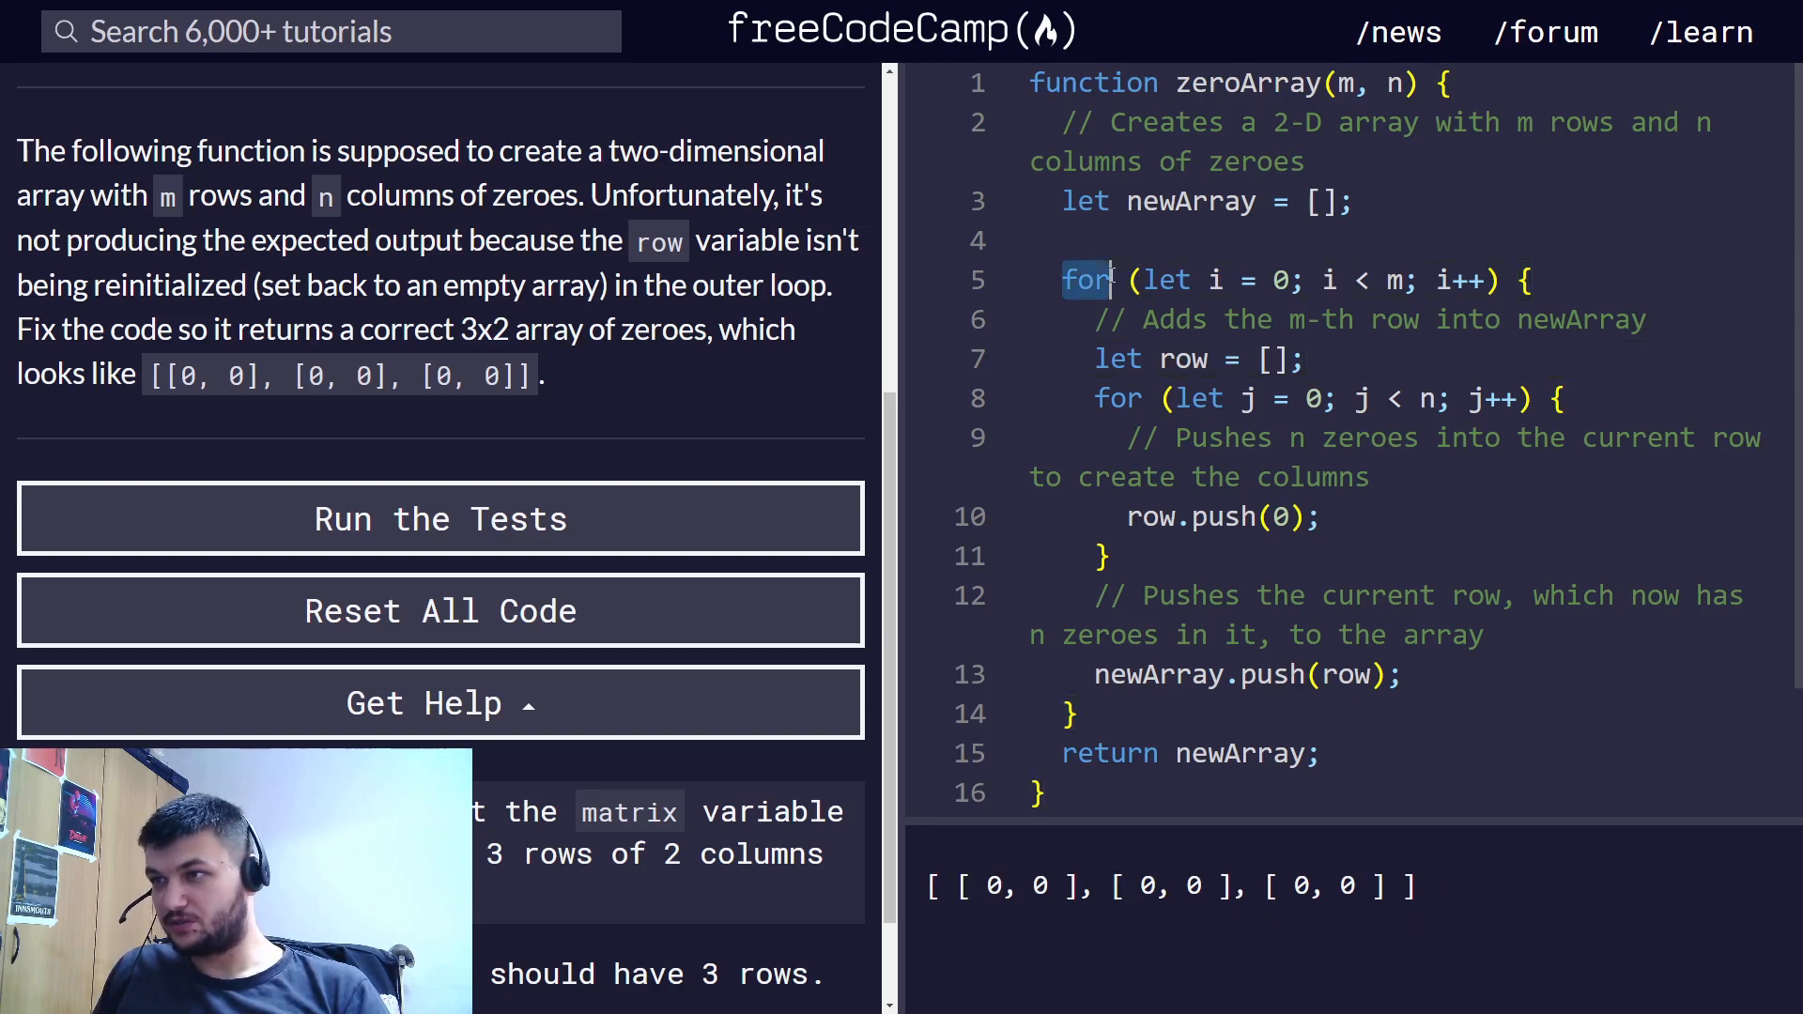
click(1262, 359)
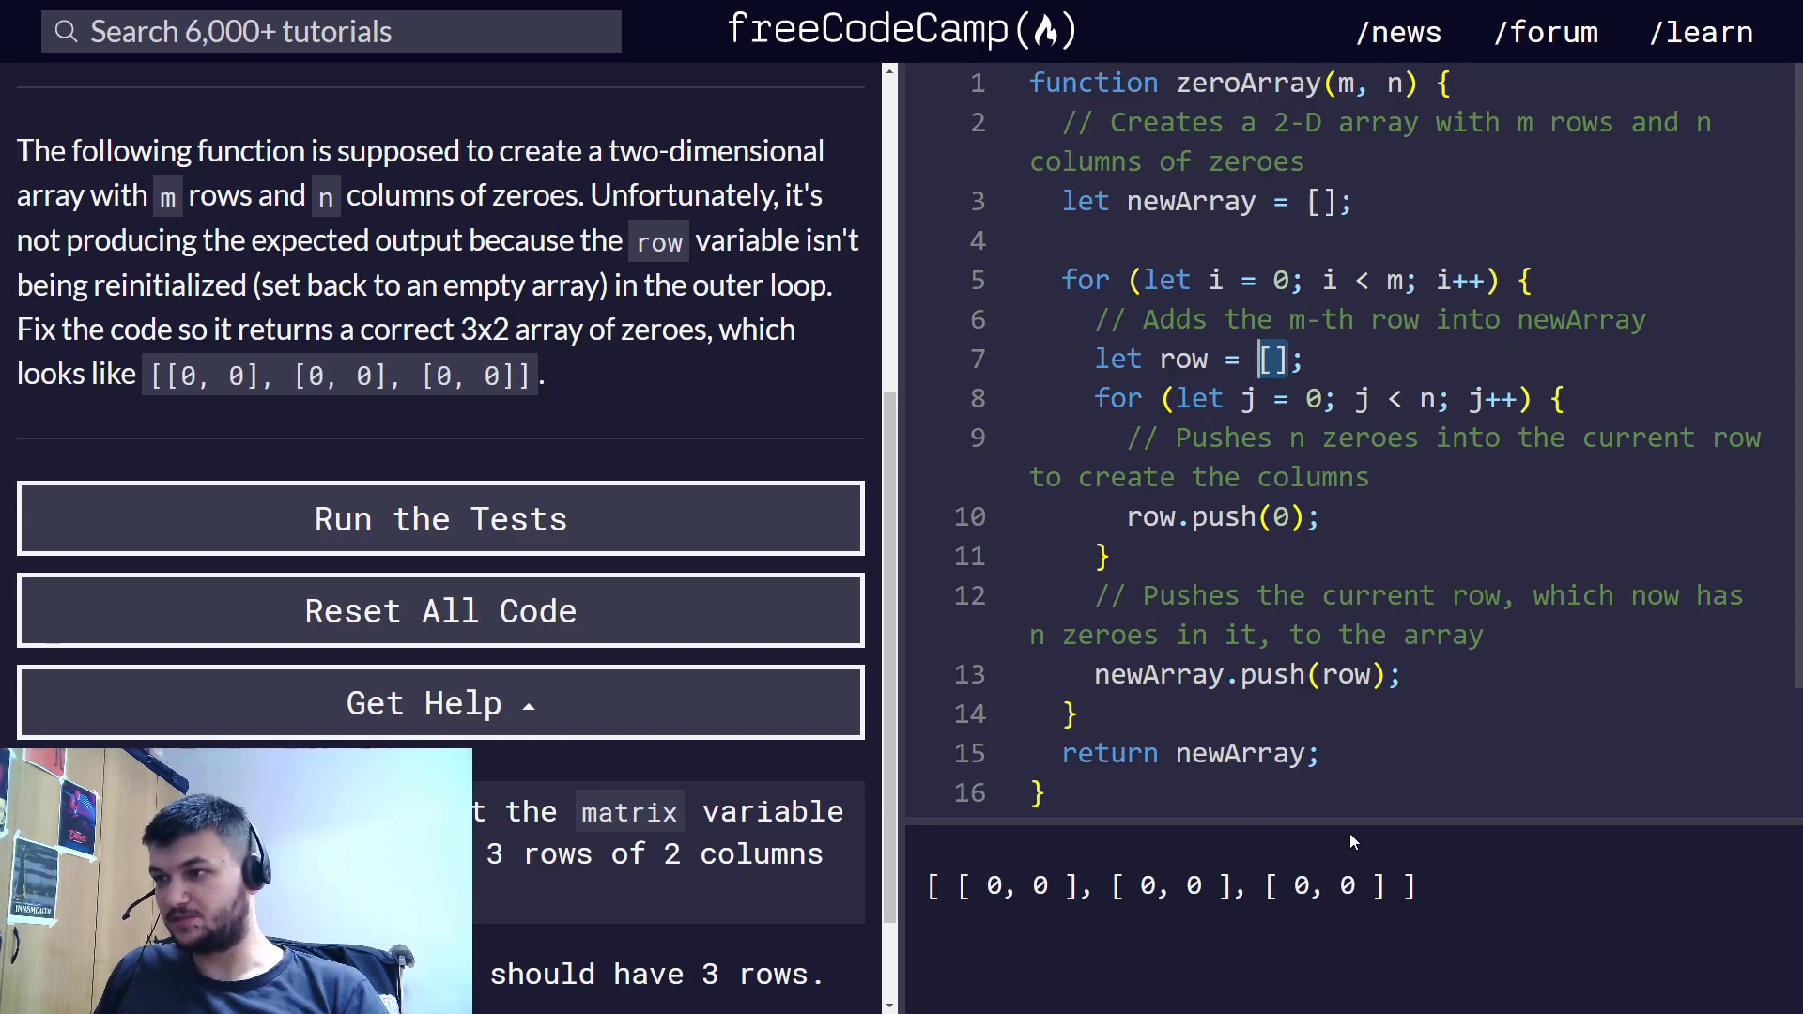
scroll(down, 3)
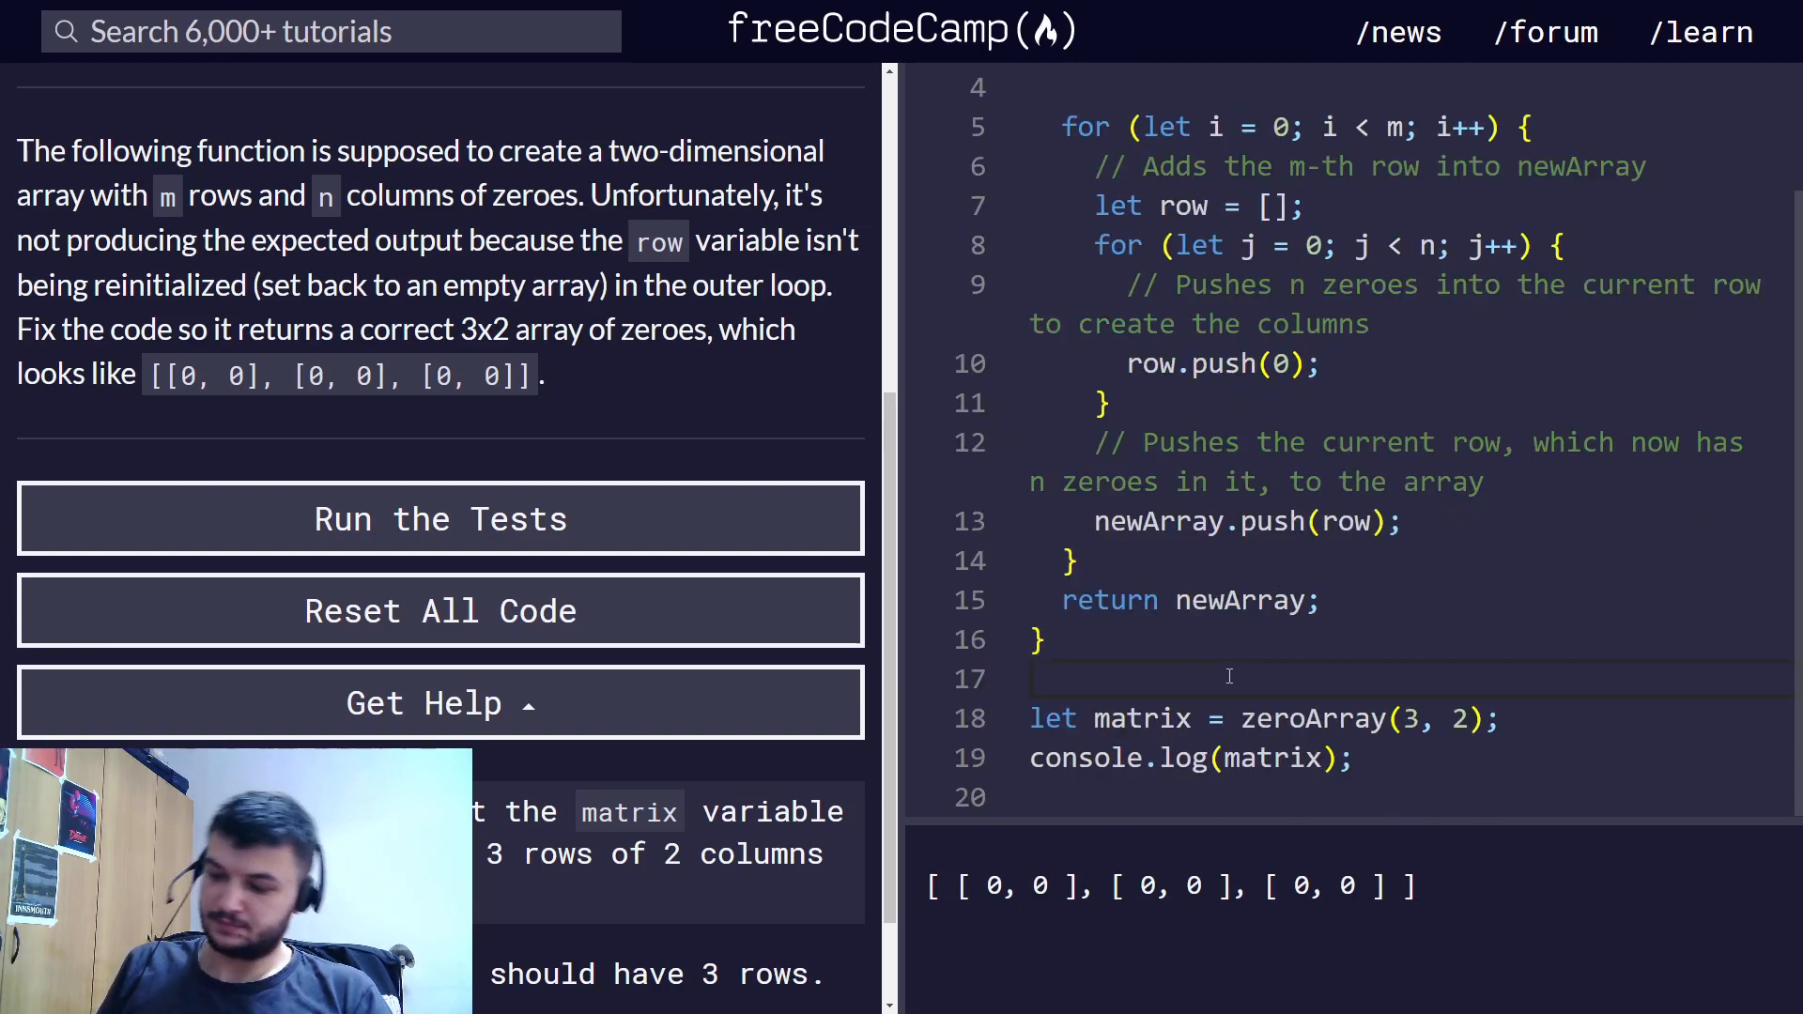
click(439, 519)
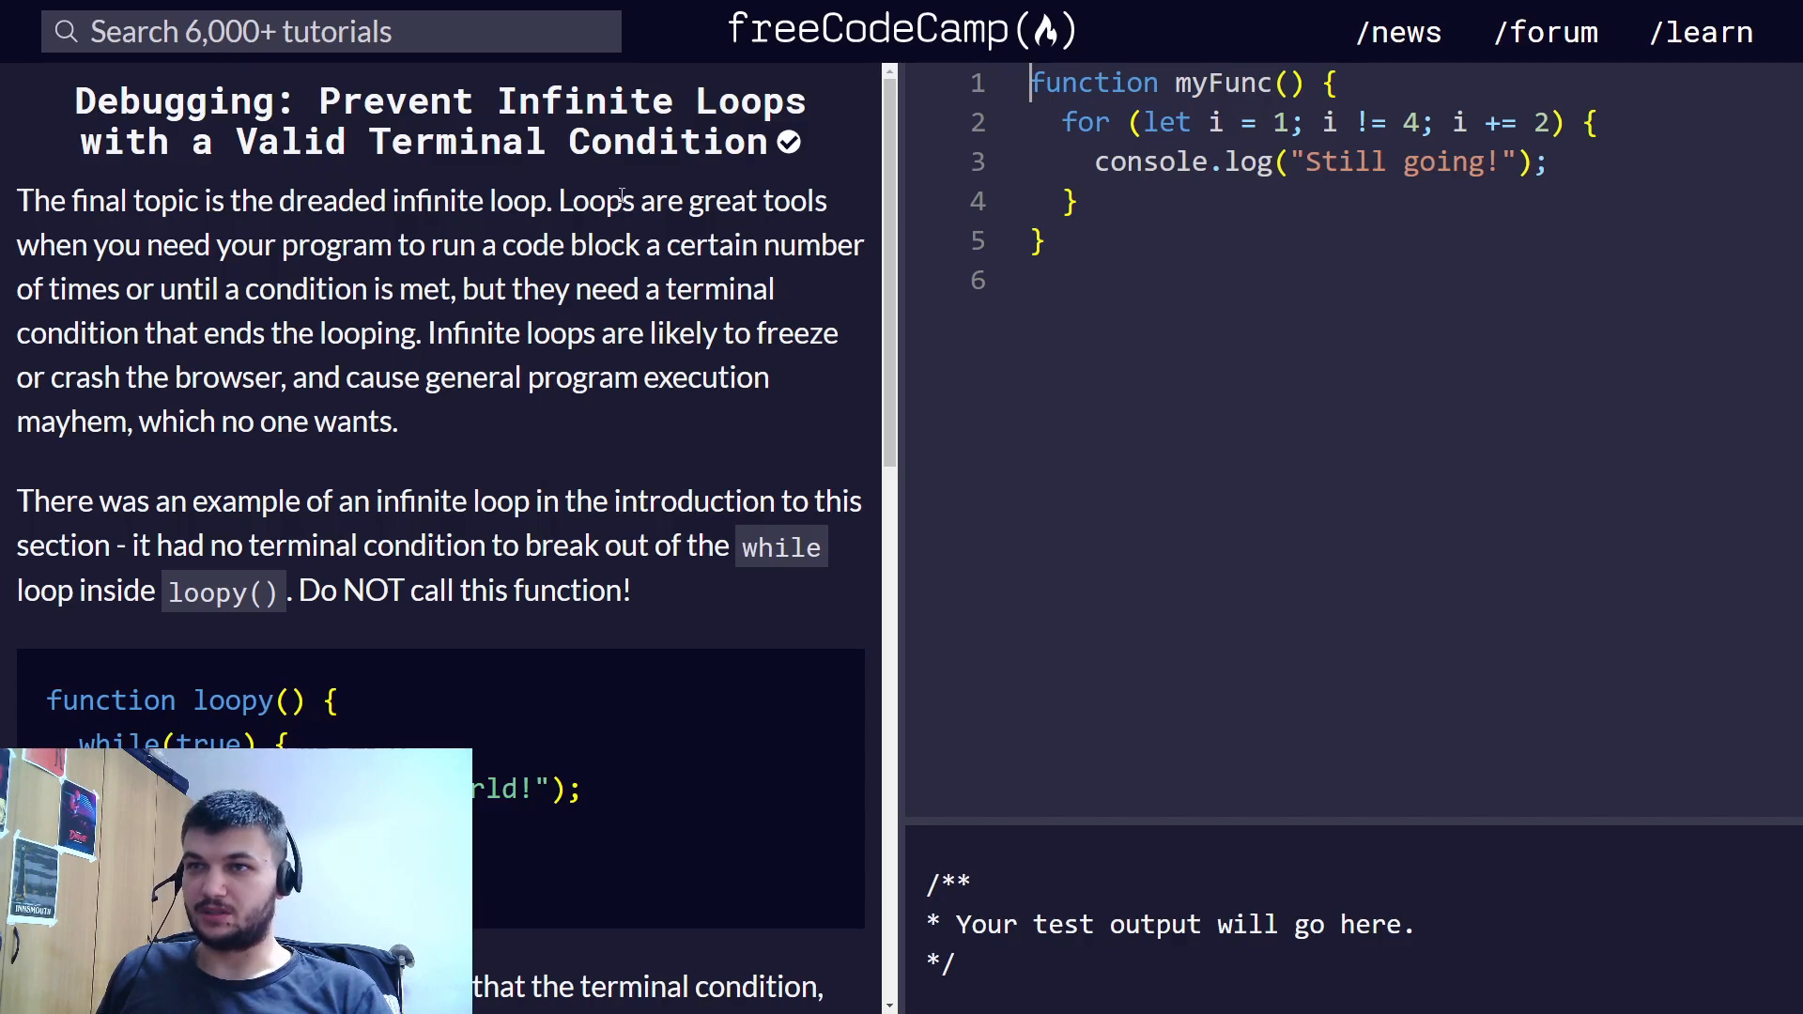
mouse_move(293, 406)
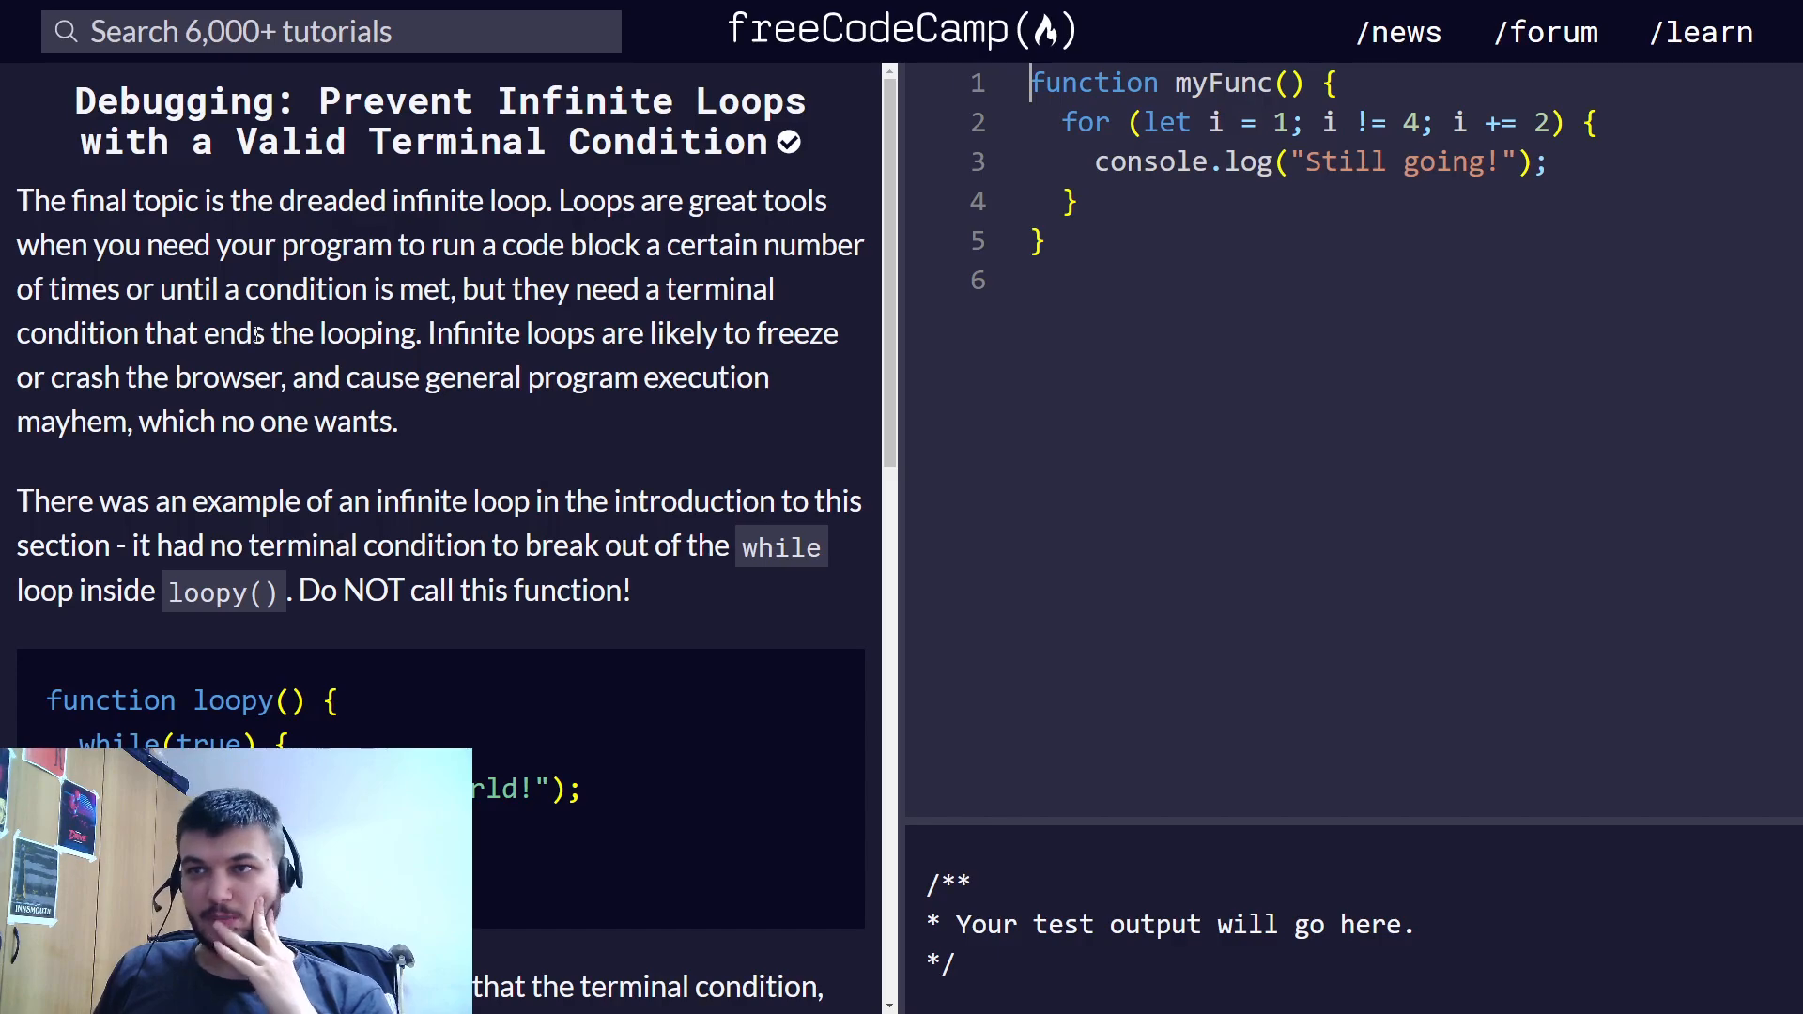
mouse_move(256, 321)
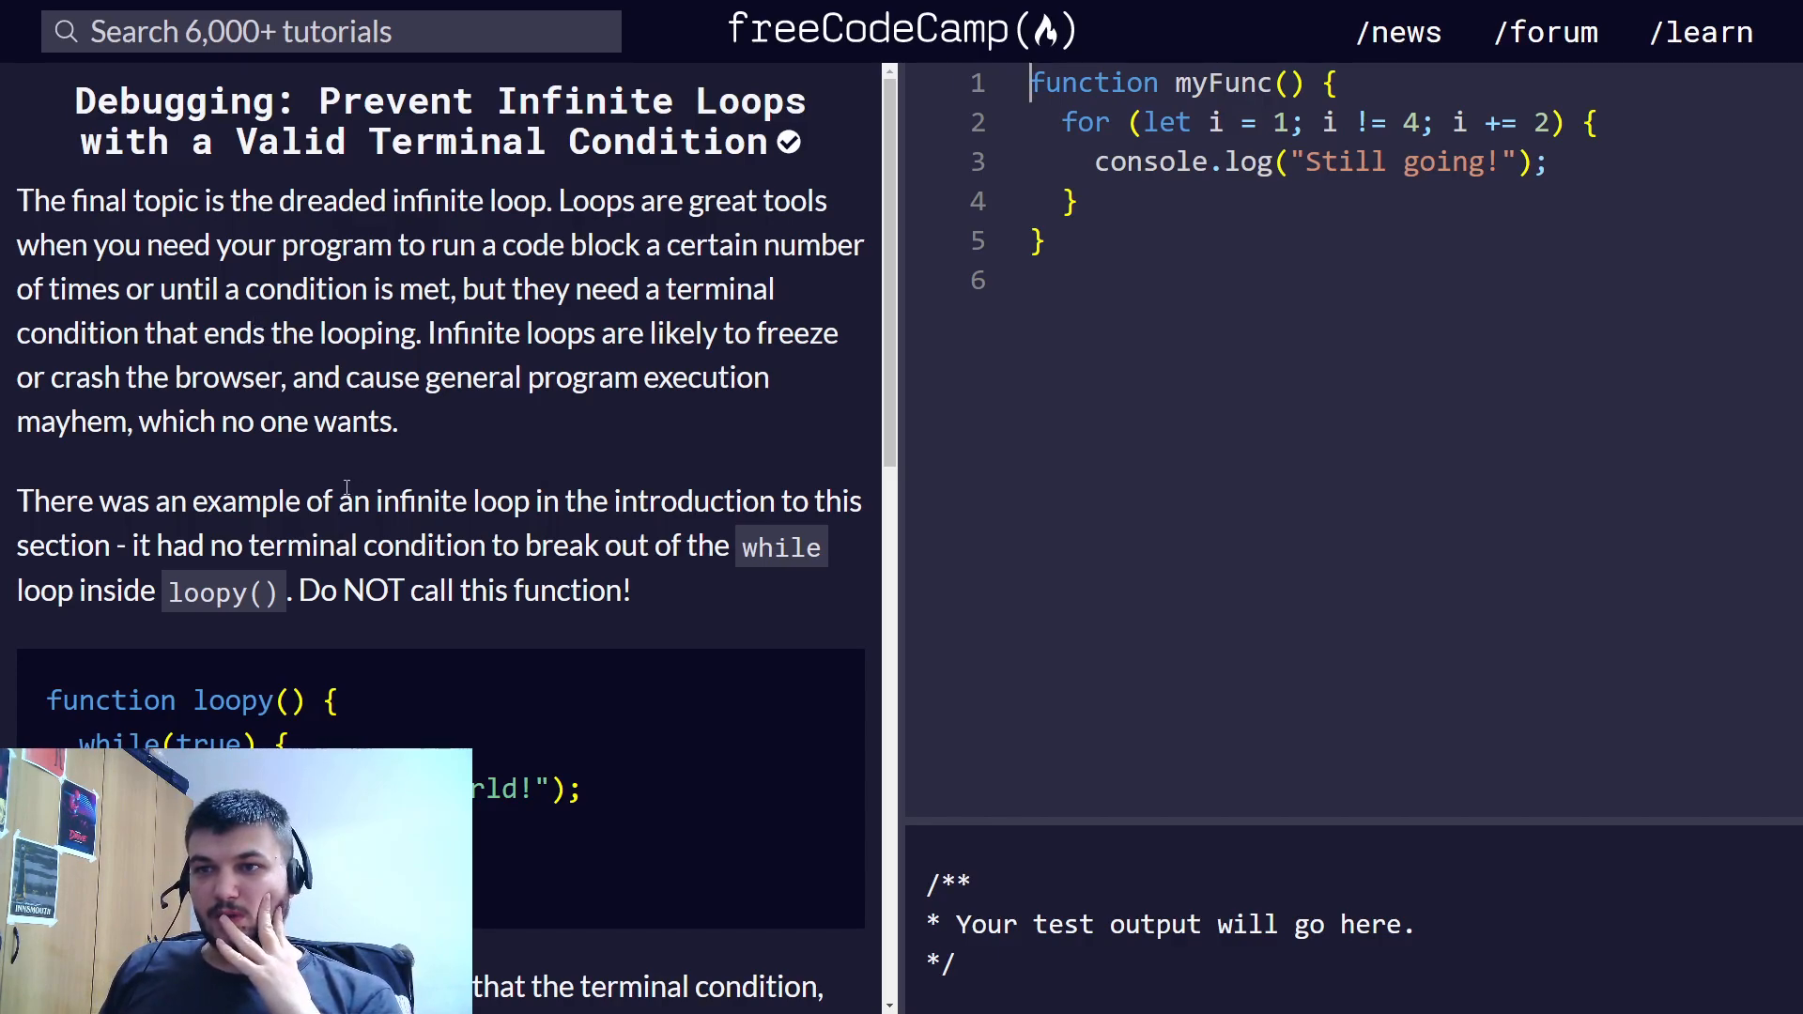
- Scroll through the infinite-loops challenge description down to its instructions
scroll(down, 3)
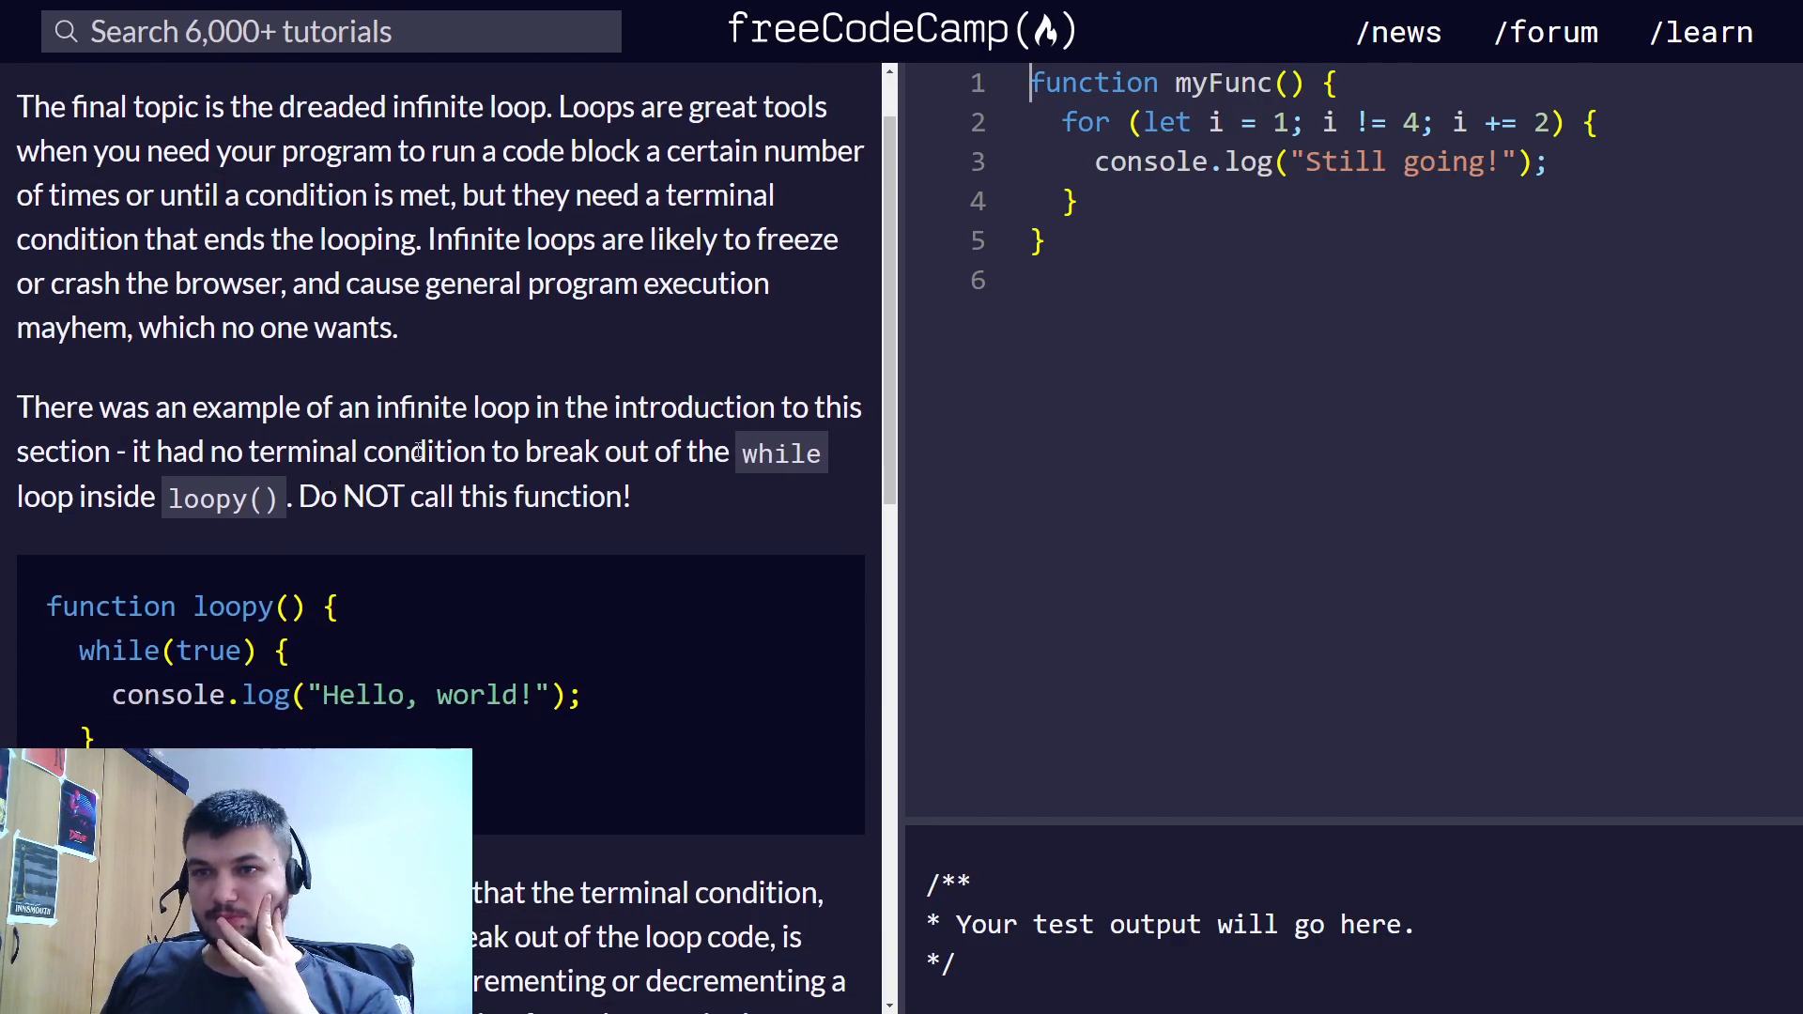
scroll(down, 3)
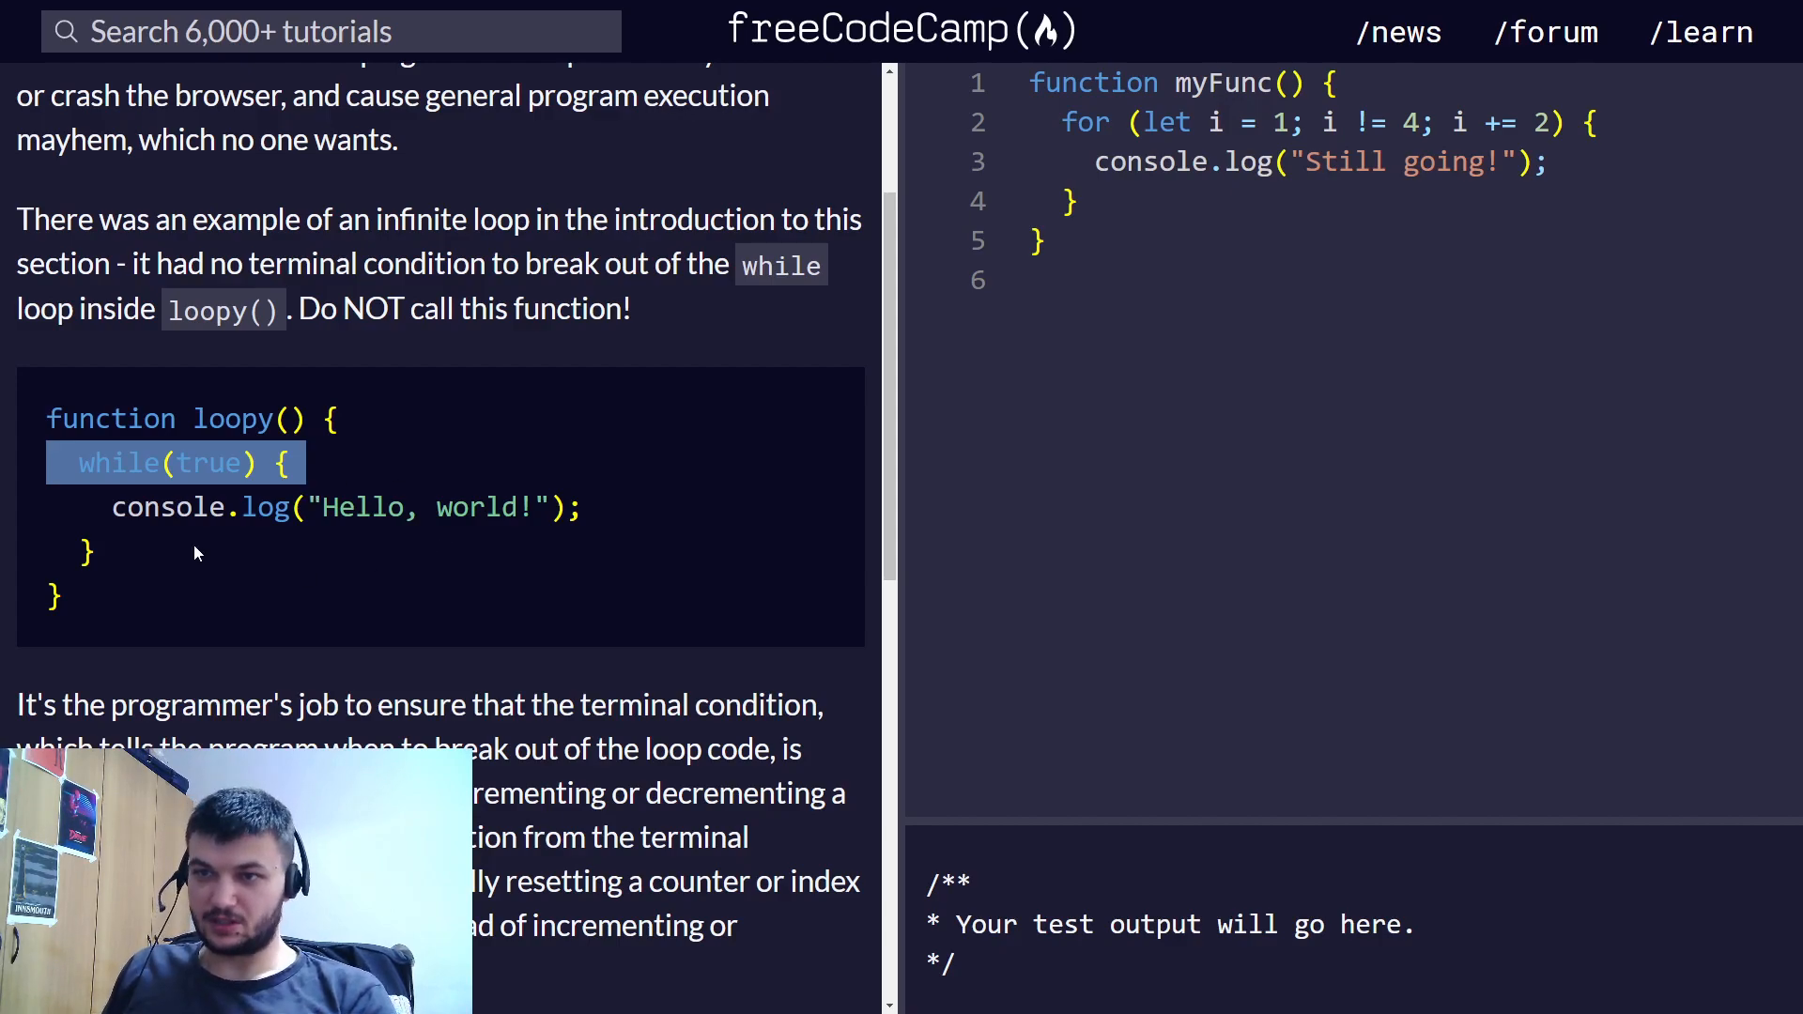
scroll(down, 3)
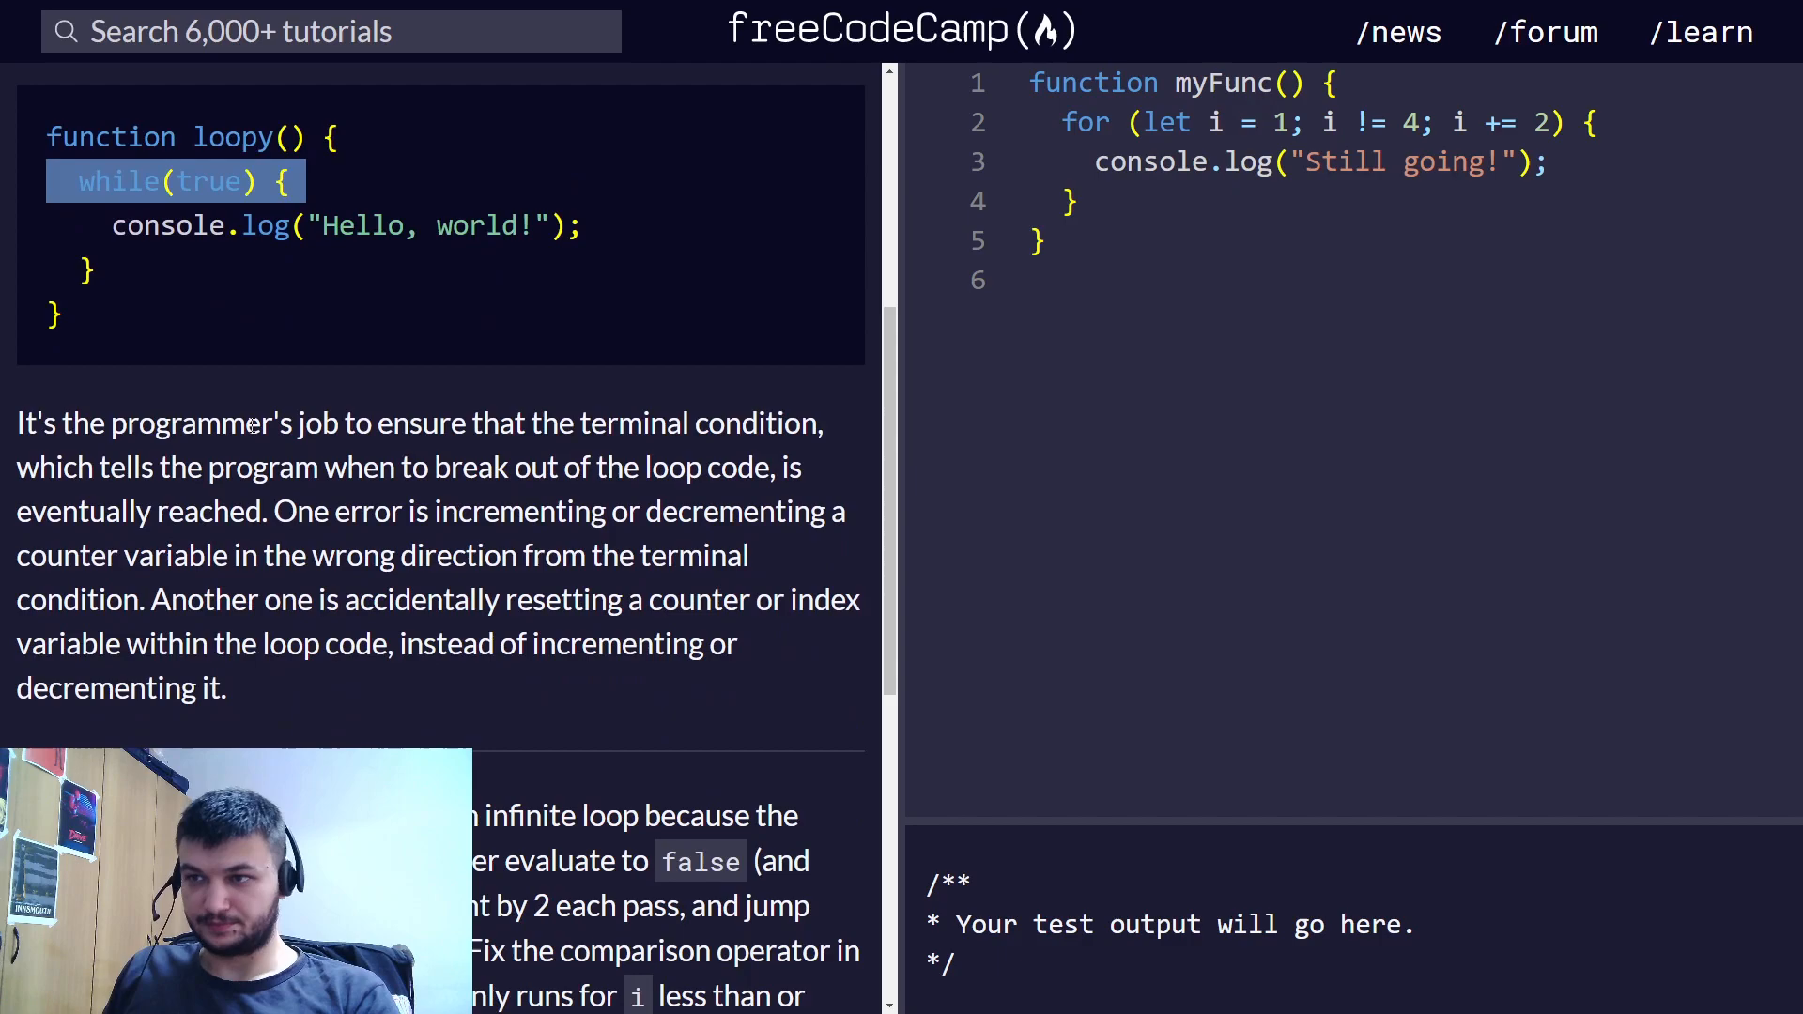
scroll(down, 3)
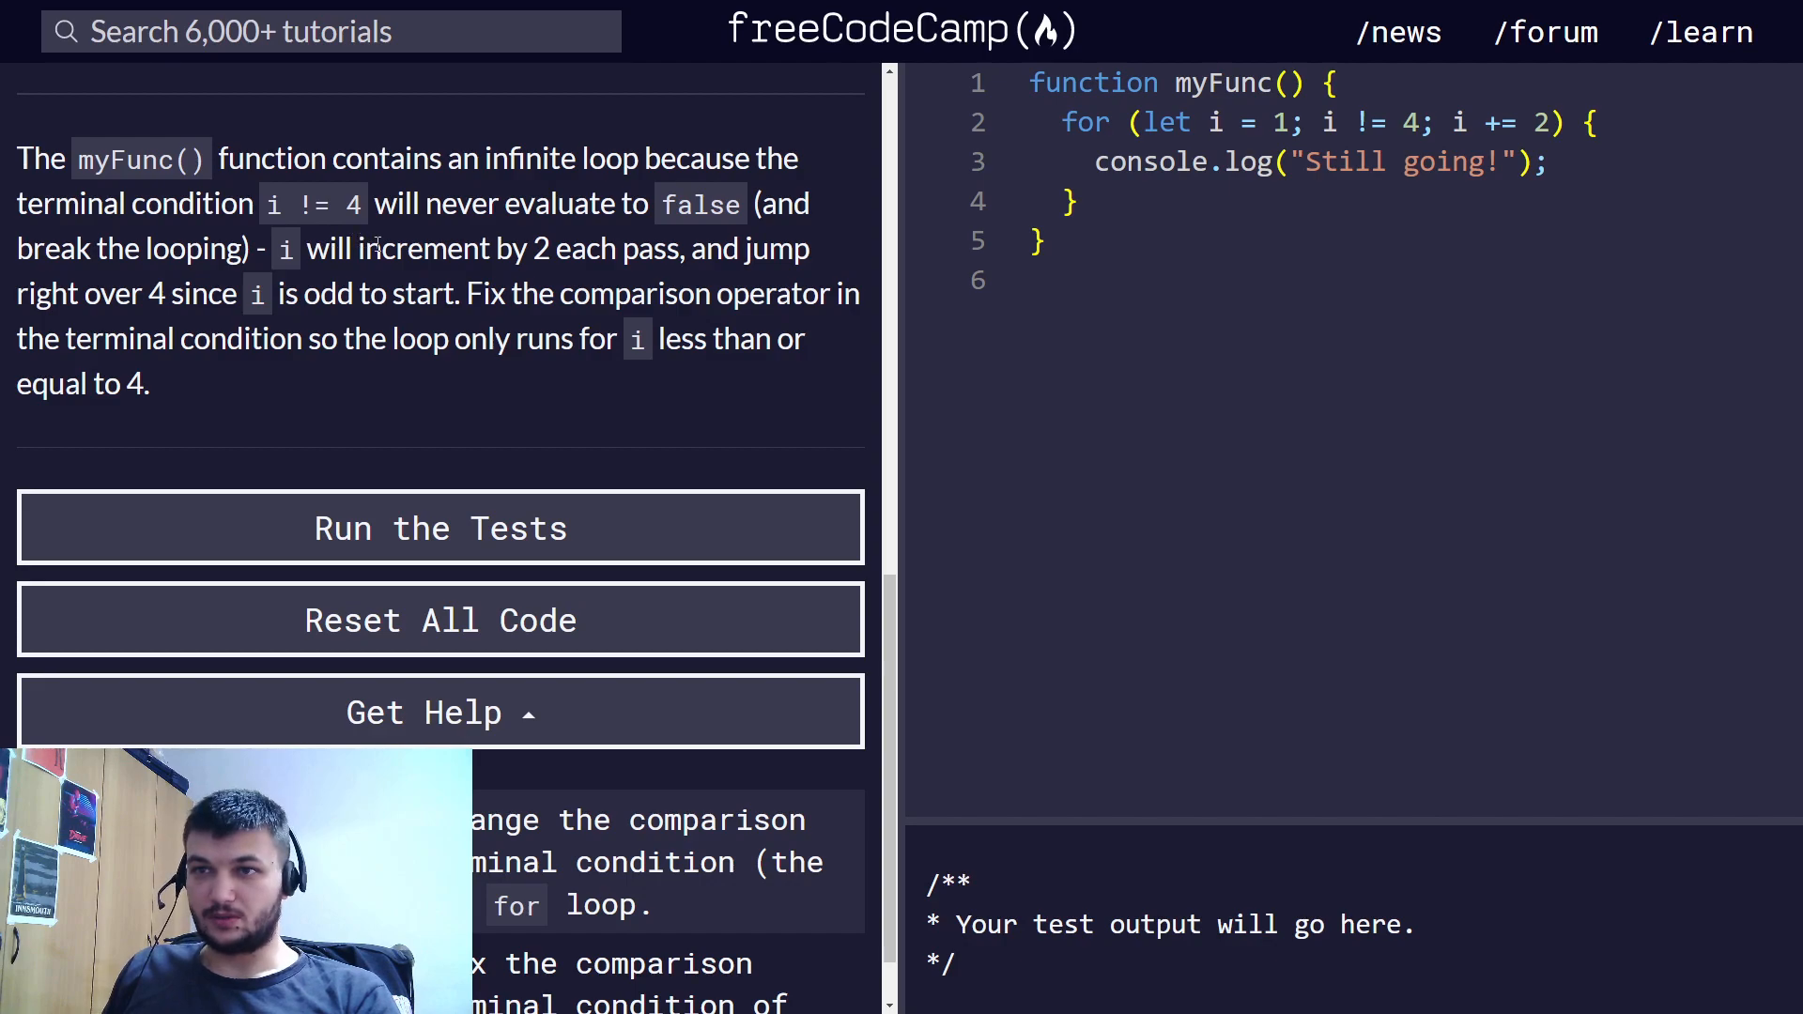
mouse_move(391, 276)
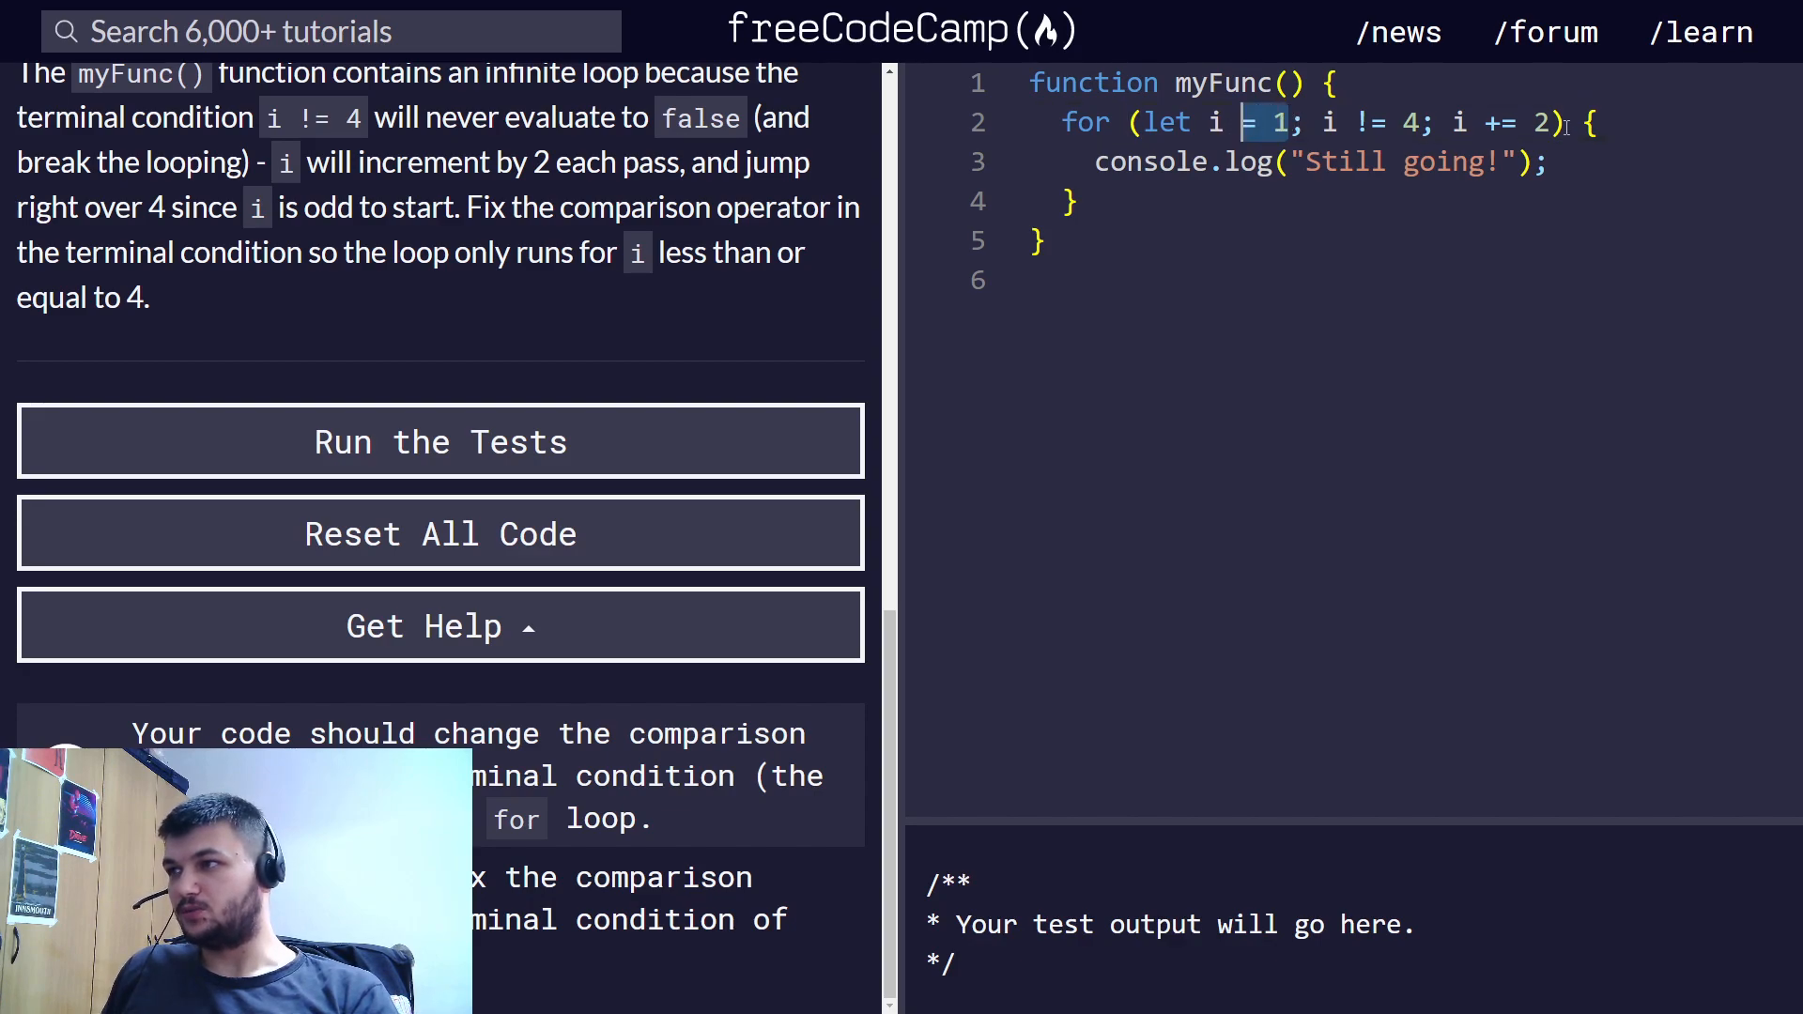
mouse_move(1289, 319)
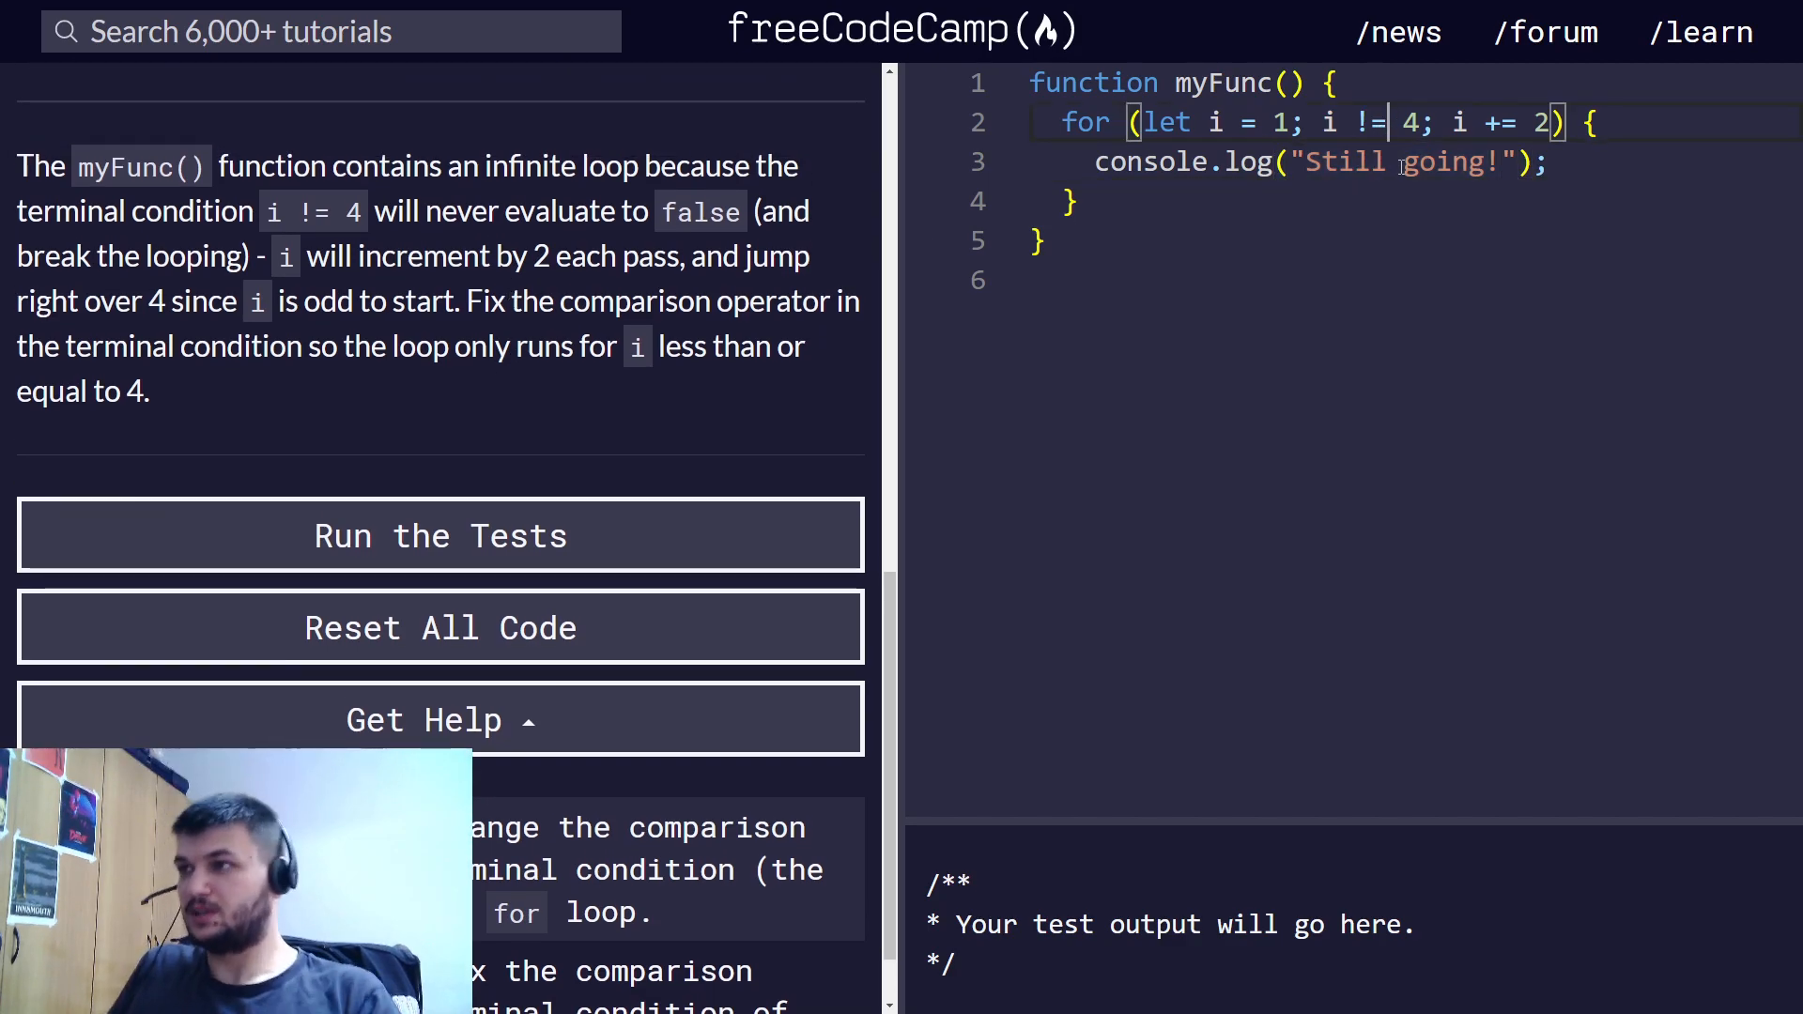
- Change myFunc's loop condition to i <= 4, run the tests and submit
key(Backspace)
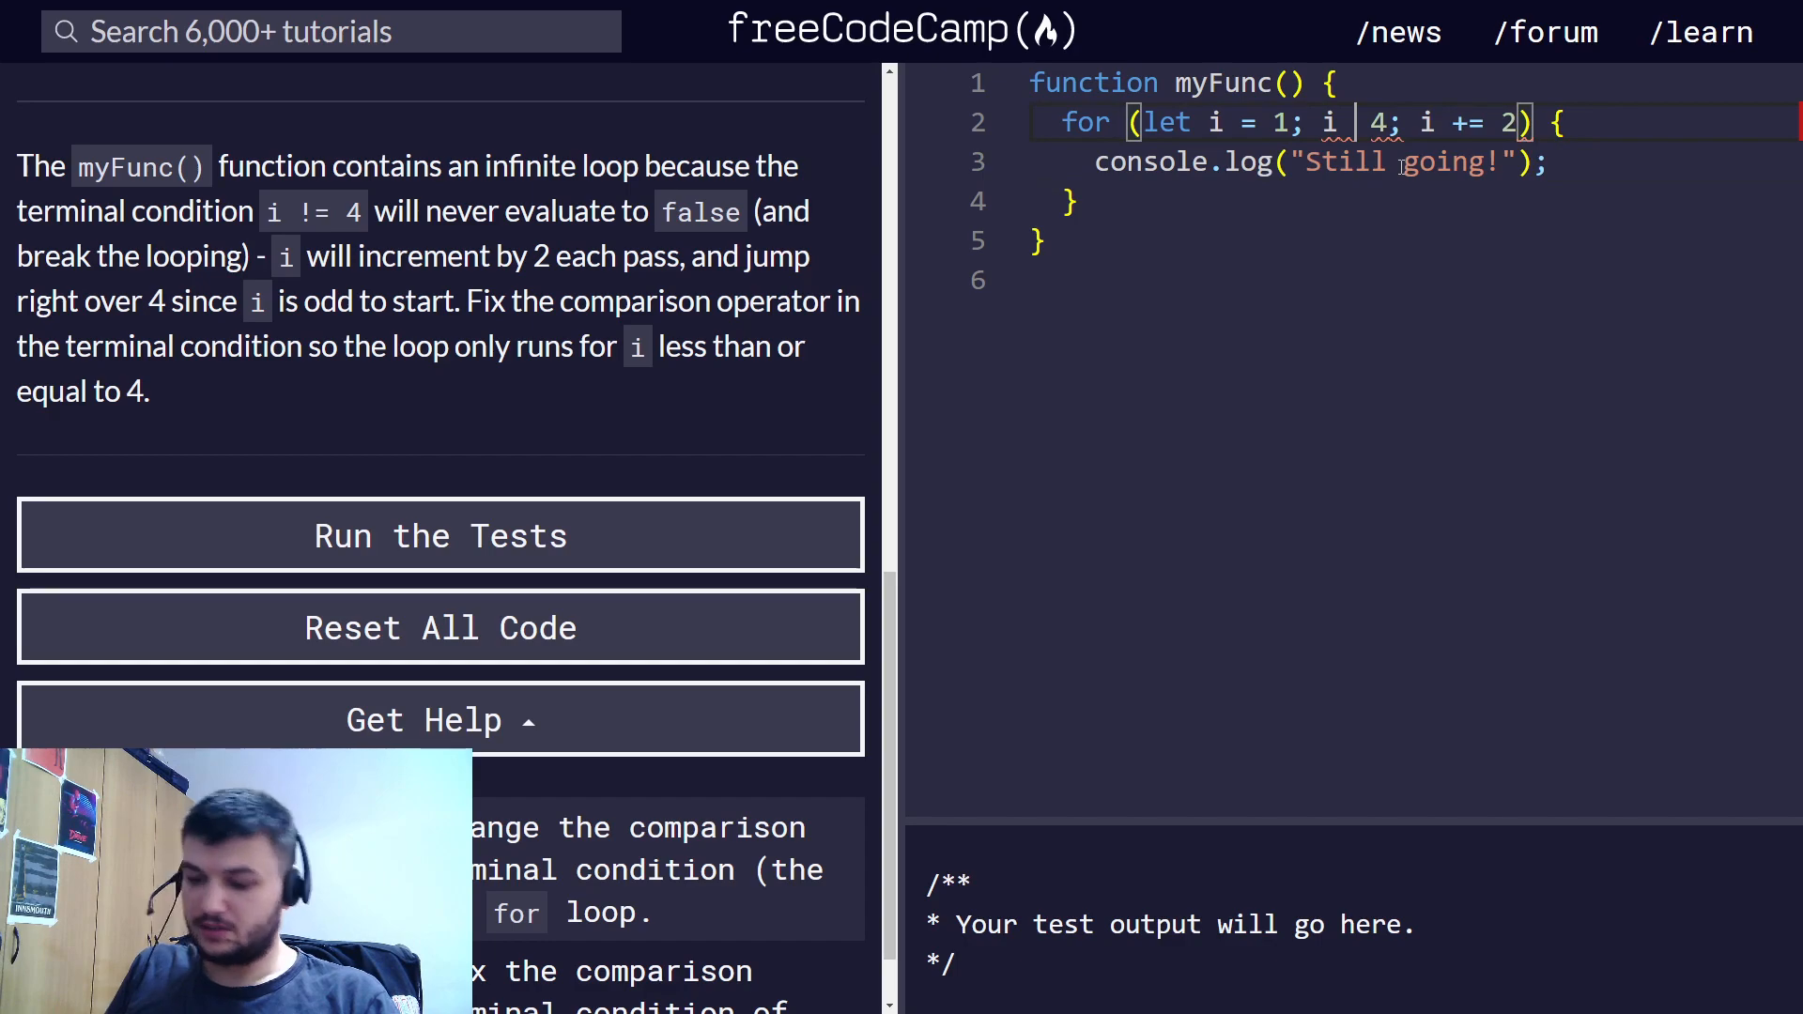
text(<=)
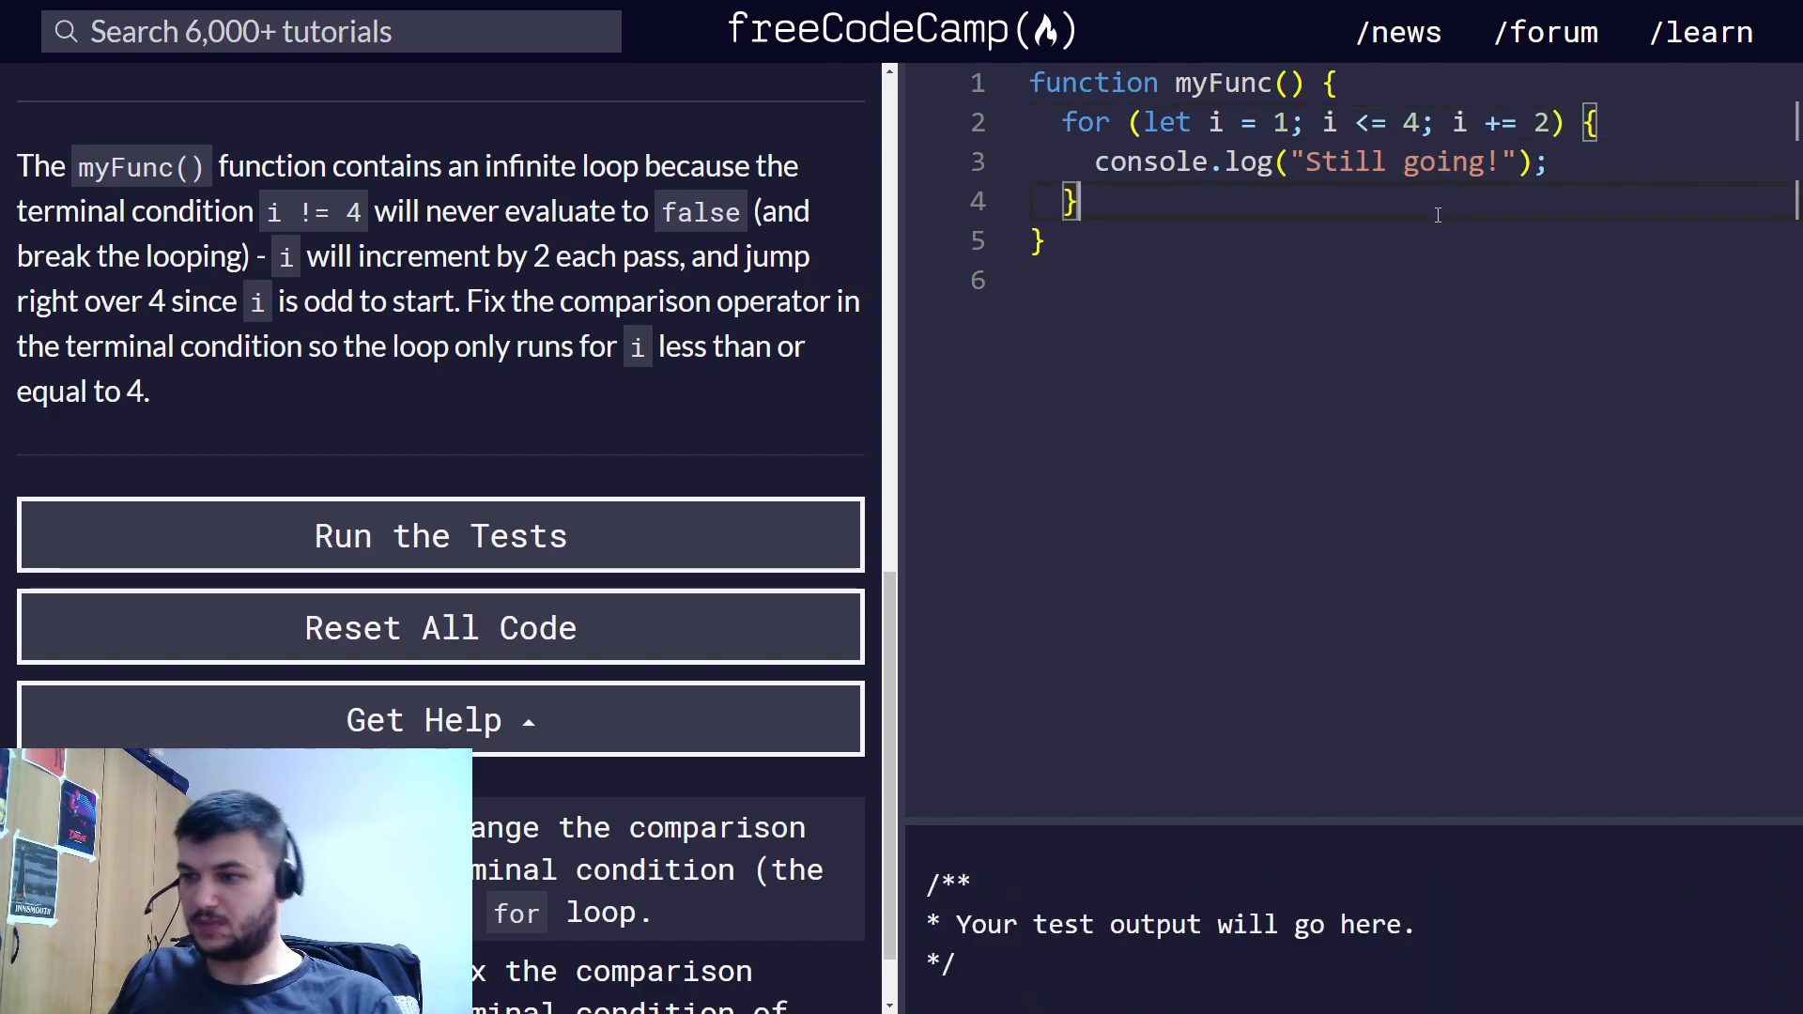
click(440, 536)
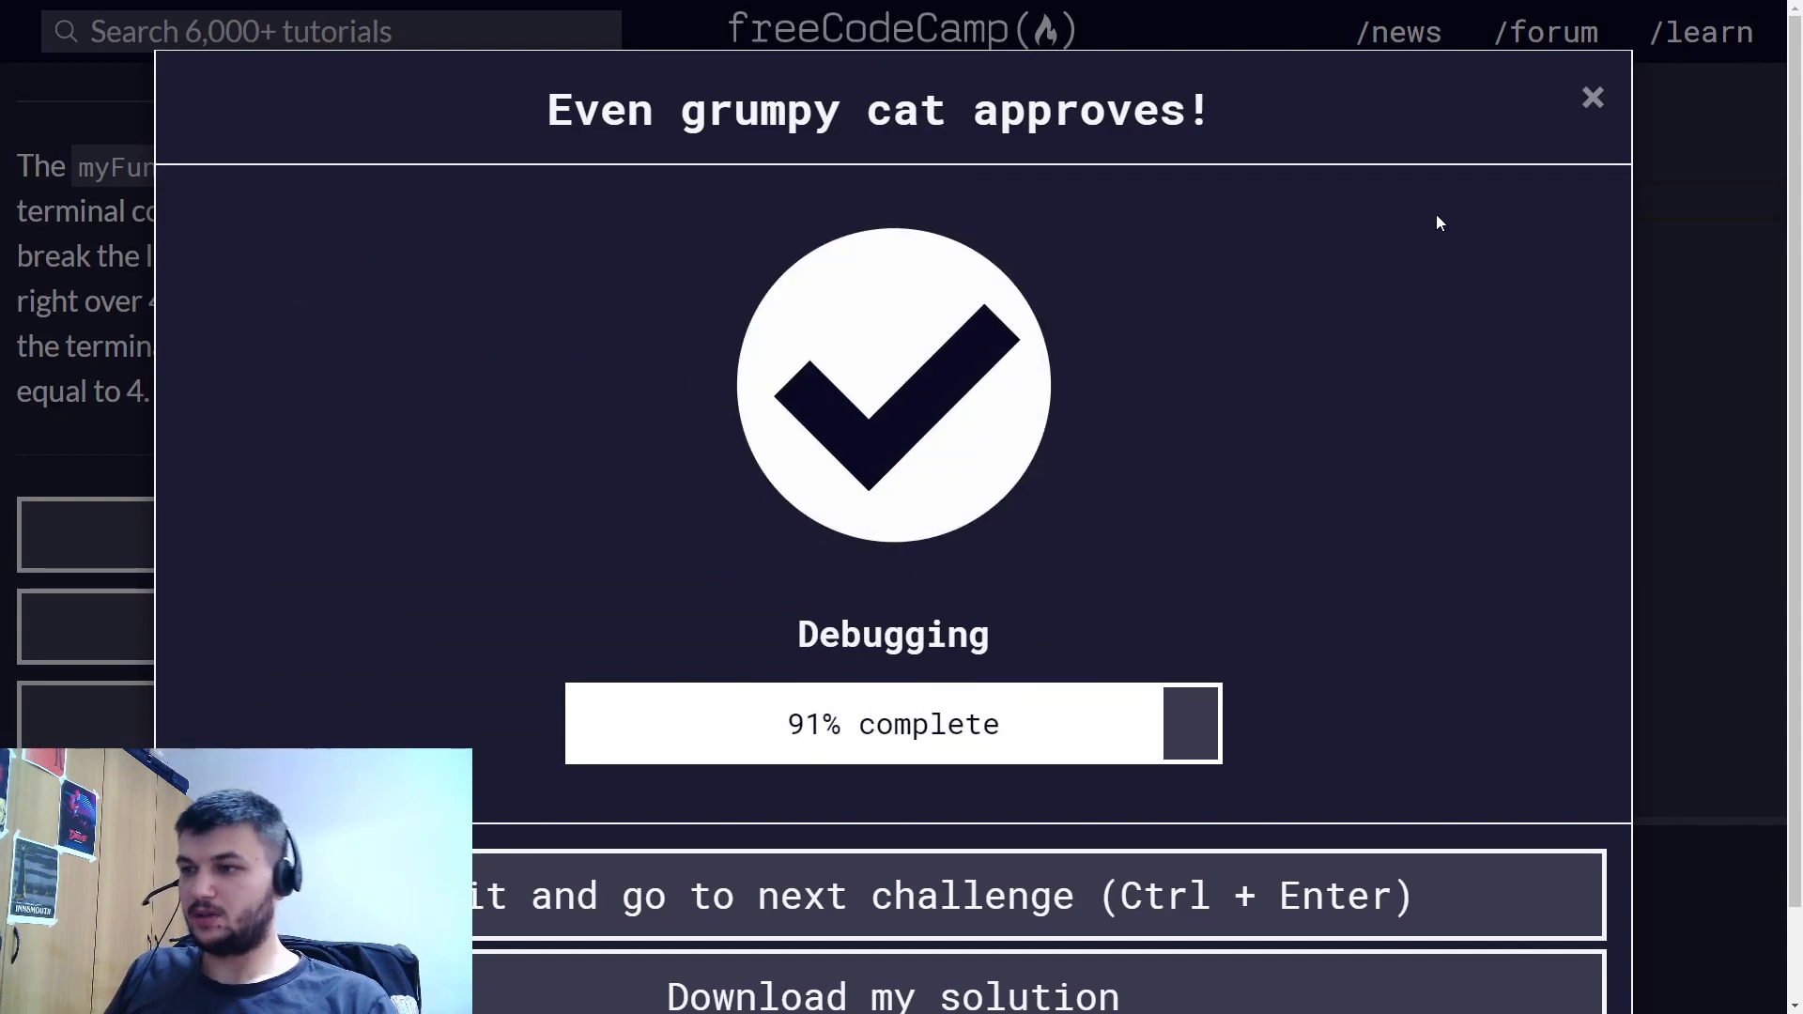
click(1591, 96)
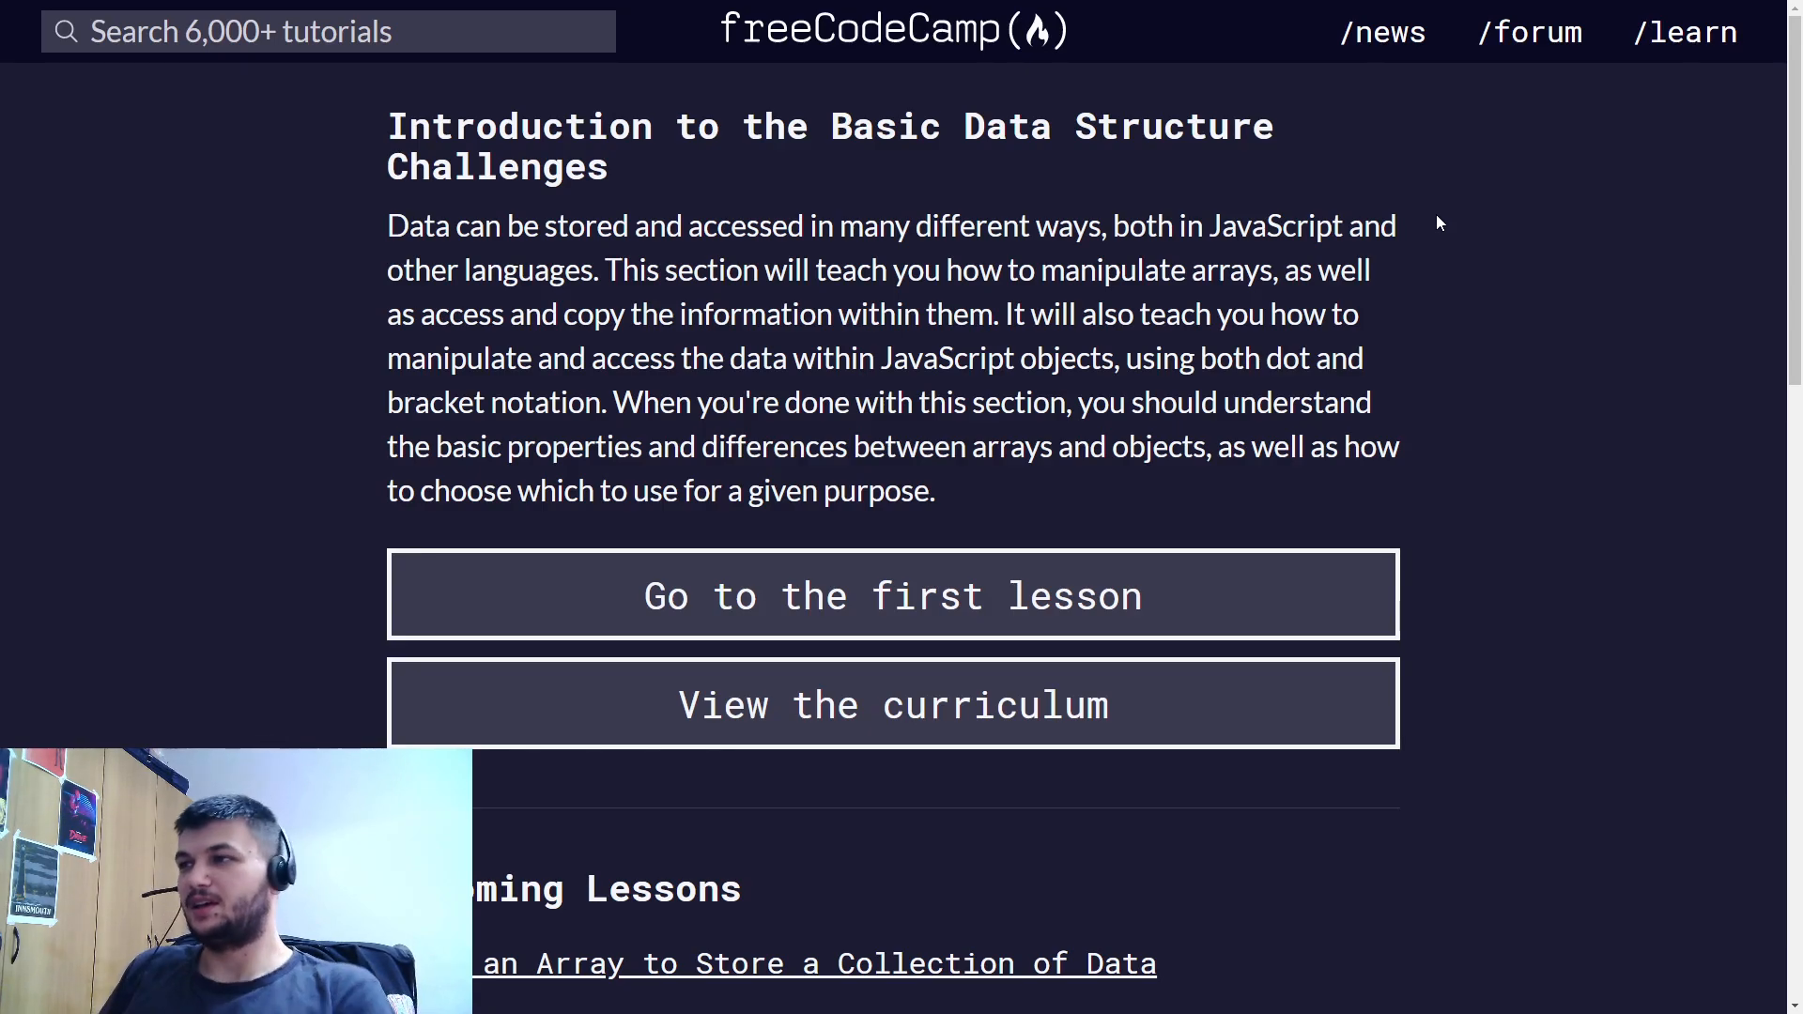
mouse_move(1147, 43)
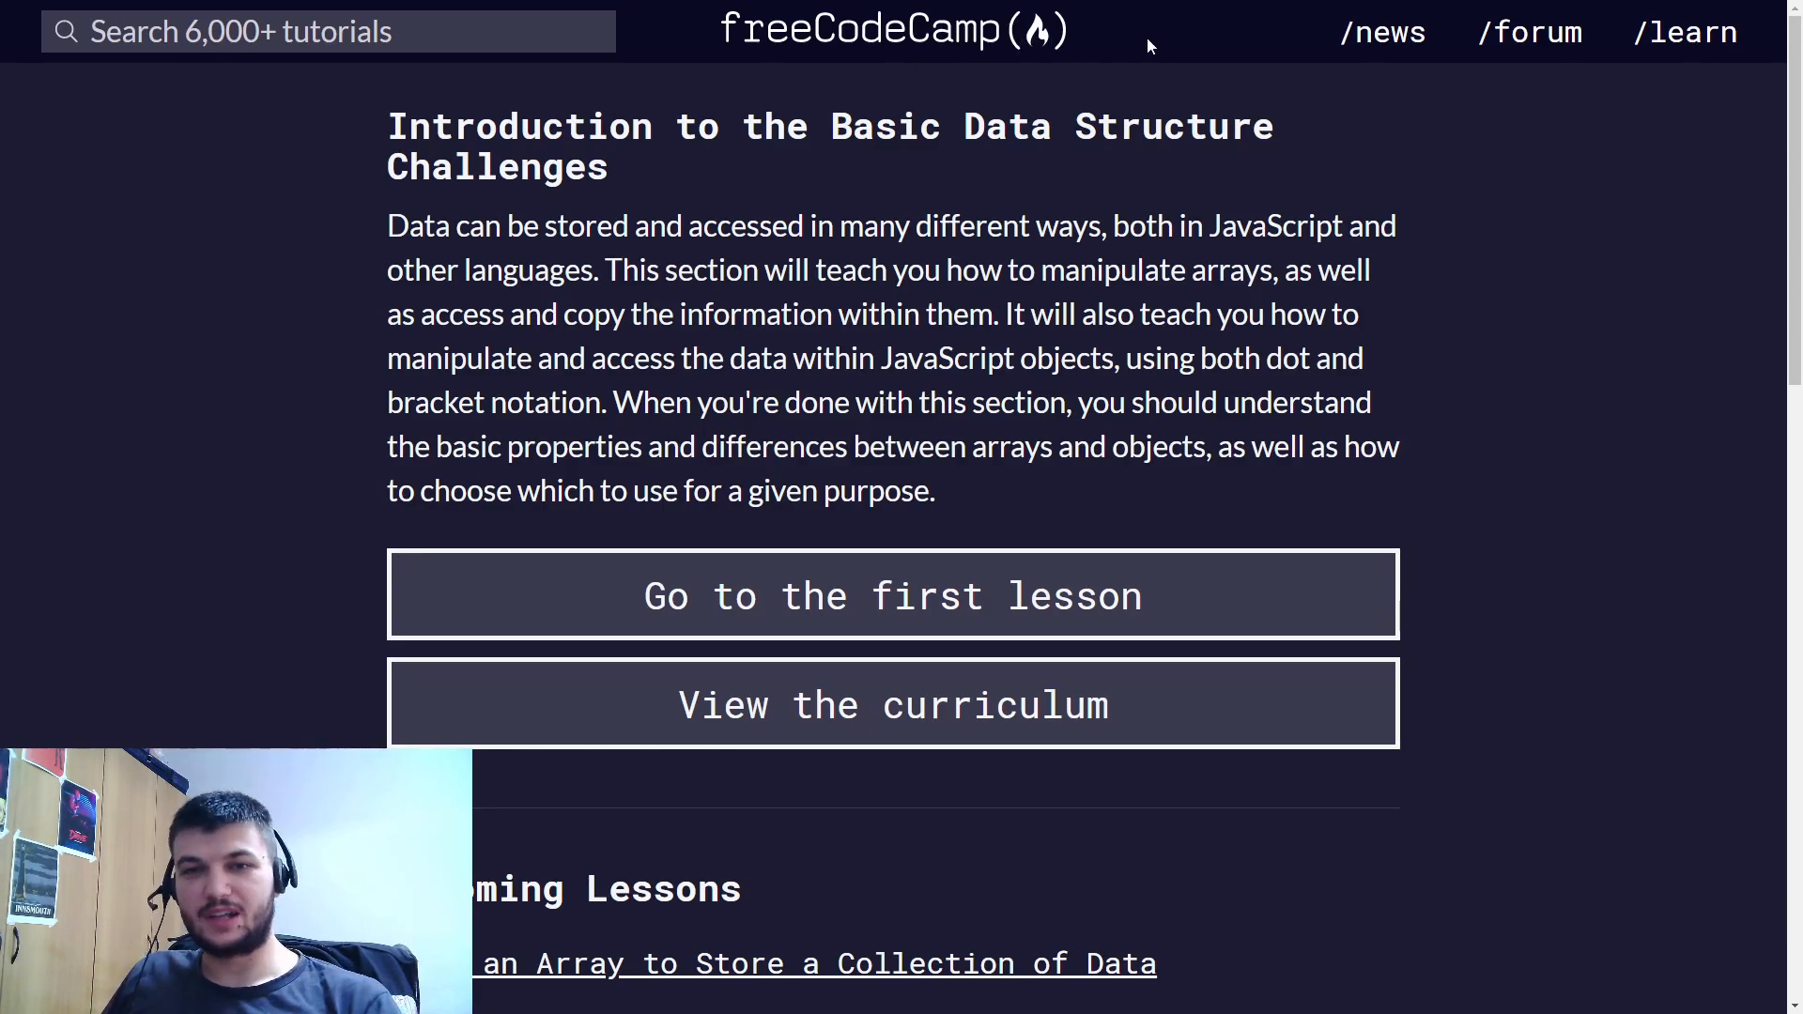